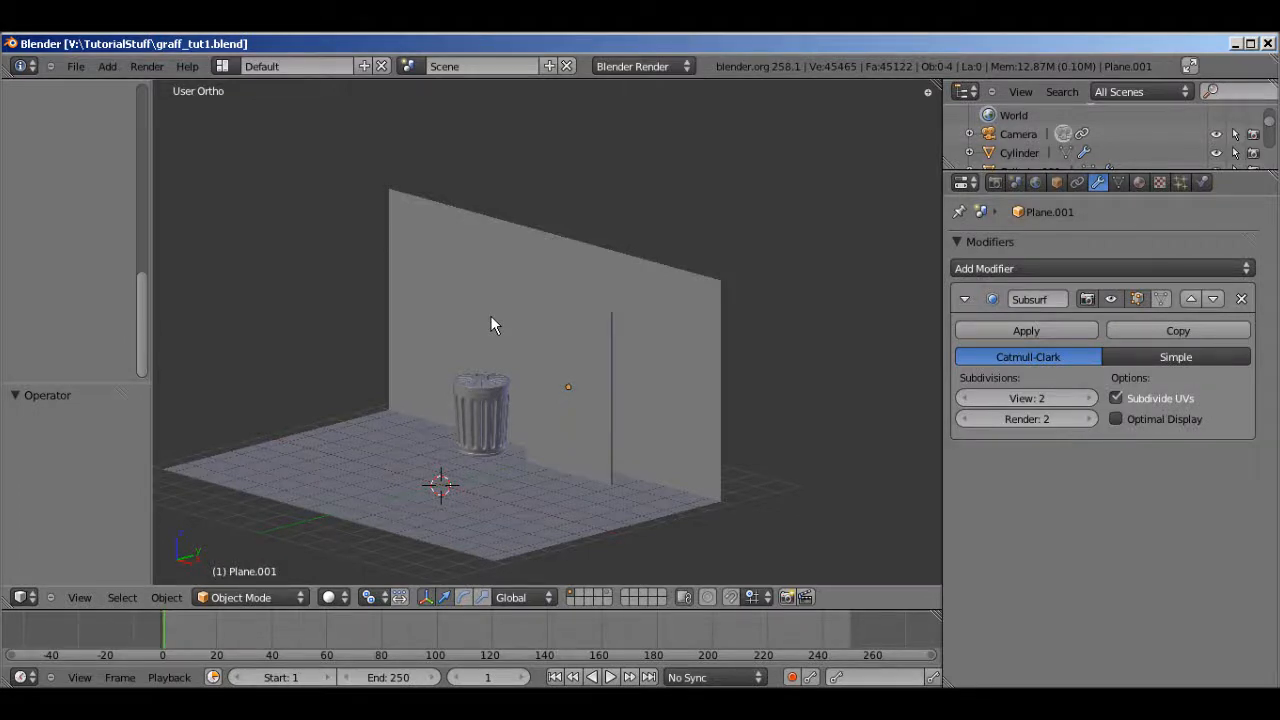
mouse_move(476, 328)
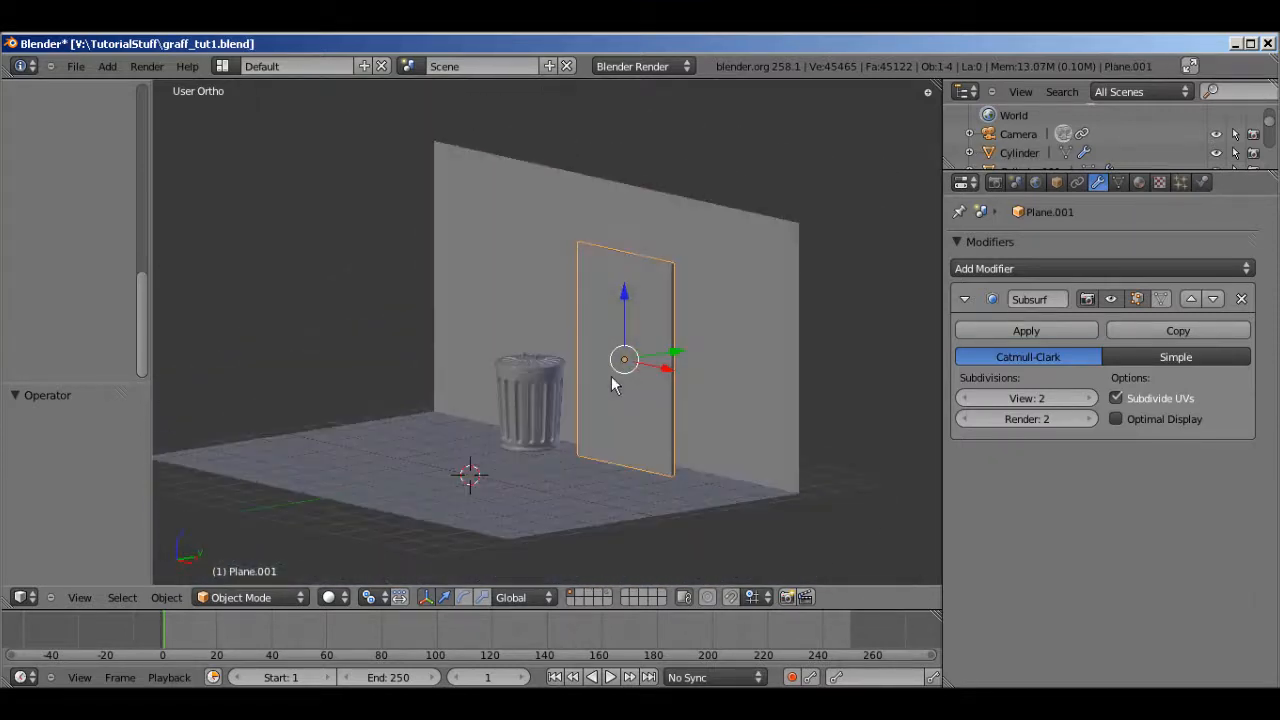
mouse_move(640, 420)
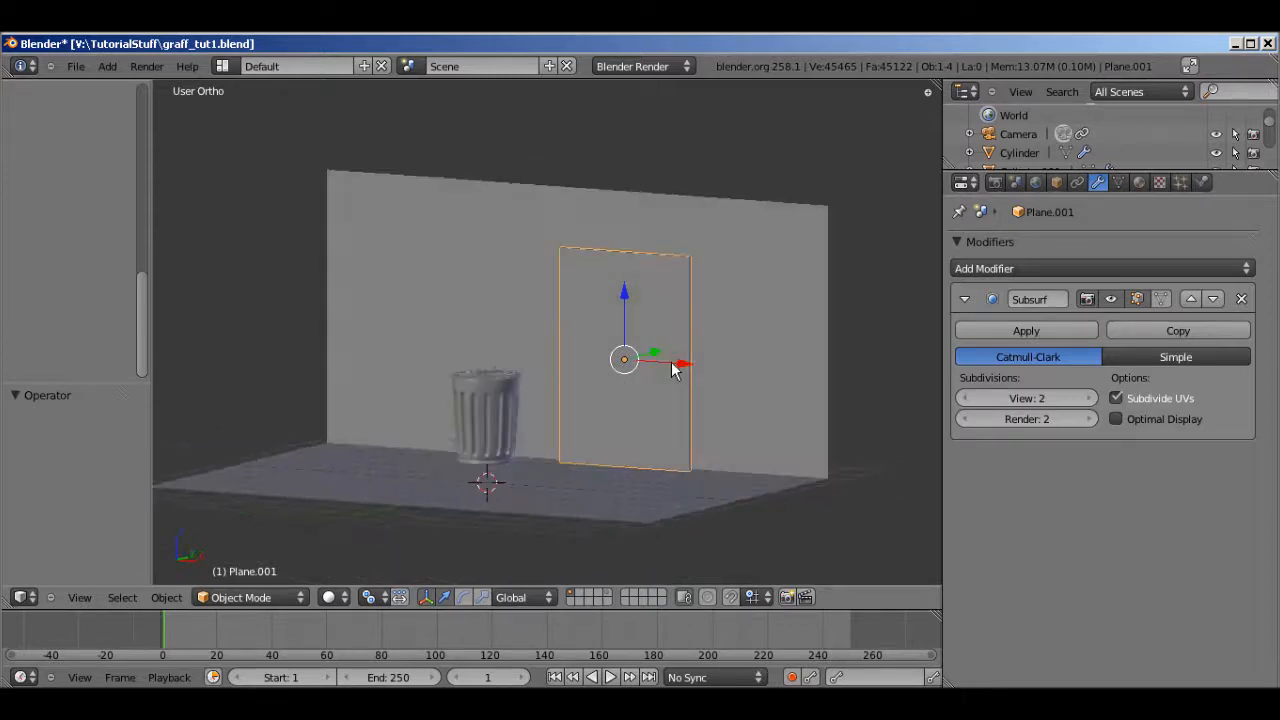
Orbit the viewport to see the upright board plane against the wall
drag(676, 368, 610, 470)
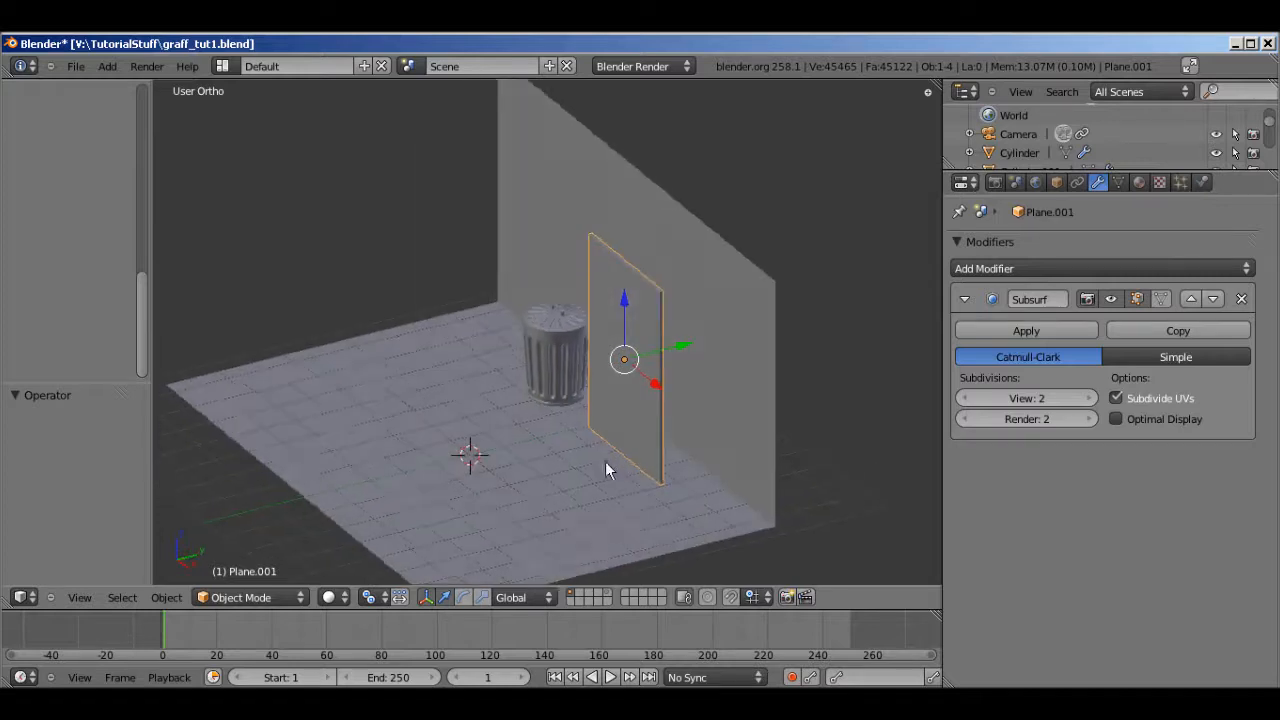
mouse_move(600, 472)
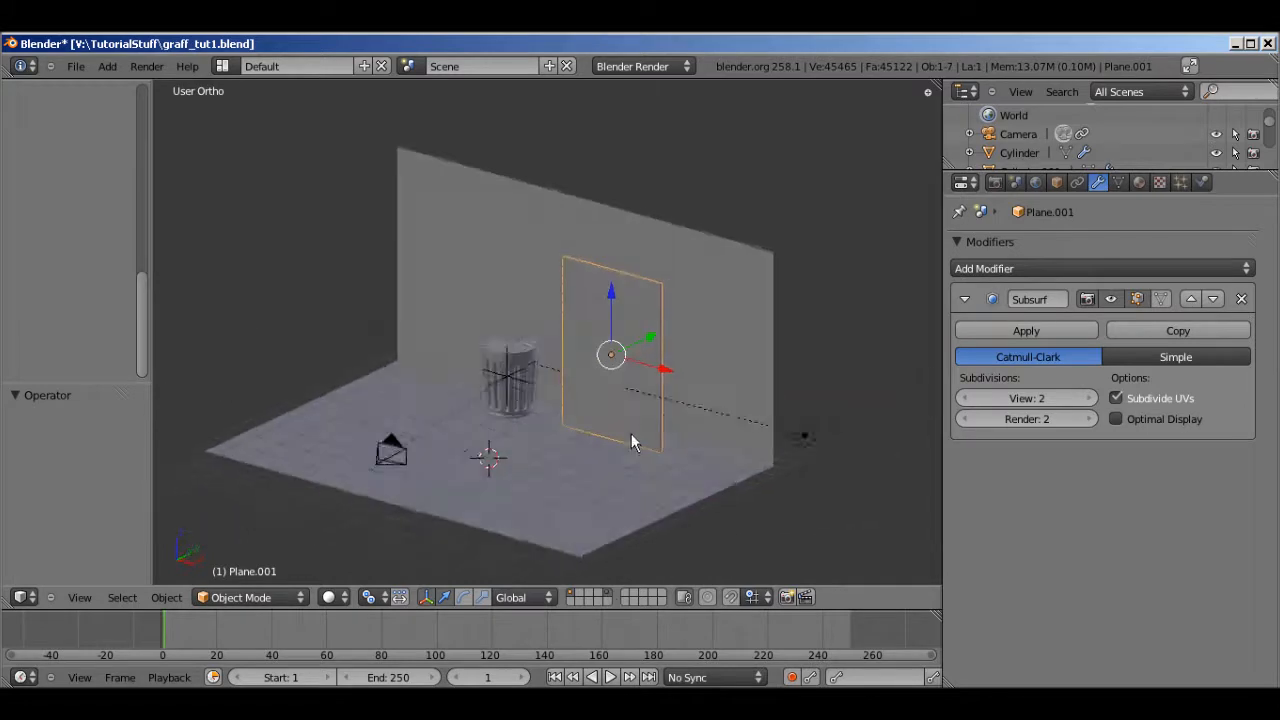
Add an Area lamp to the scene at the origin via Add > Lamp > Area
click(390, 450)
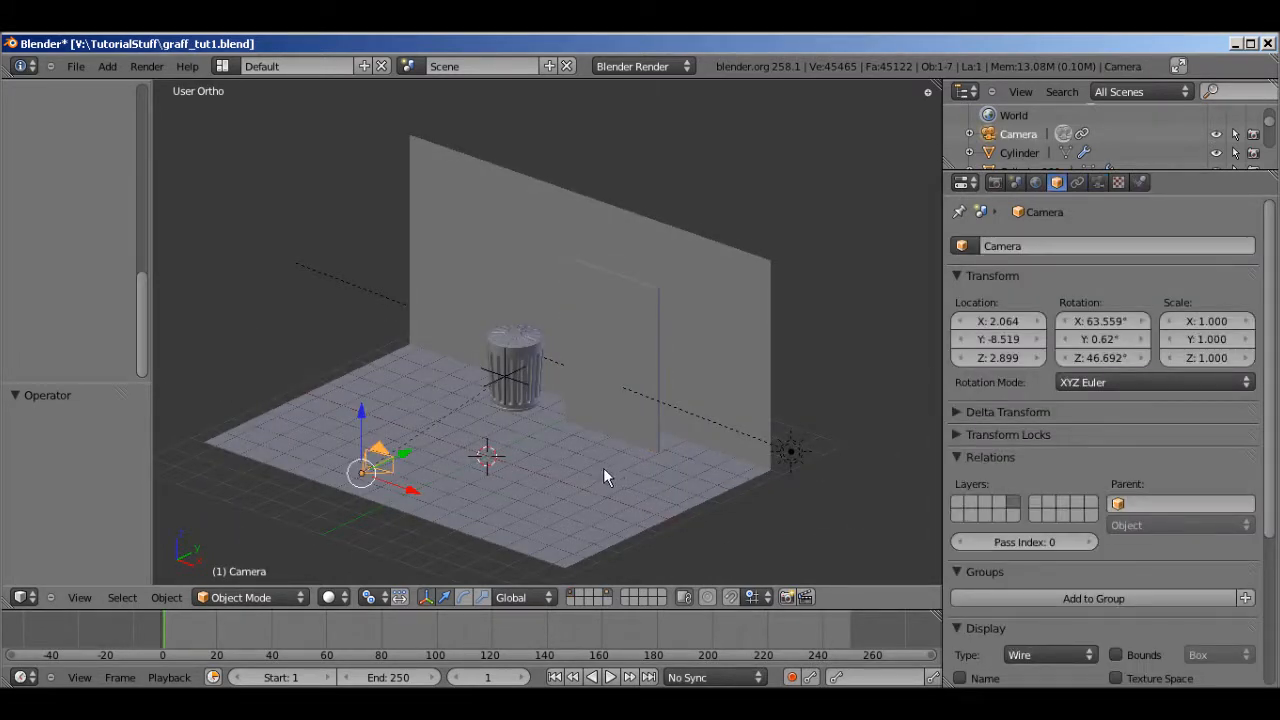
click(108, 66)
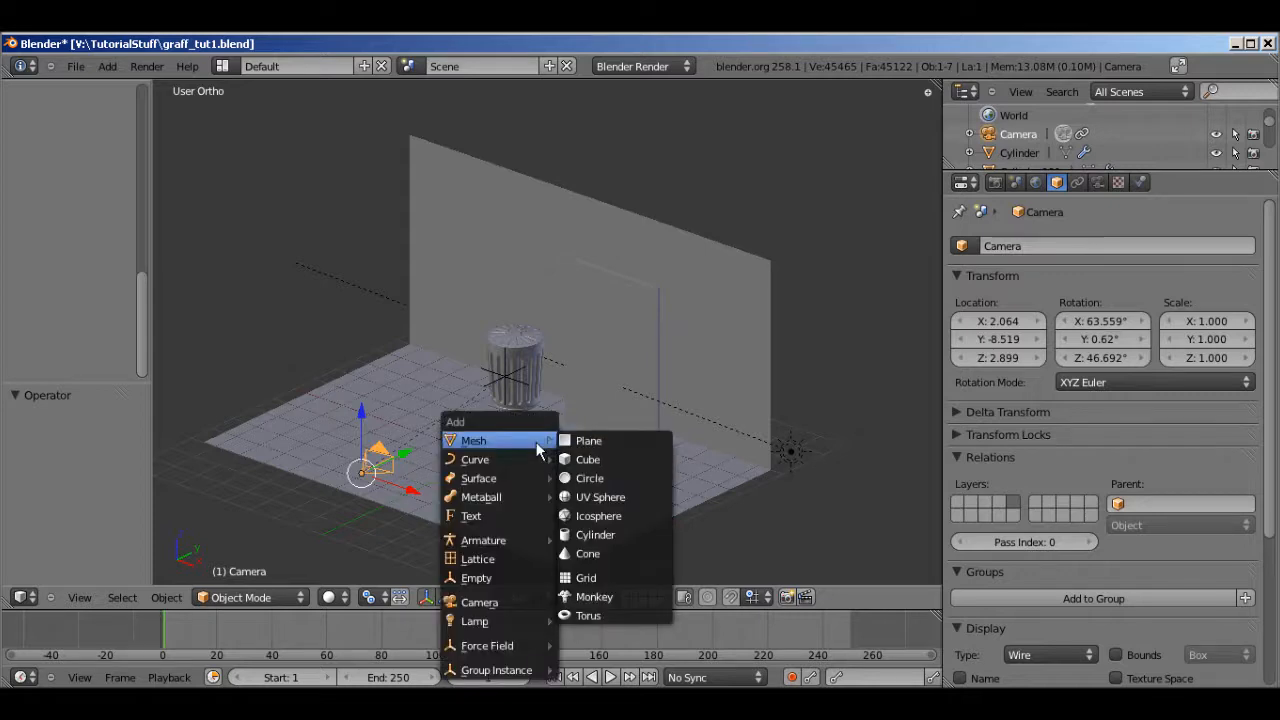
mouse_move(474, 620)
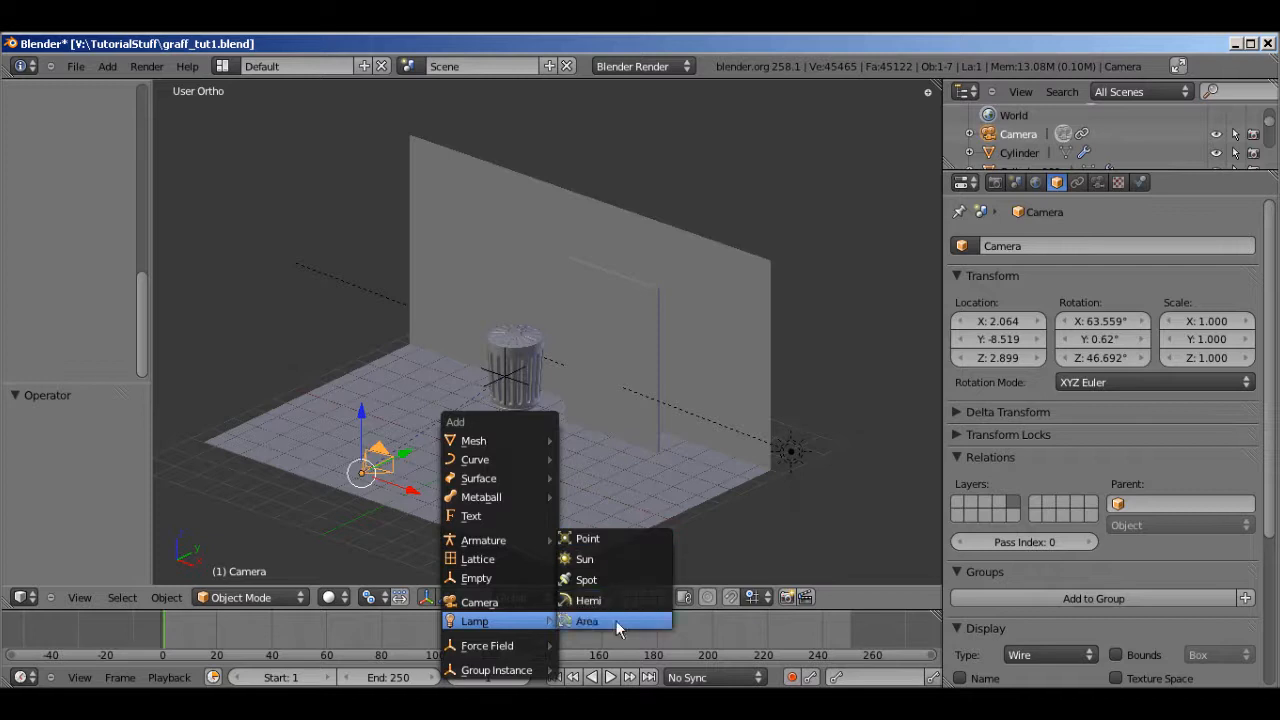
click(586, 620)
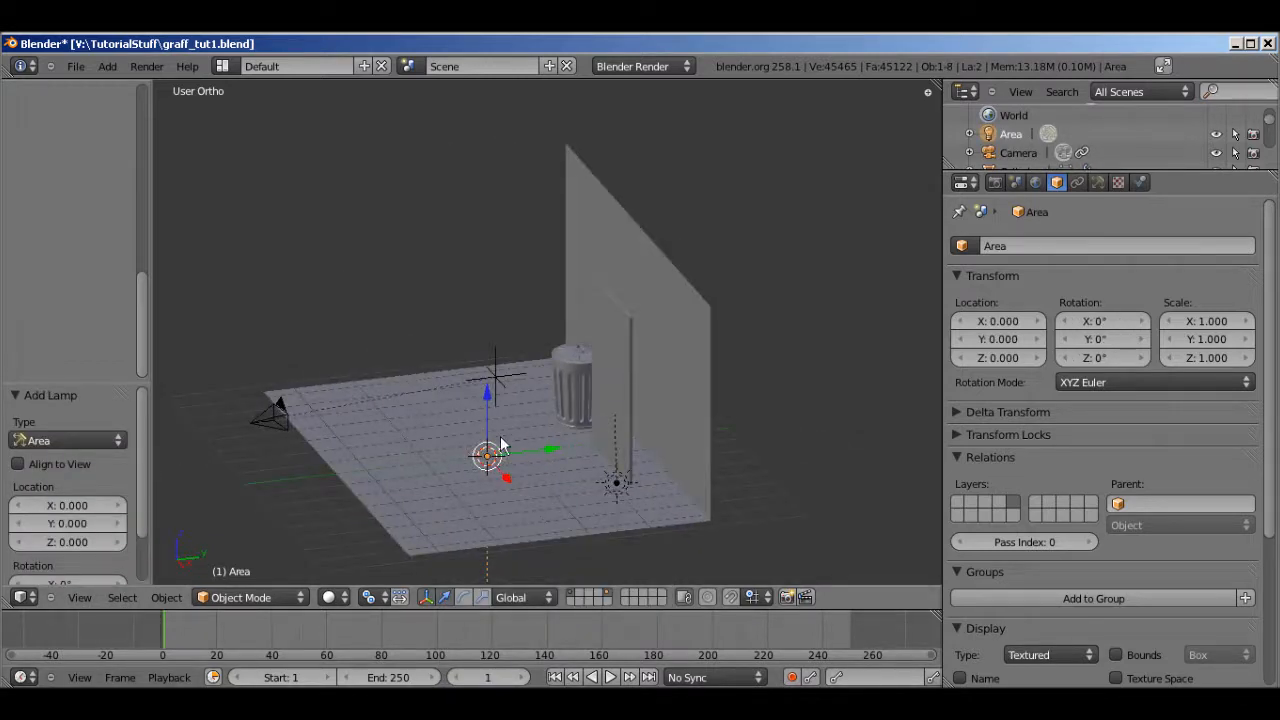
Raise the area lamp, tilt it about 90° toward the wall and move it out front
key(a)
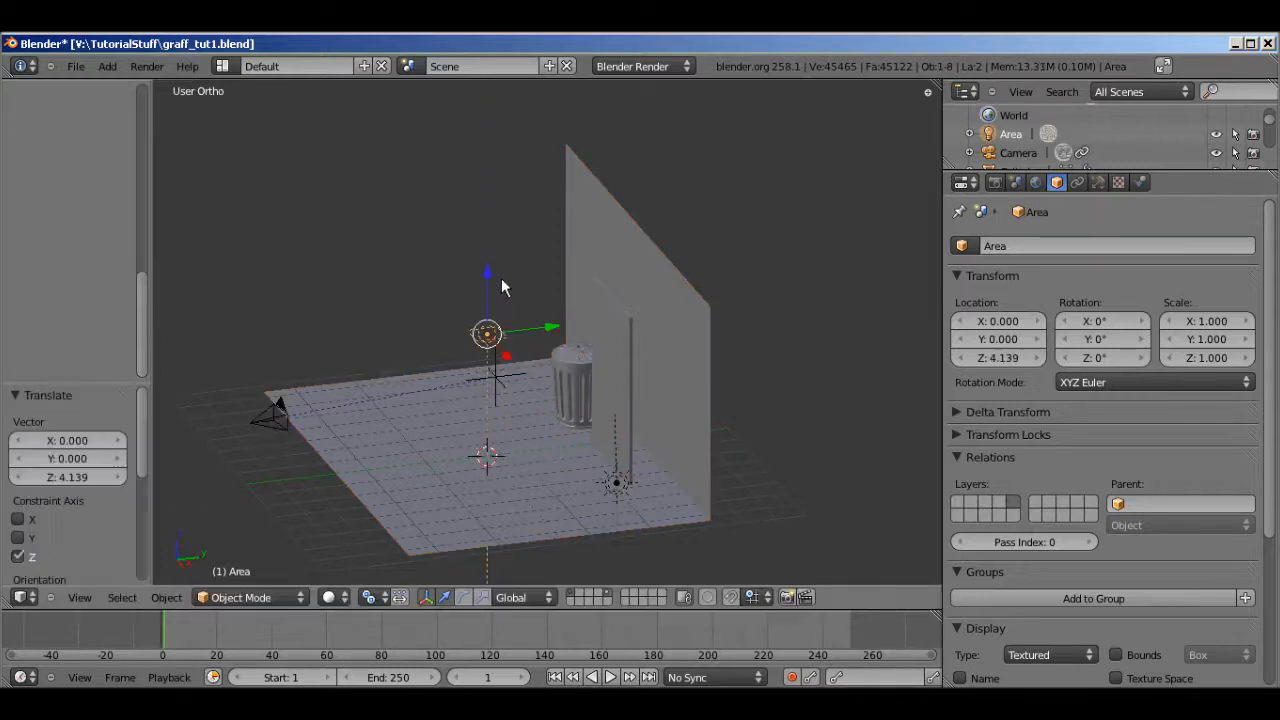
key(r)
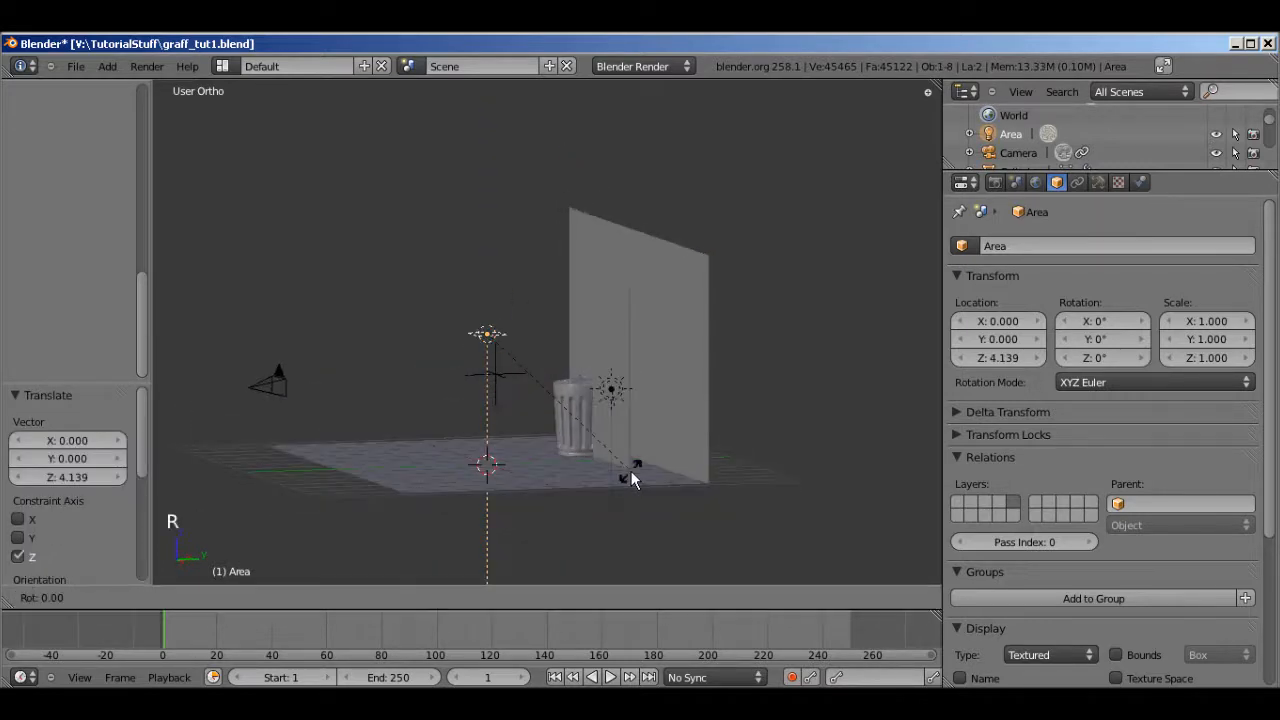
mouse_move(688, 184)
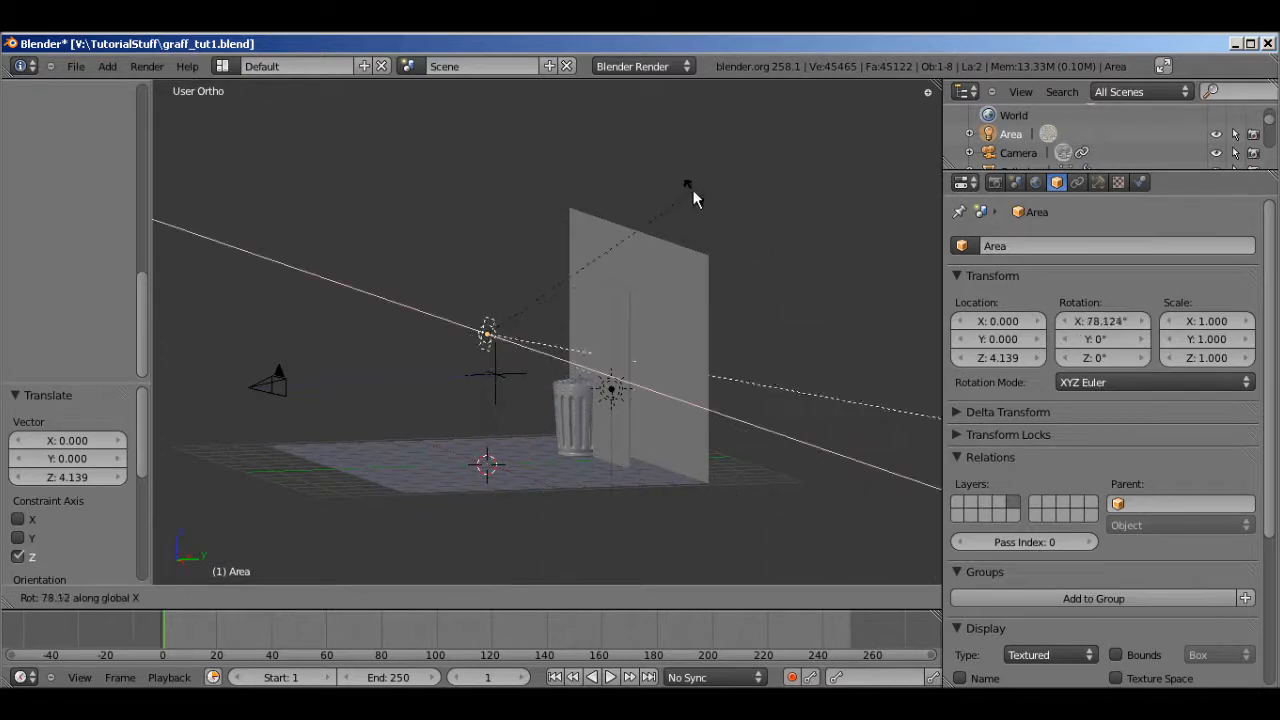
mouse_move(670, 148)
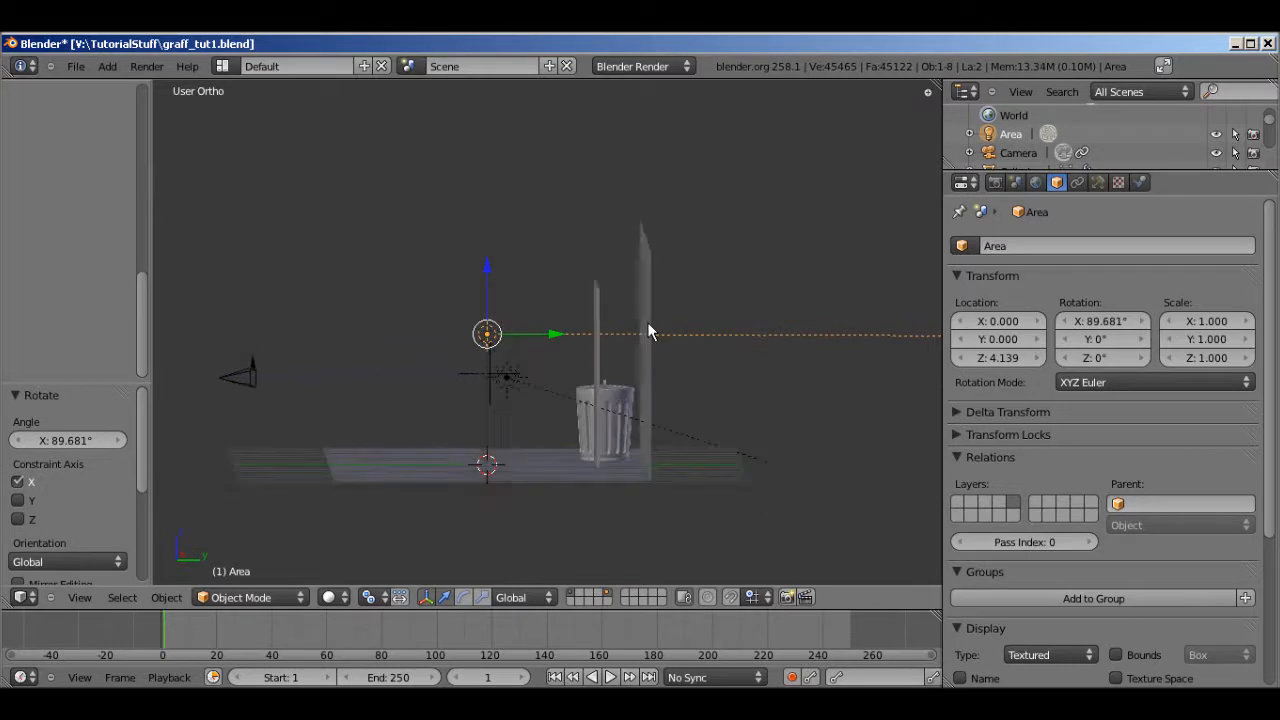
key(NUMPAD_3)
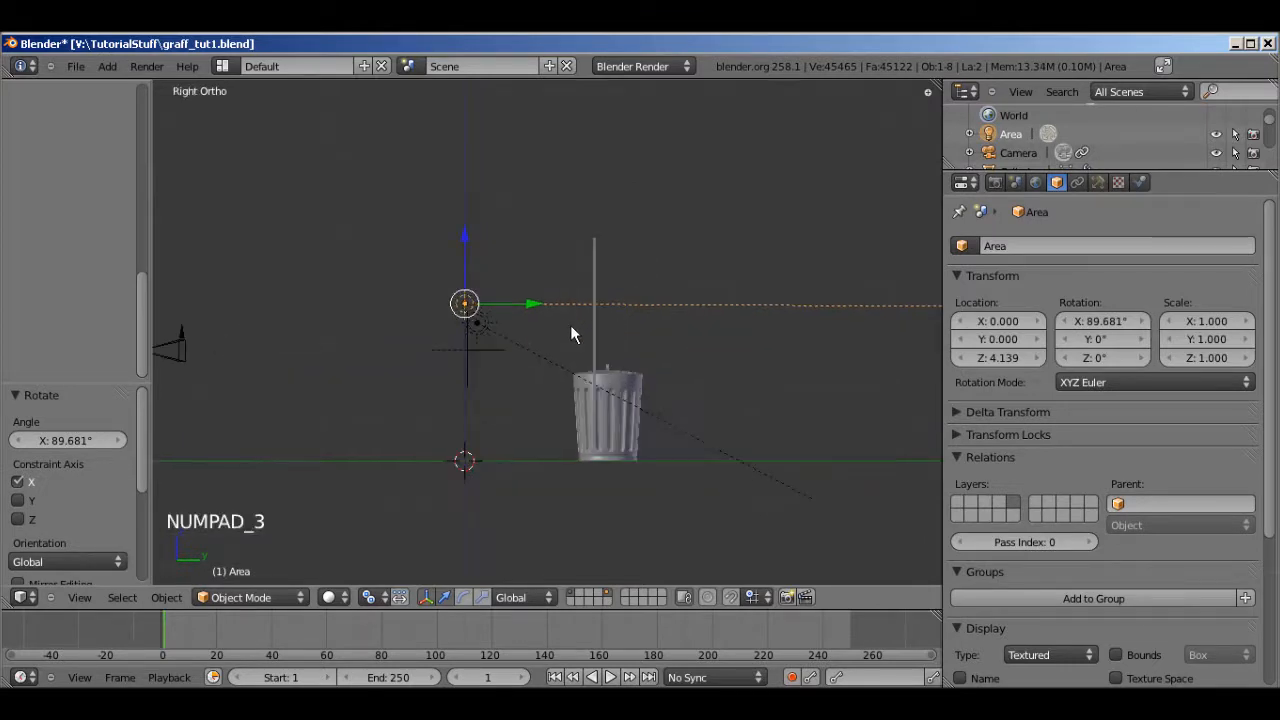
key(g)
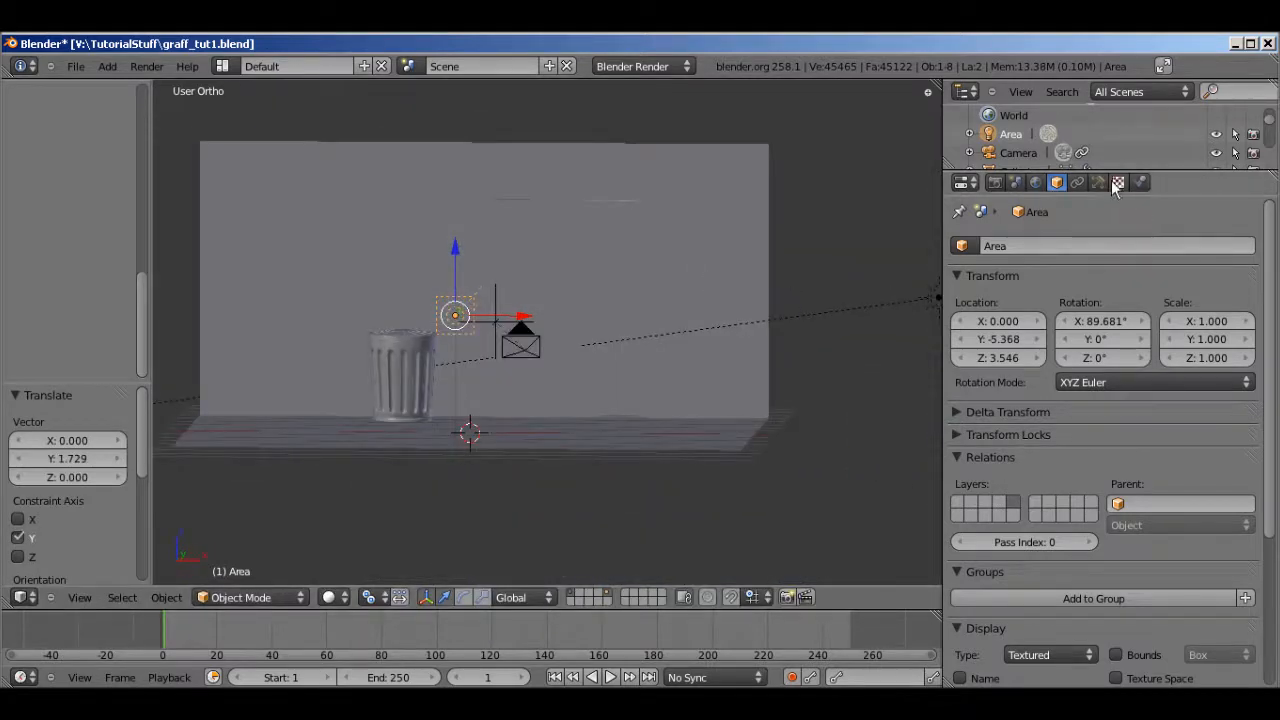
Give the area lamp a falloff distance of 8 and energy of 0.8
click(1096, 182)
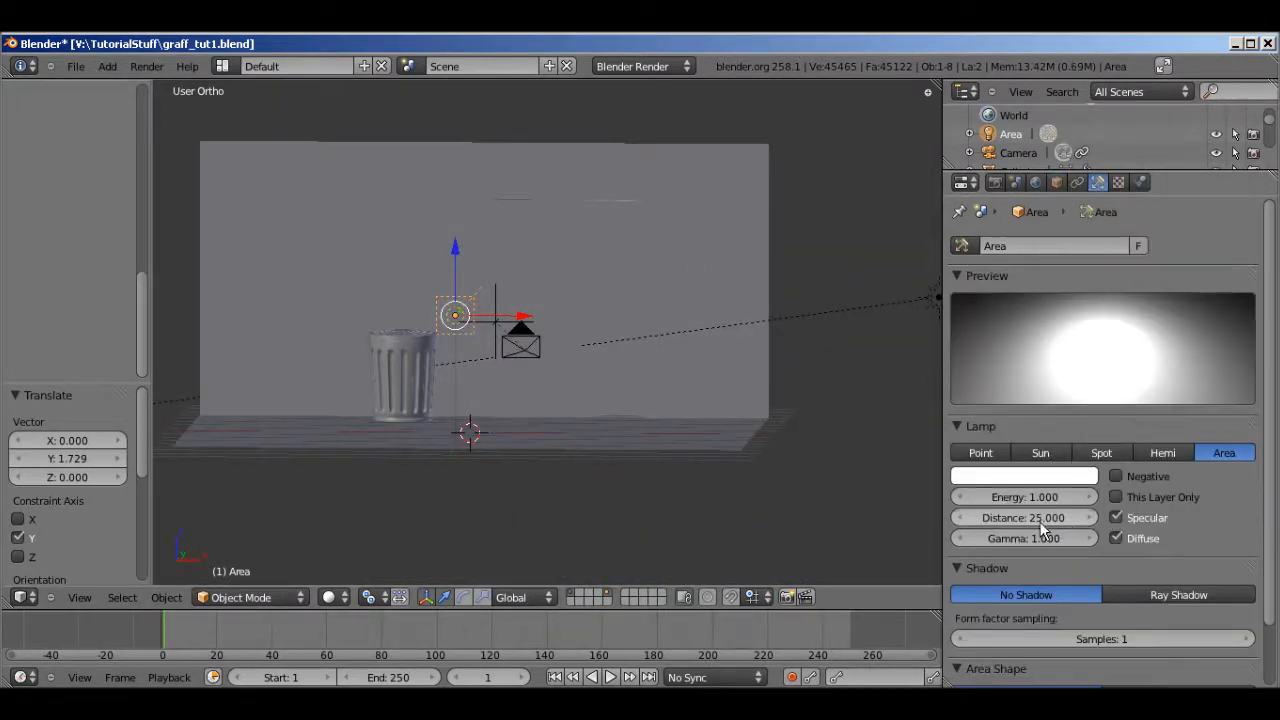
click(1024, 516)
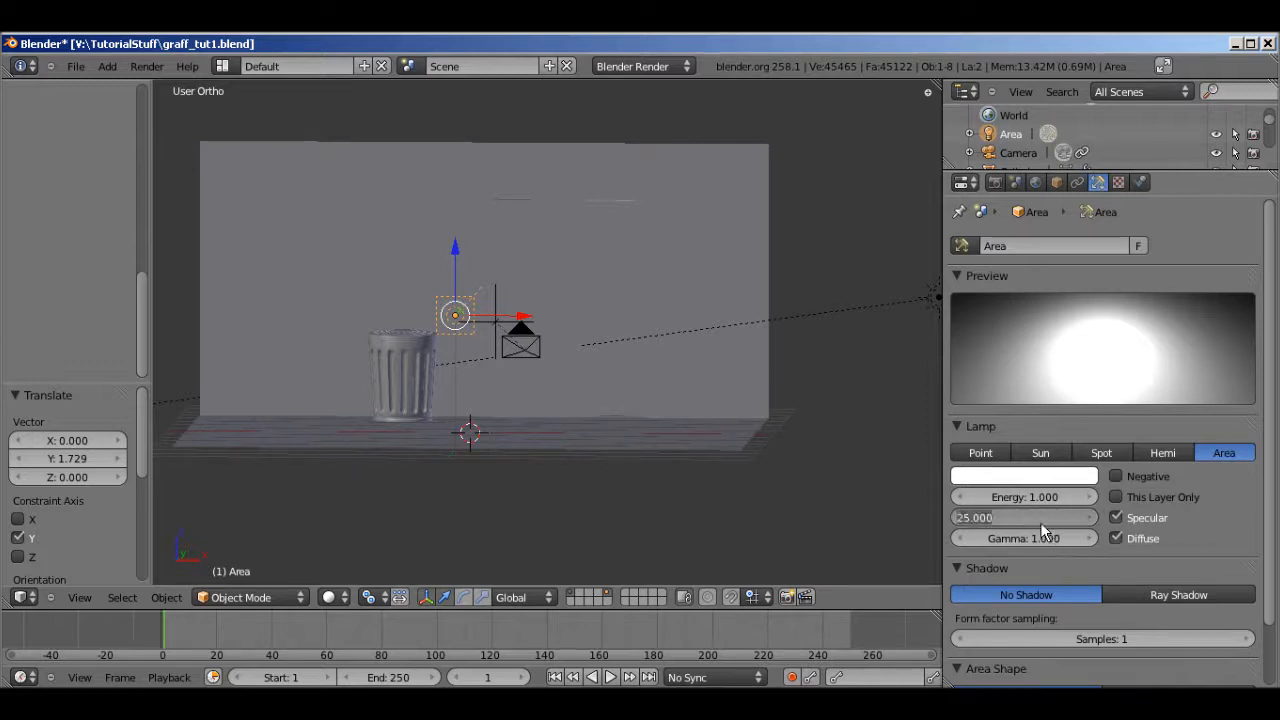
click(1024, 516)
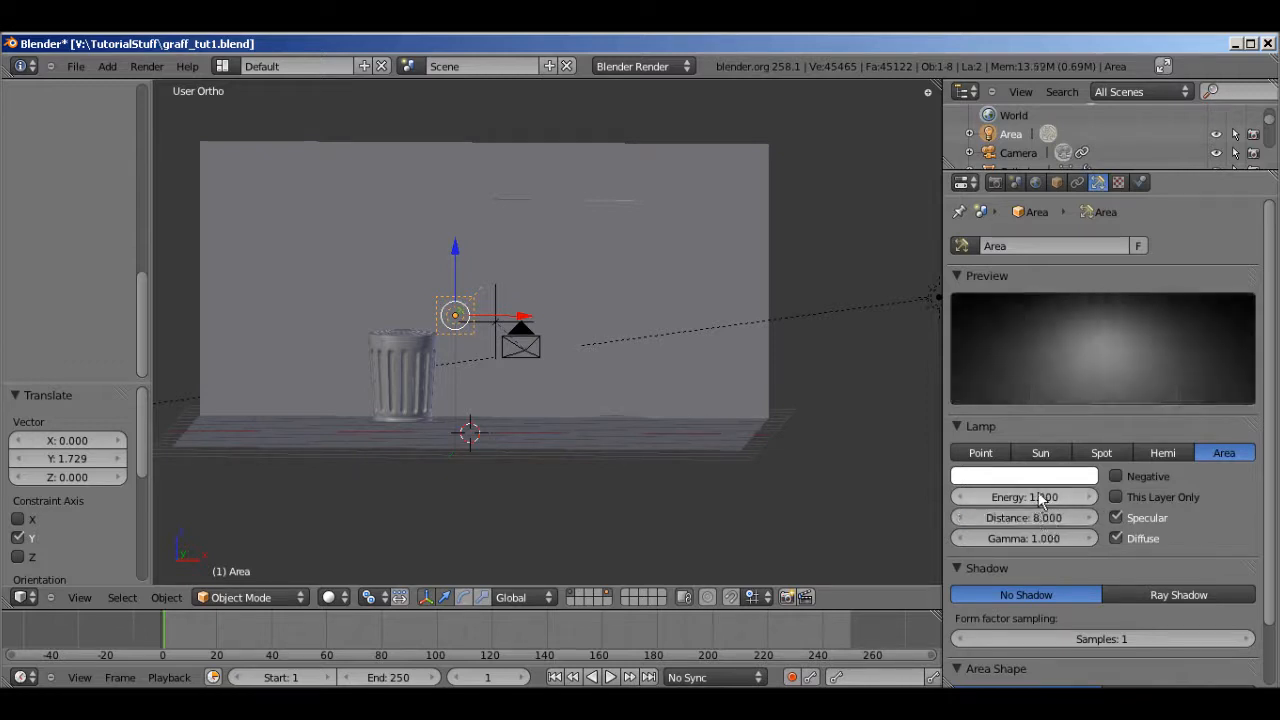
click(1024, 496)
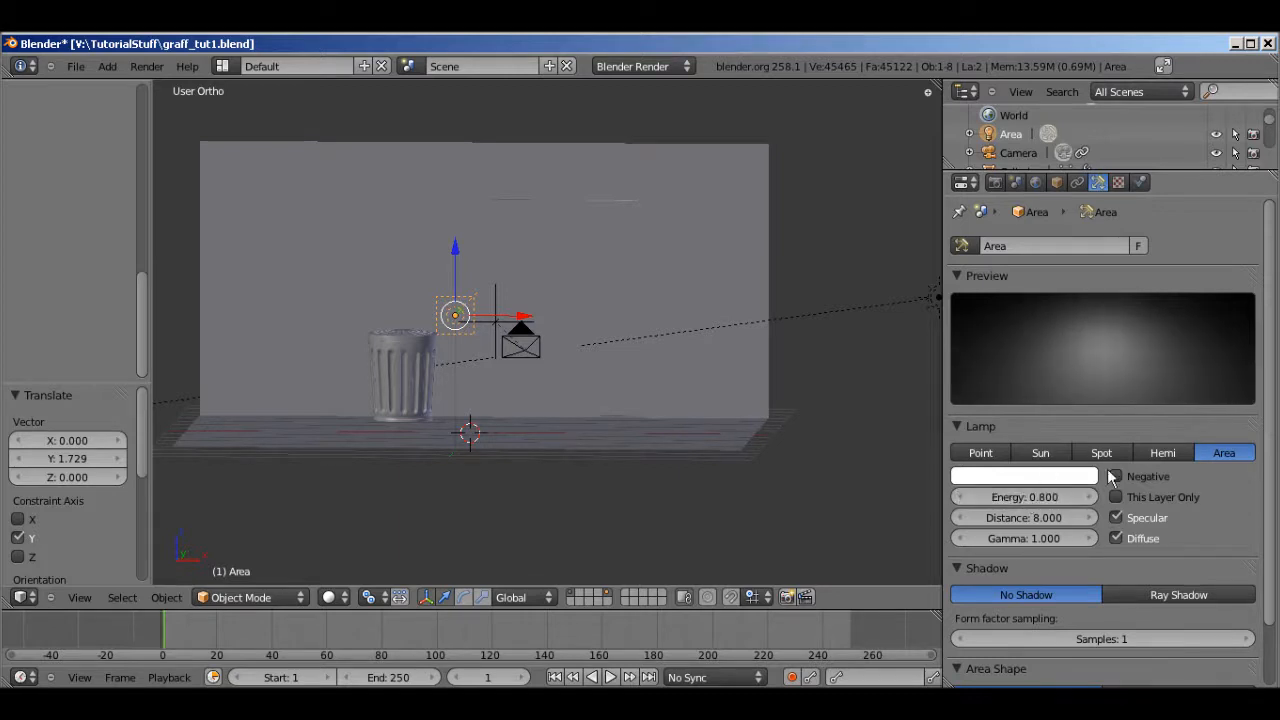
Enable ray-traced shadows on the lamp with Constant QMC sampling
click(1178, 594)
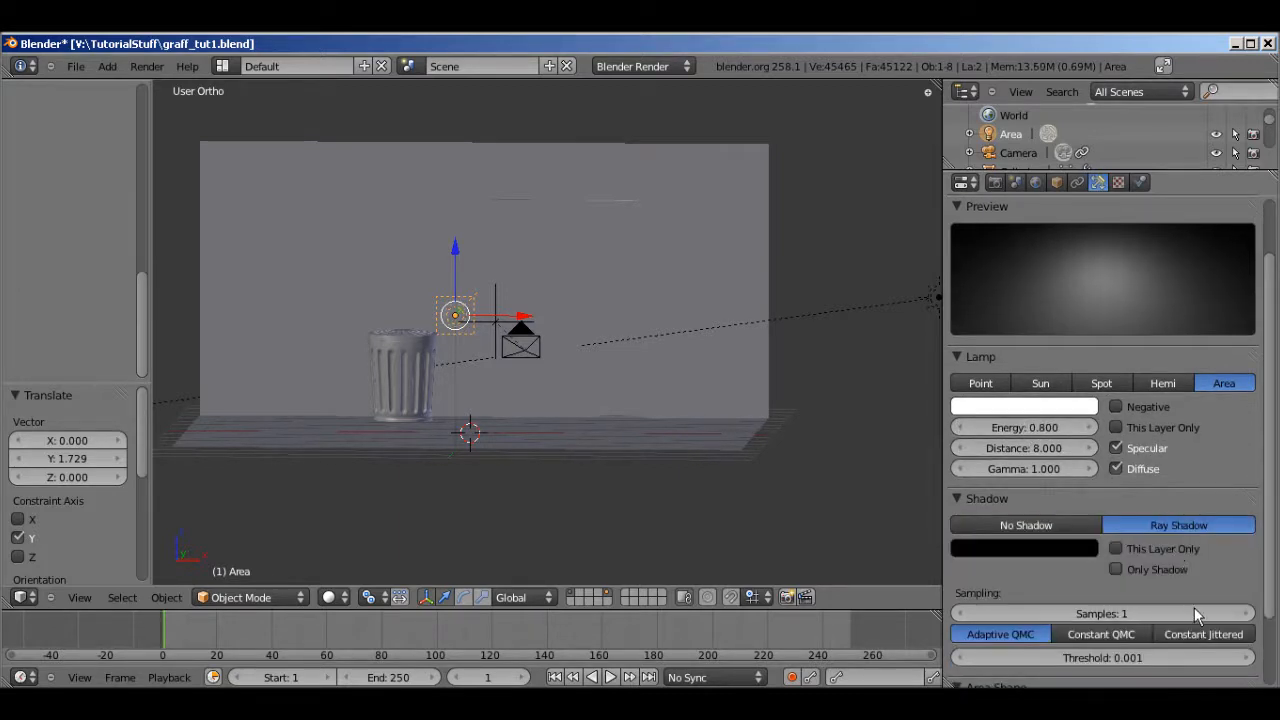
scroll(down, 3)
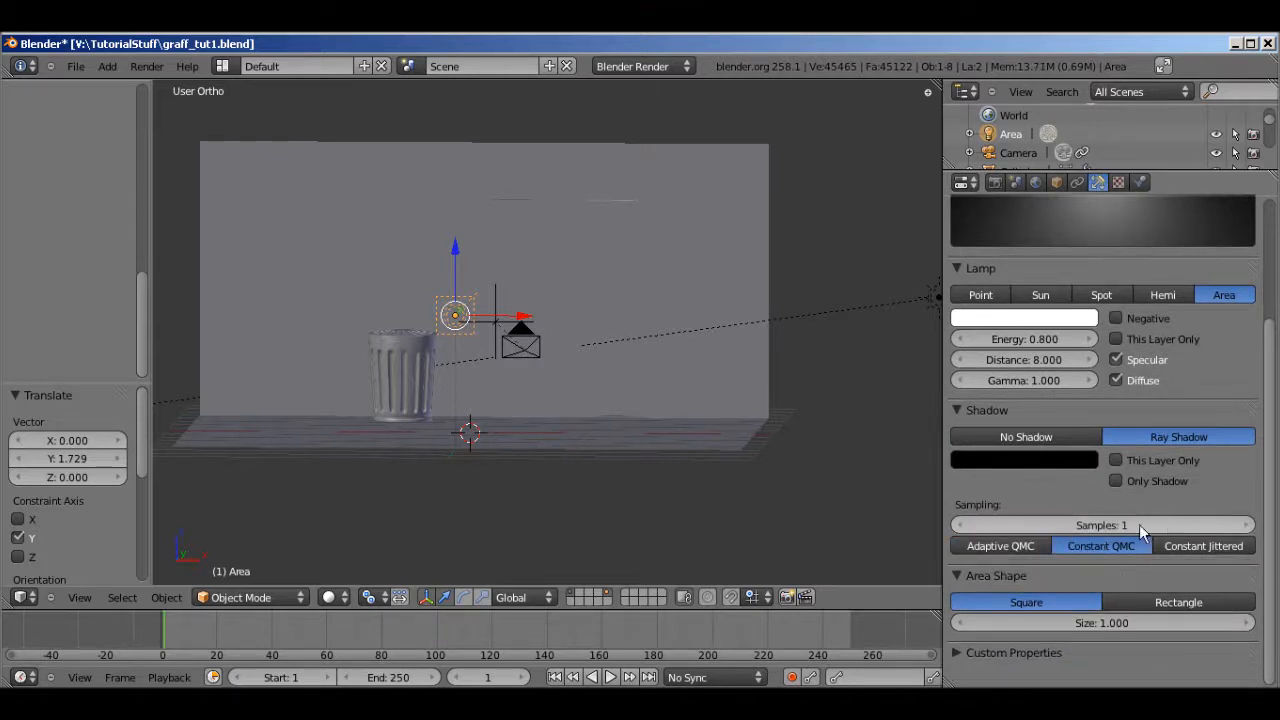
click(1100, 524)
text(4)
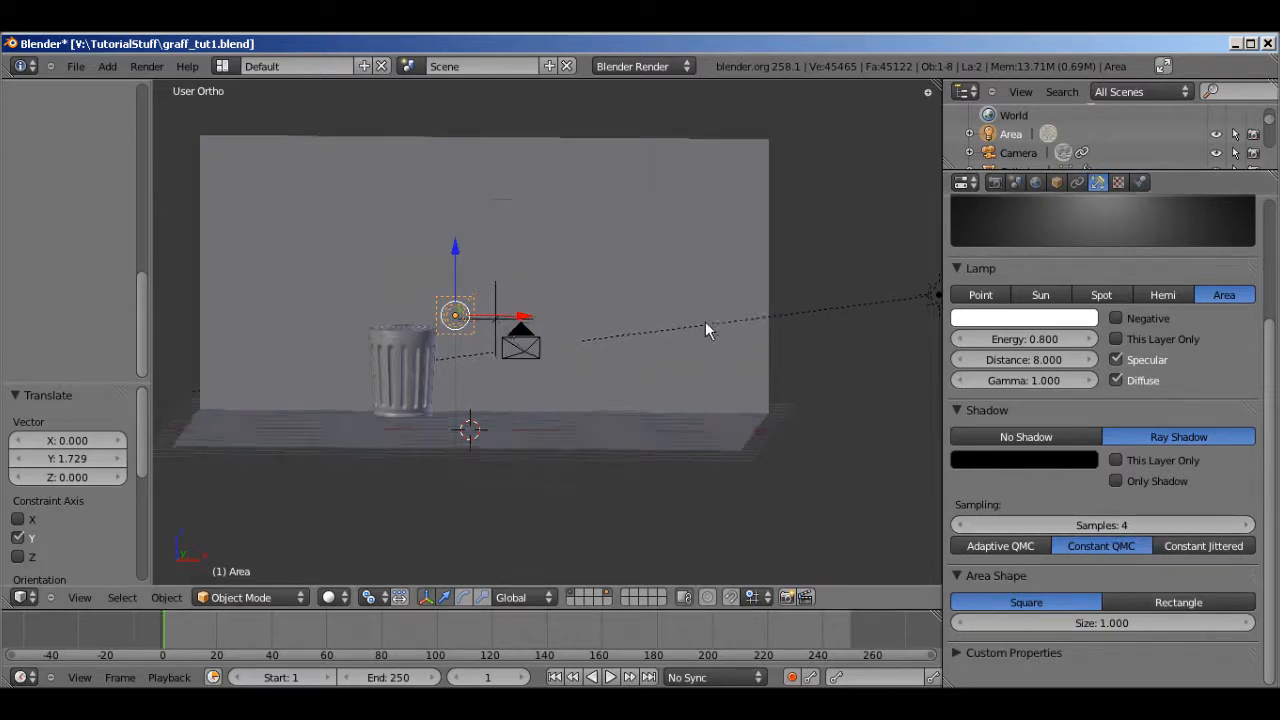
Make the lamp a 14 × 8 rectangle with 7 by 4 shadow samples
click(1178, 602)
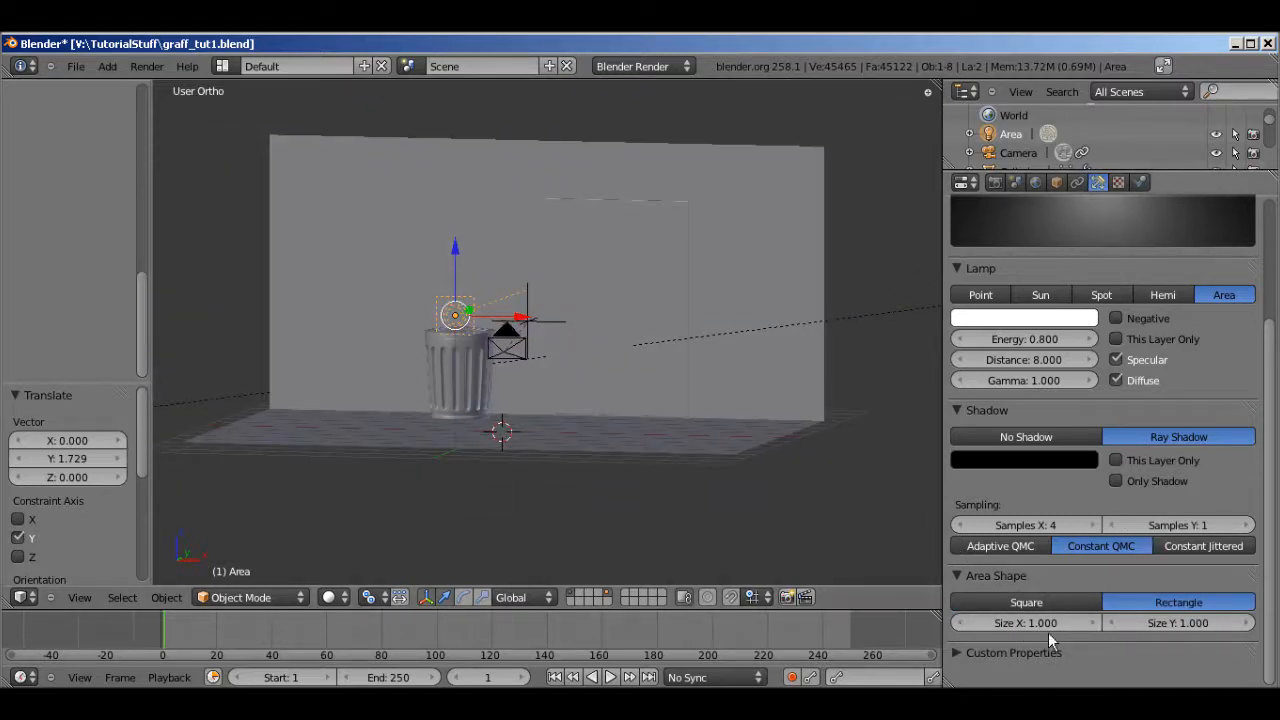
mouse_move(1024, 622)
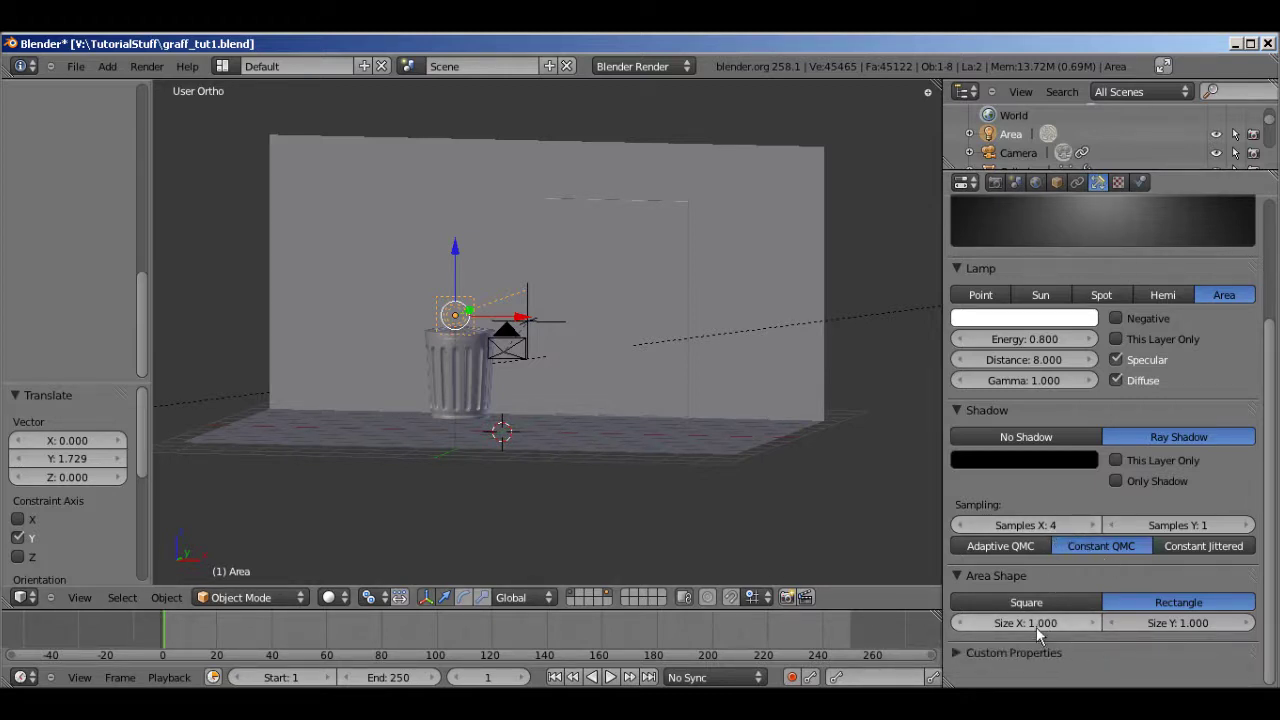
click(1024, 622)
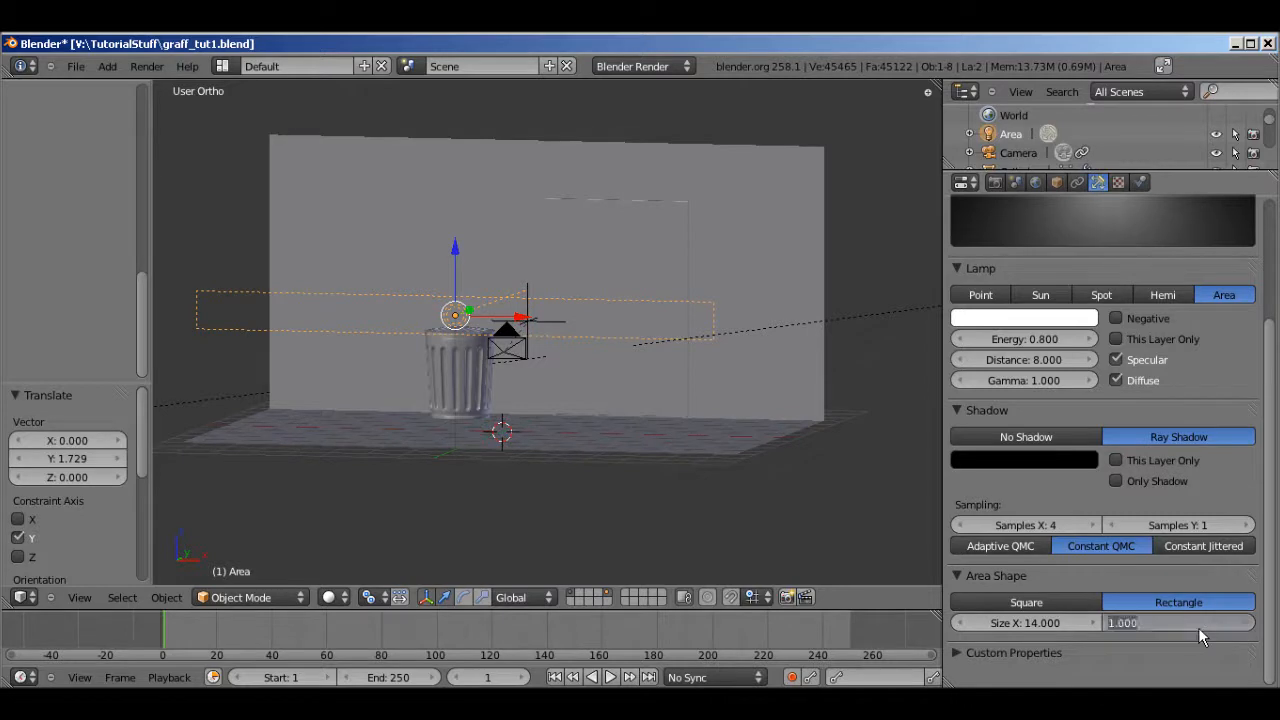
click(1178, 622)
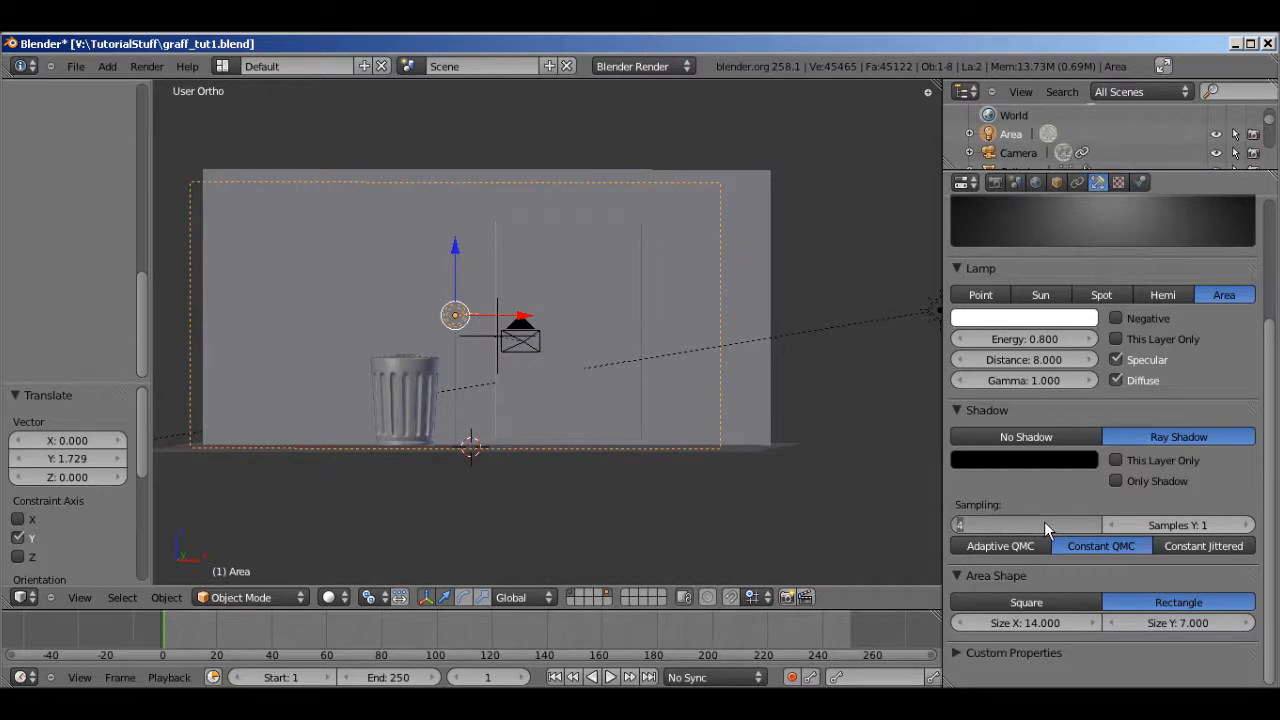
click(1024, 524)
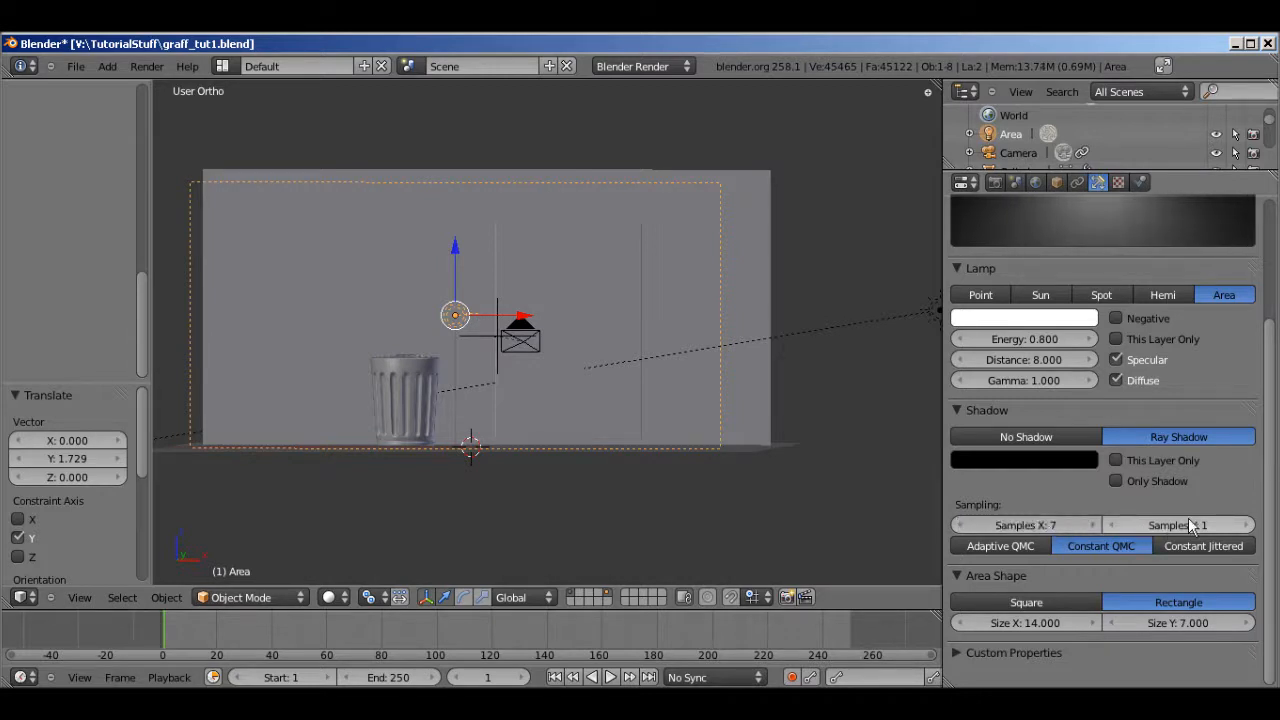
click(1178, 524)
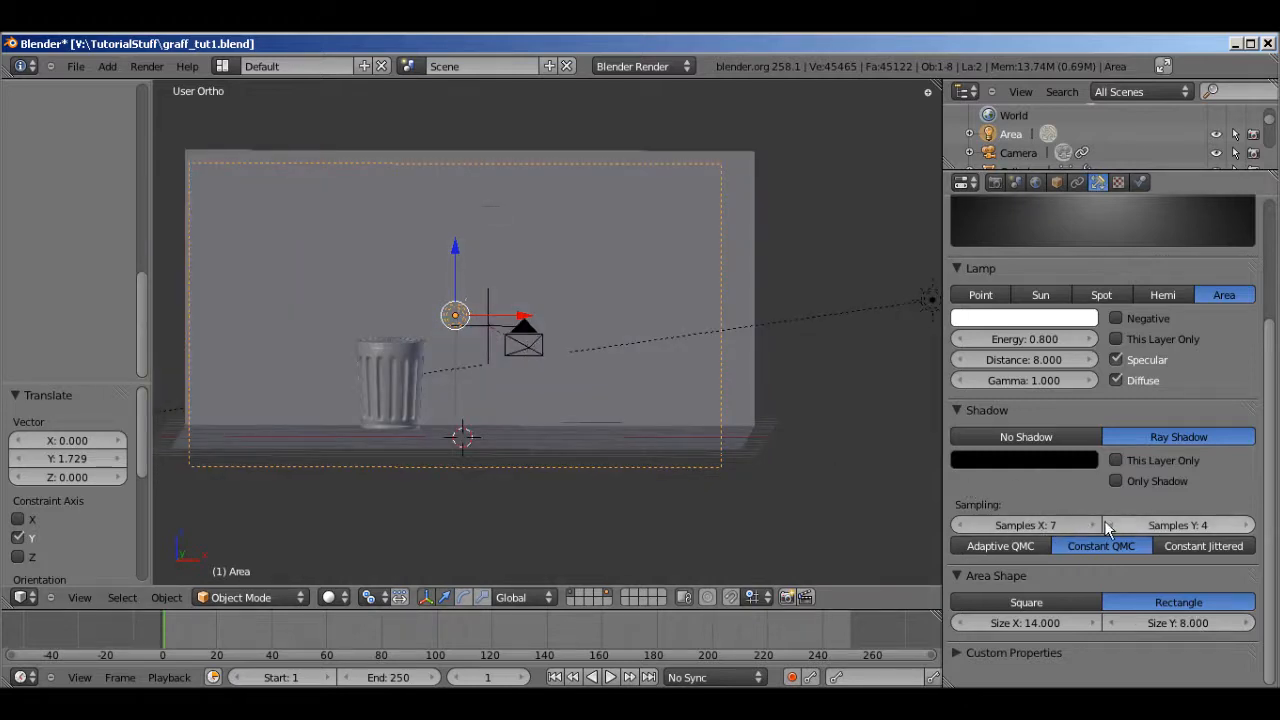
mouse_move(1122, 564)
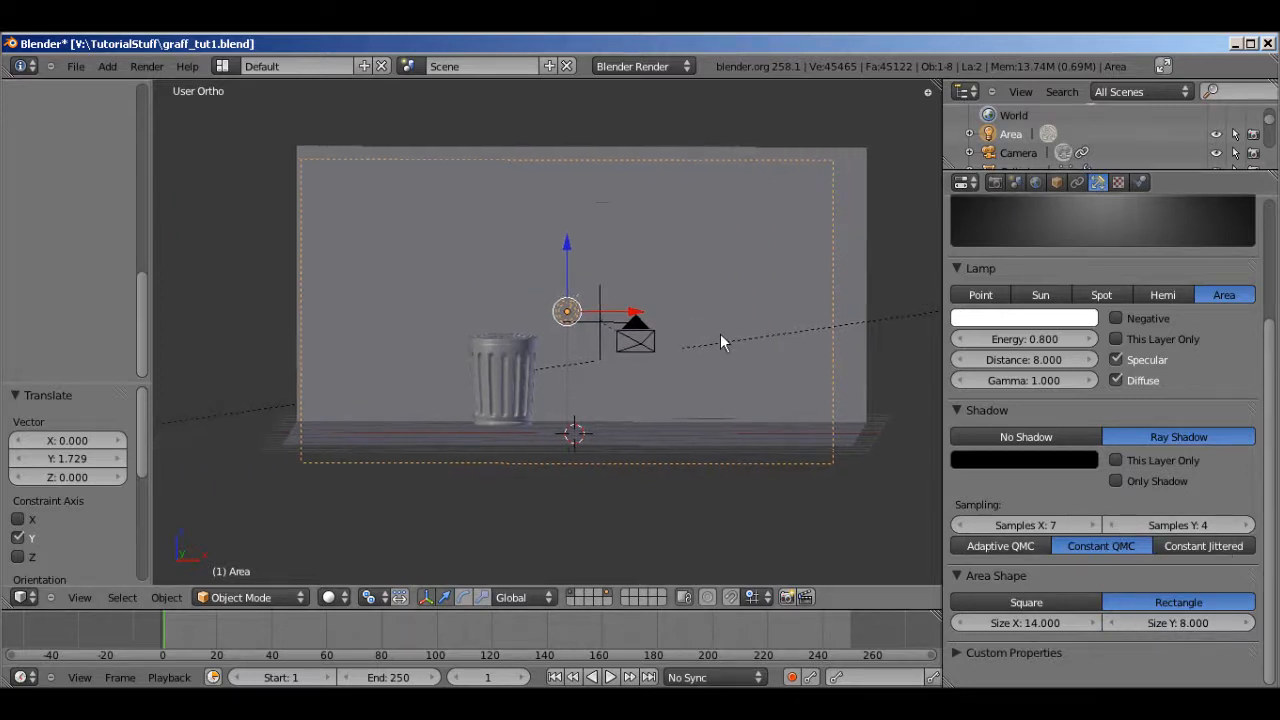
Tilt the area lamp about 7.5°, check its colour, and save the blend file
key(ctrl+s)
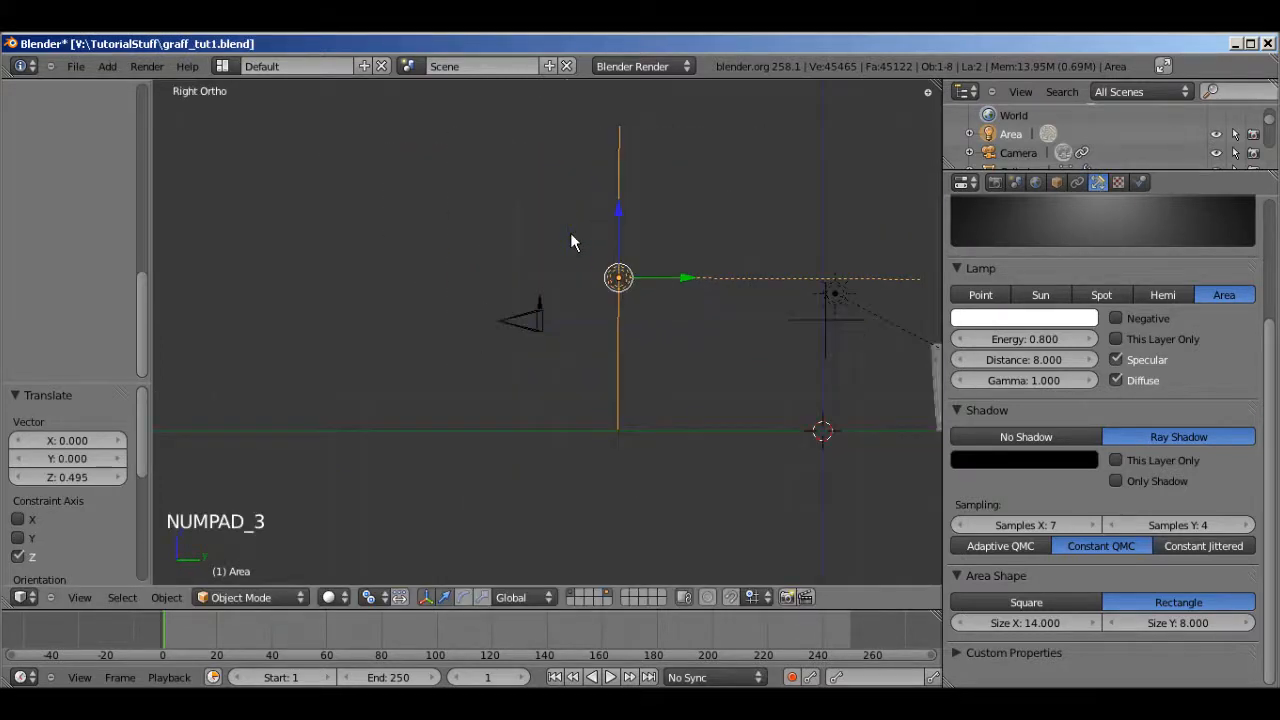
key(r)
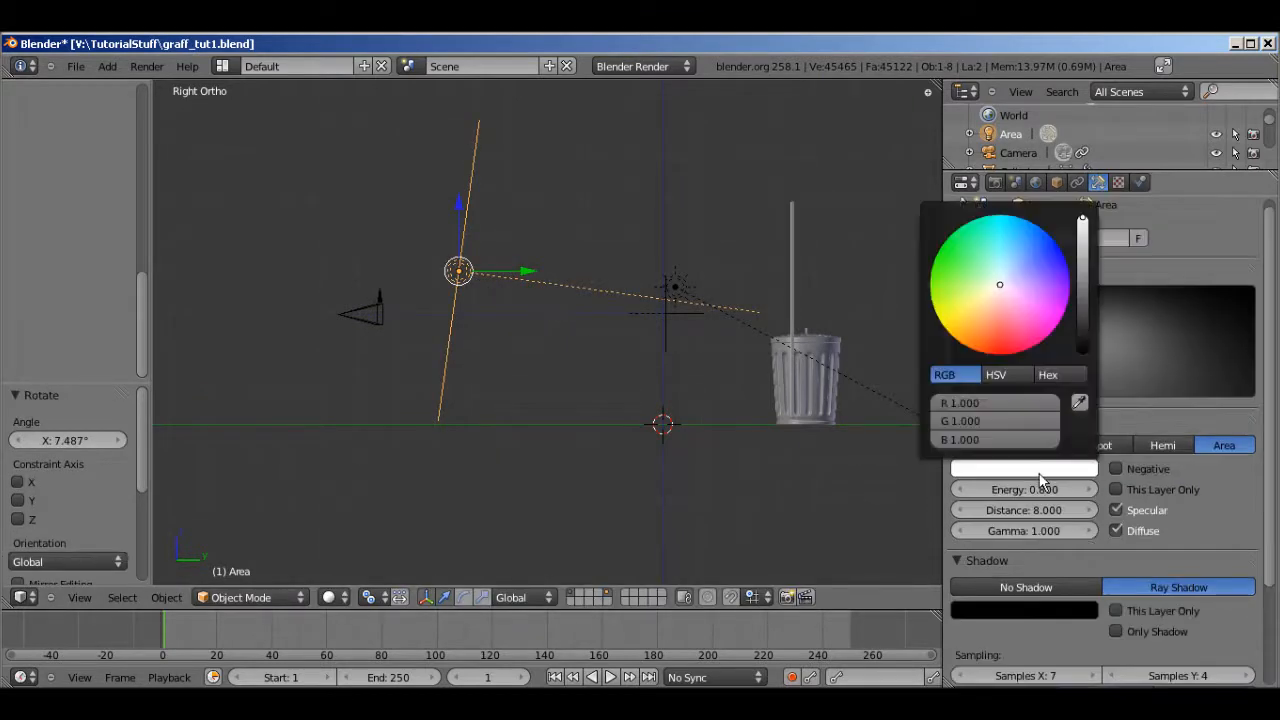
click(1010, 276)
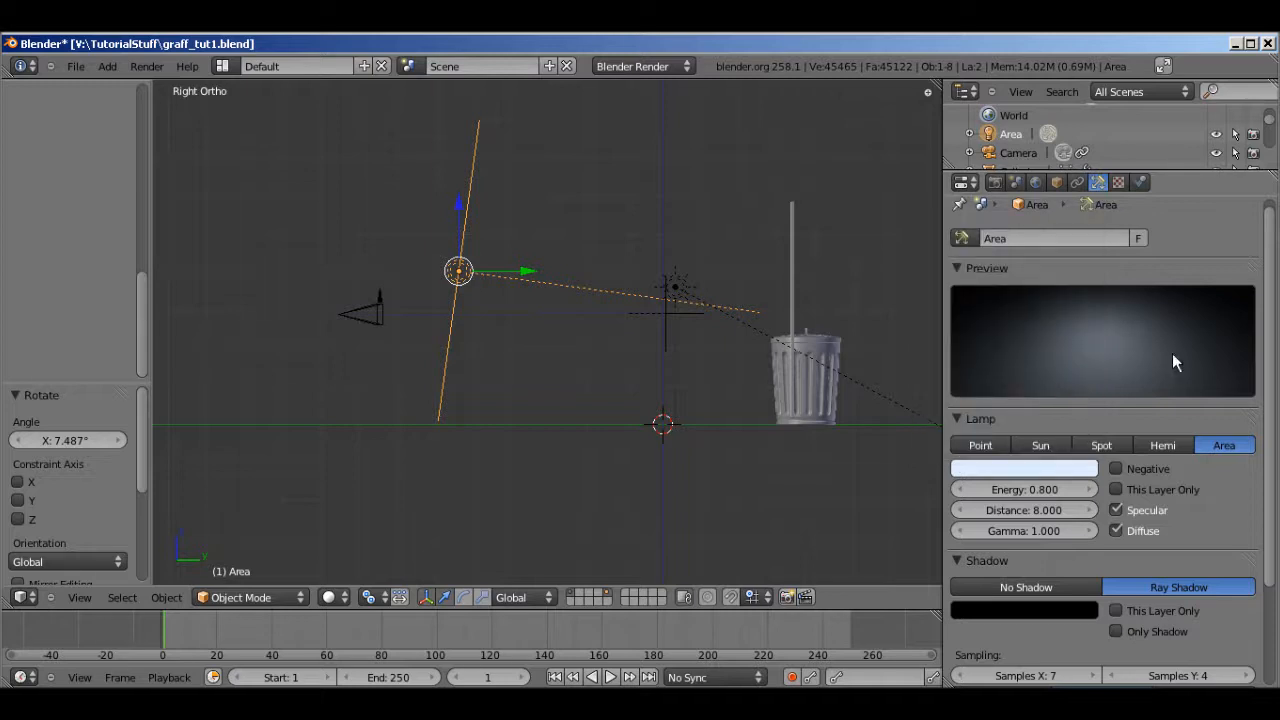
key(ctrl+s)
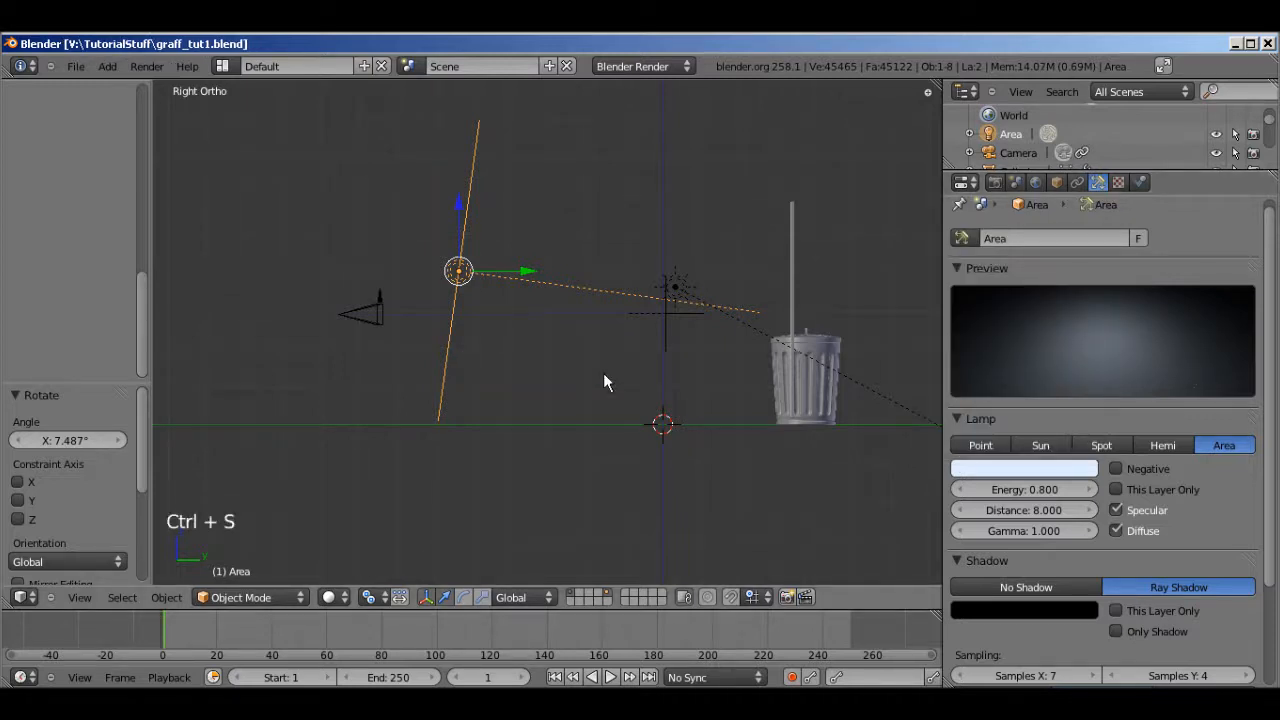
key(F12)
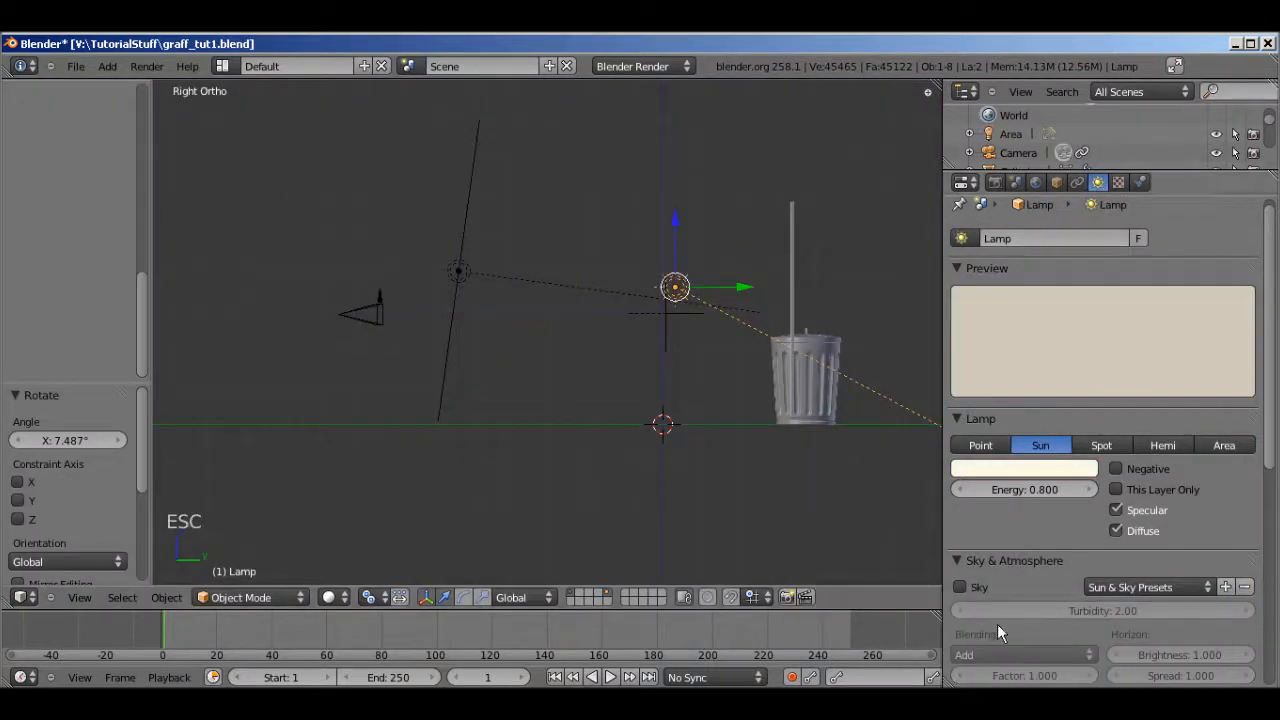
Scroll the sun lamp's properties down to its sky, atmosphere and shadow sections
scroll(down, 3)
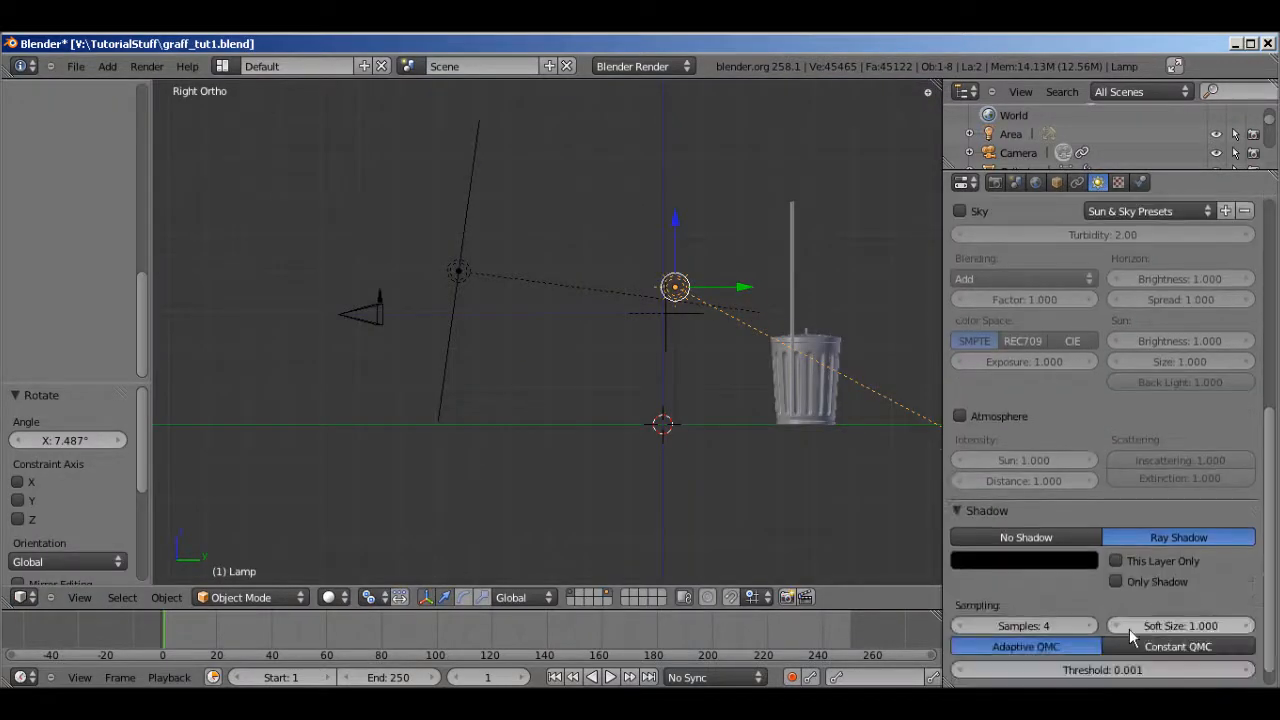
scroll(down, 3)
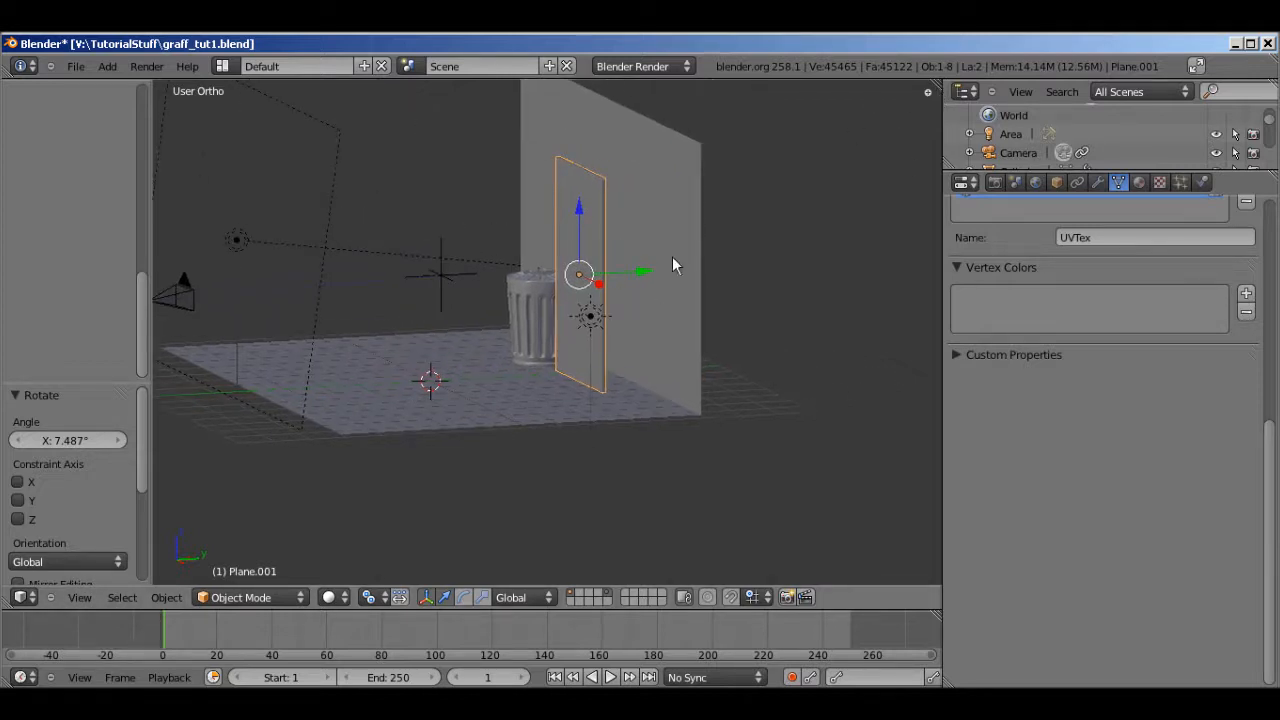
From the side view, lower the tilted board and lean it against the back wall
key(numpad_3)
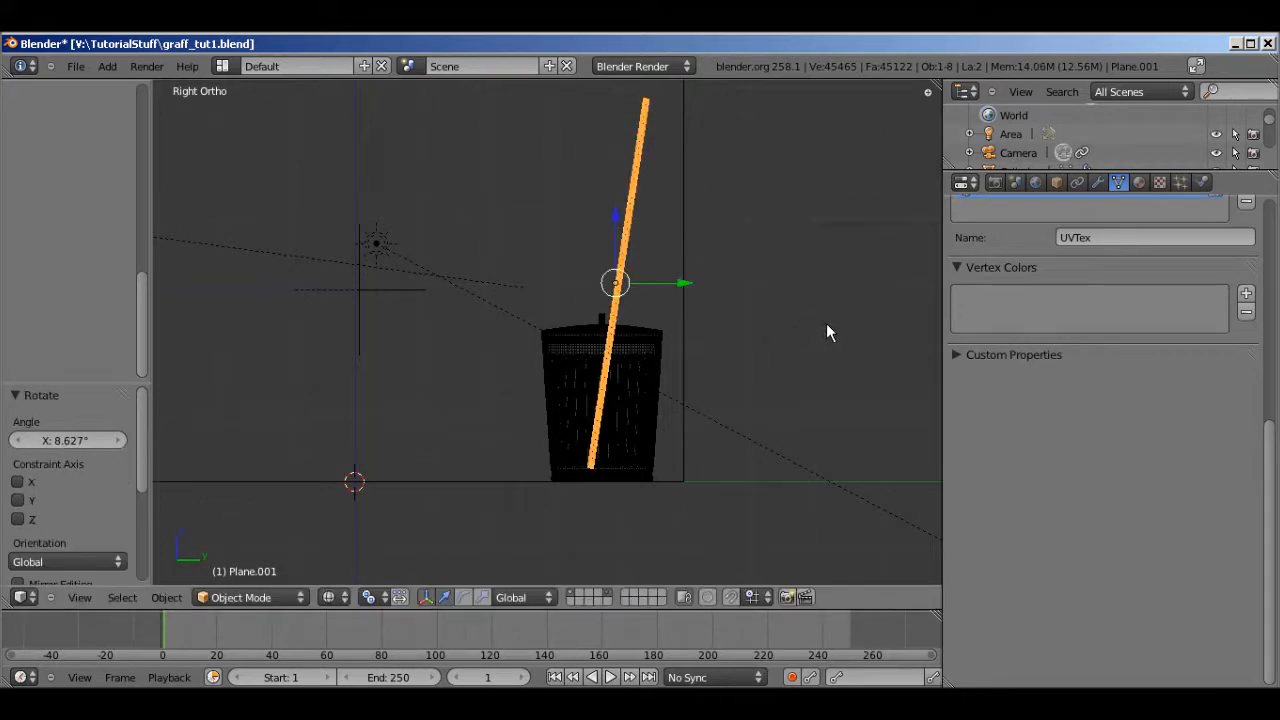
key(g)
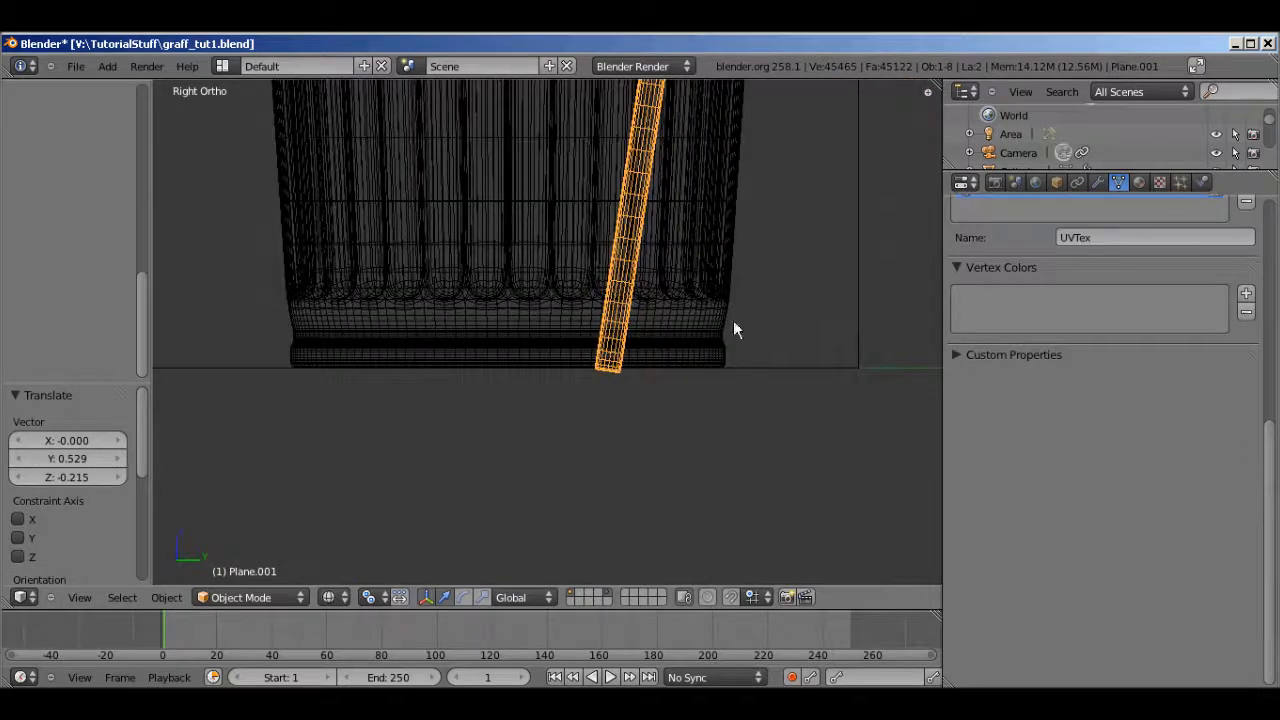
key(g)
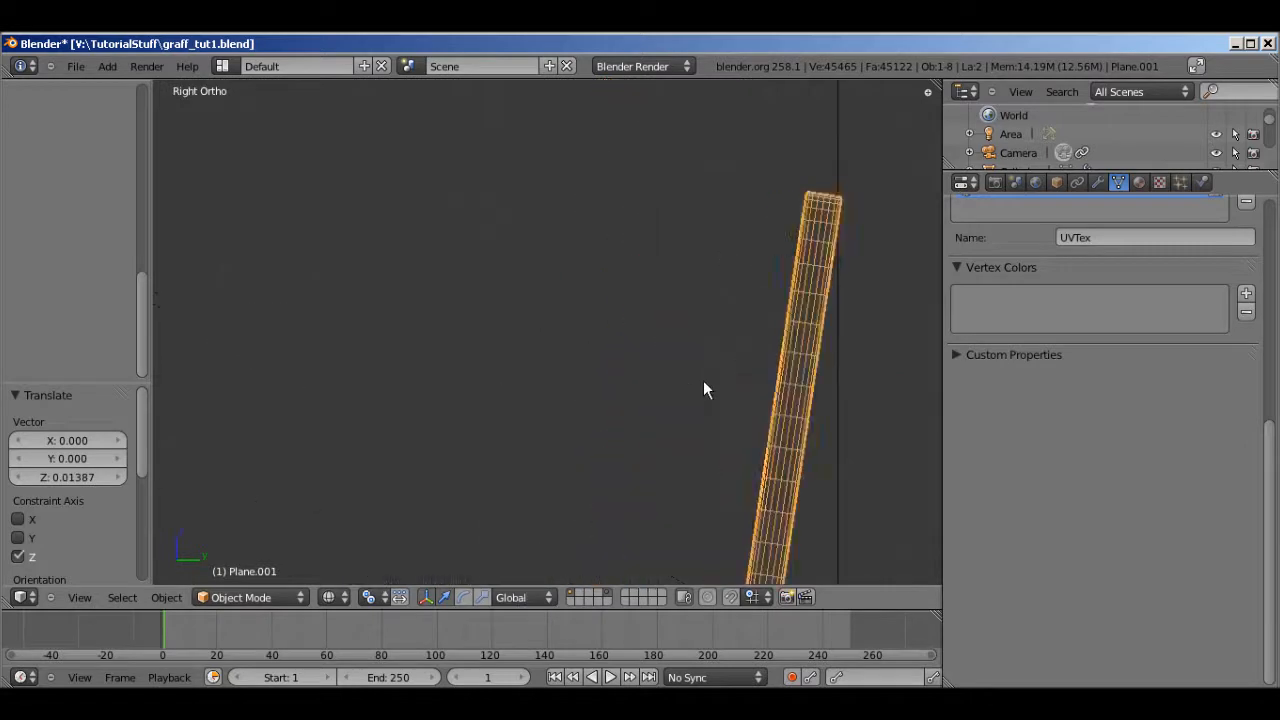
key(g)
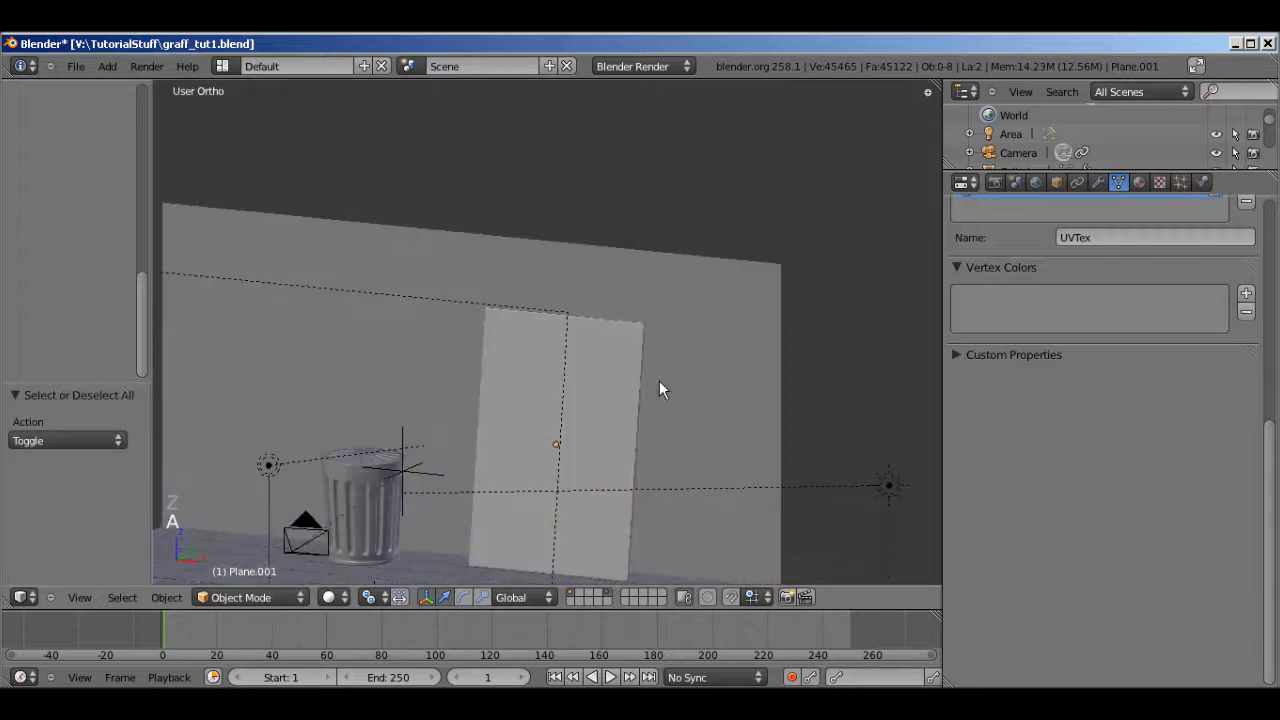
Move the sun lamp forward, give it a warm pale yellow colour, and save
key(NUMPAD_0)
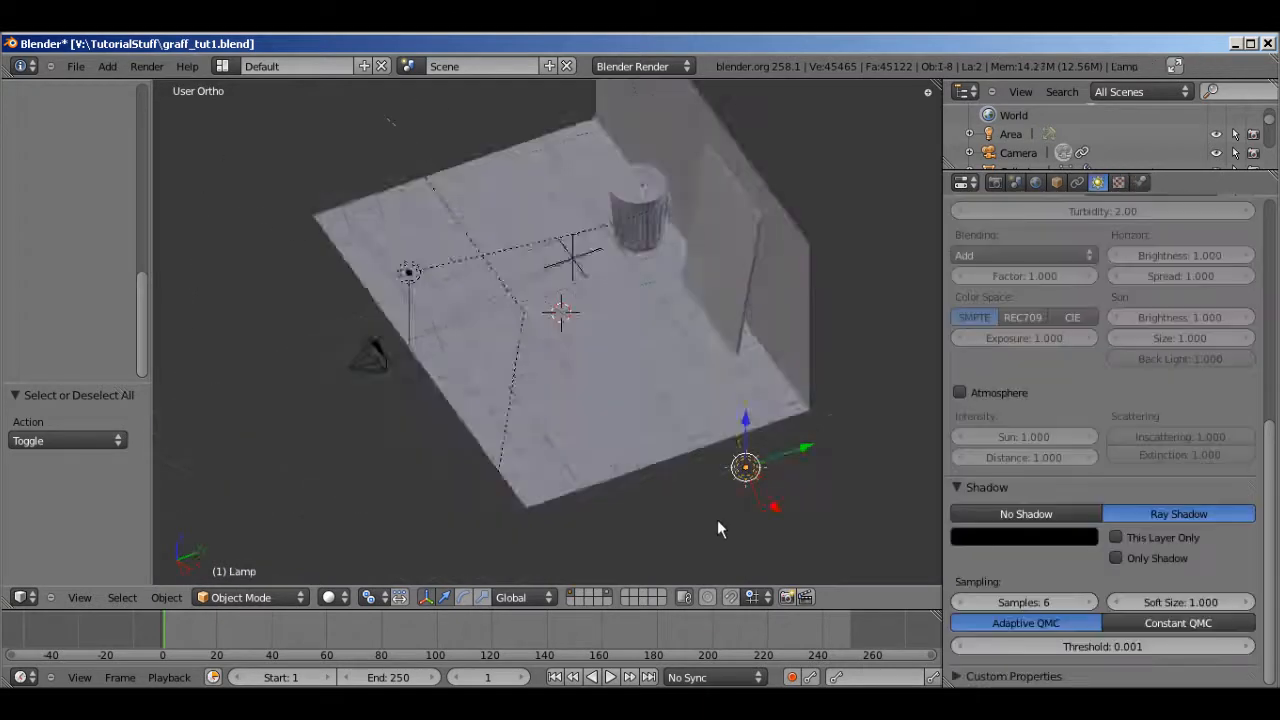
key(r)
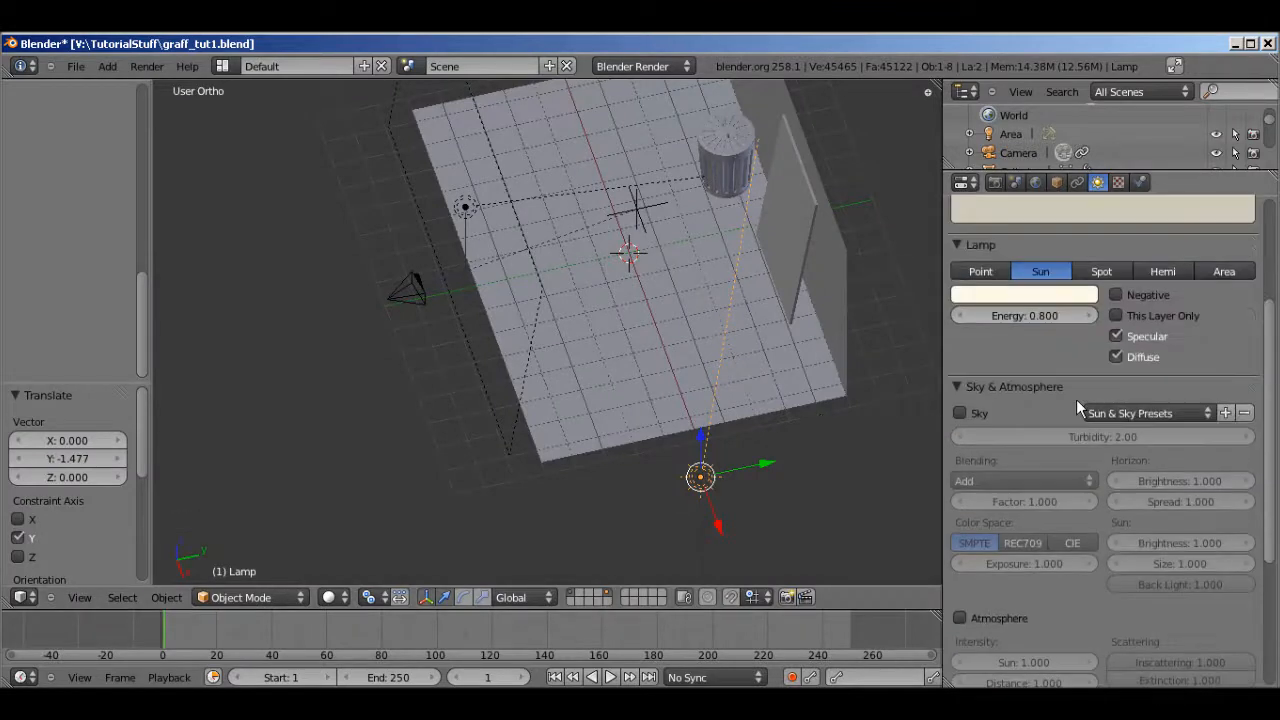
click(1024, 294)
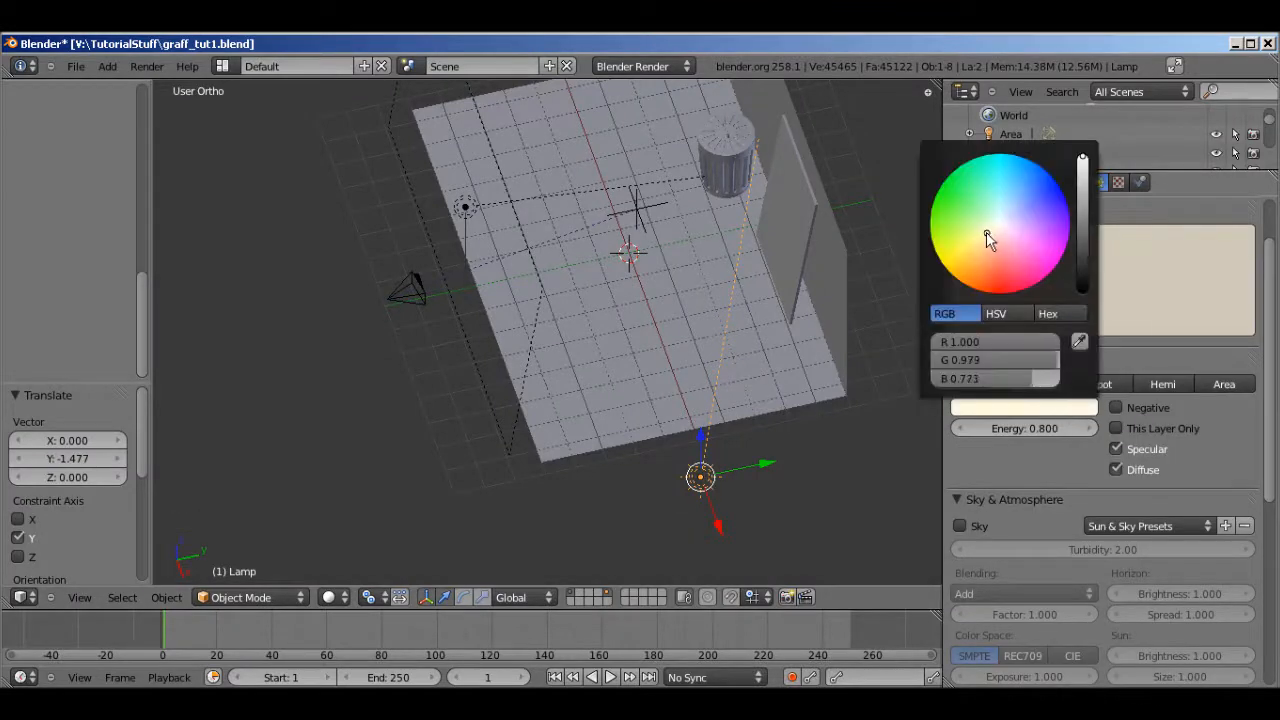
click(988, 248)
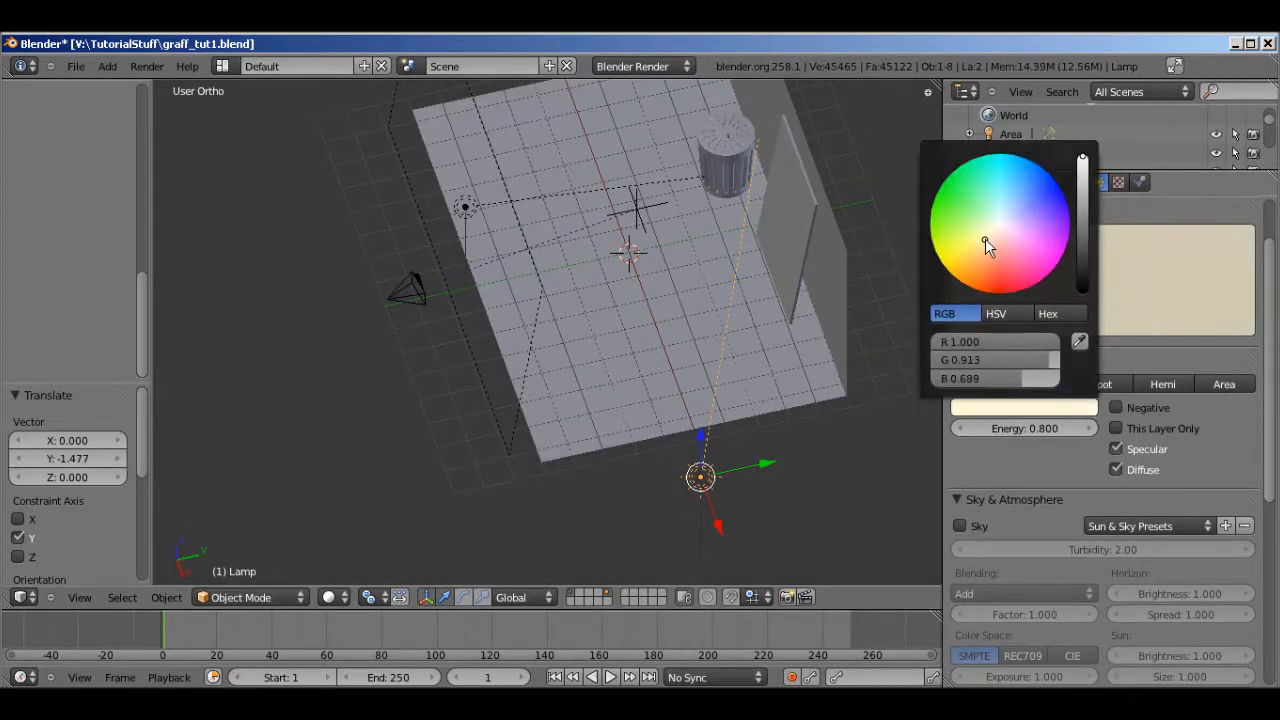
key(ctrl+s)
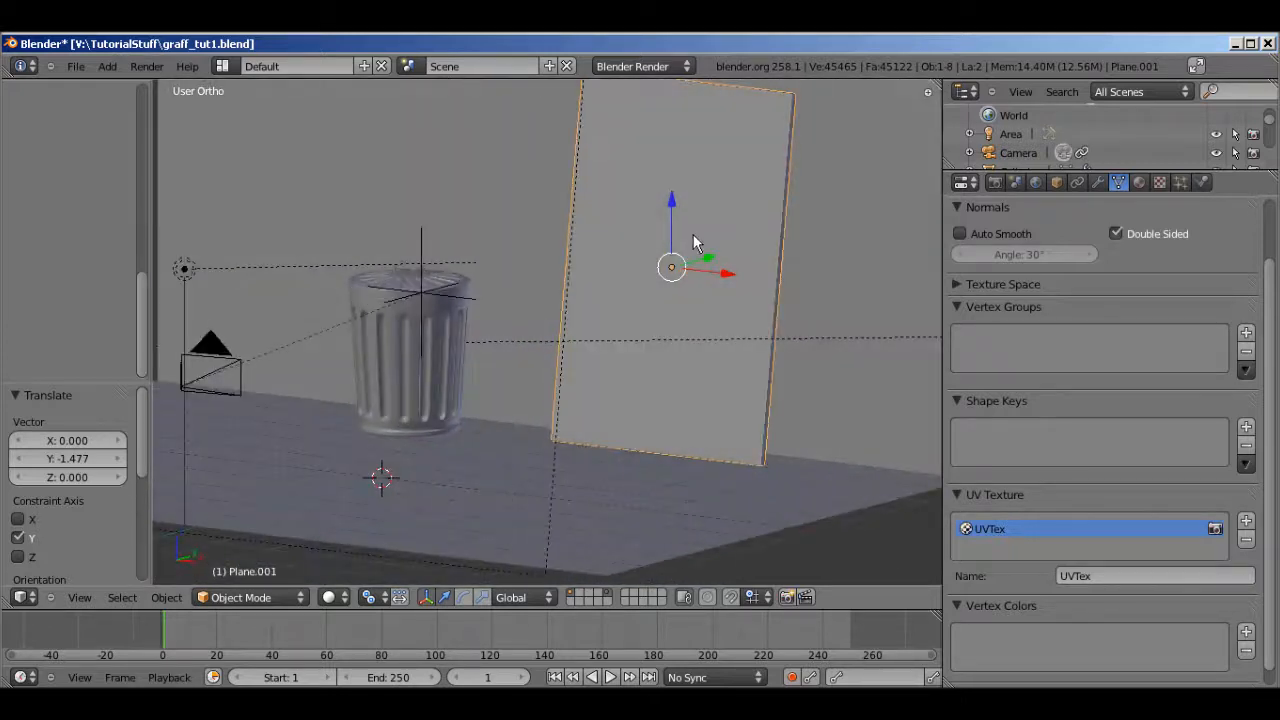
Switch to front view and show the UV/Image Editor in the new split area
key(numpad_1)
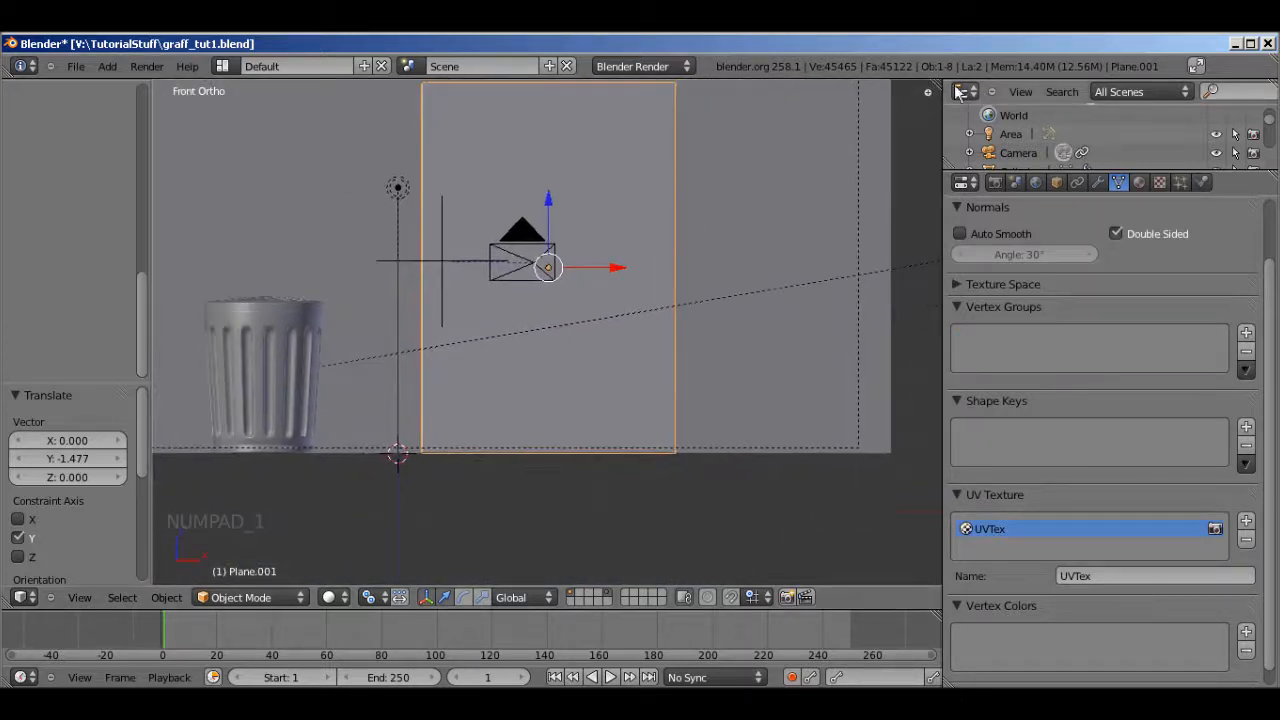
click(684, 596)
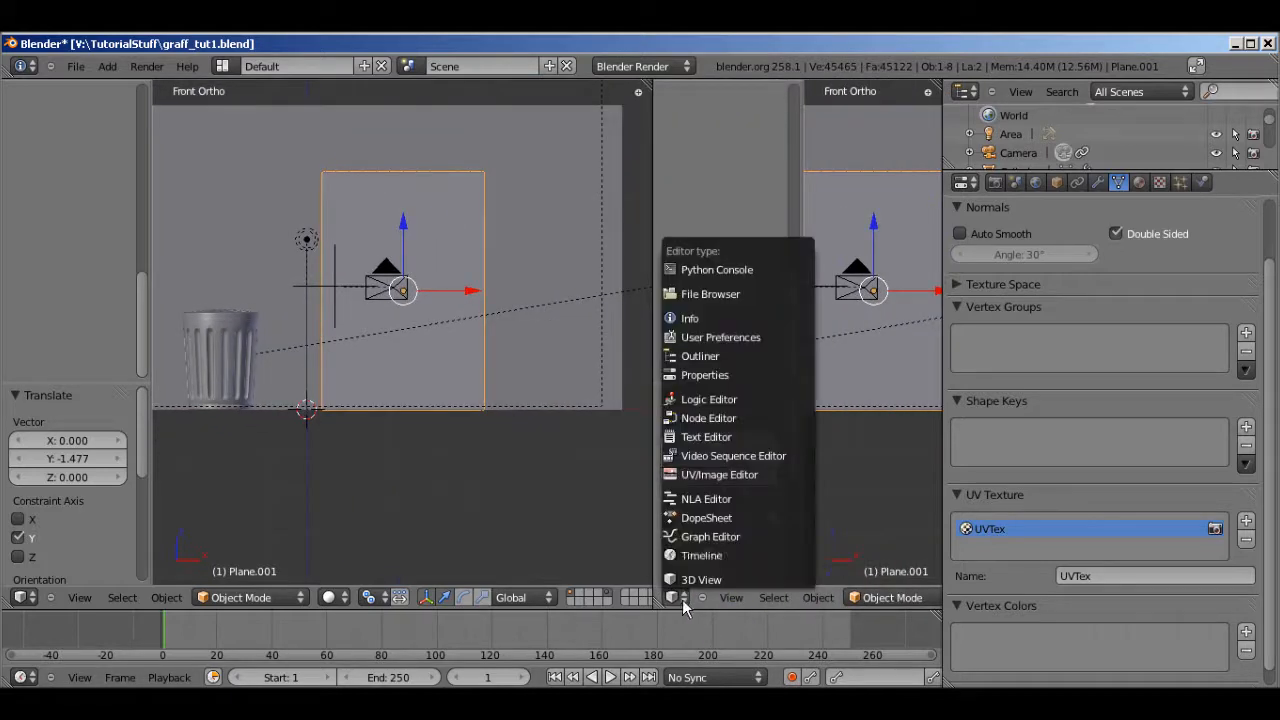
click(718, 474)
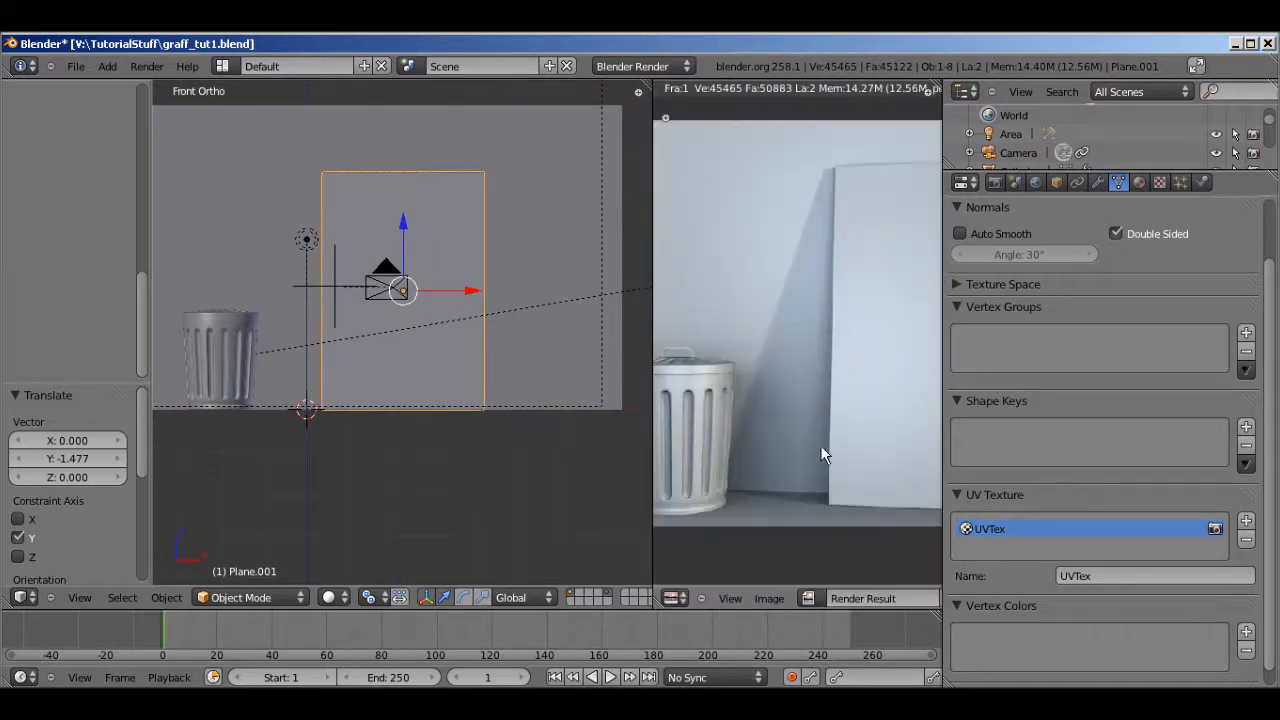
Enter edit mode on the board and select its whole mesh
key(Tab)
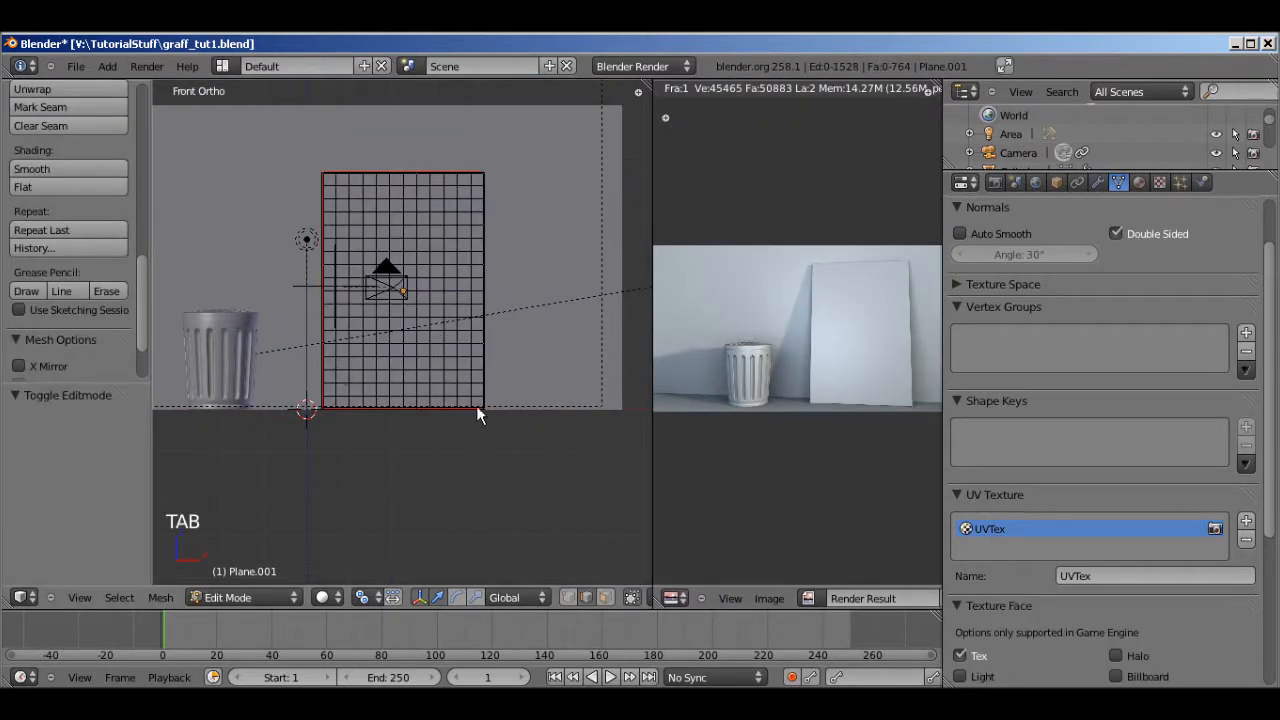
key(a)
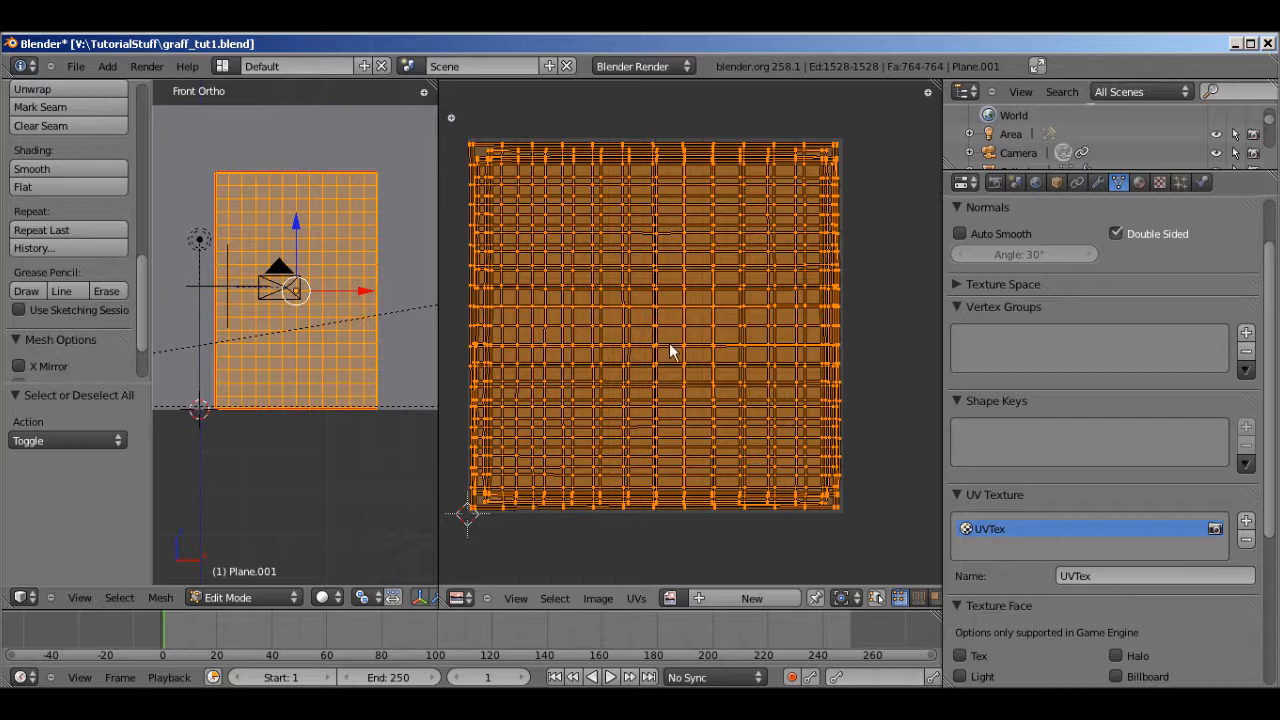
mouse_move(764, 300)
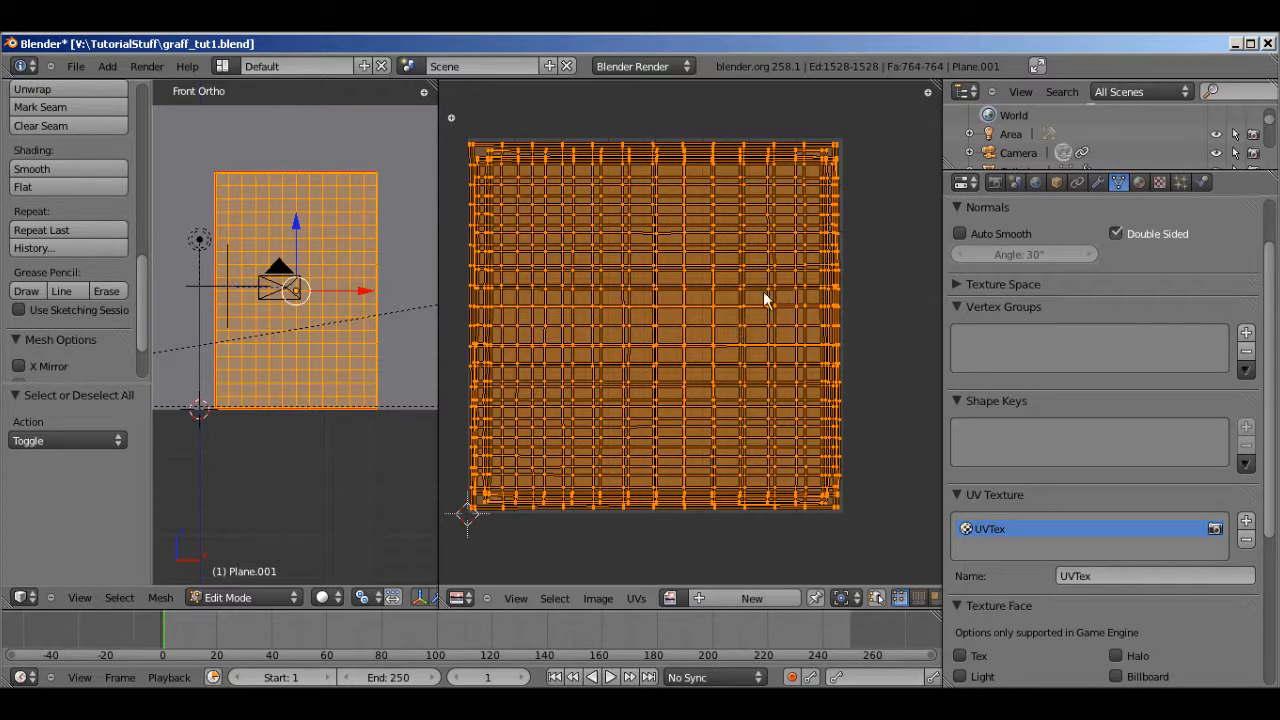
mouse_move(700, 336)
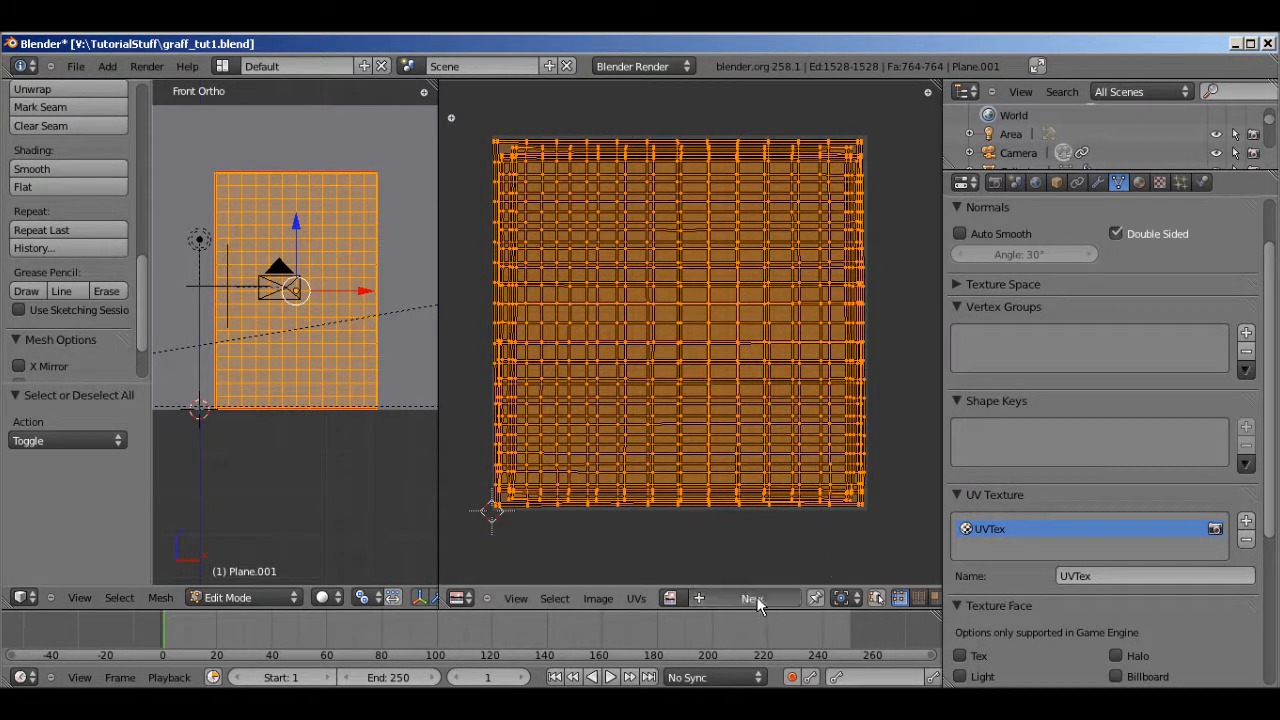
Create a new 2000×3000 image in the UV/Image Editor for the board
click(752, 598)
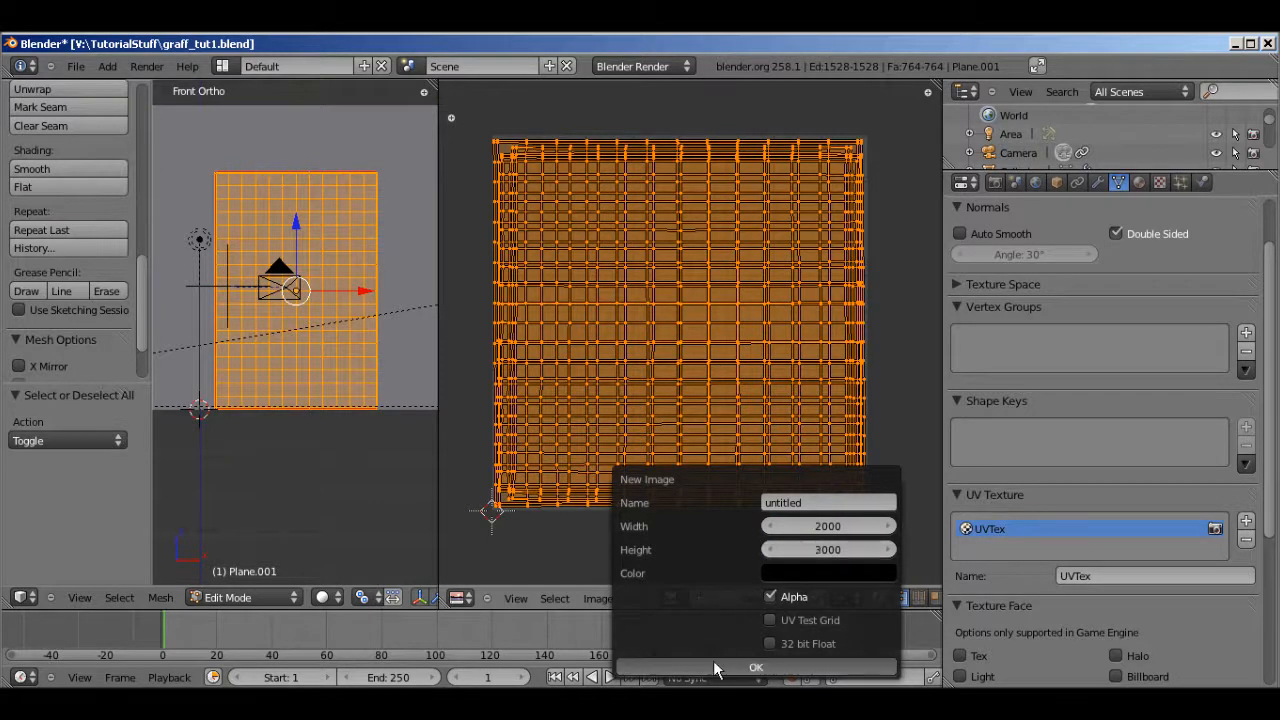
click(756, 668)
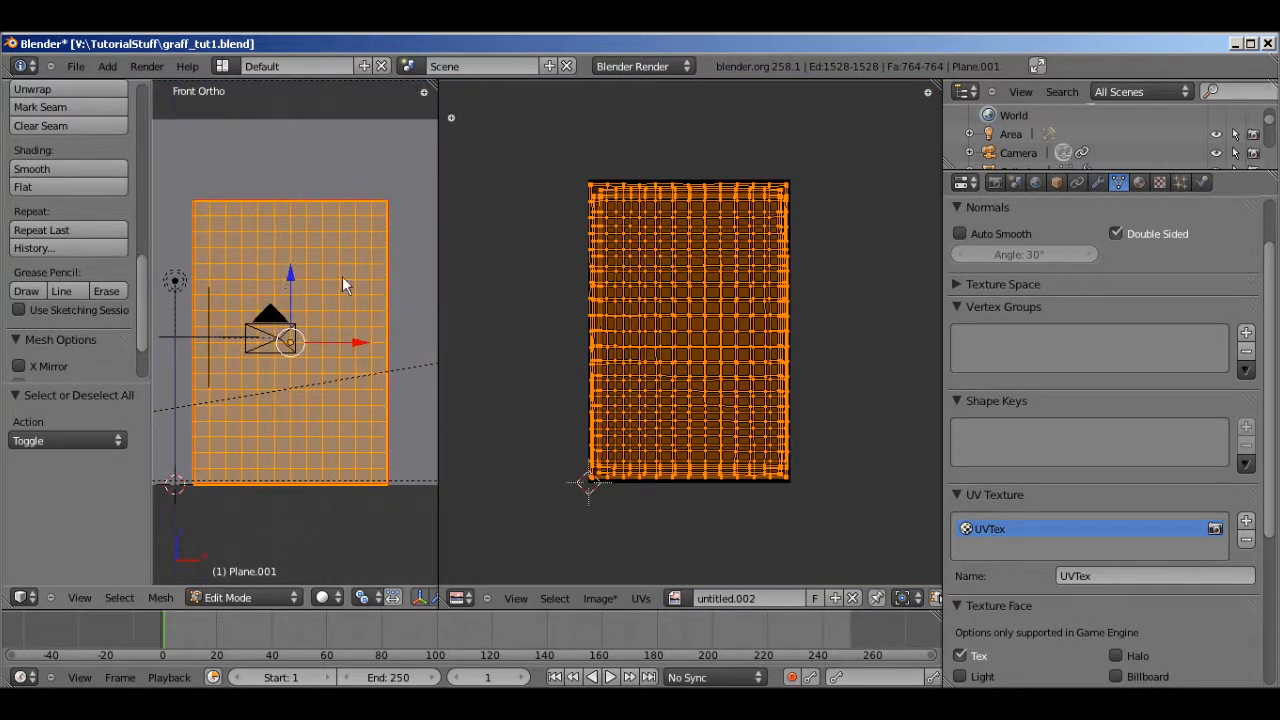
mouse_move(290, 272)
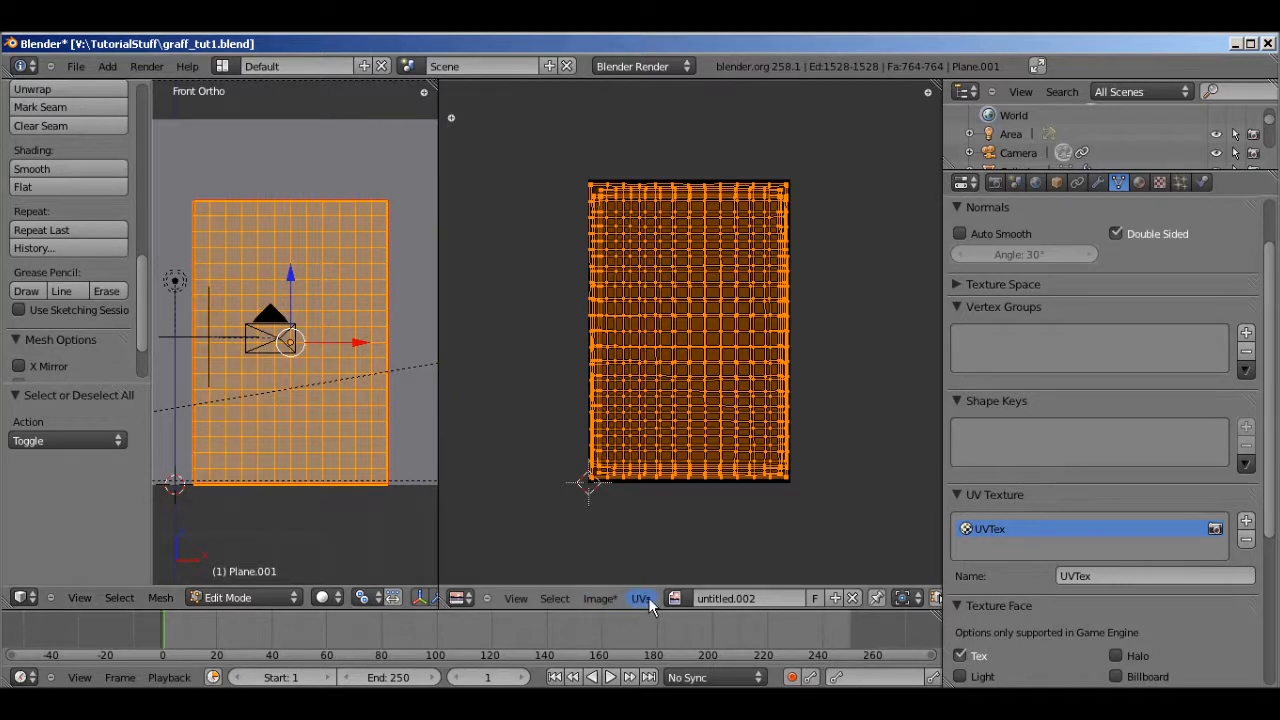
Start Export UV Layout and choose Scalable Vector Graphic (.svg) as the format
click(640, 598)
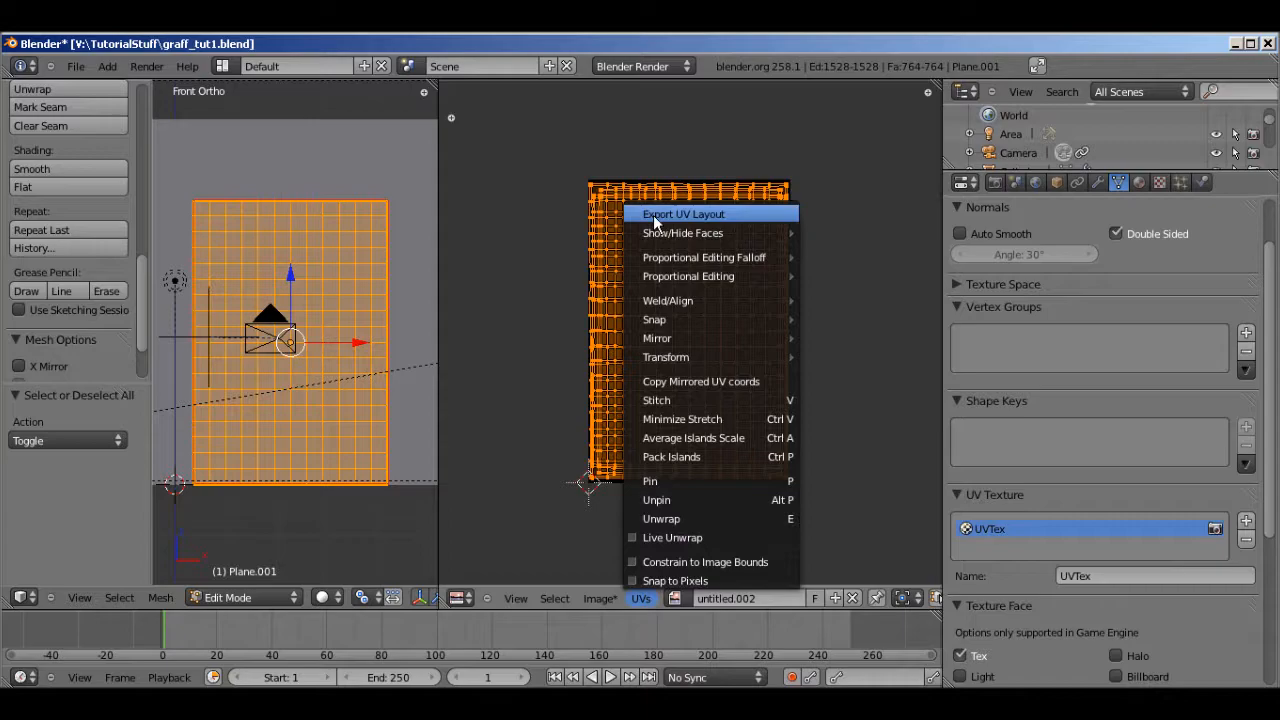
click(684, 212)
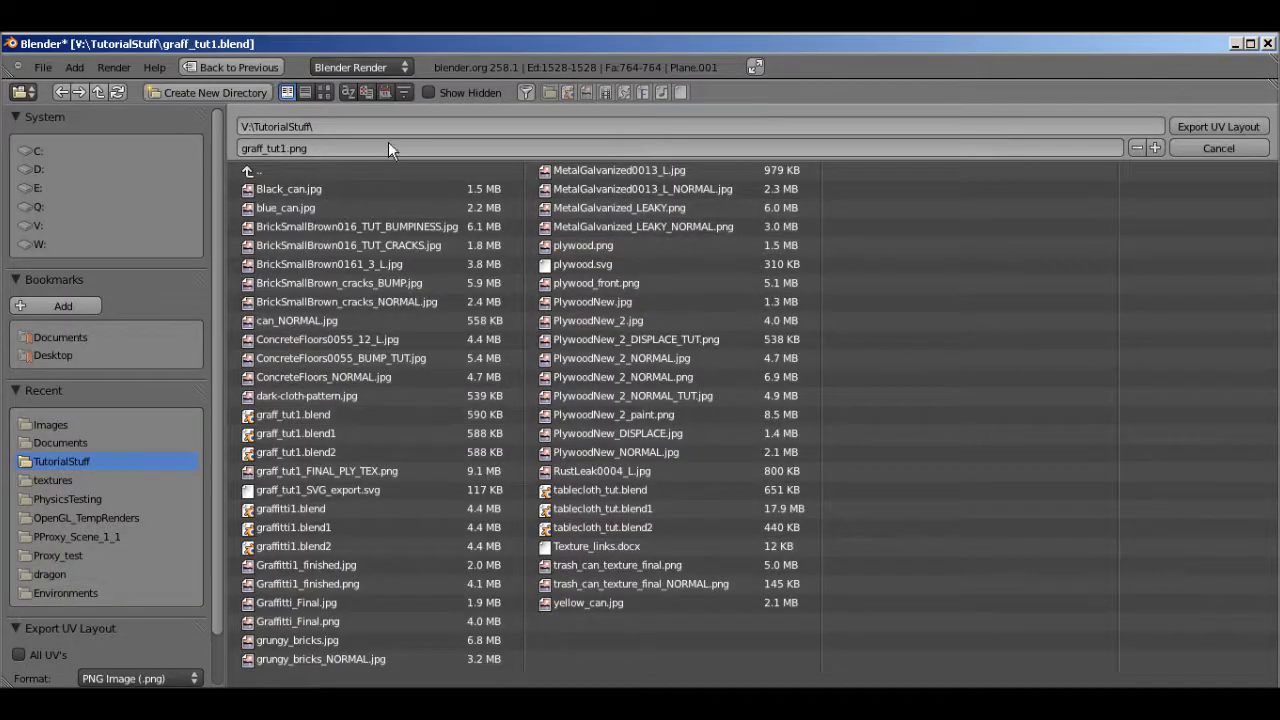
click(136, 678)
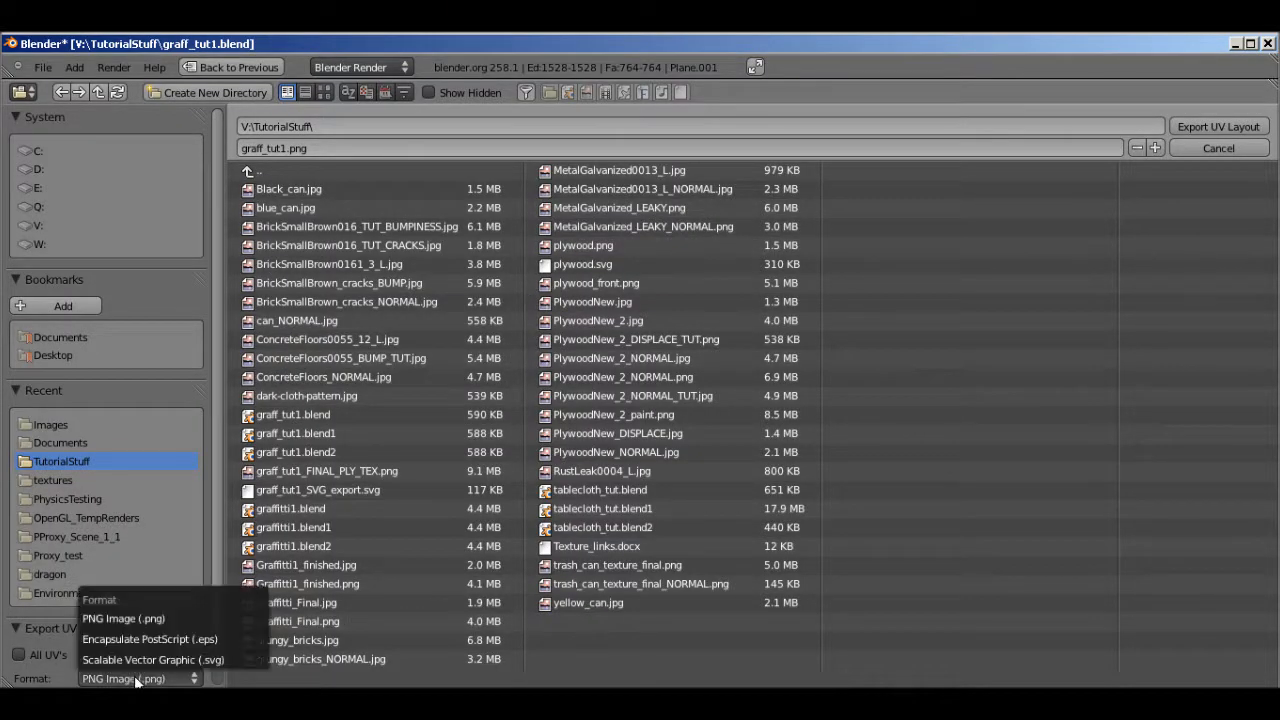
mouse_move(152, 660)
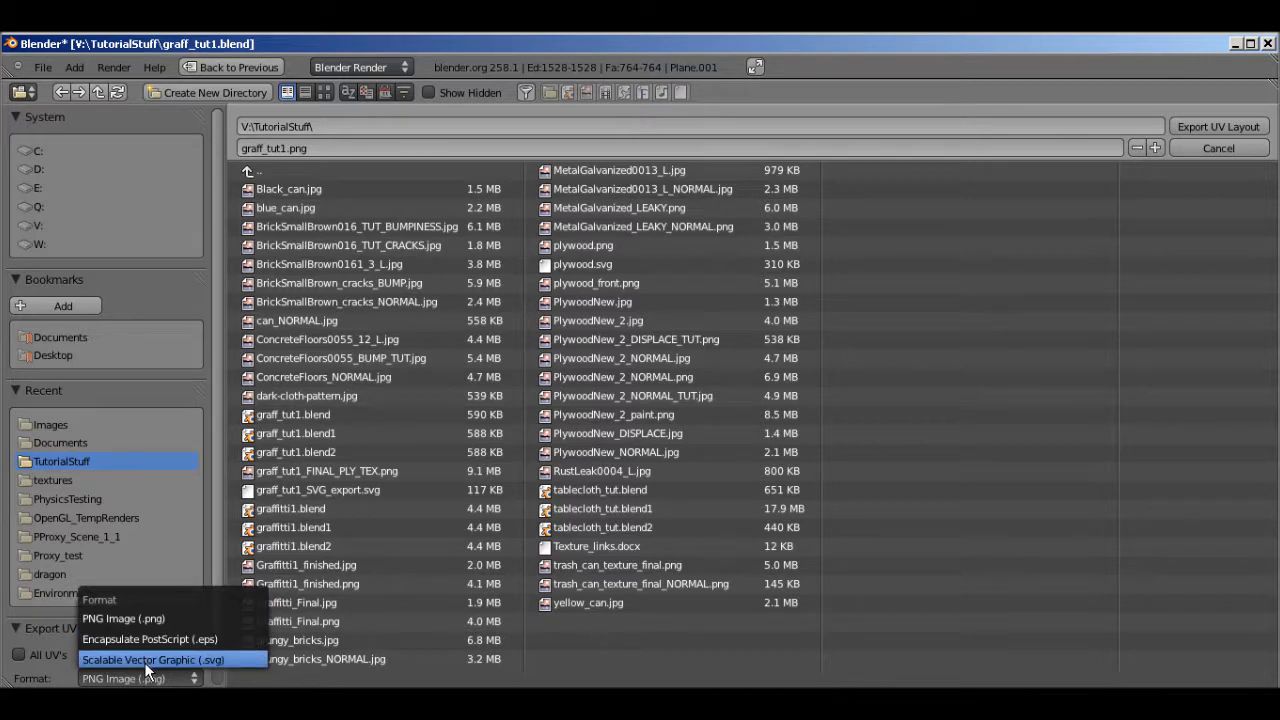
click(152, 660)
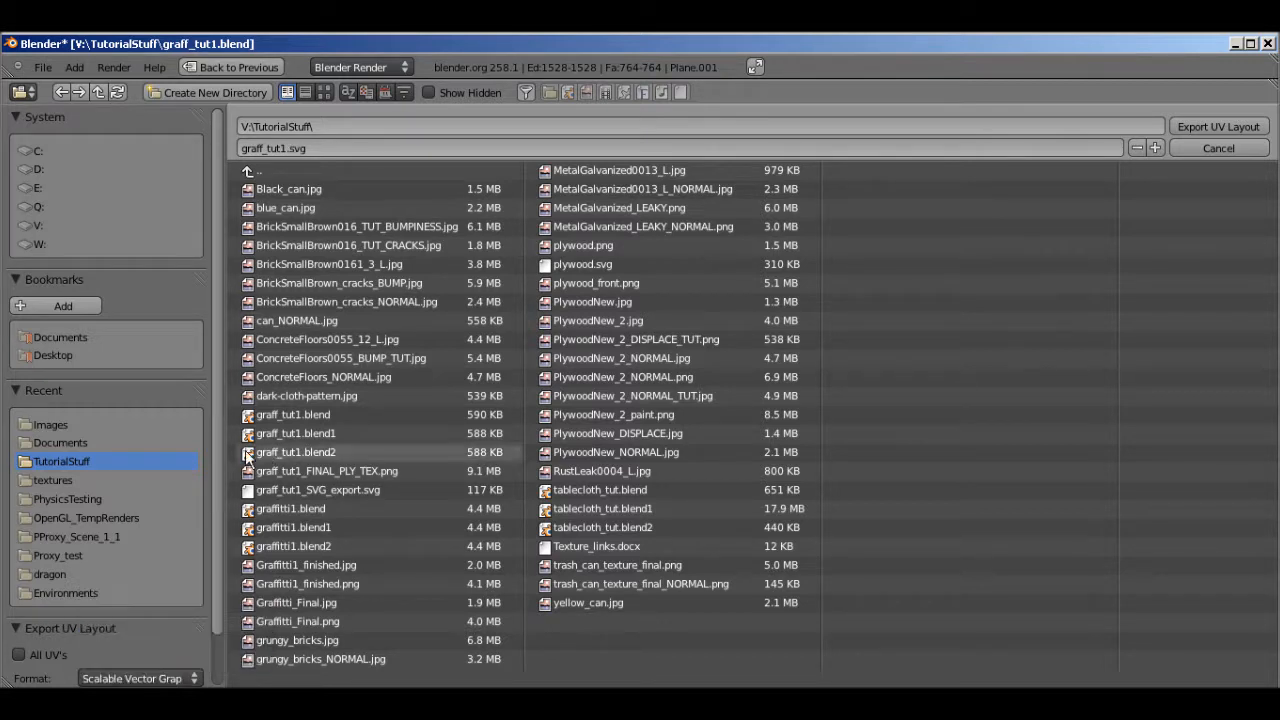
mouse_move(680, 546)
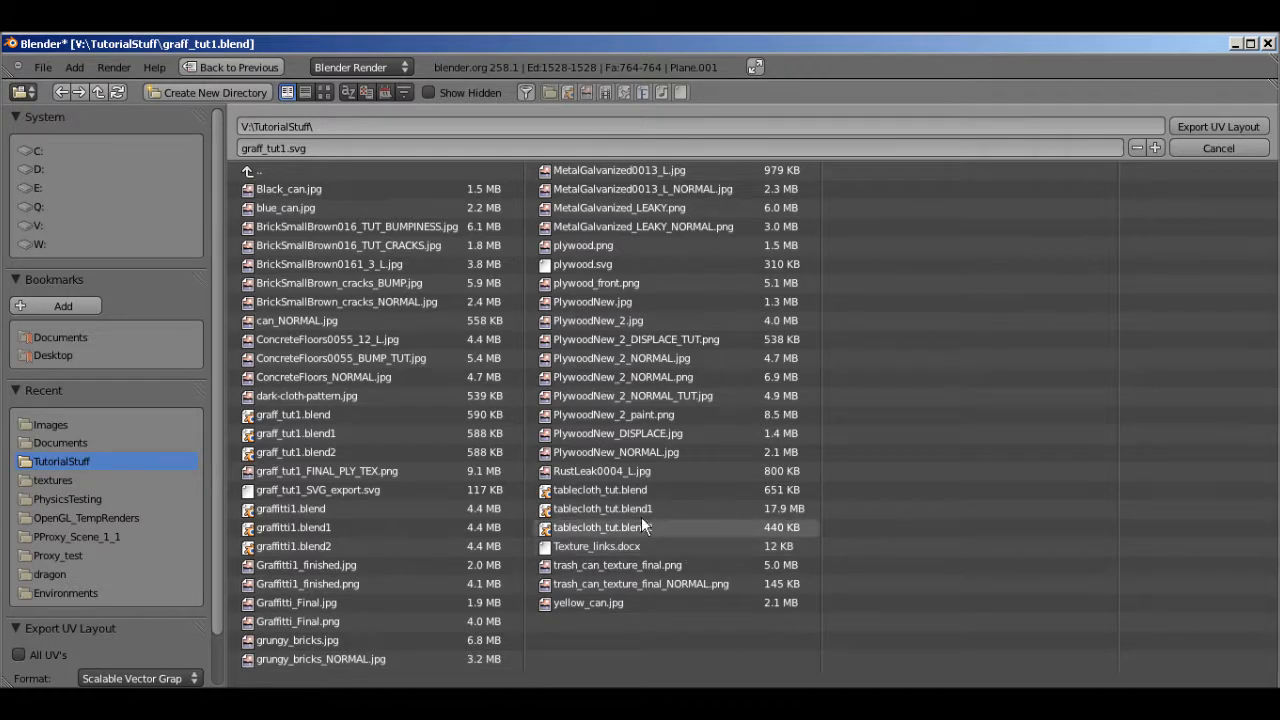
Export the layout over the existing file graff_tut1_SVG_export.svg
click(318, 490)
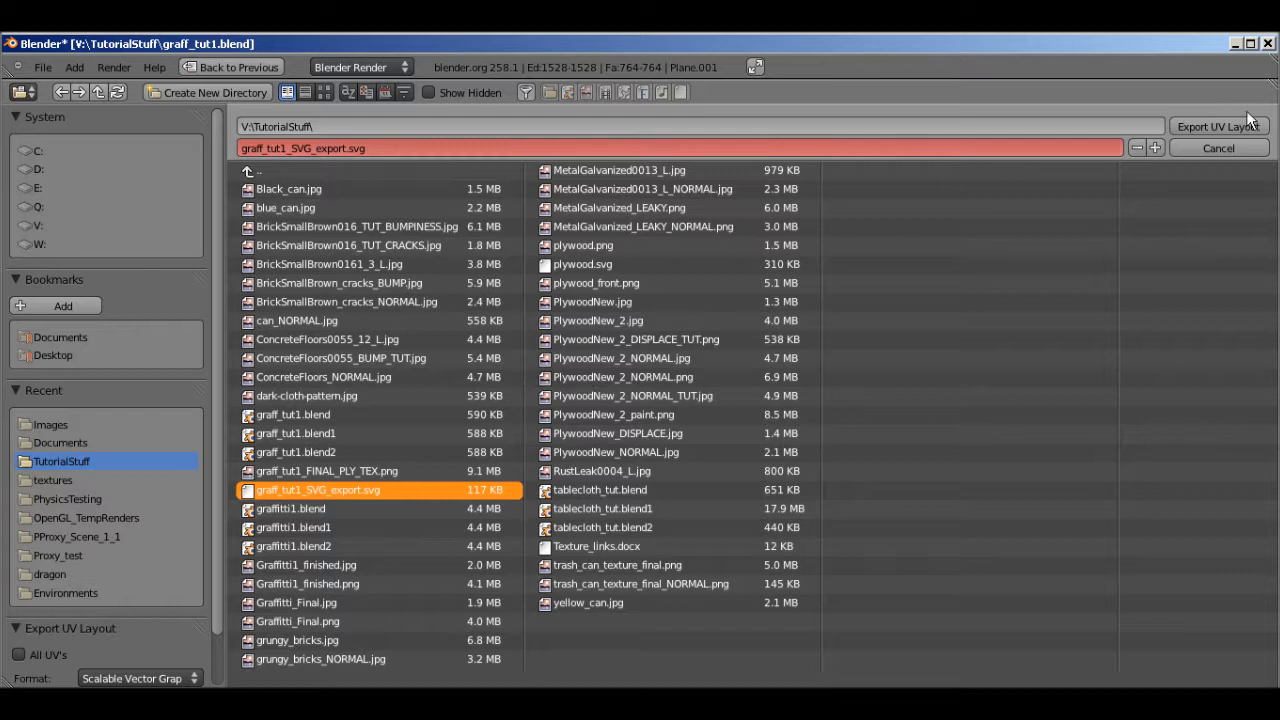
click(1218, 126)
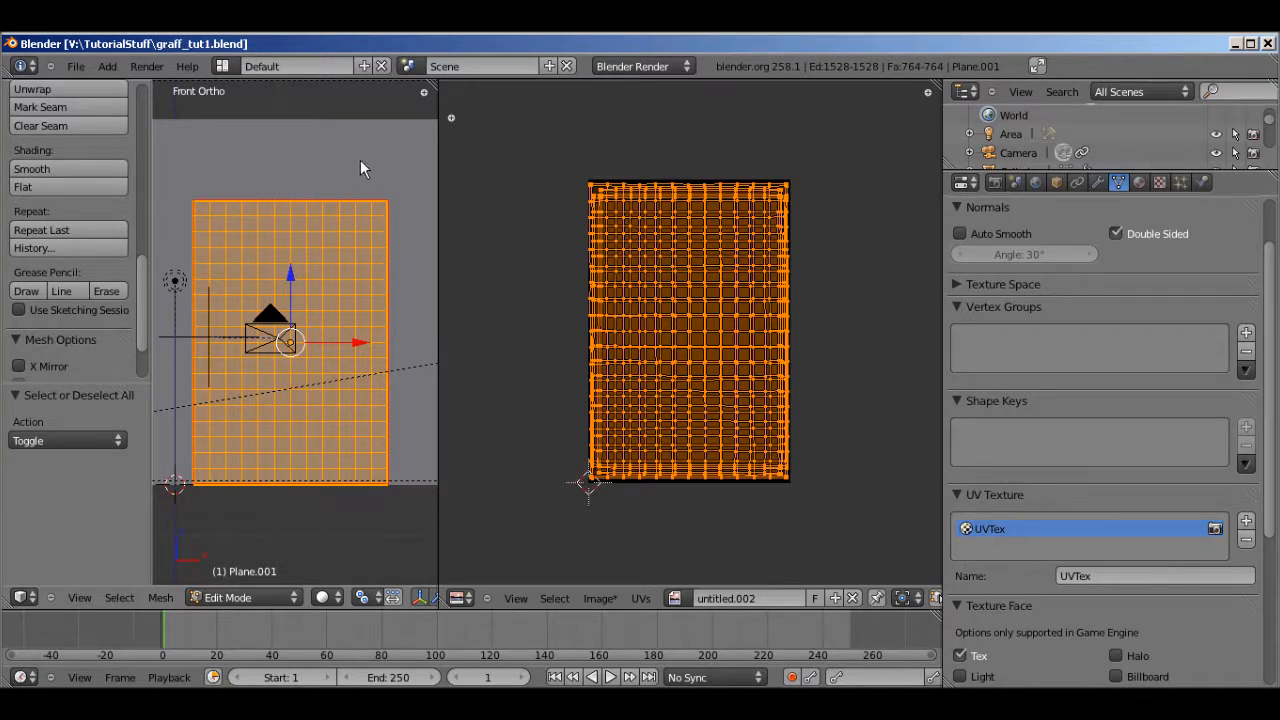
mouse_move(352, 524)
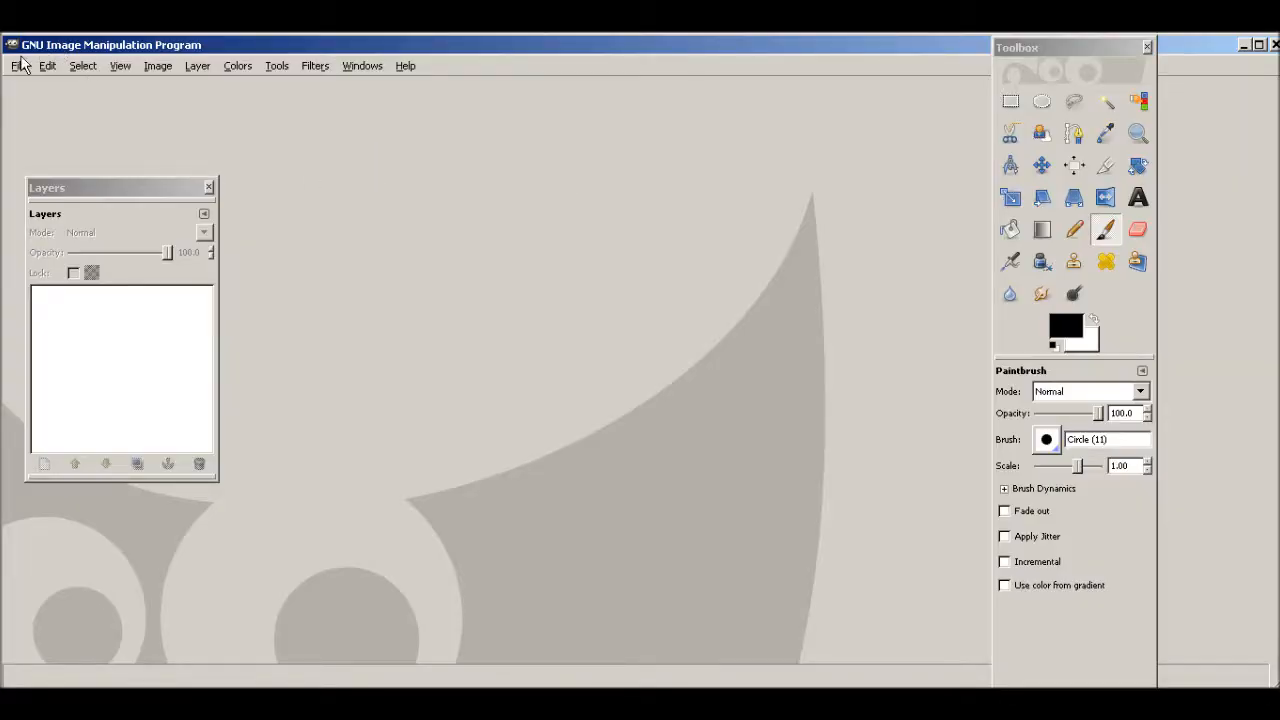
Open PlywoodNew_2.jpg from the TutorialStuff folder via File > Open
click(18, 64)
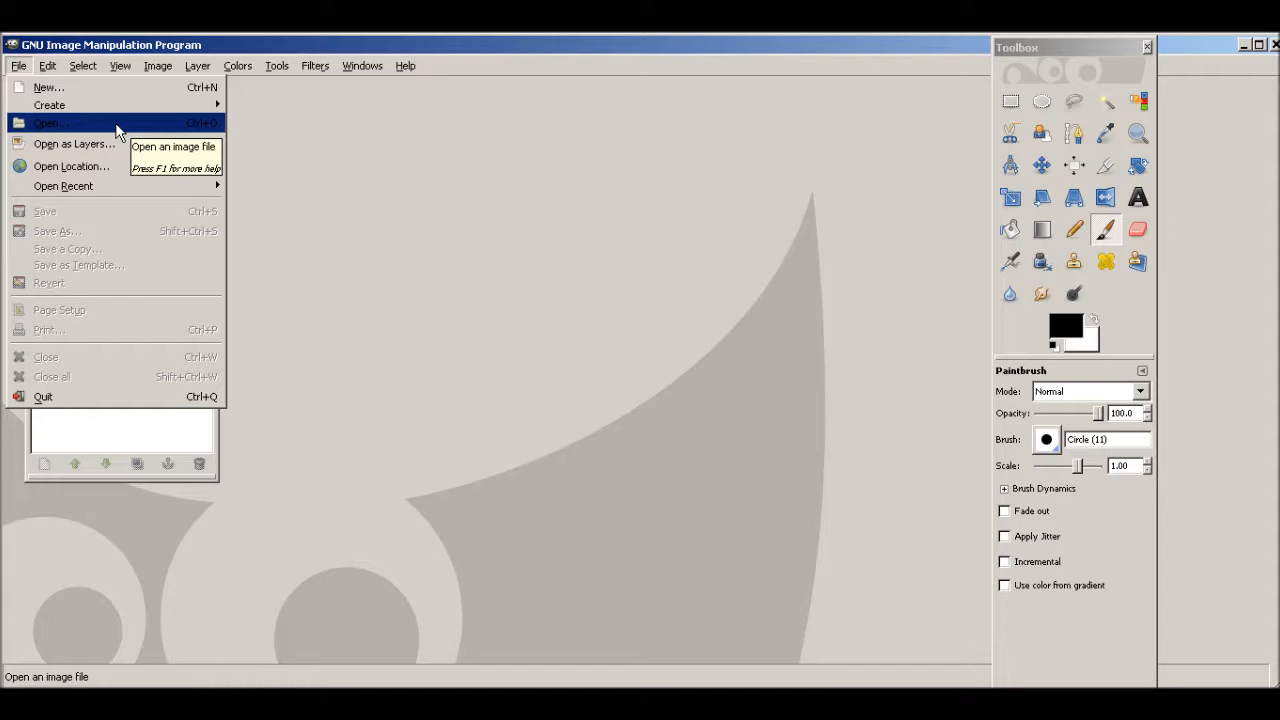
click(50, 122)
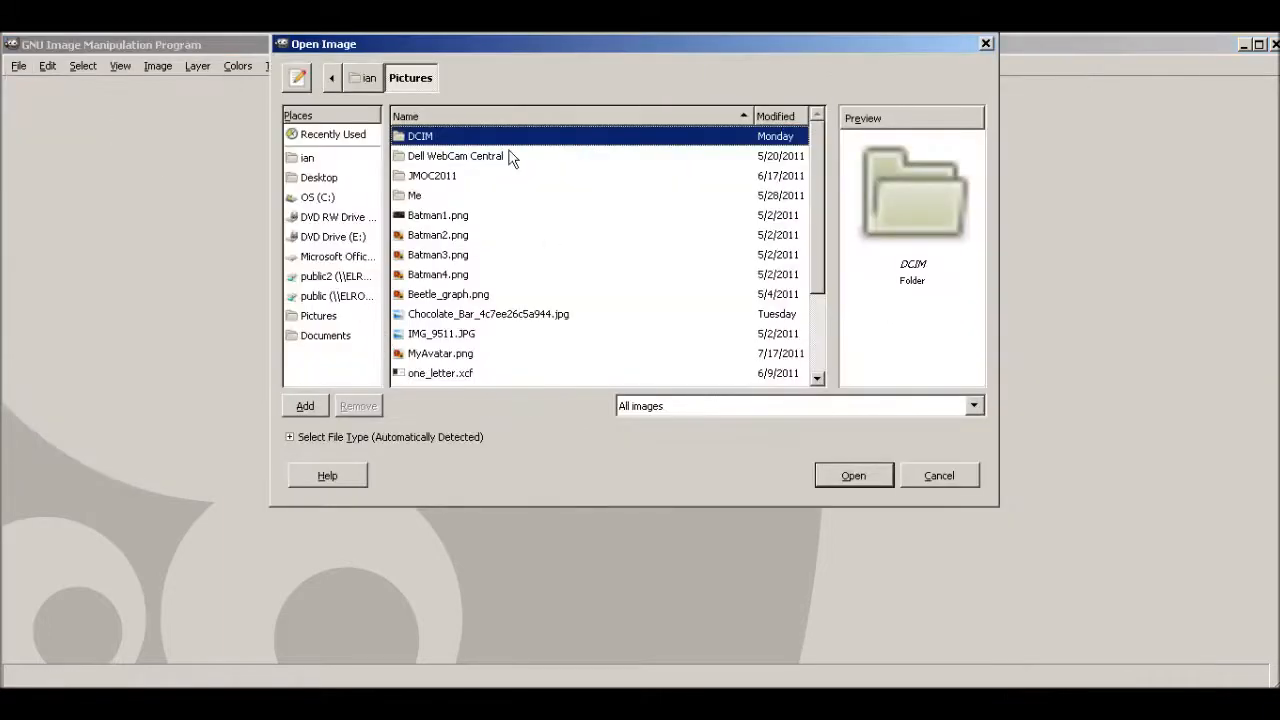
click(336, 276)
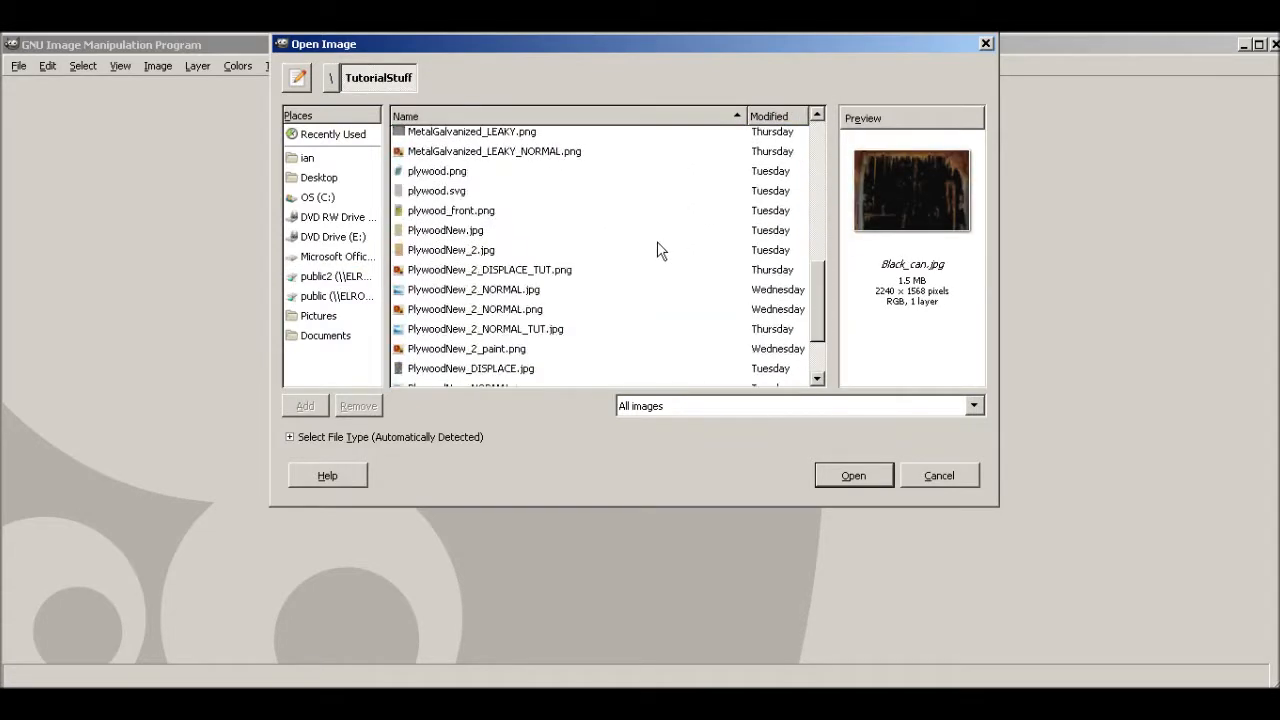
click(452, 248)
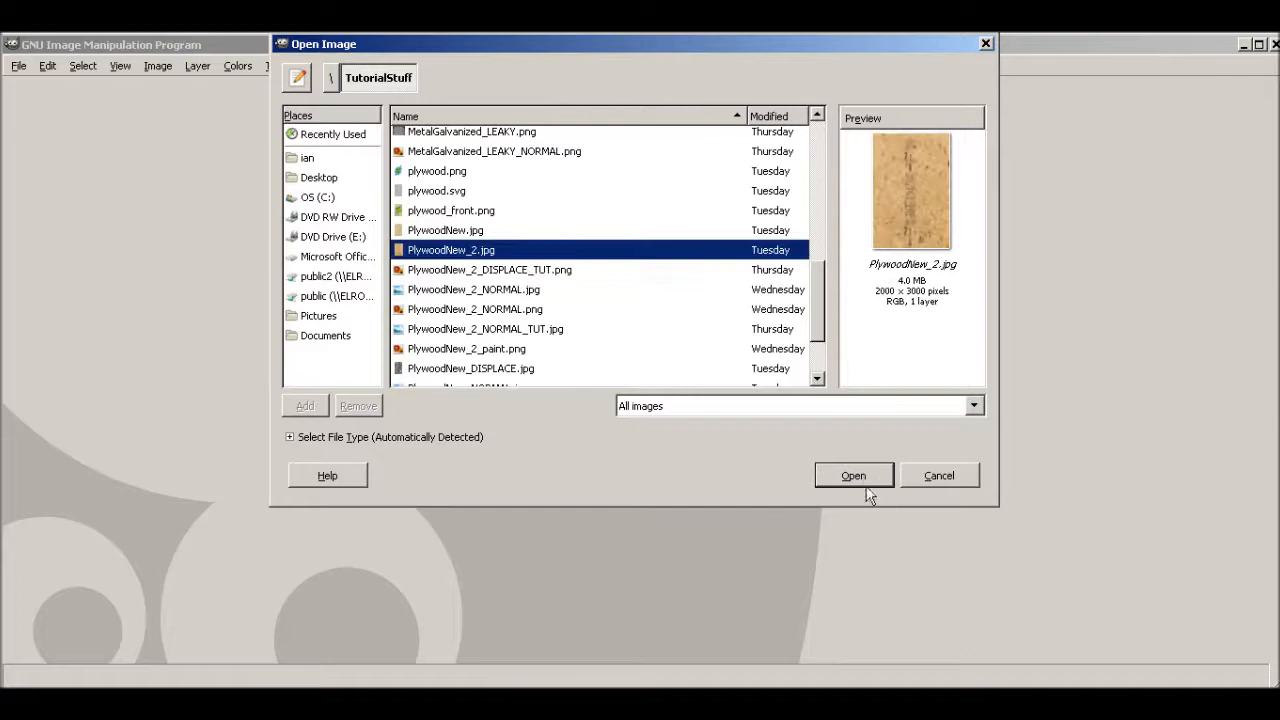
click(852, 476)
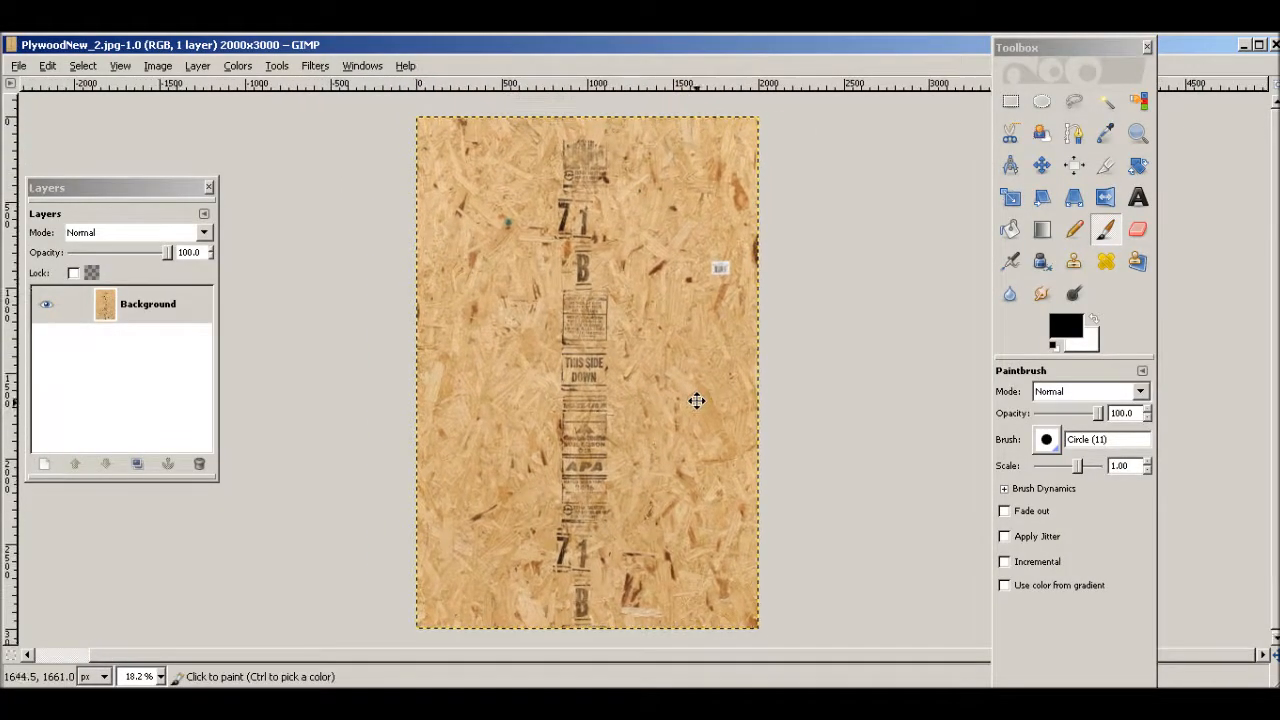
mouse_move(750, 528)
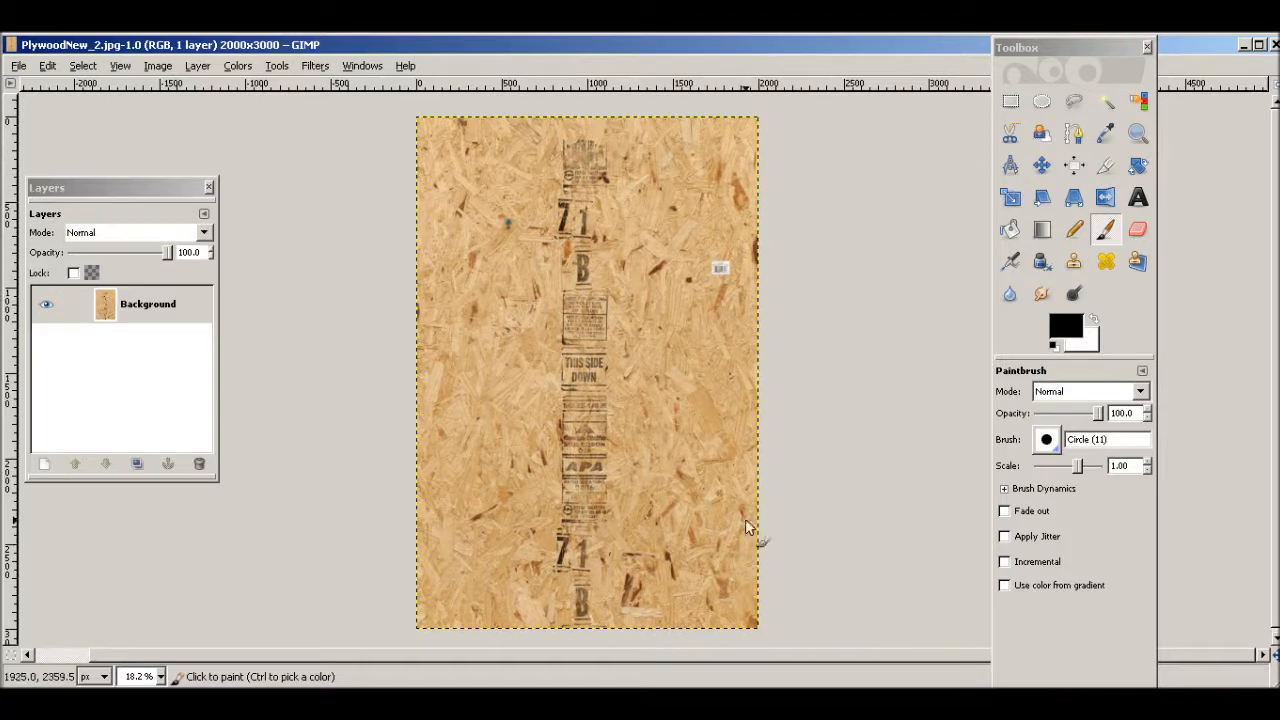
mouse_move(704, 552)
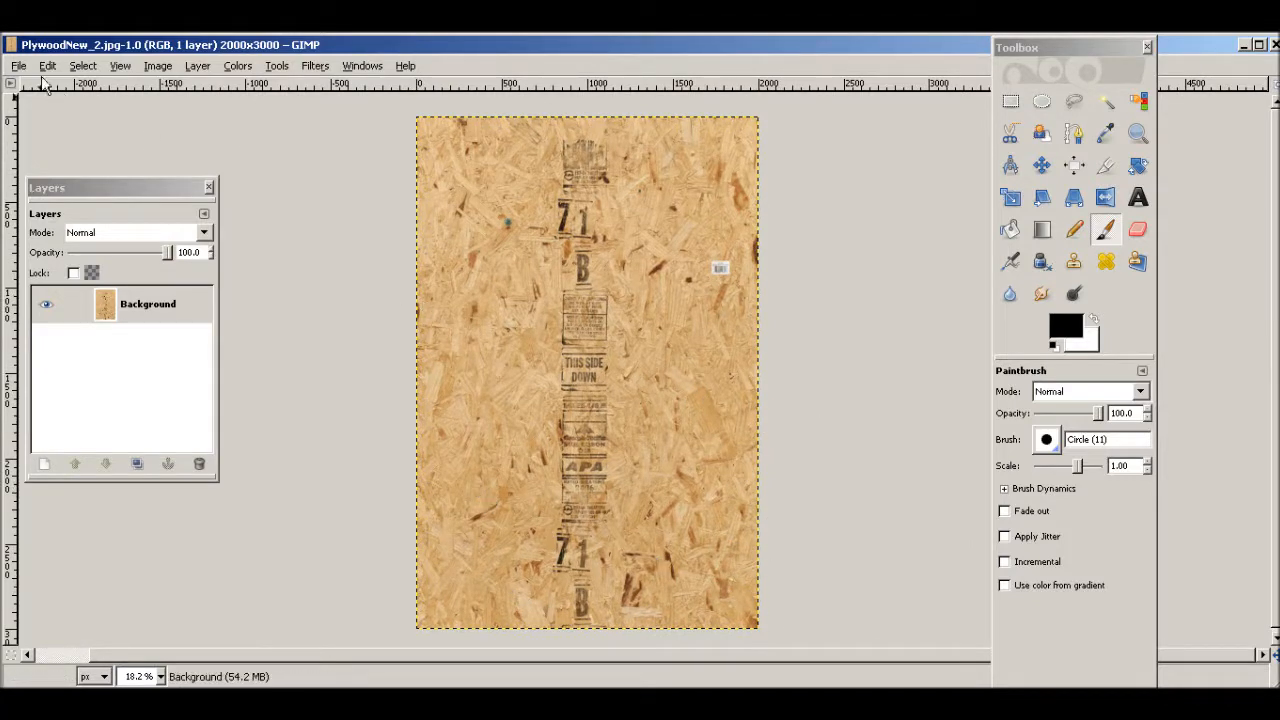
click(16, 64)
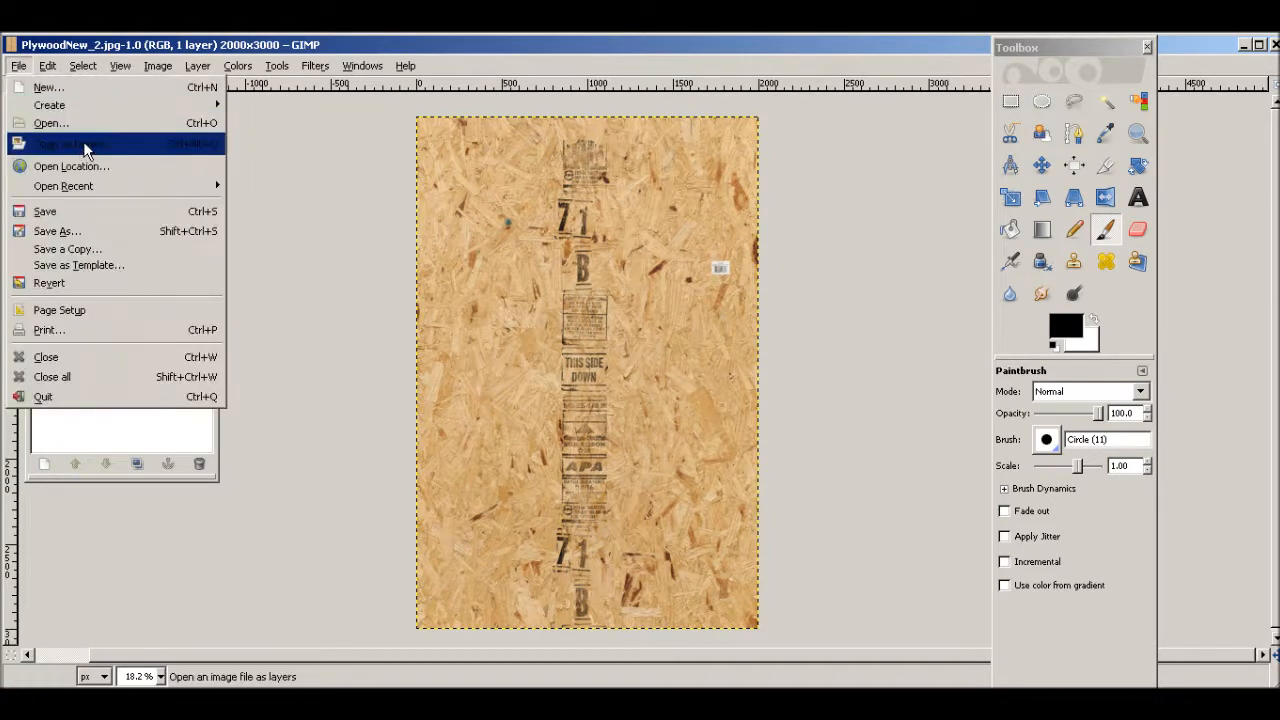
click(70, 144)
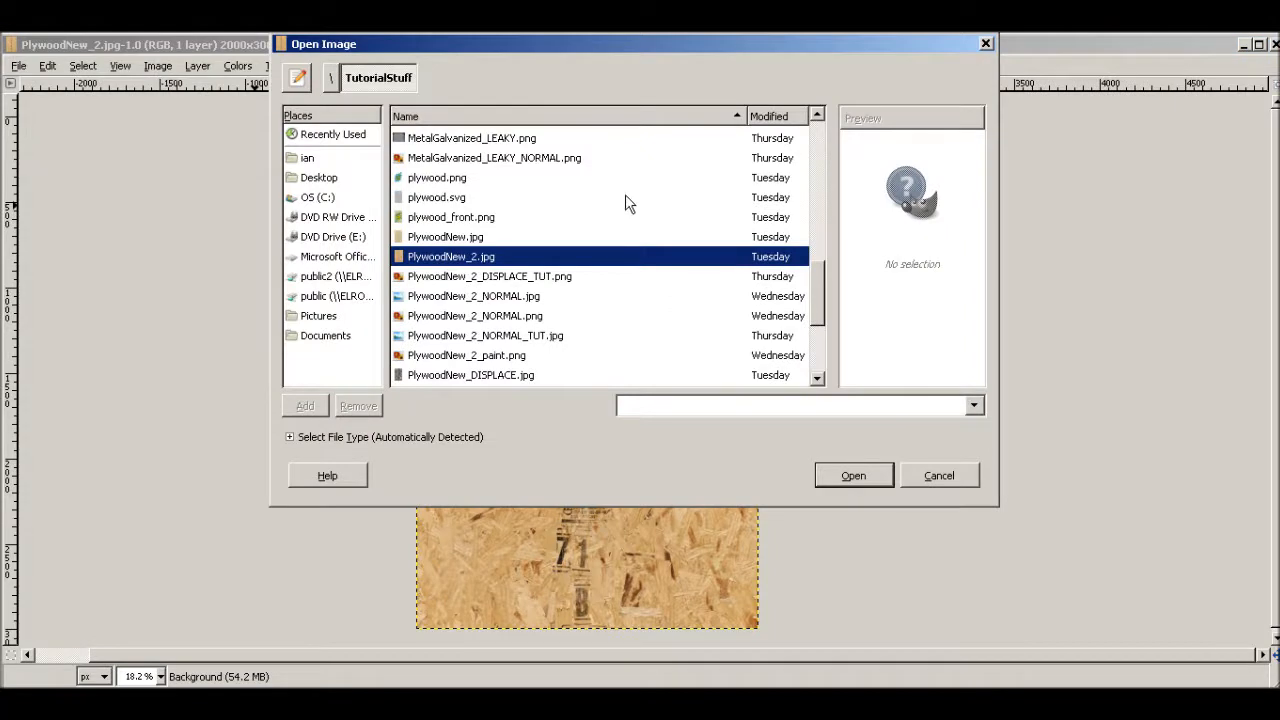
scroll(down, 3)
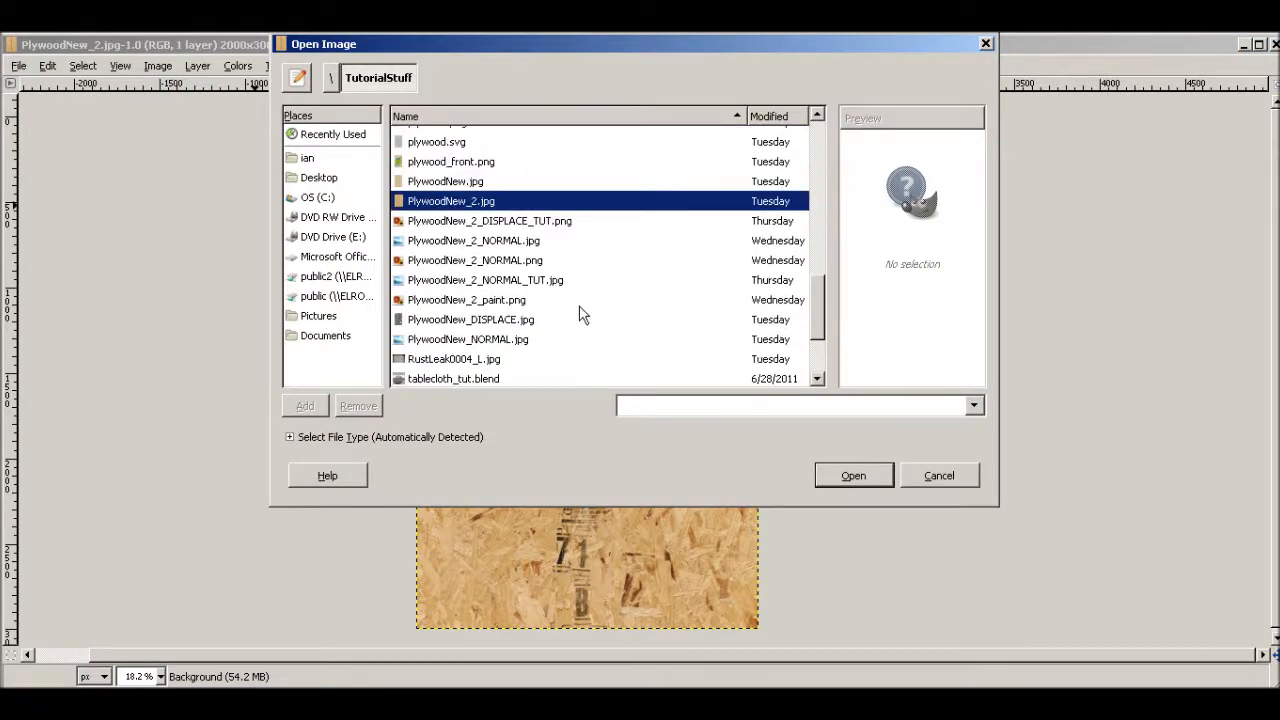
scroll(up, 3)
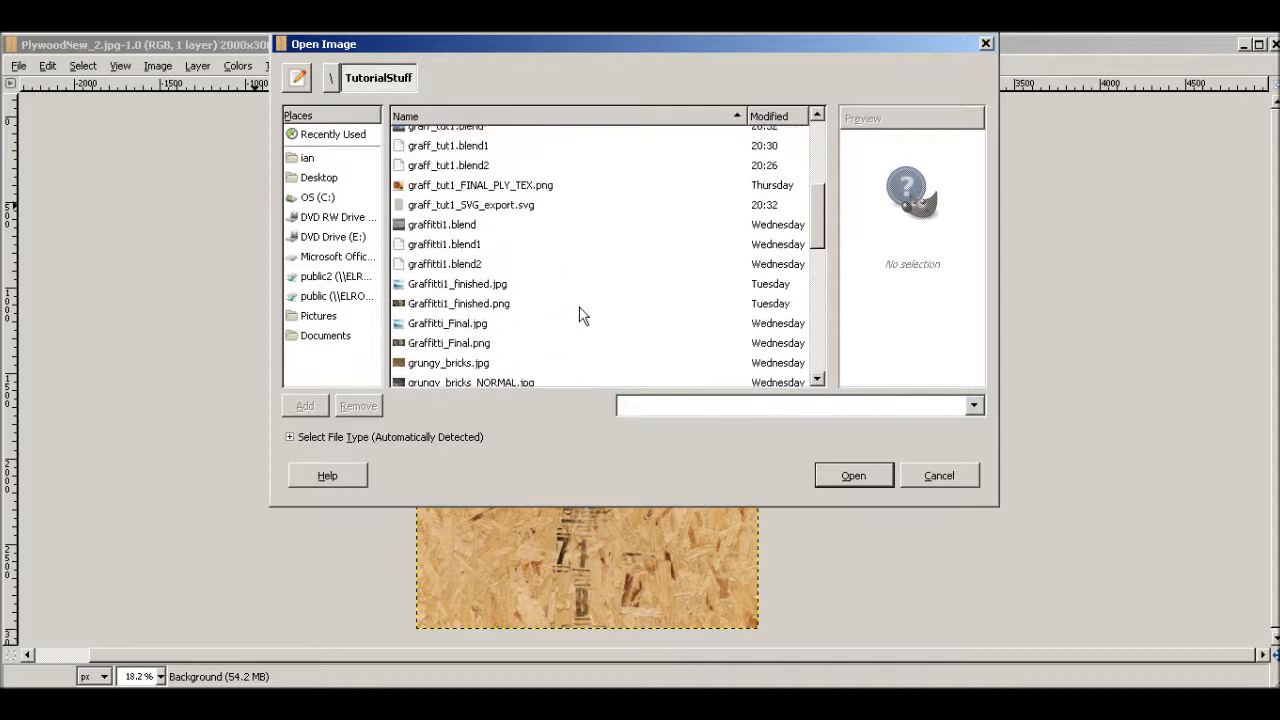
scroll(up, 3)
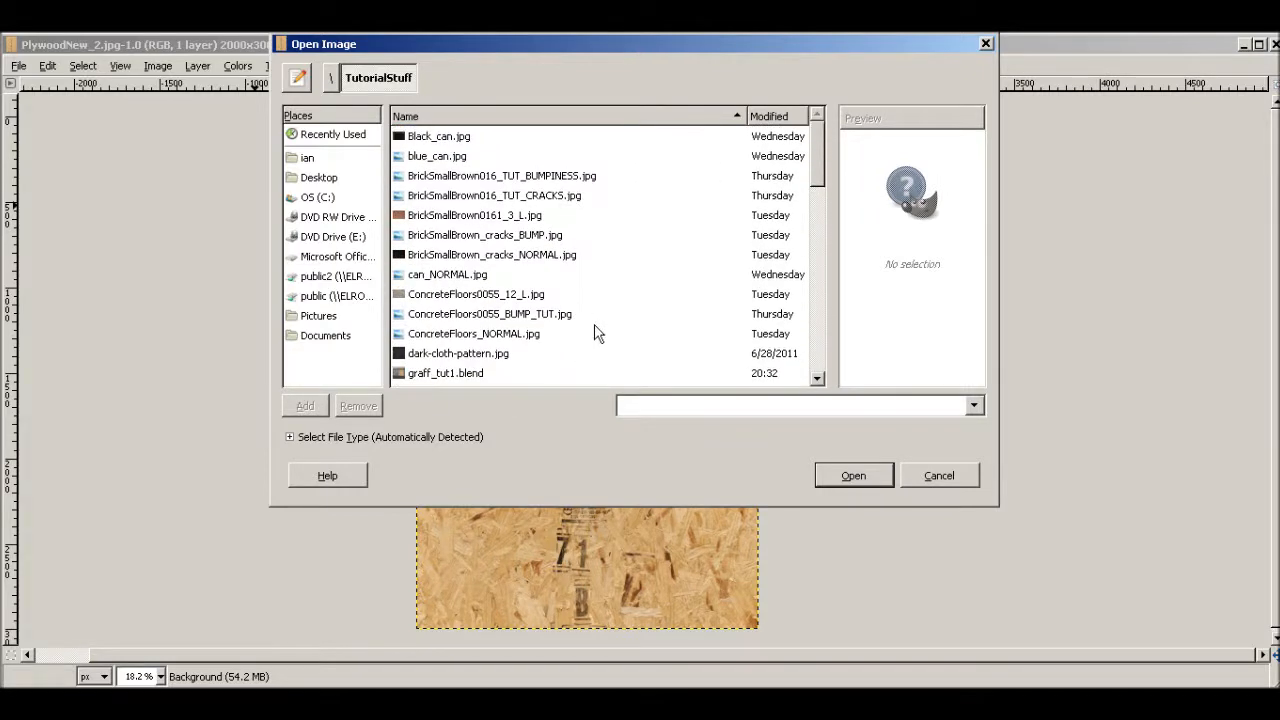
mouse_move(616, 234)
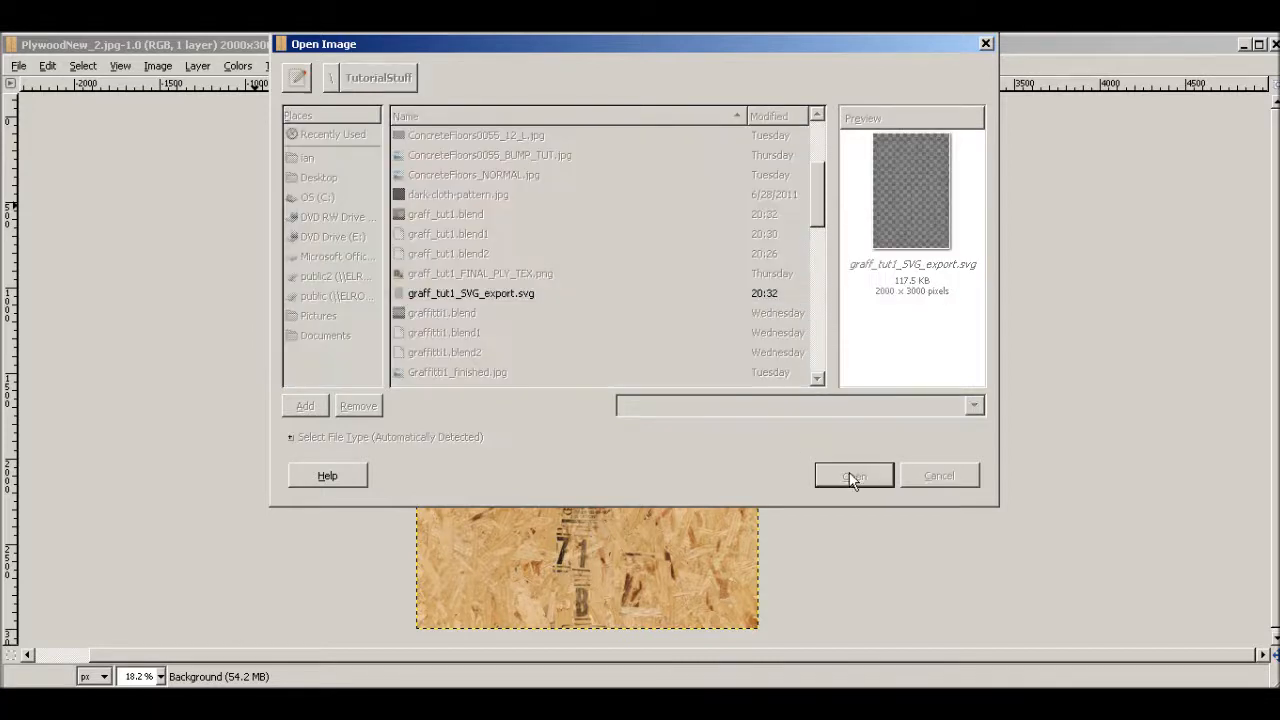
click(852, 476)
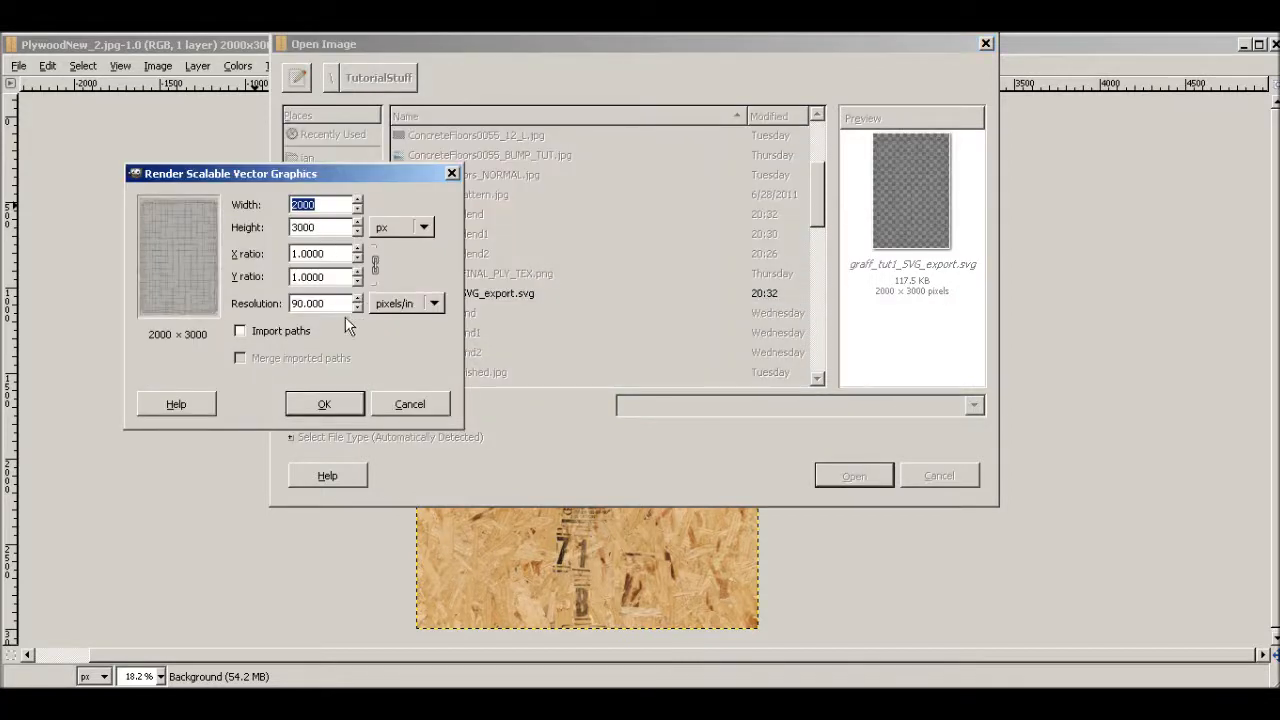
mouse_move(396, 312)
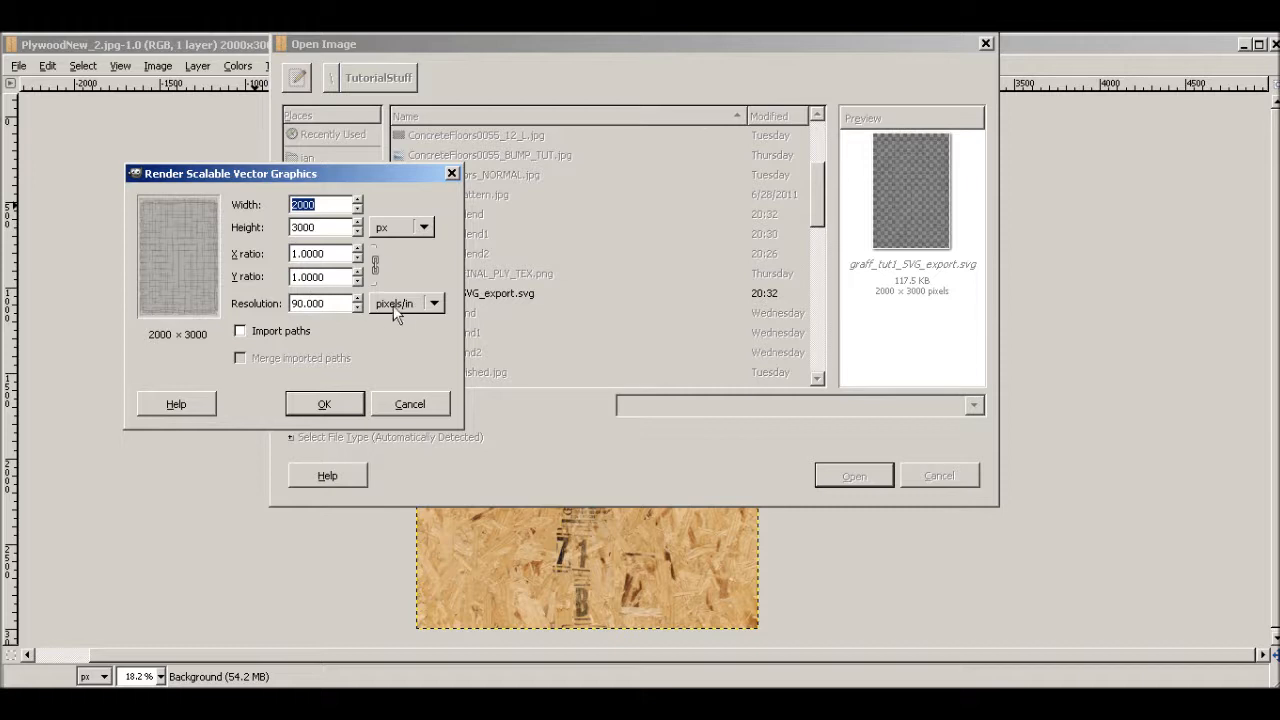
click(324, 404)
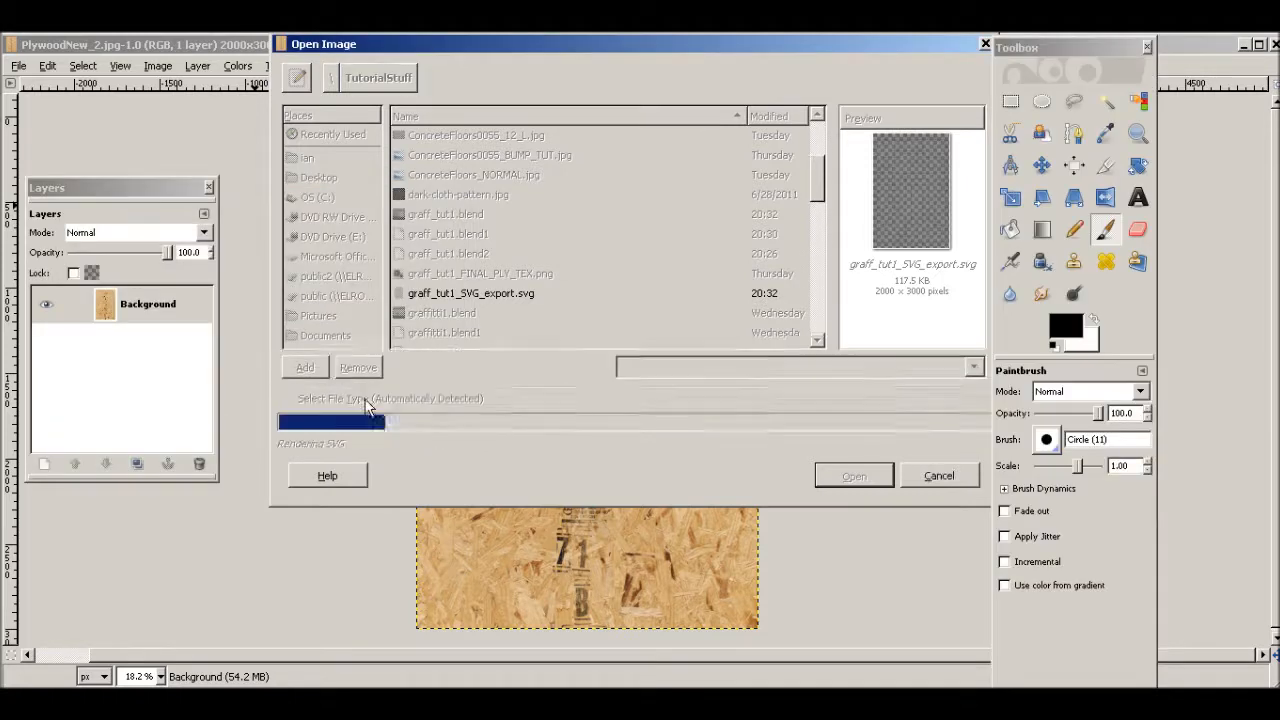
click(852, 476)
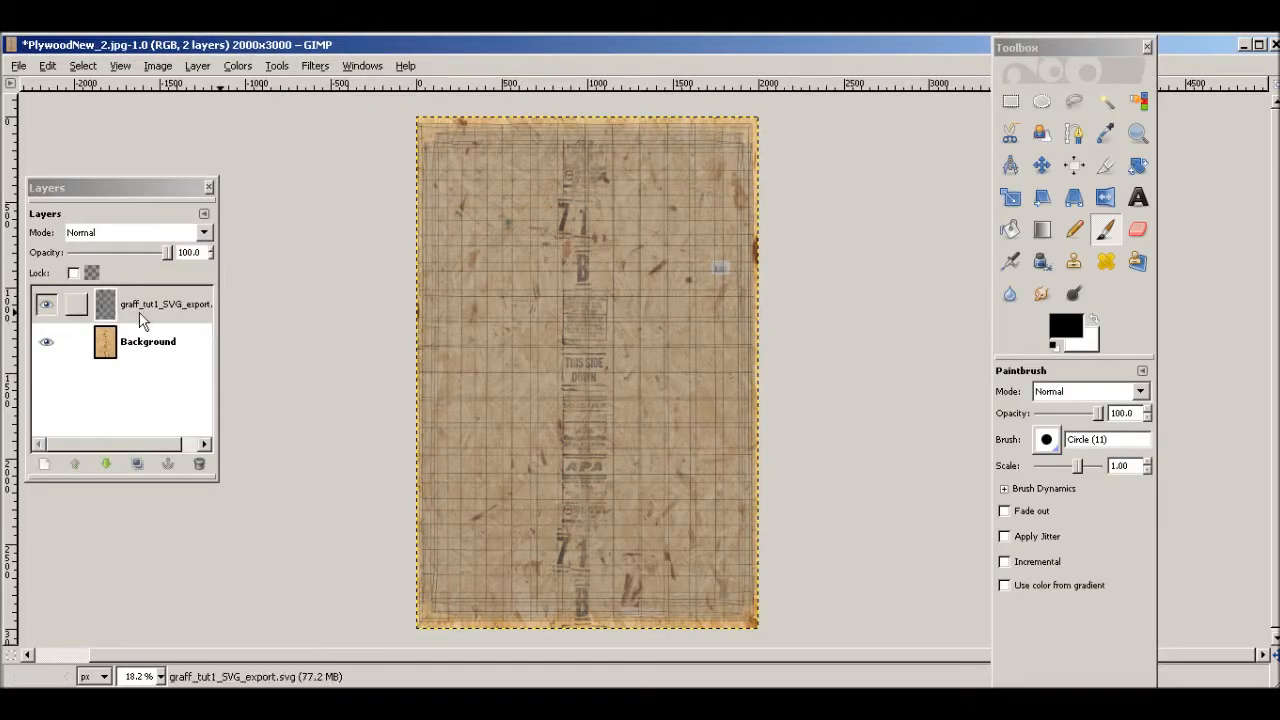
double_click(164, 304)
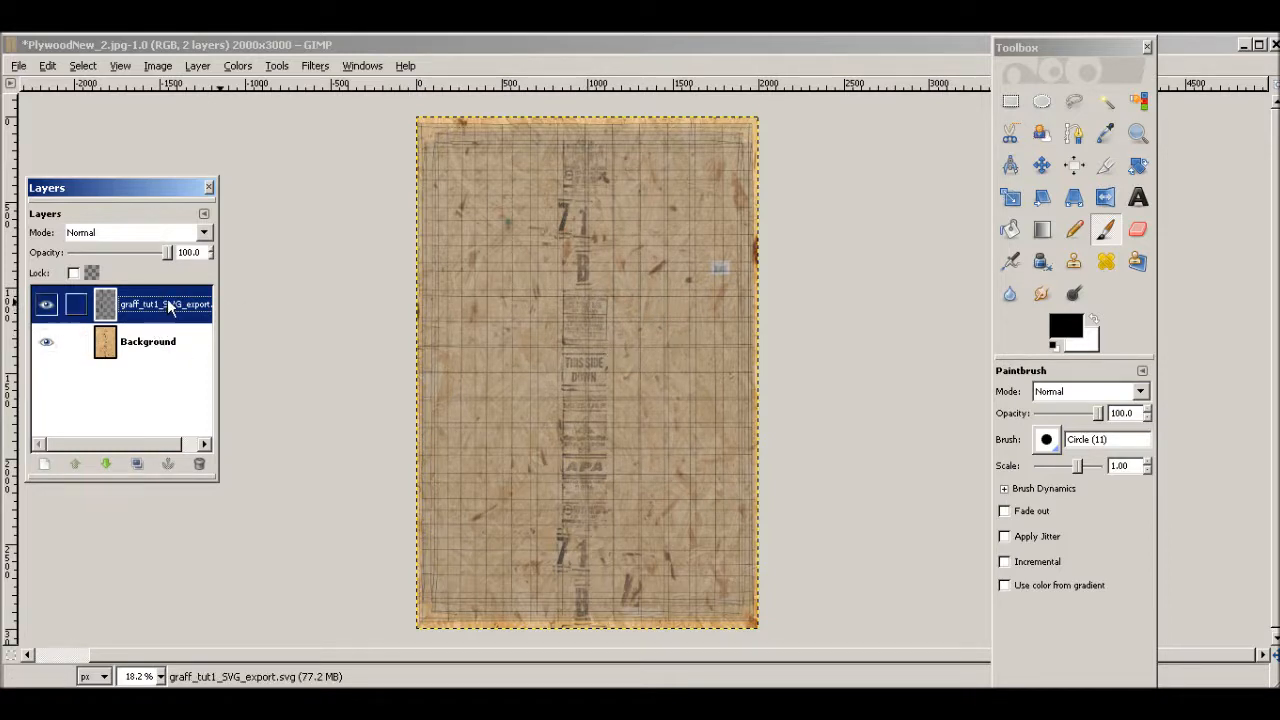
click(46, 304)
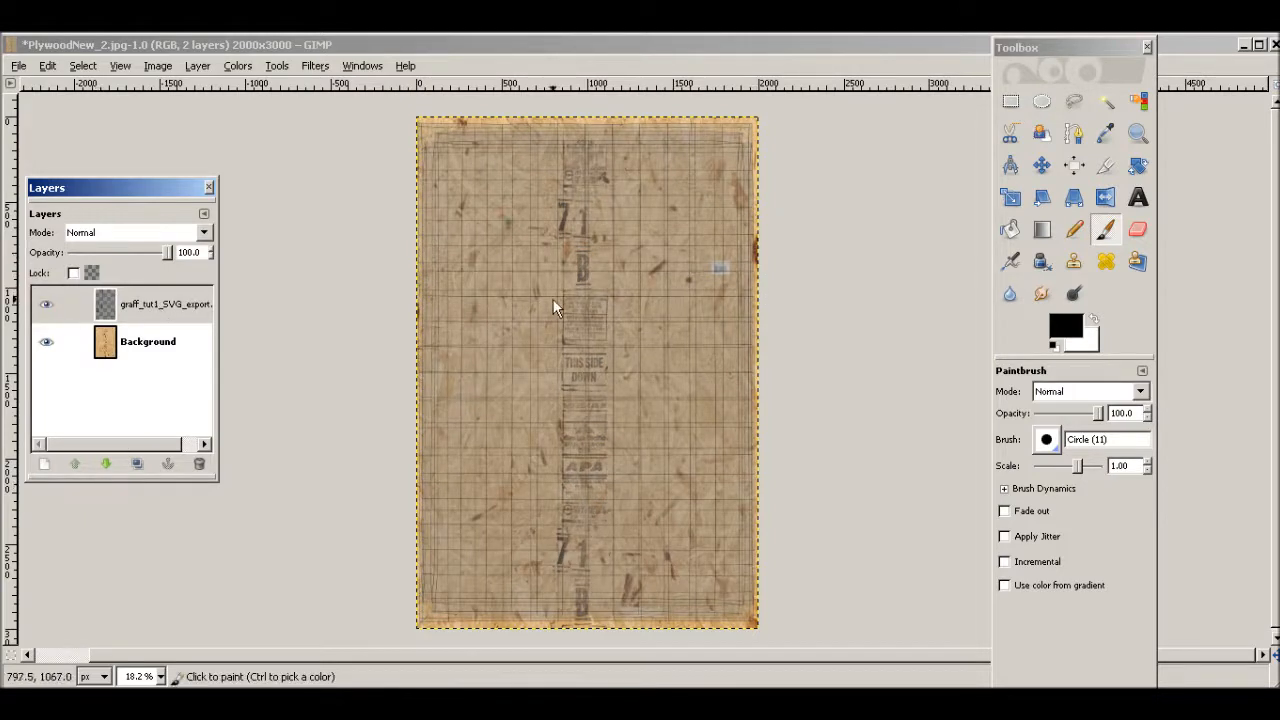
mouse_move(658, 316)
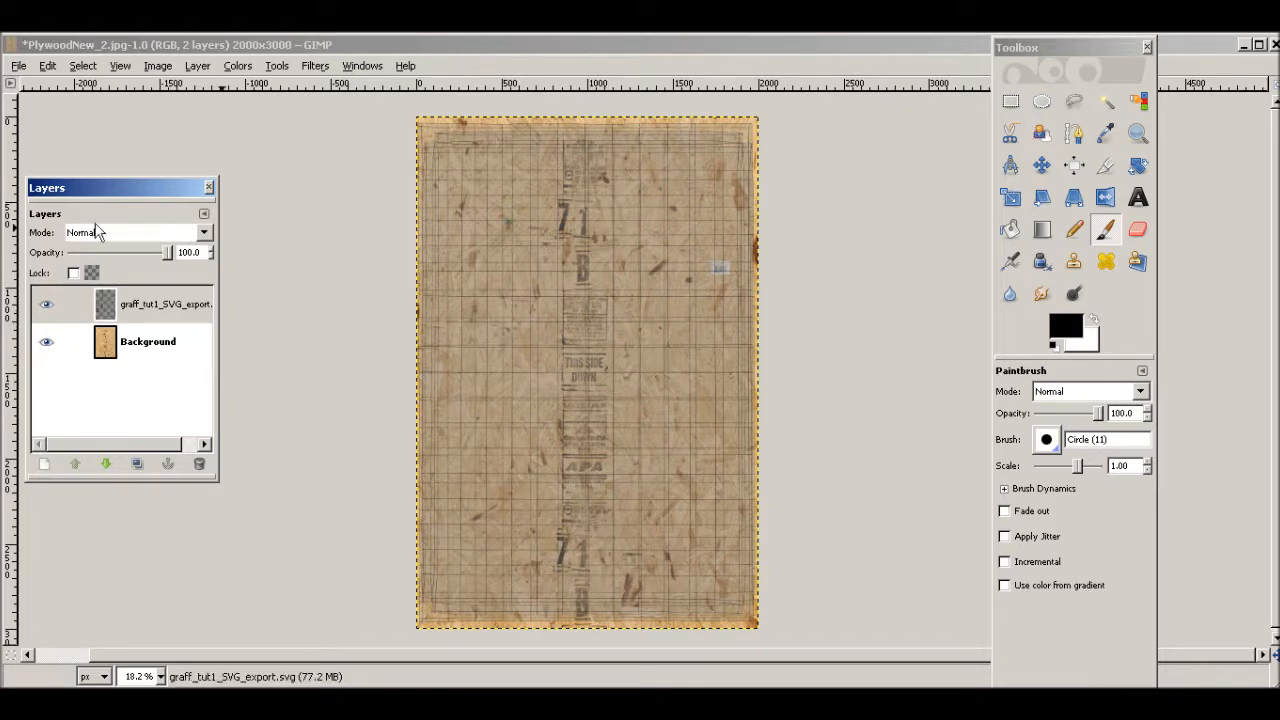
mouse_move(596, 270)
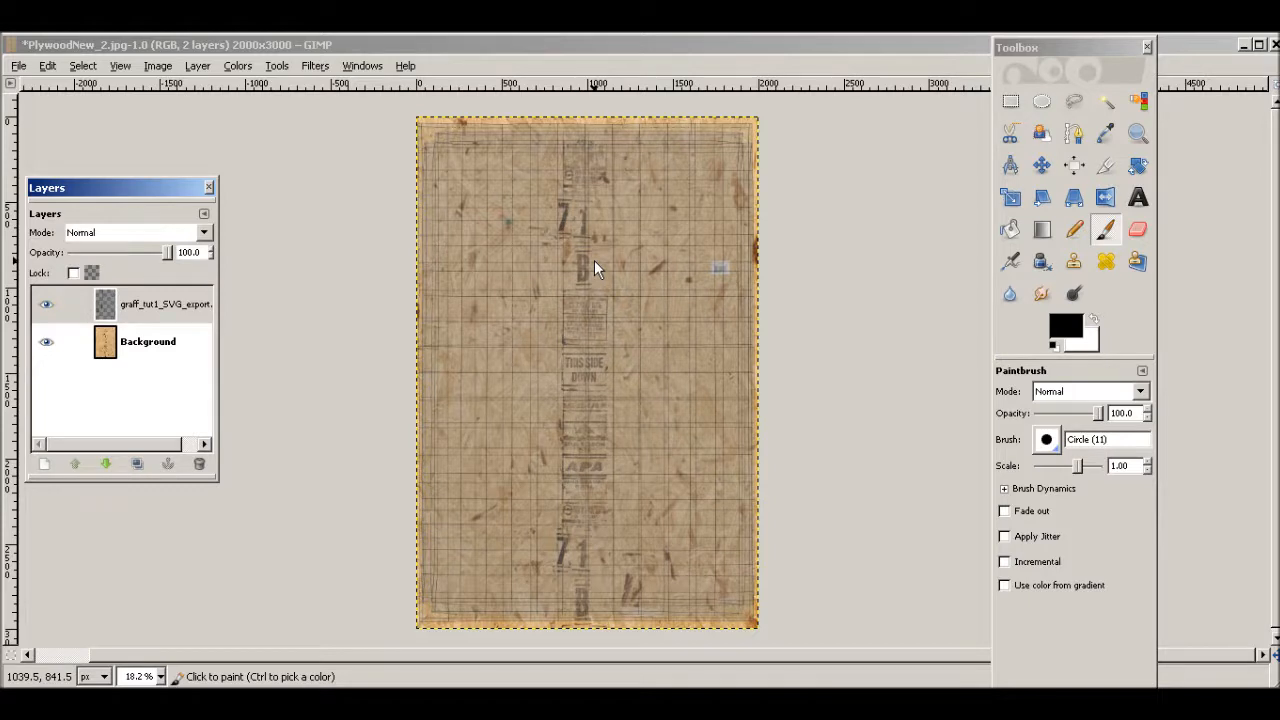
mouse_move(662, 338)
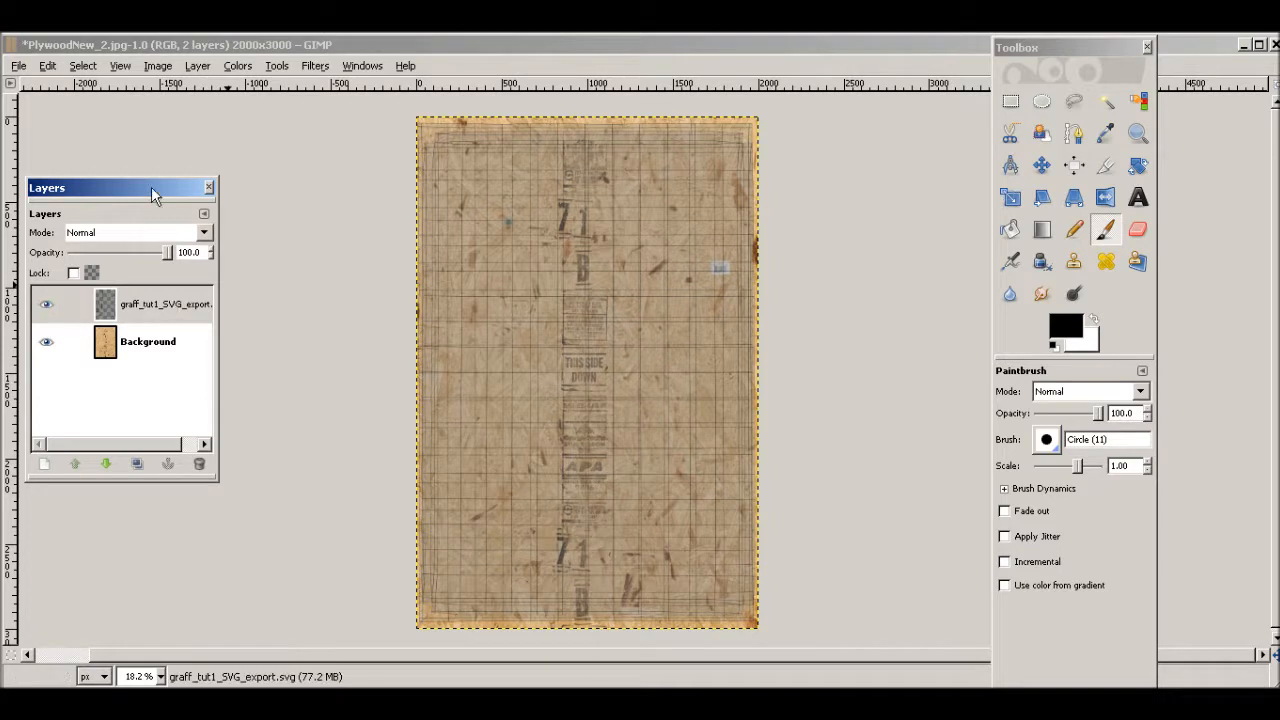
Move the Layers dialog aside and settle the grid layer's opacity at about 71.3
drag(150, 188, 250, 128)
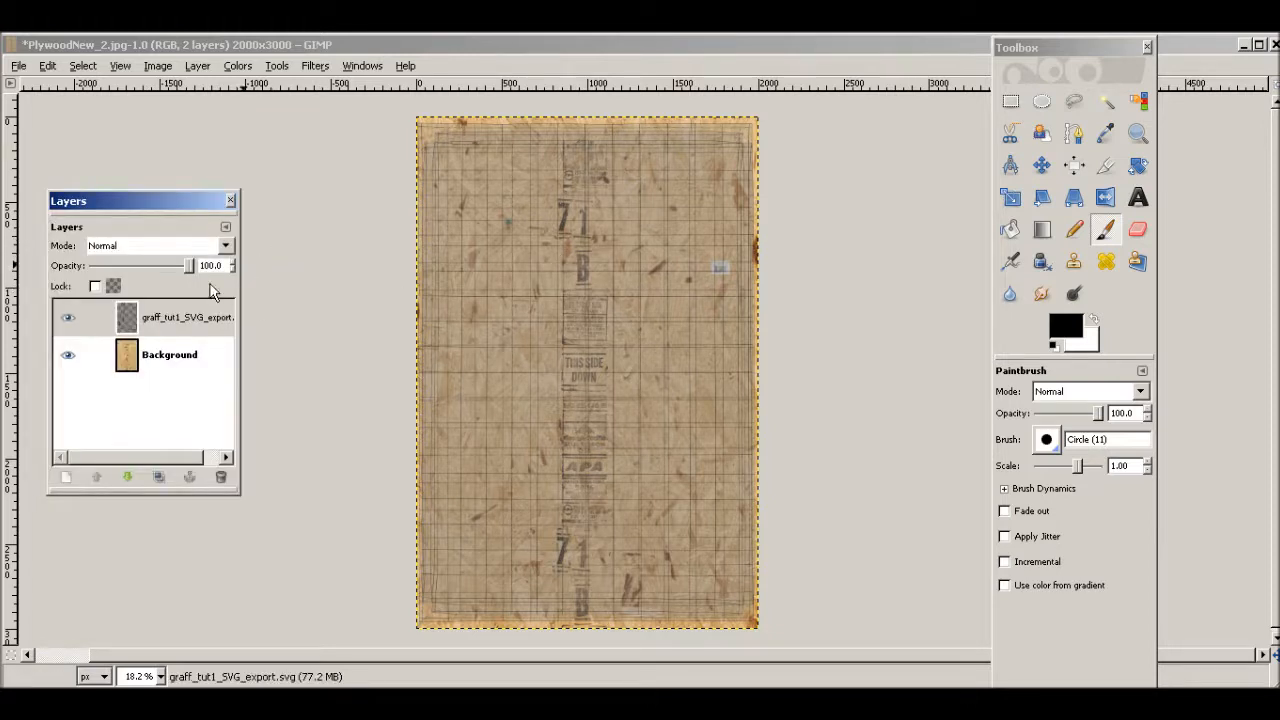
drag(184, 264, 164, 264)
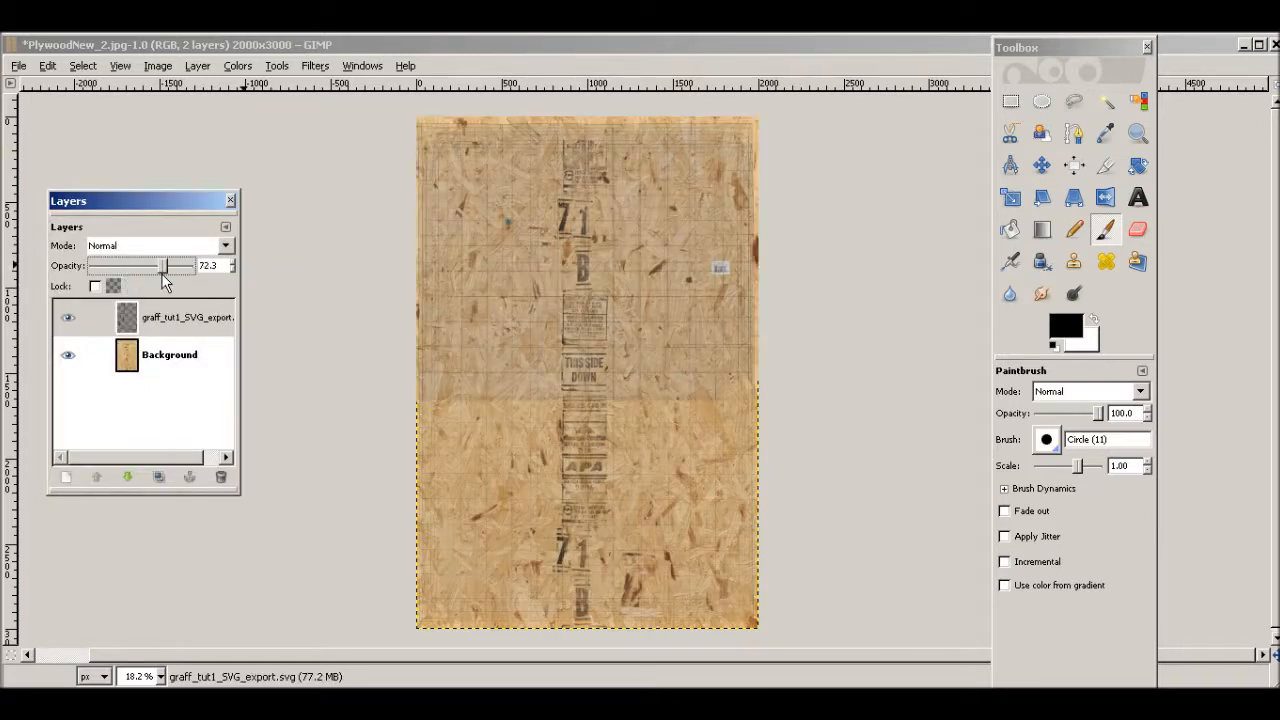
drag(164, 264, 184, 264)
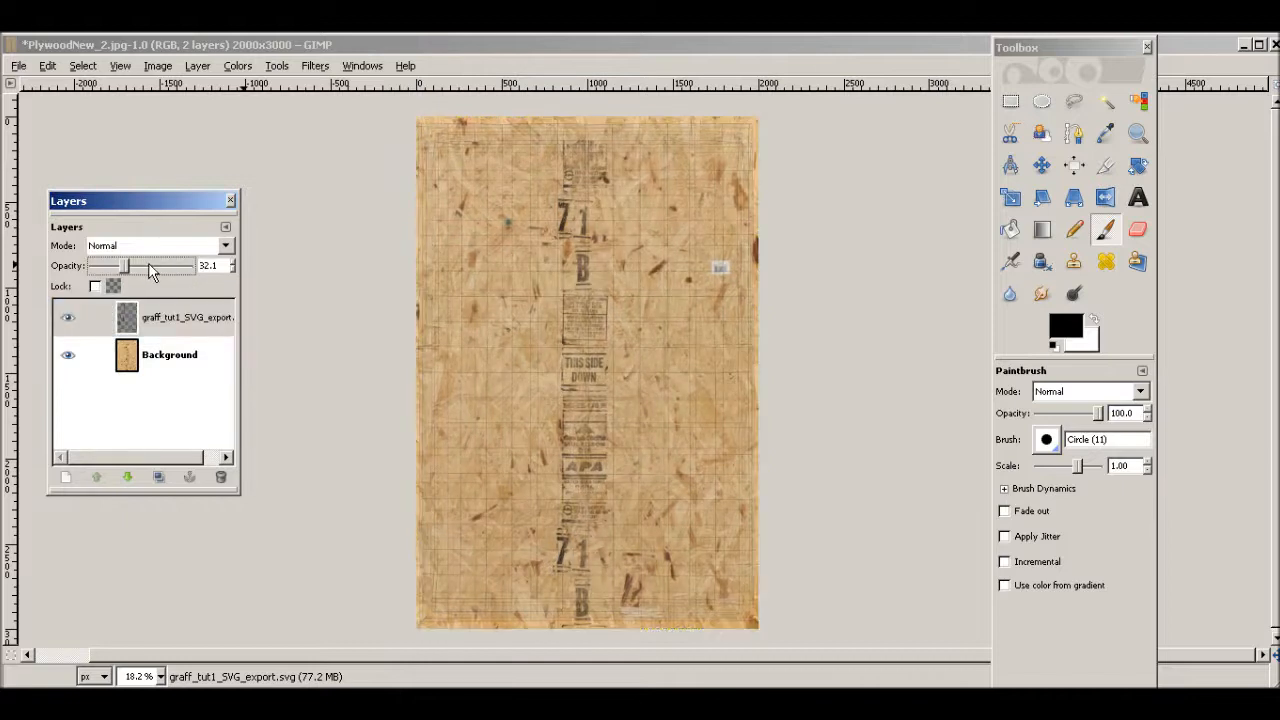
drag(128, 264, 164, 264)
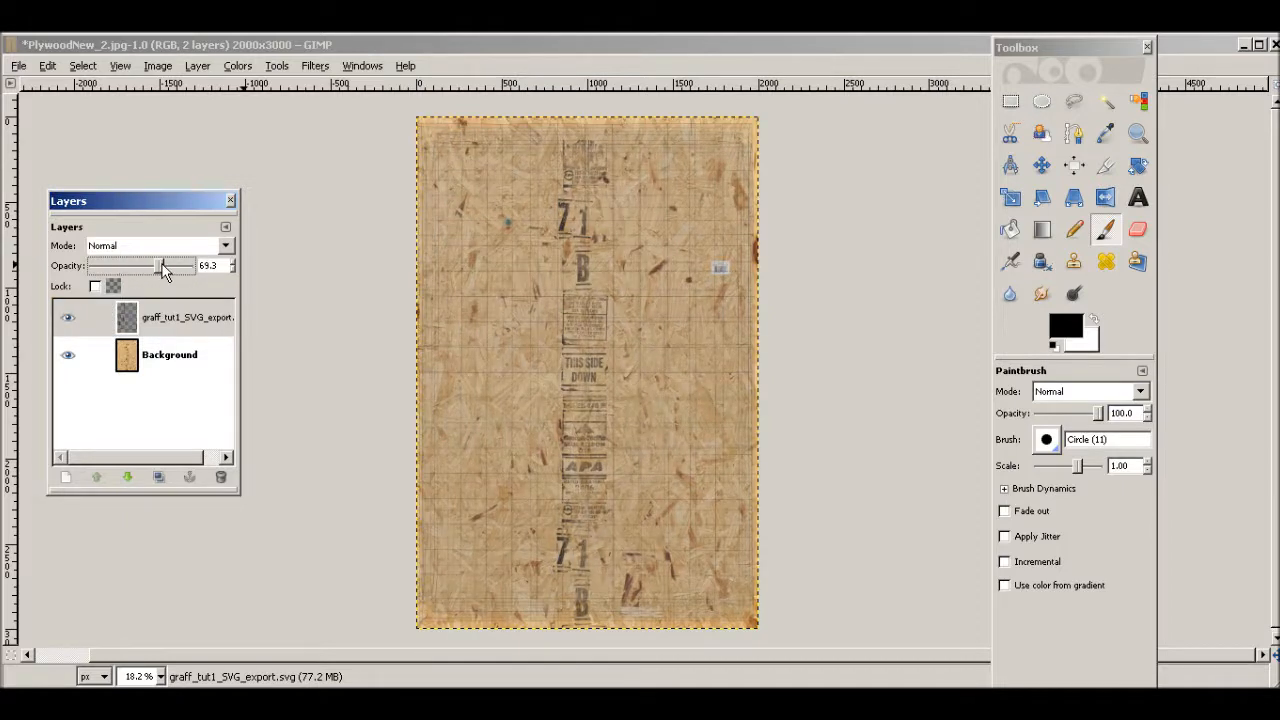
drag(164, 264, 152, 264)
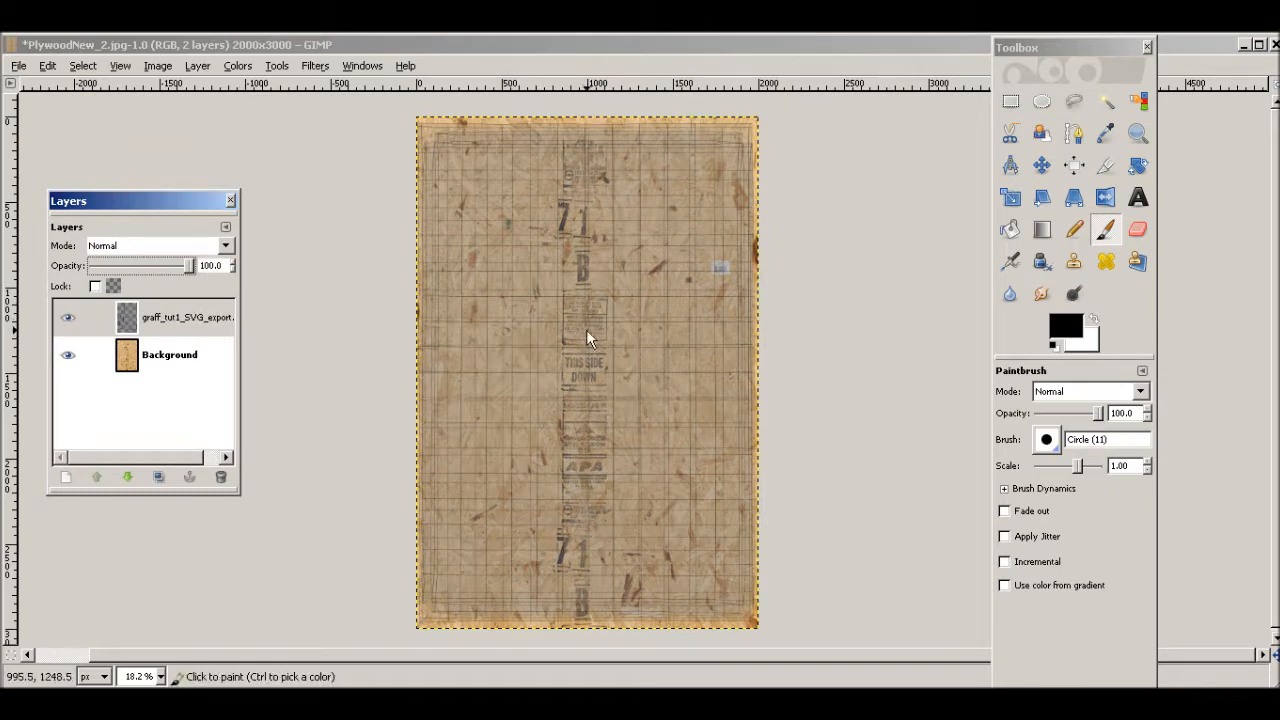
drag(190, 264, 164, 276)
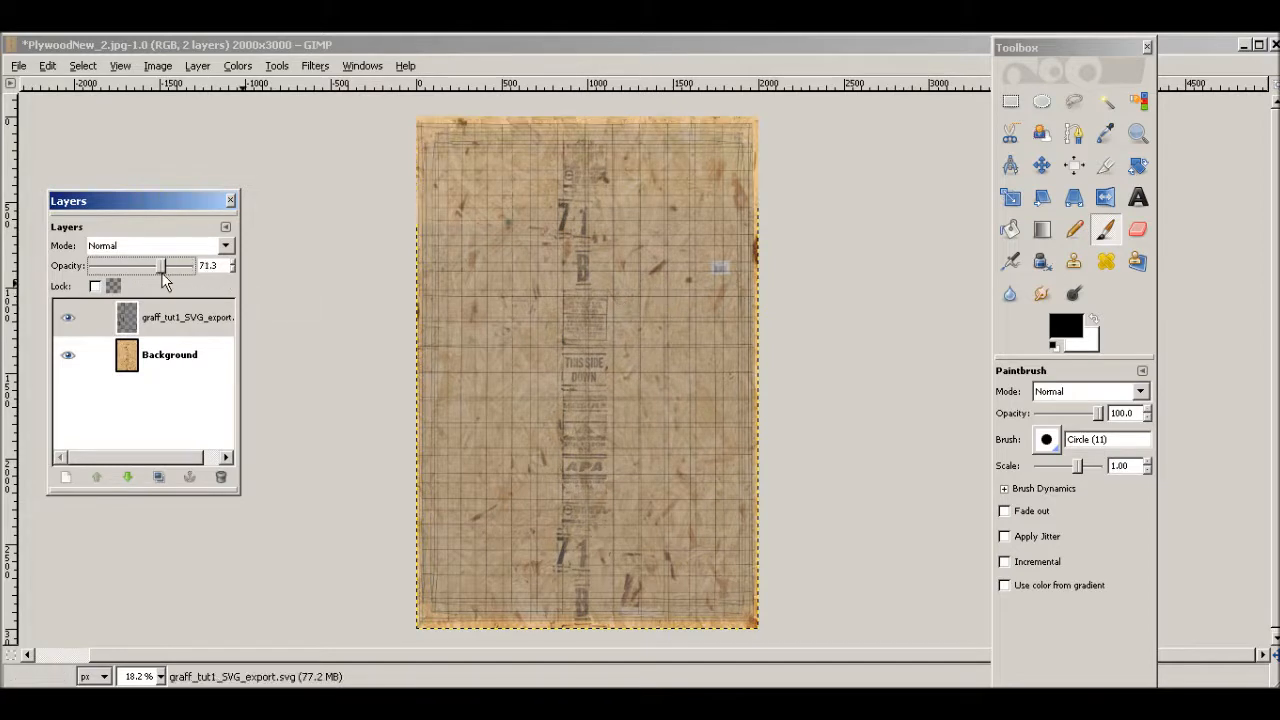
Select the Background layer and set the foreground colour to blue
click(170, 356)
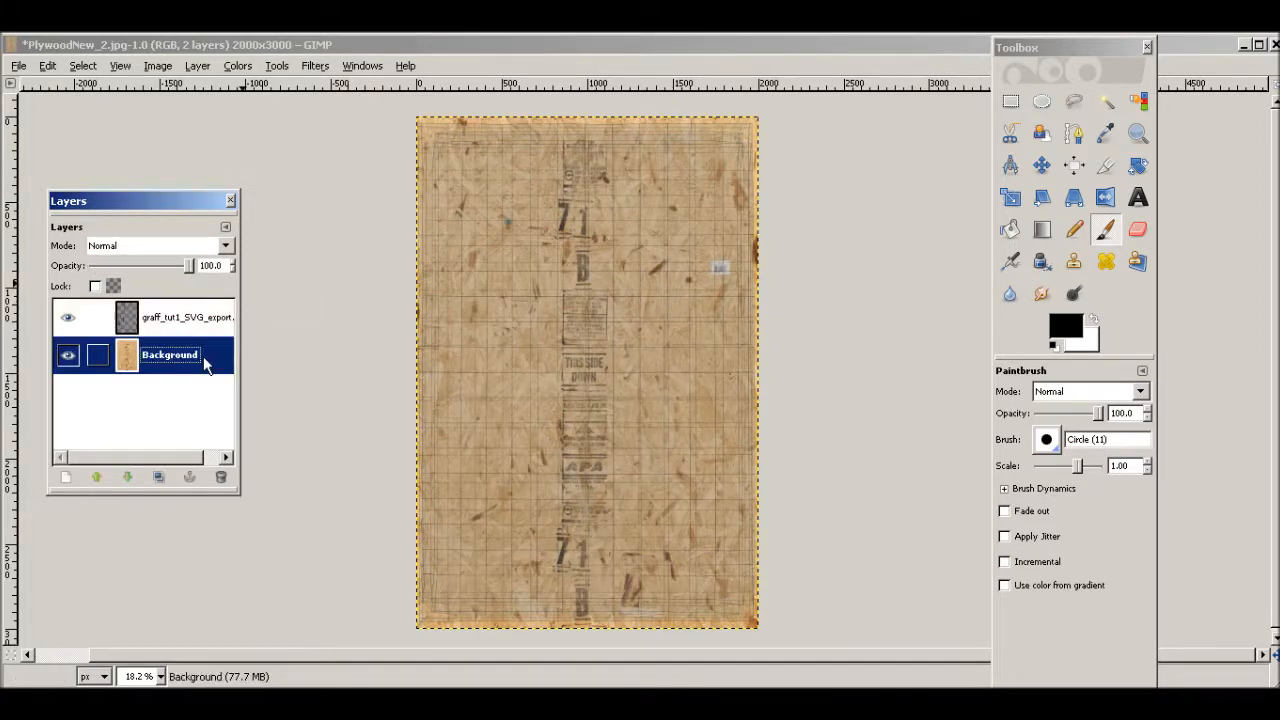
click(68, 356)
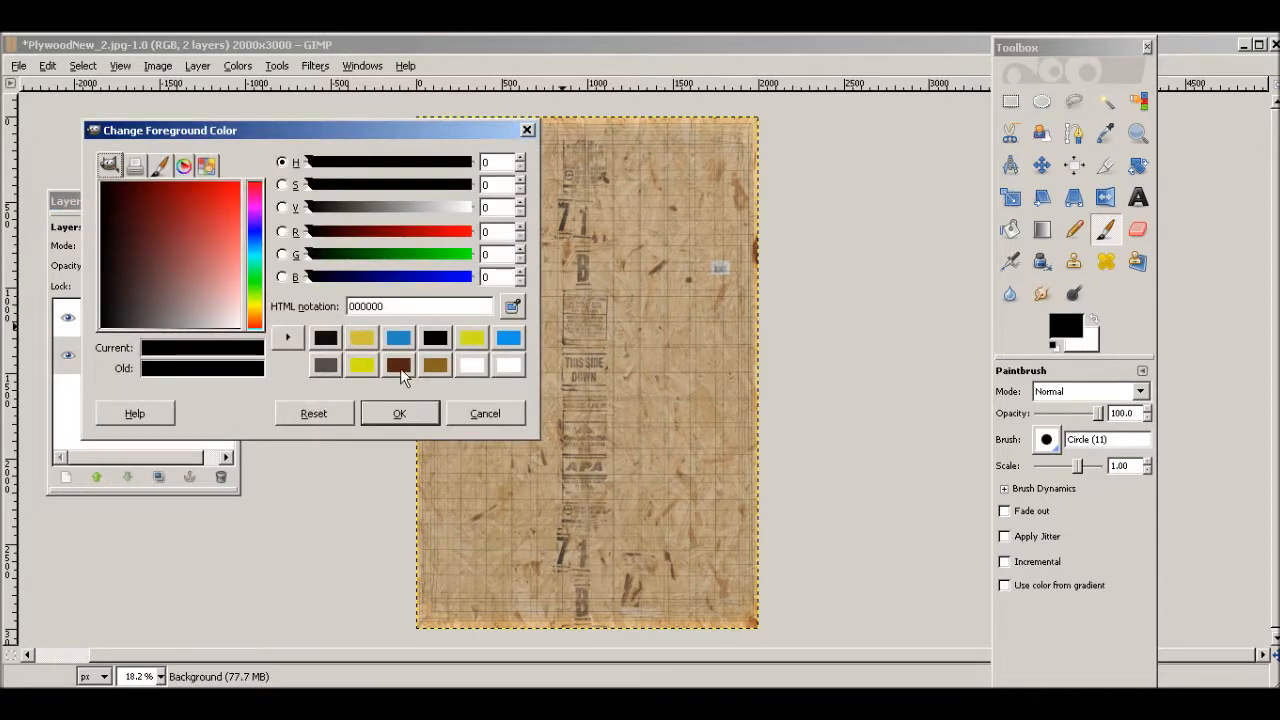
click(508, 336)
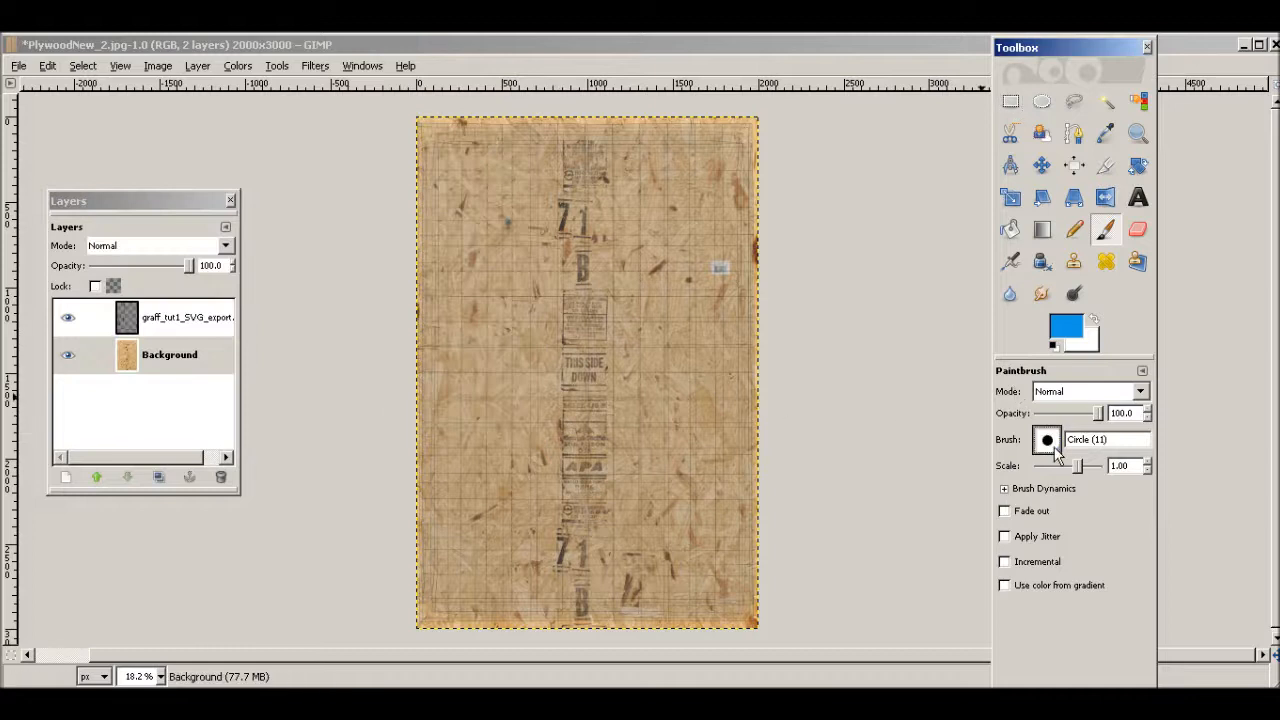
Choose the soft Circle Fuzzy brush and reselect the Background layer for painting
click(1046, 440)
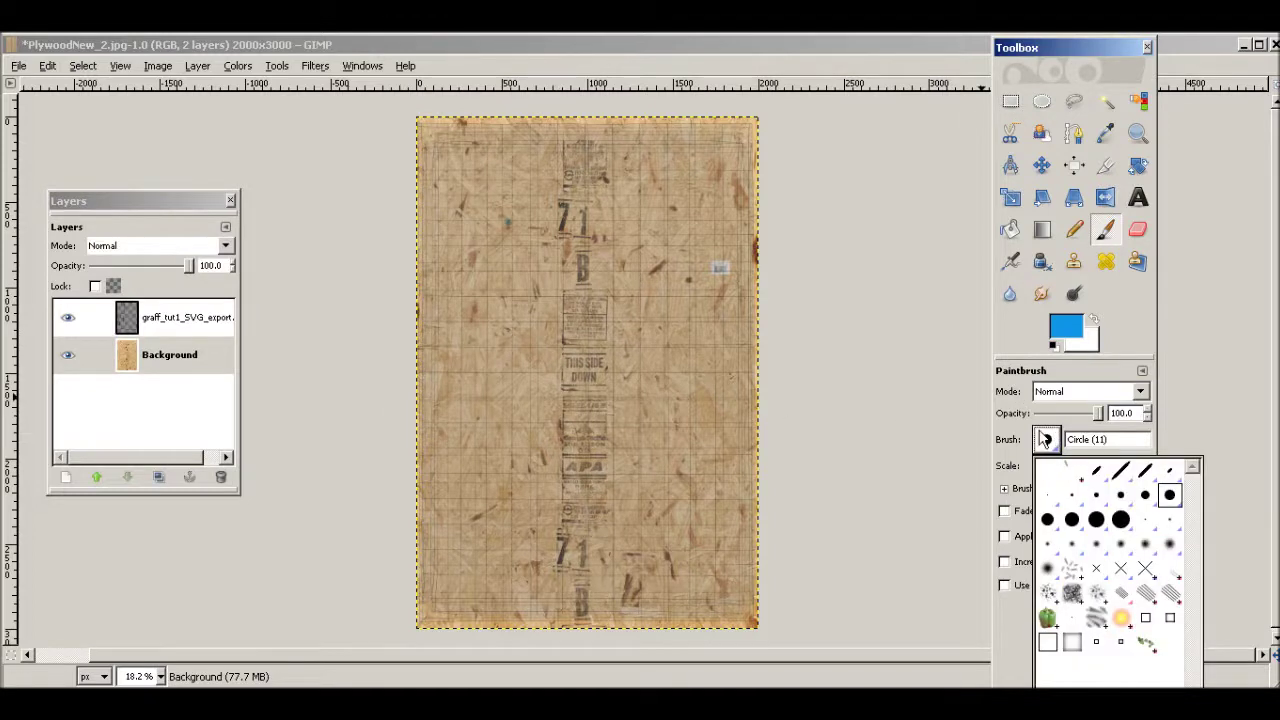
click(1046, 520)
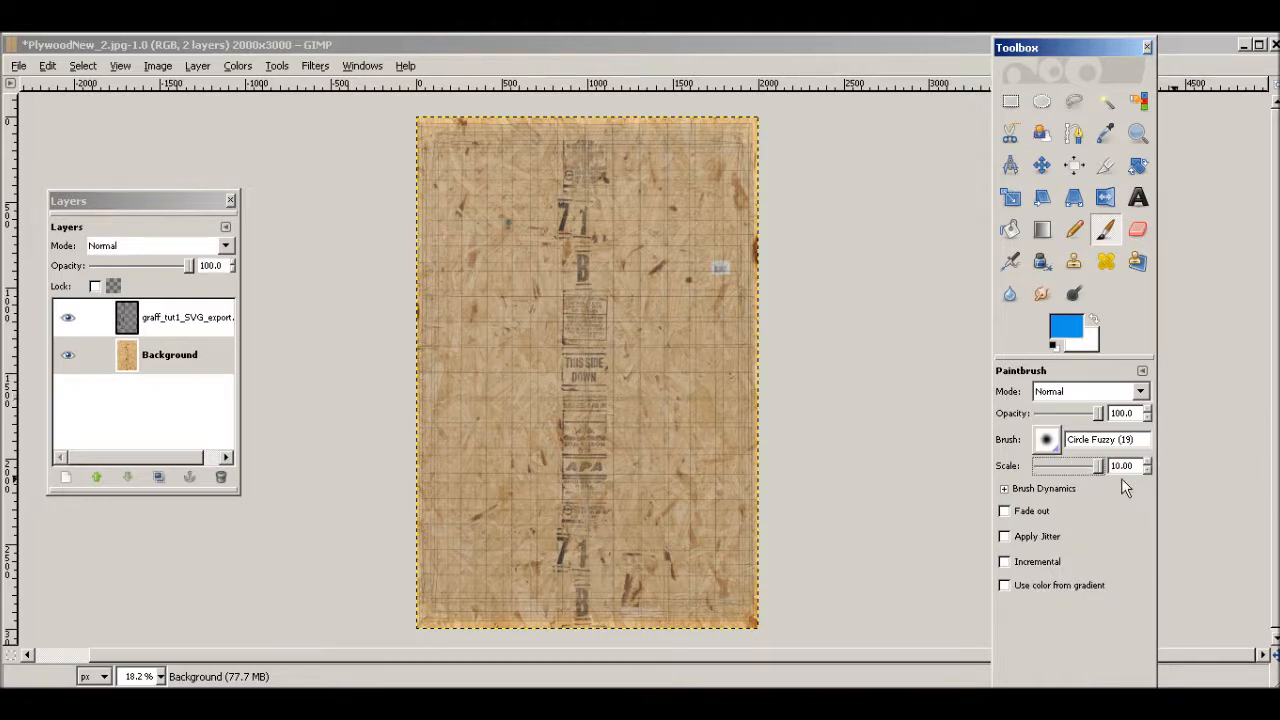
mouse_move(572, 132)
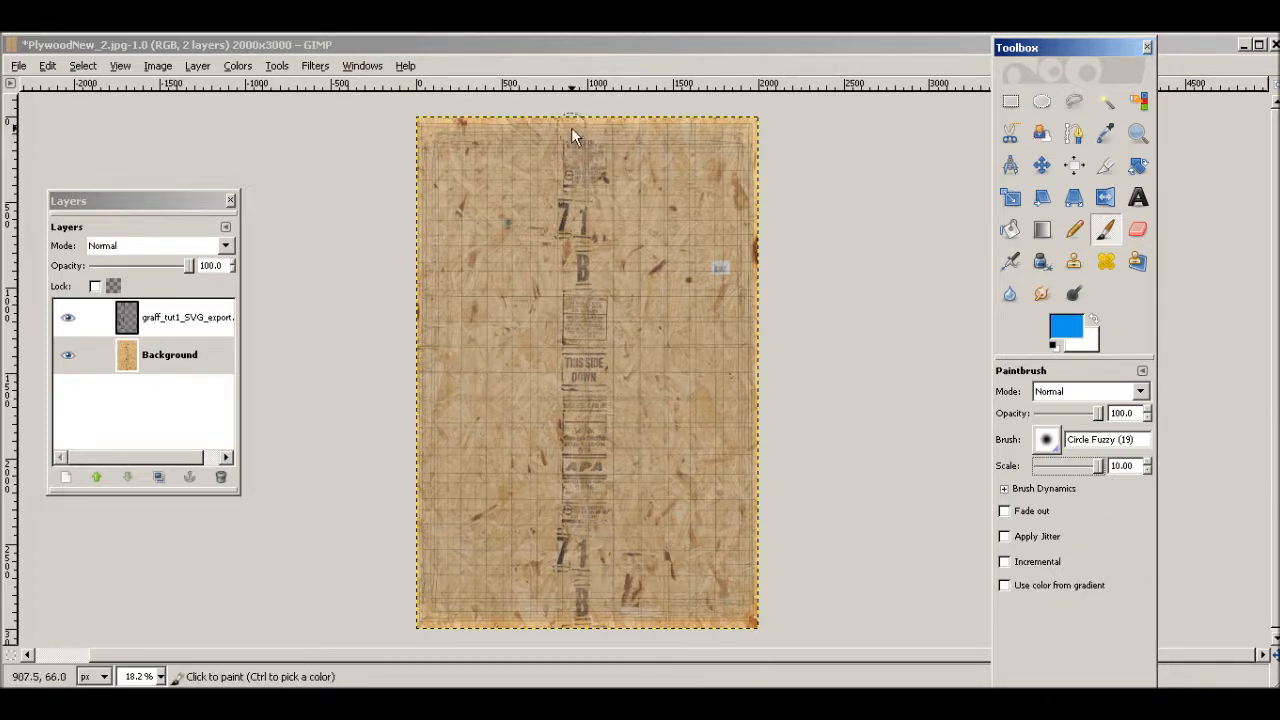
click(168, 354)
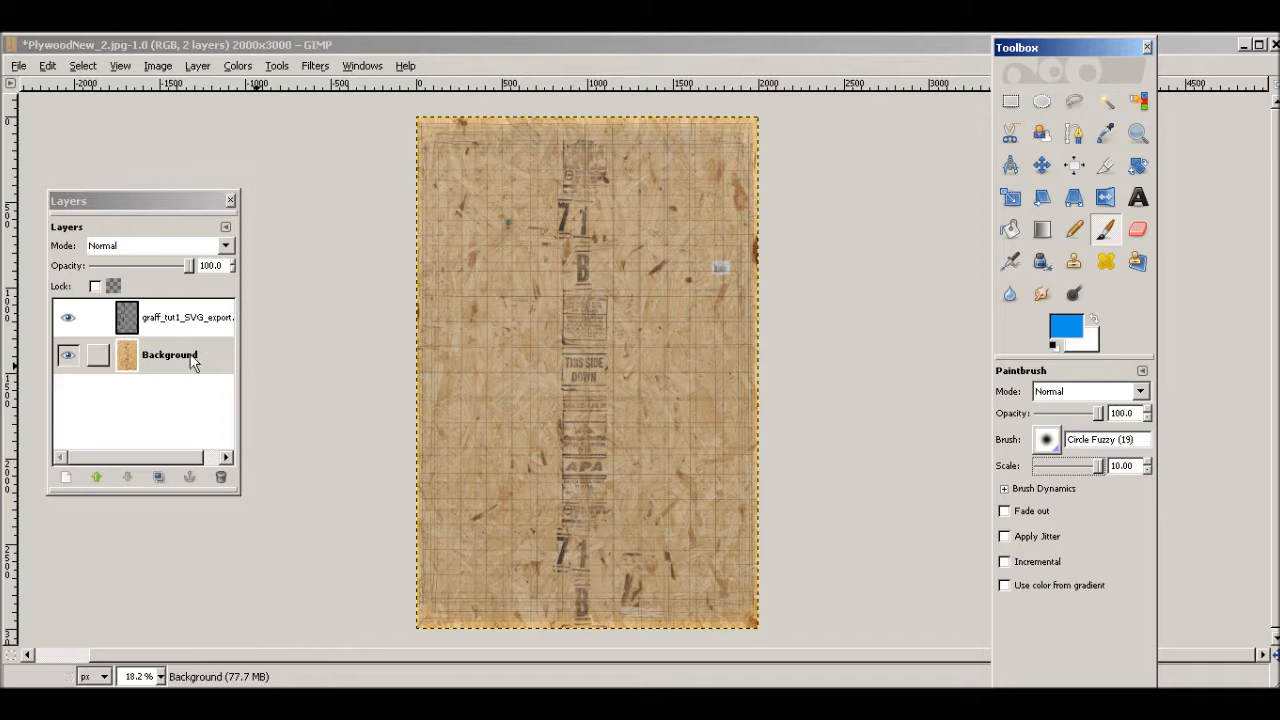
click(170, 356)
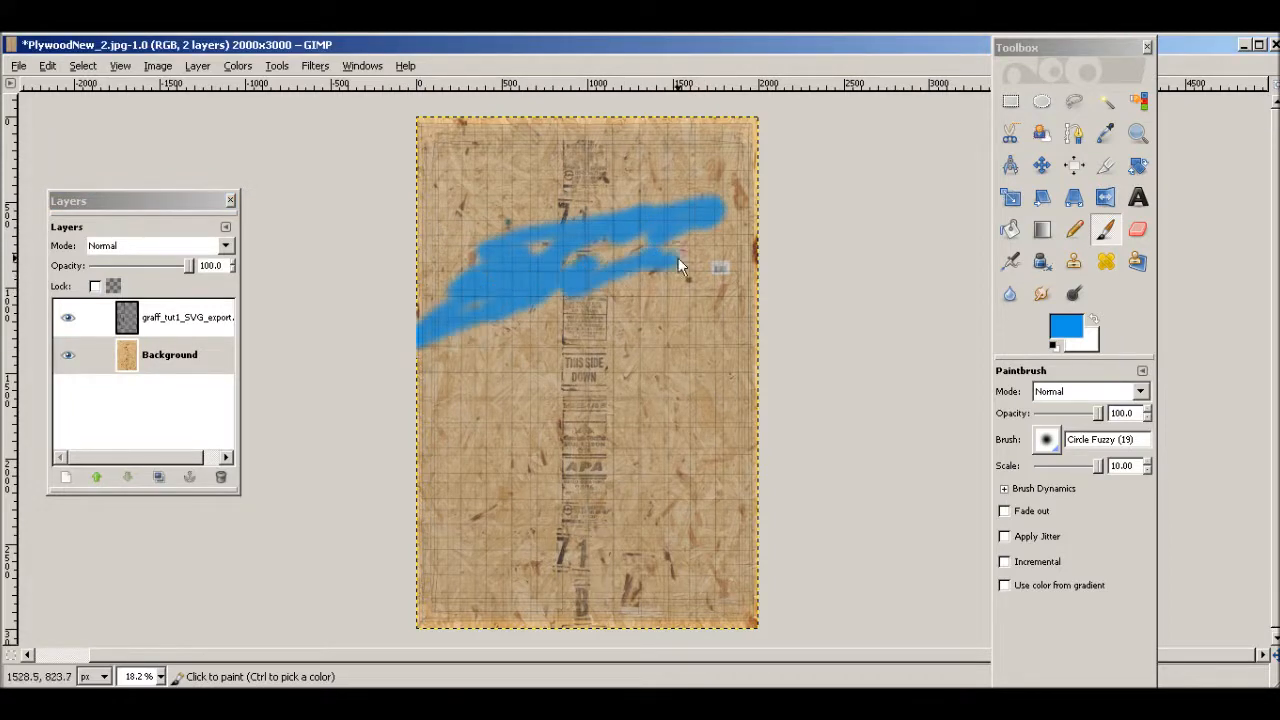
Paint a large blue patch across the upper part of the plywood
drag(680, 264, 530, 410)
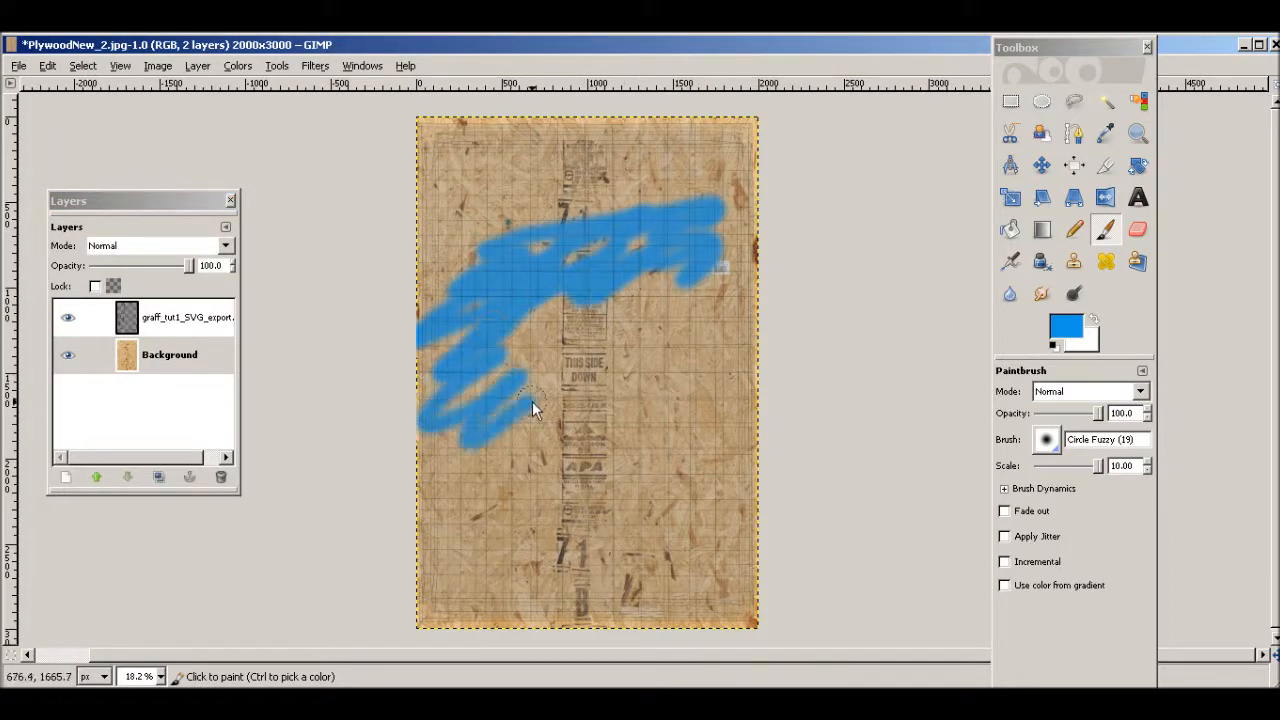
drag(530, 410, 640, 340)
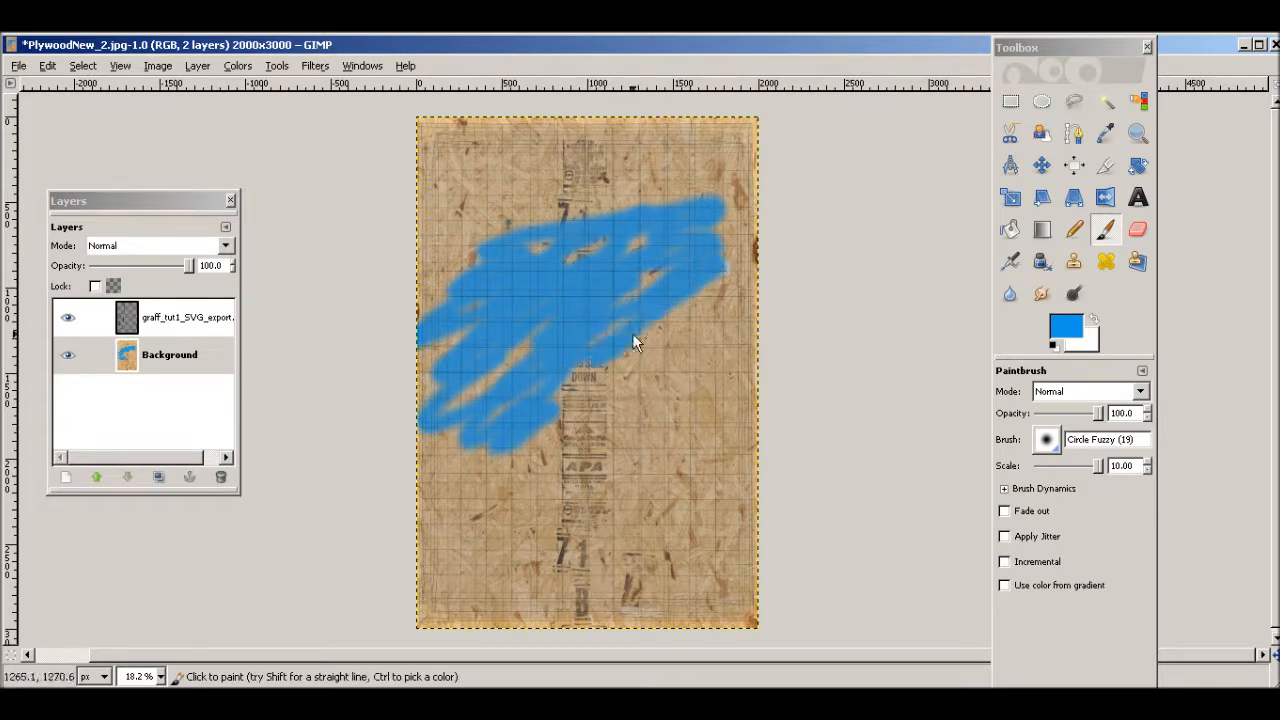
drag(636, 340, 444, 490)
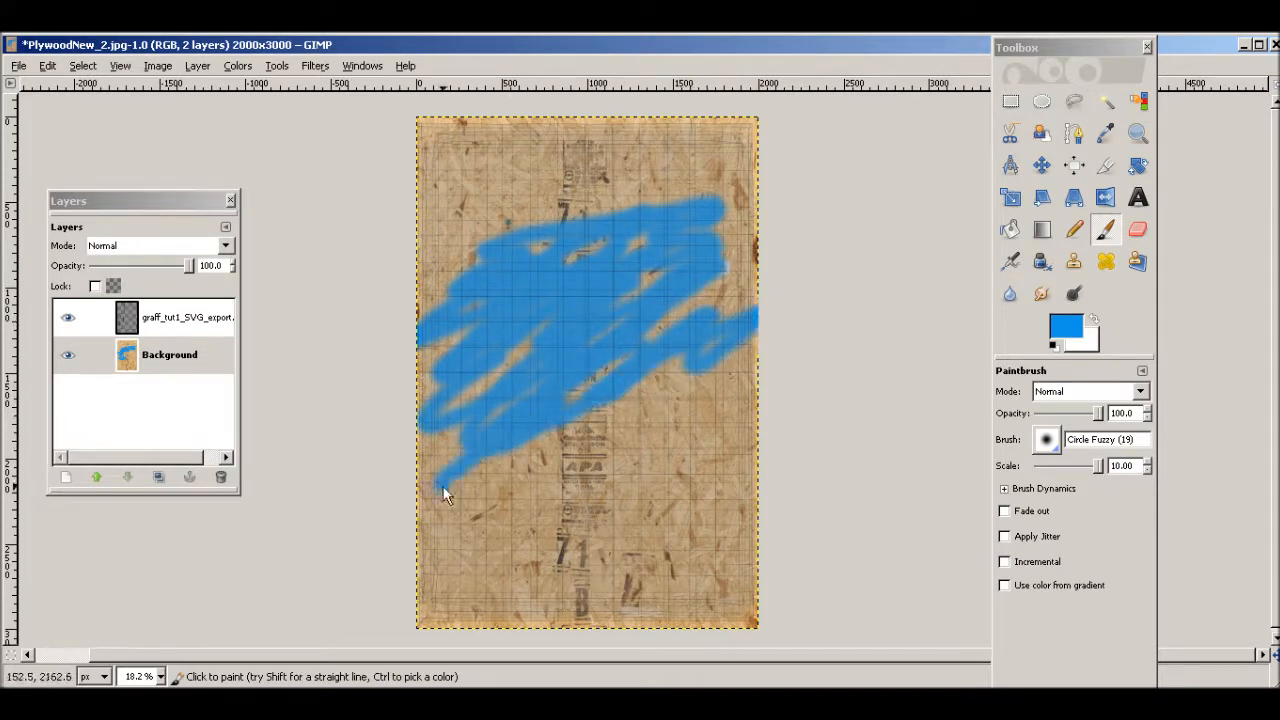
drag(444, 496, 730, 370)
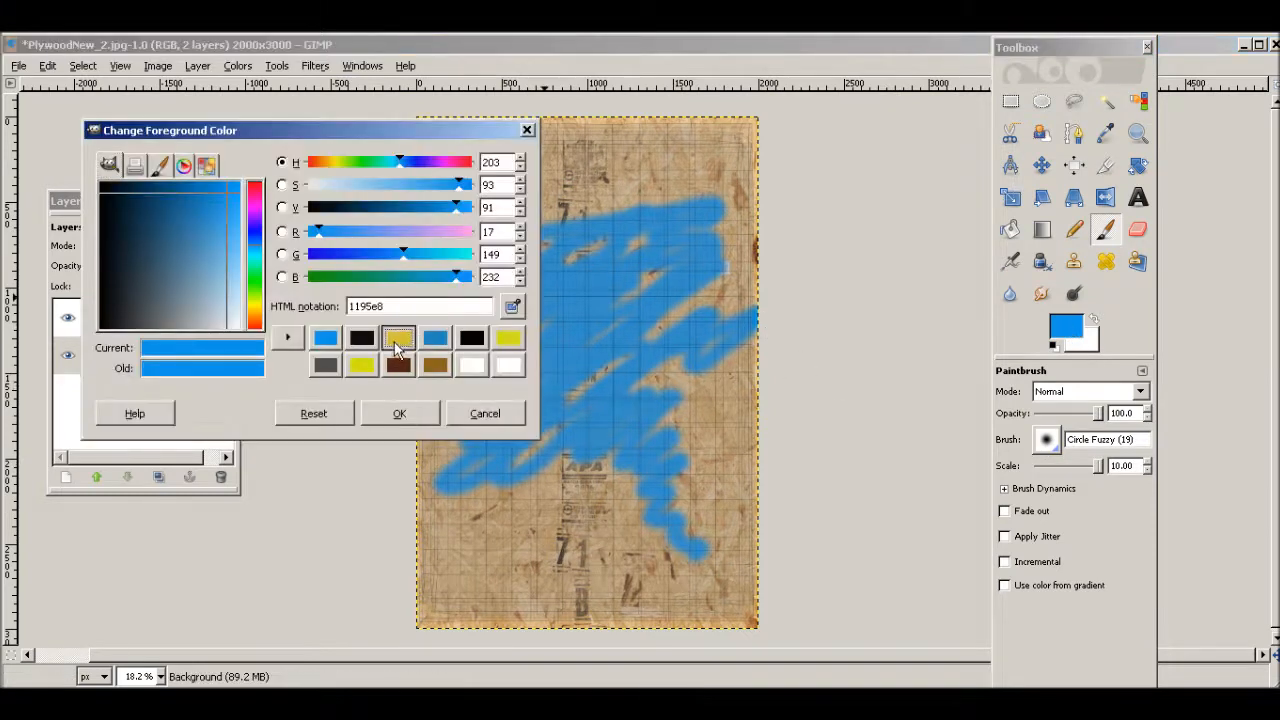
Switch the colour to yellow and paint over most of the blue patch
click(400, 412)
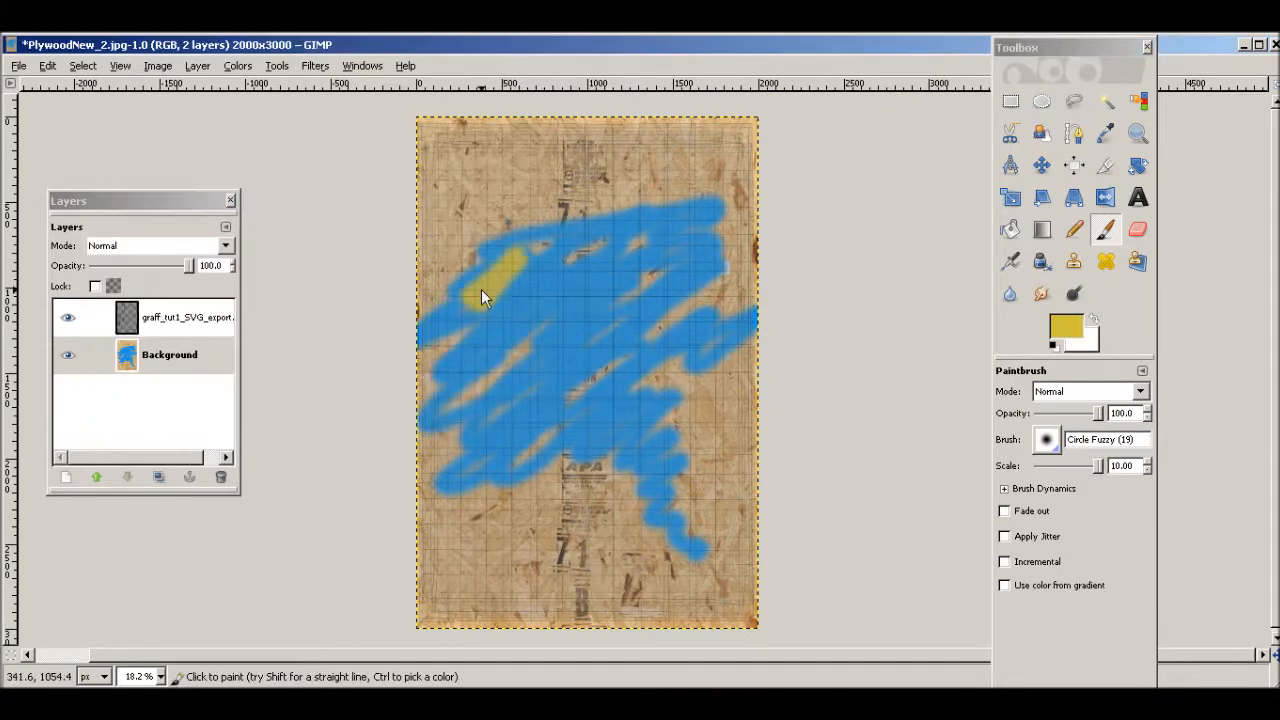
drag(480, 296, 550, 414)
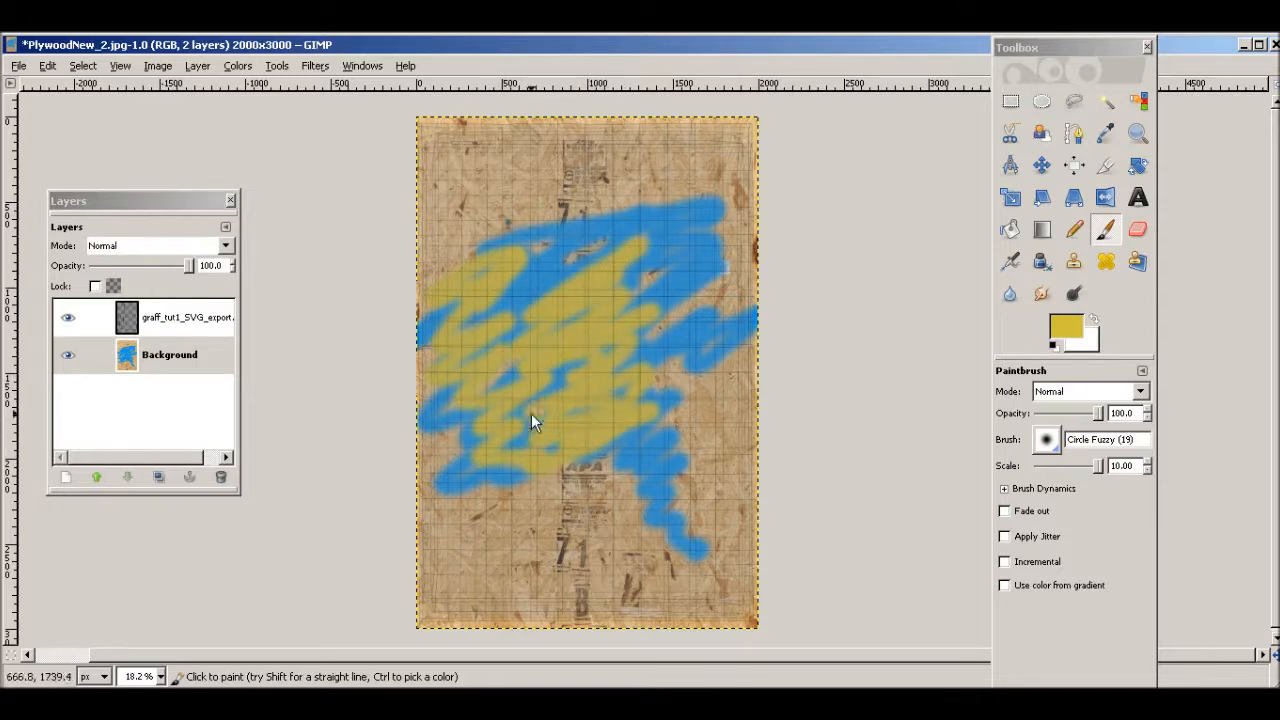
drag(536, 420, 640, 360)
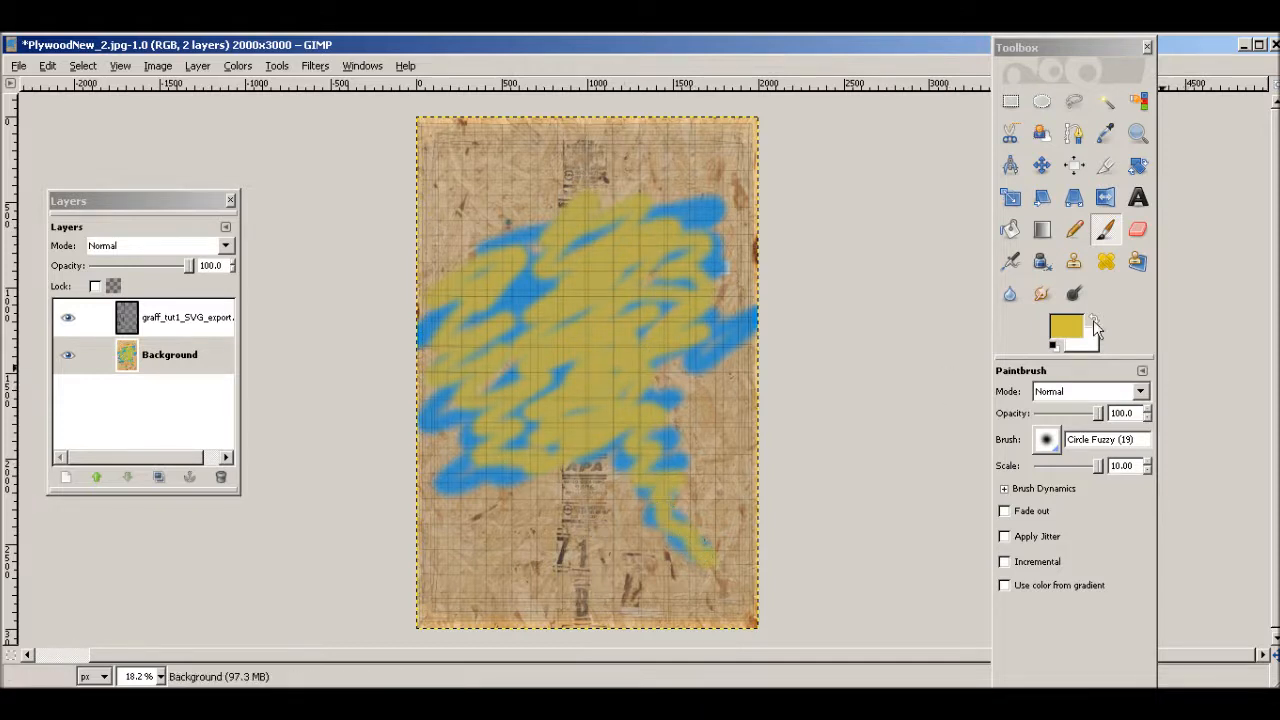
Set near-black as the paint colour and handwrite 'Blender' over the yellow paint
click(1064, 324)
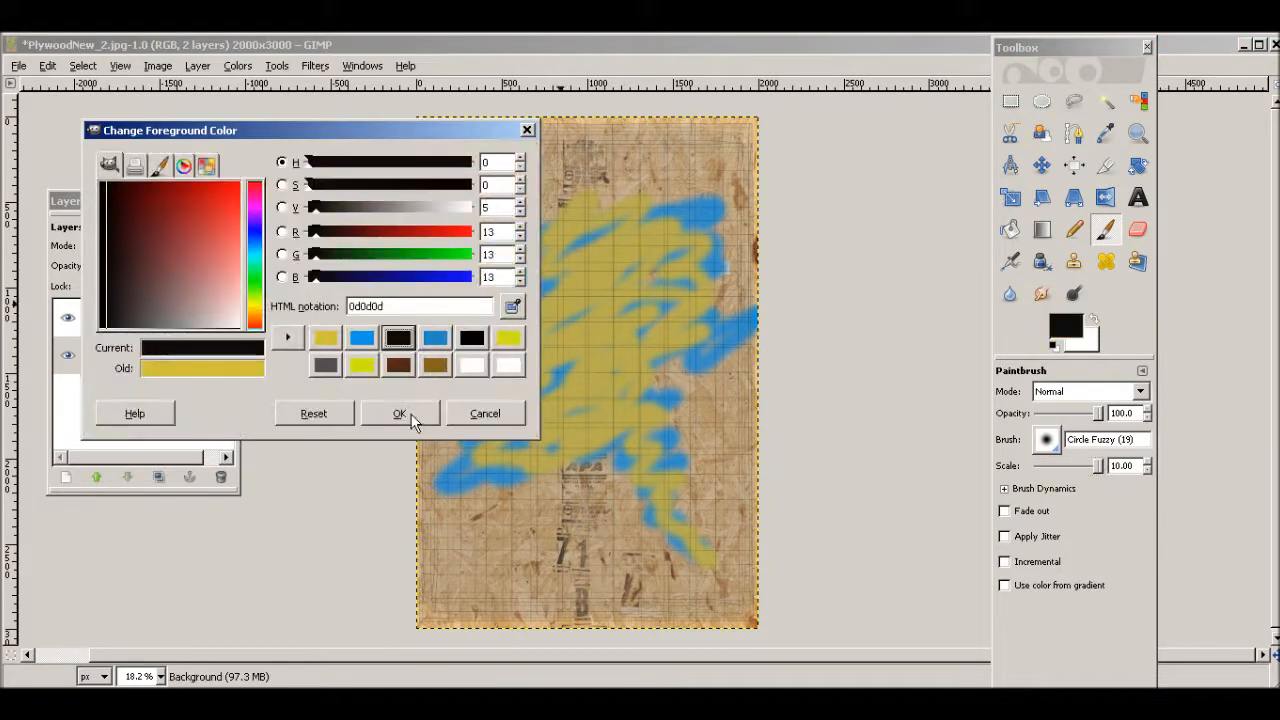
click(400, 412)
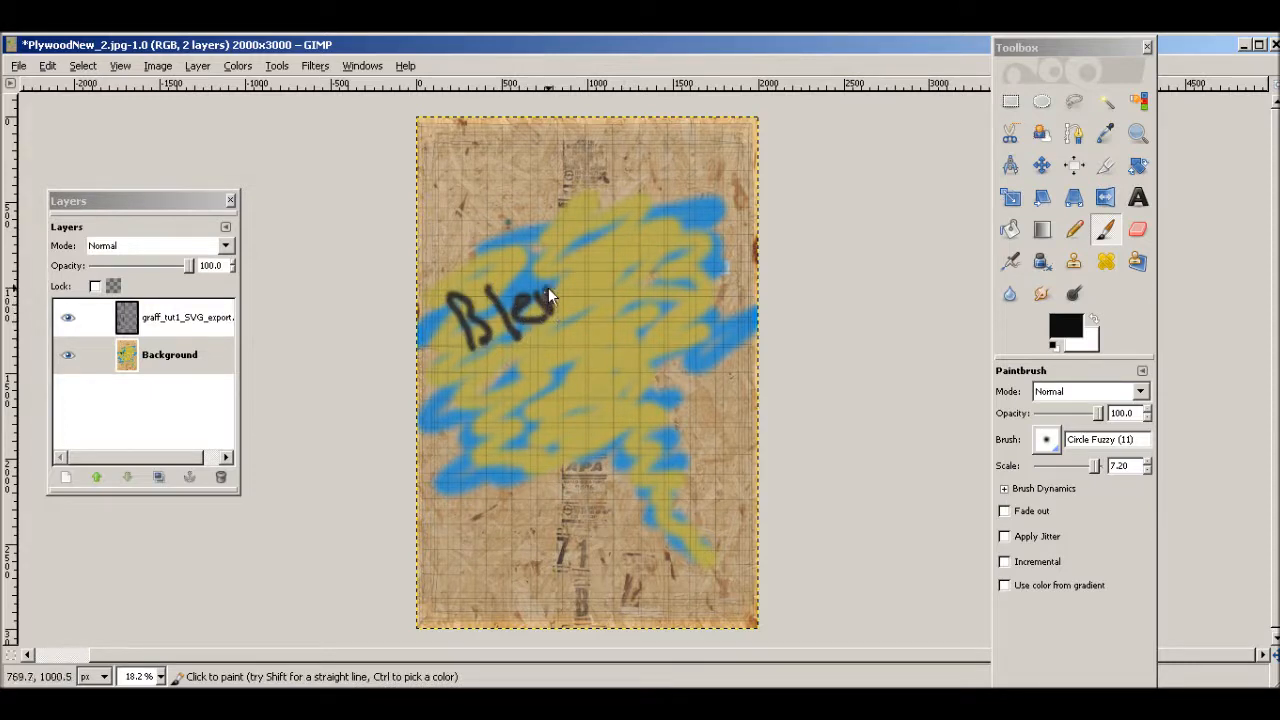
drag(556, 300, 596, 290)
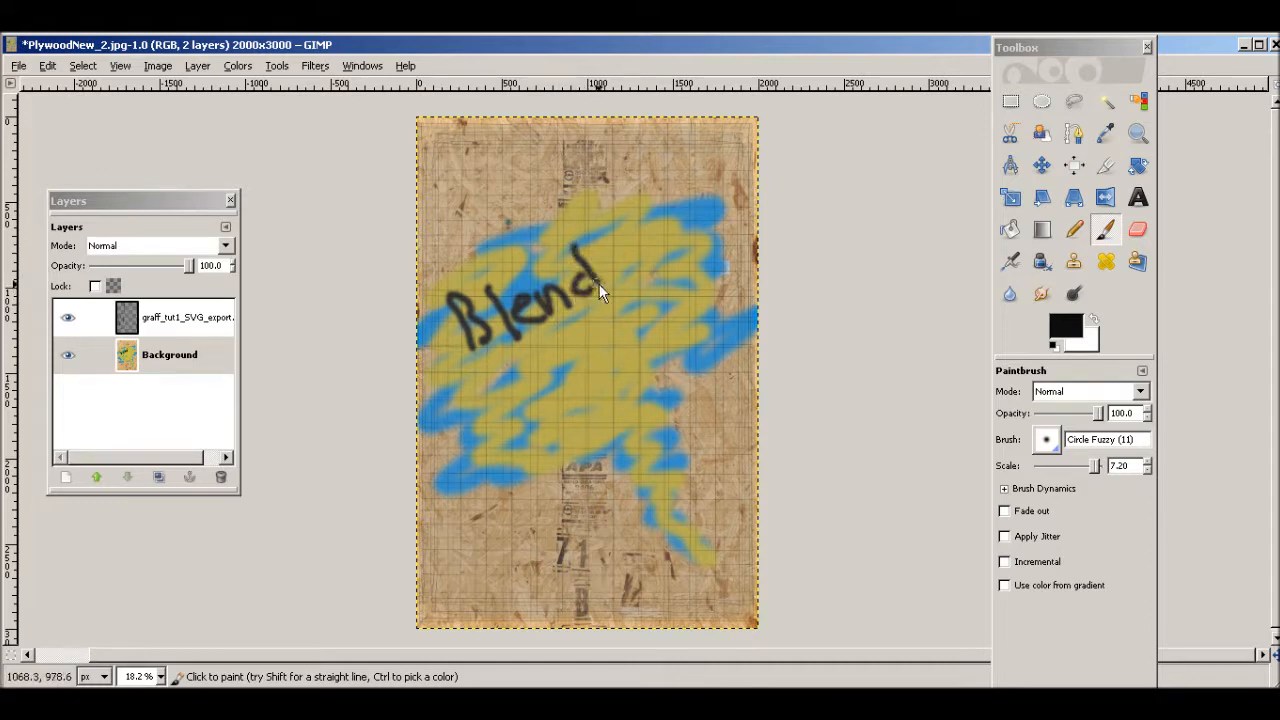
click(620, 260)
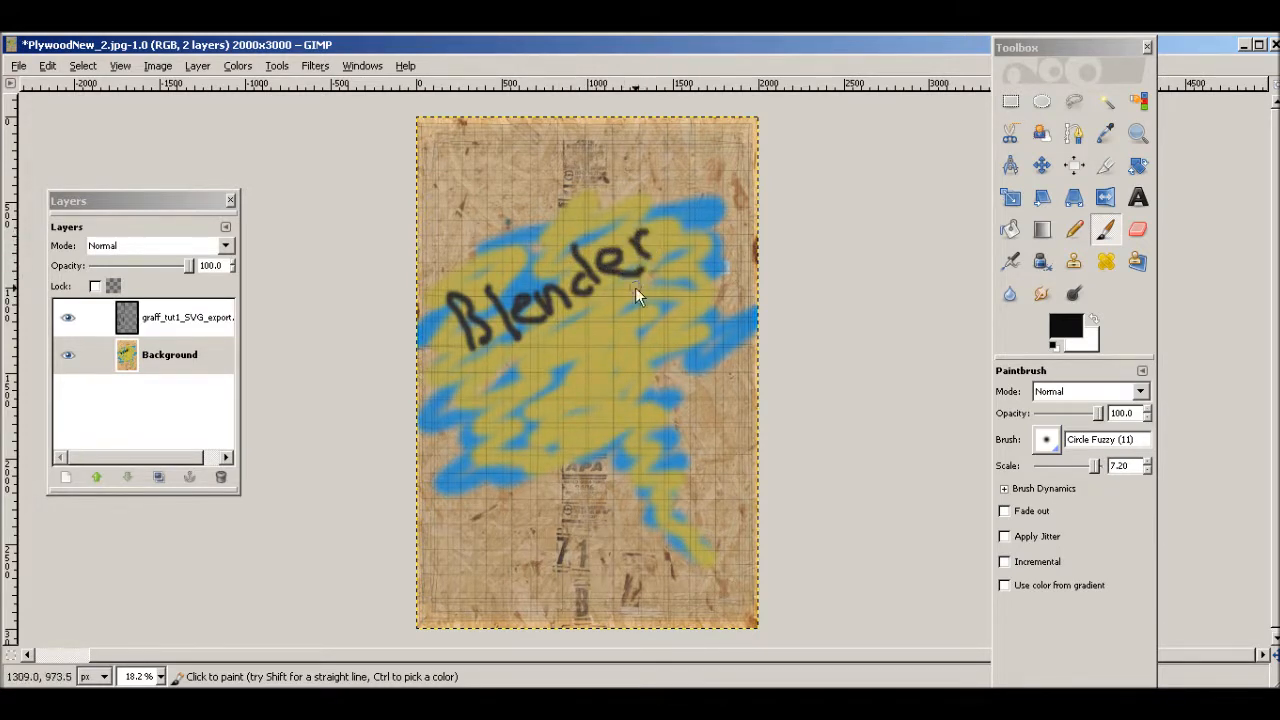
mouse_move(484, 370)
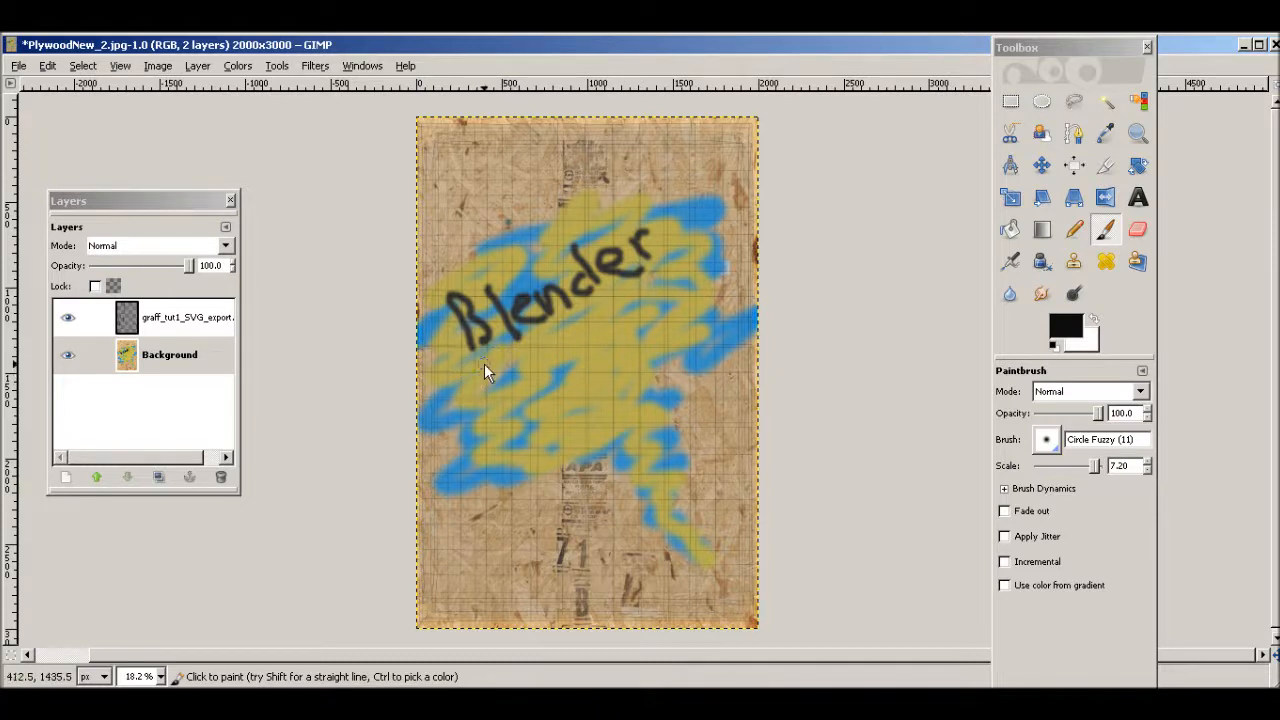
Add the words 'Tuts 4' and 'Hobby' below the handwritten text
click(490, 384)
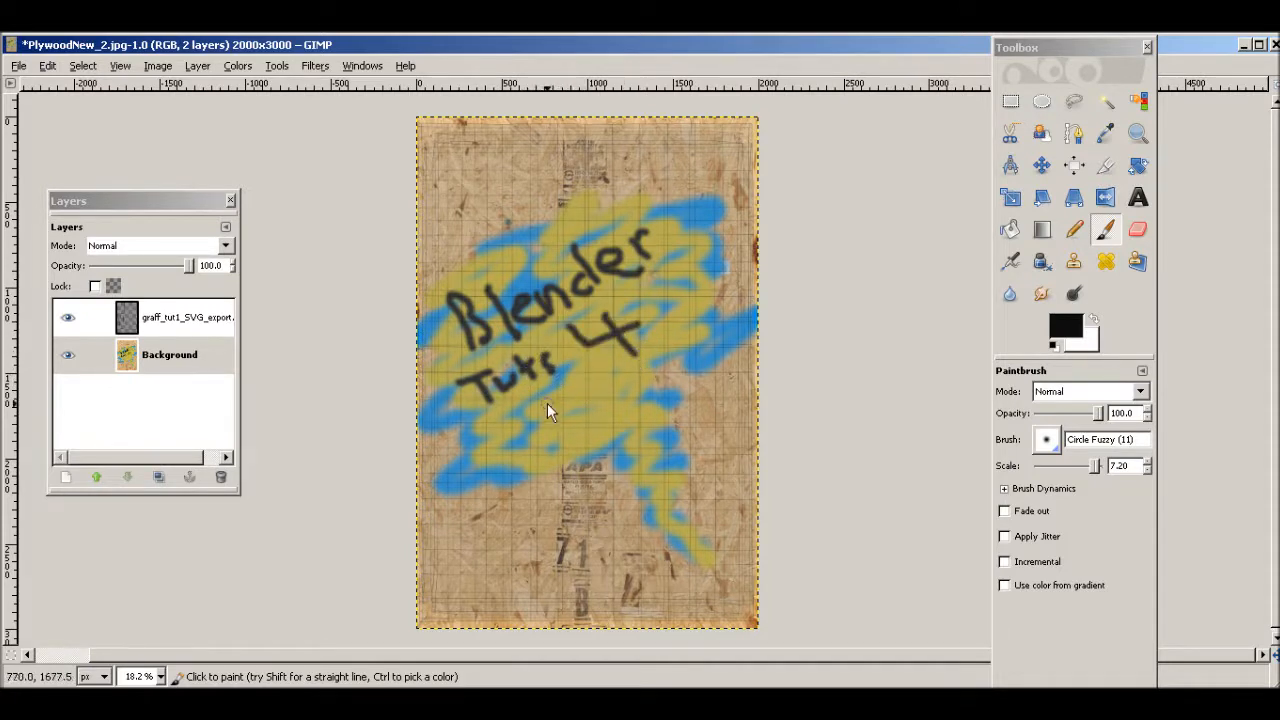
click(544, 420)
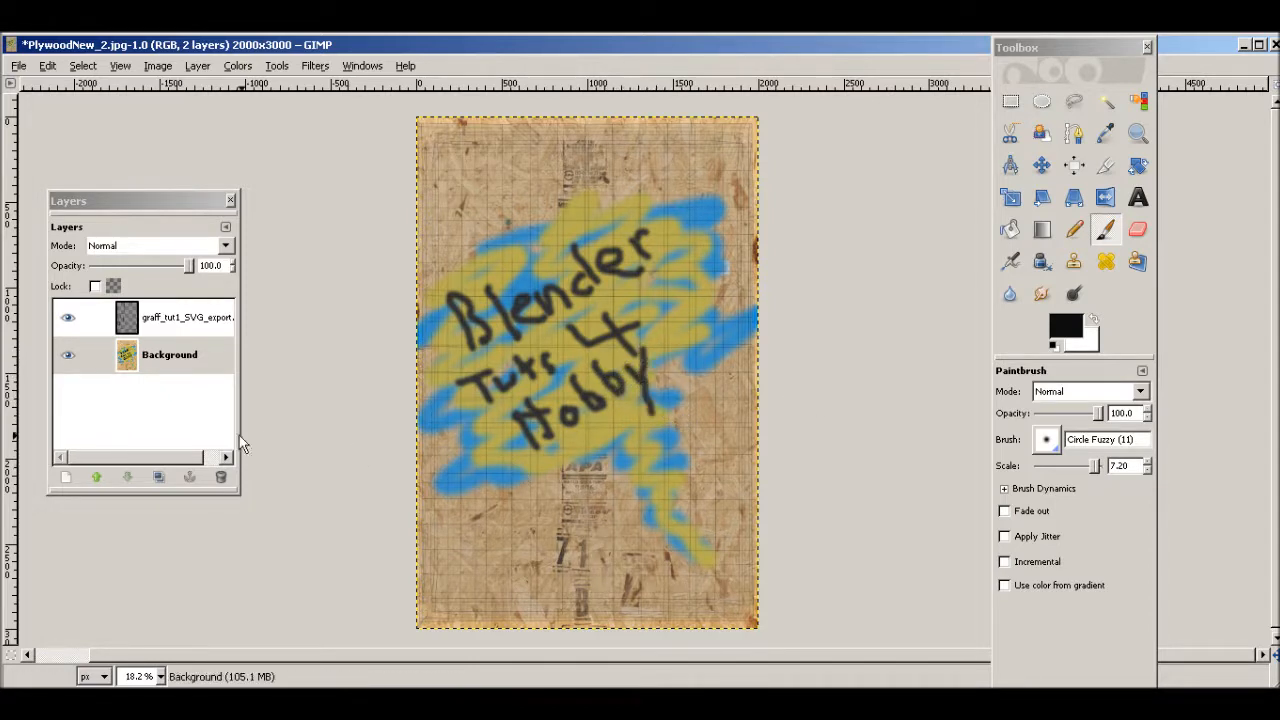
Make Background active and leave the grid overlay layer hidden via its eye icon
click(68, 316)
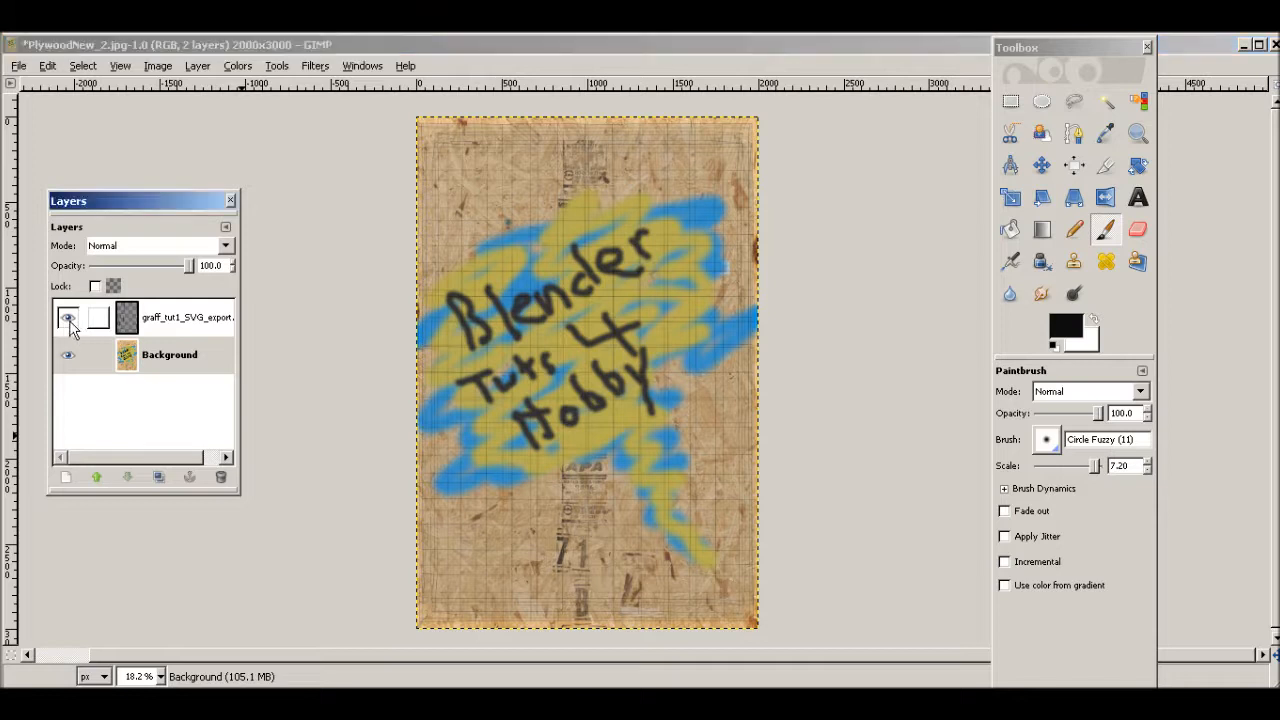
click(170, 354)
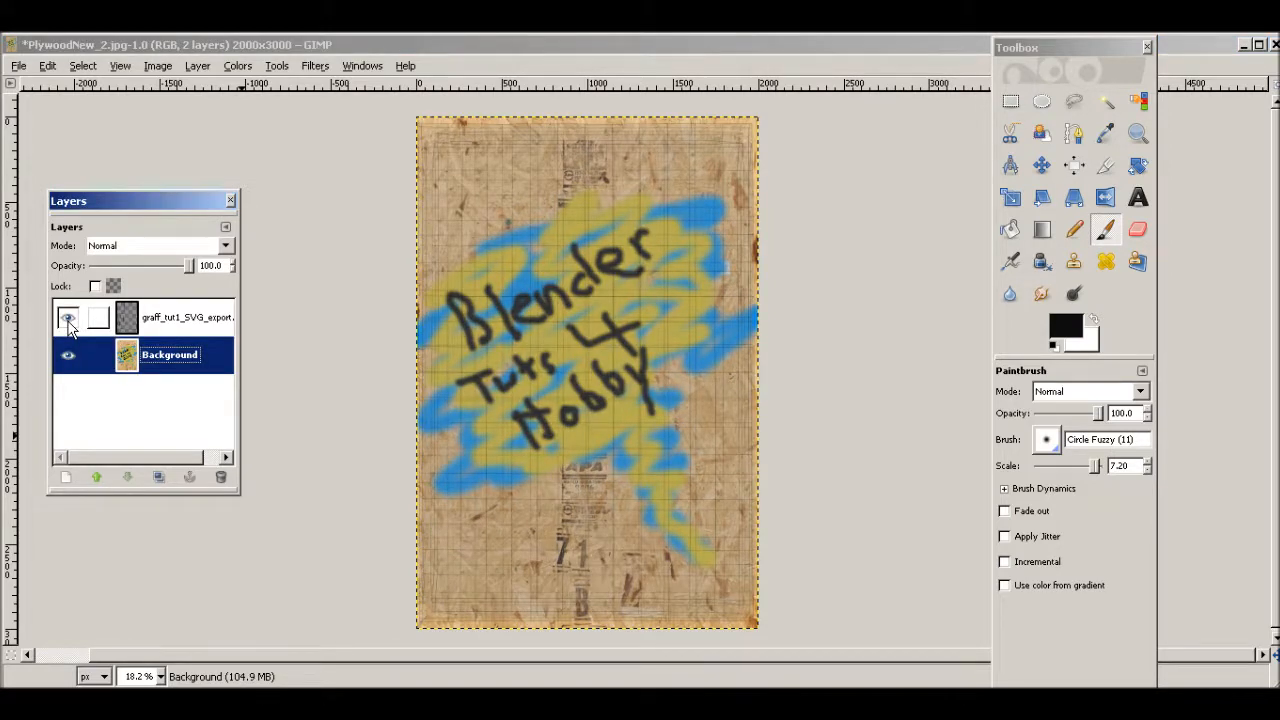
click(68, 316)
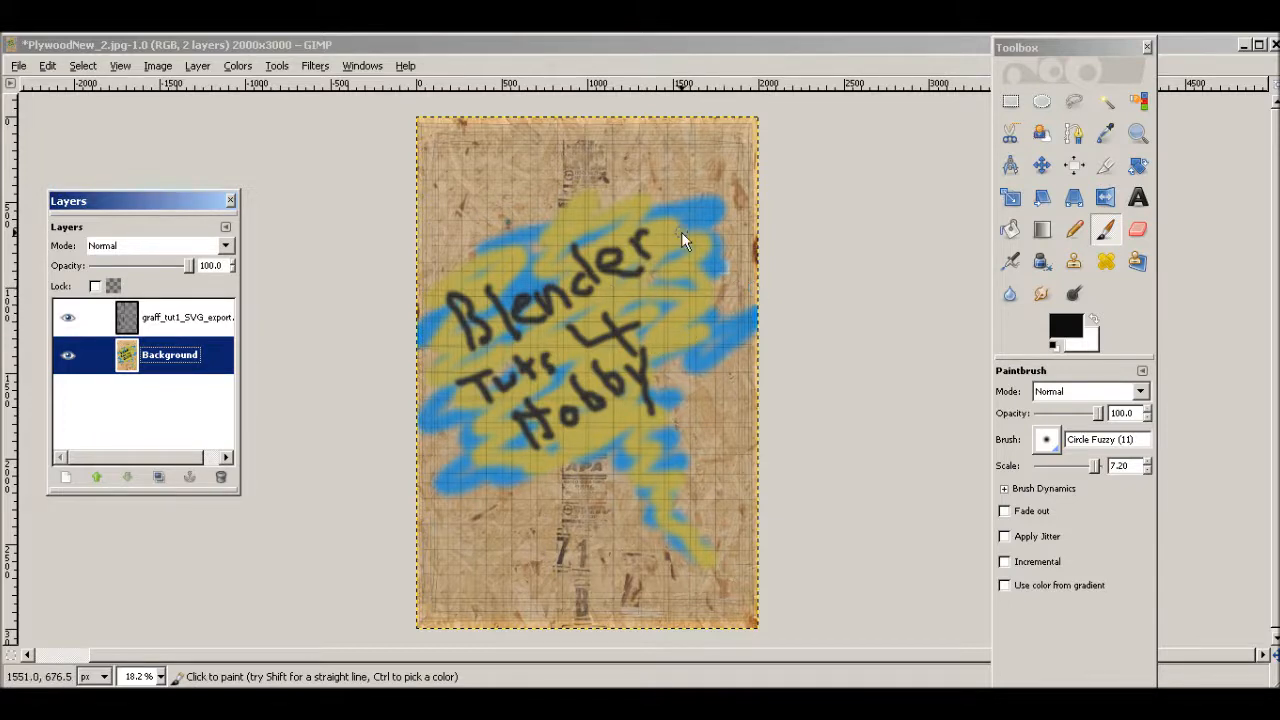
mouse_move(716, 264)
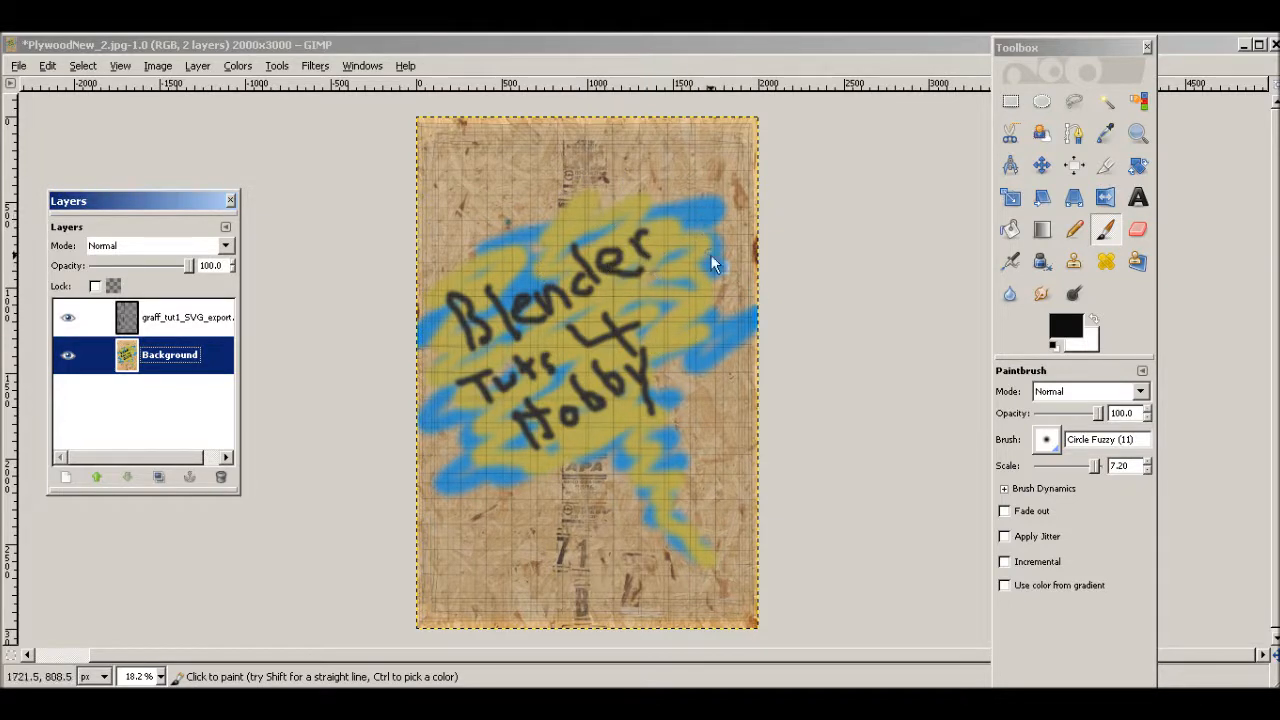
click(68, 316)
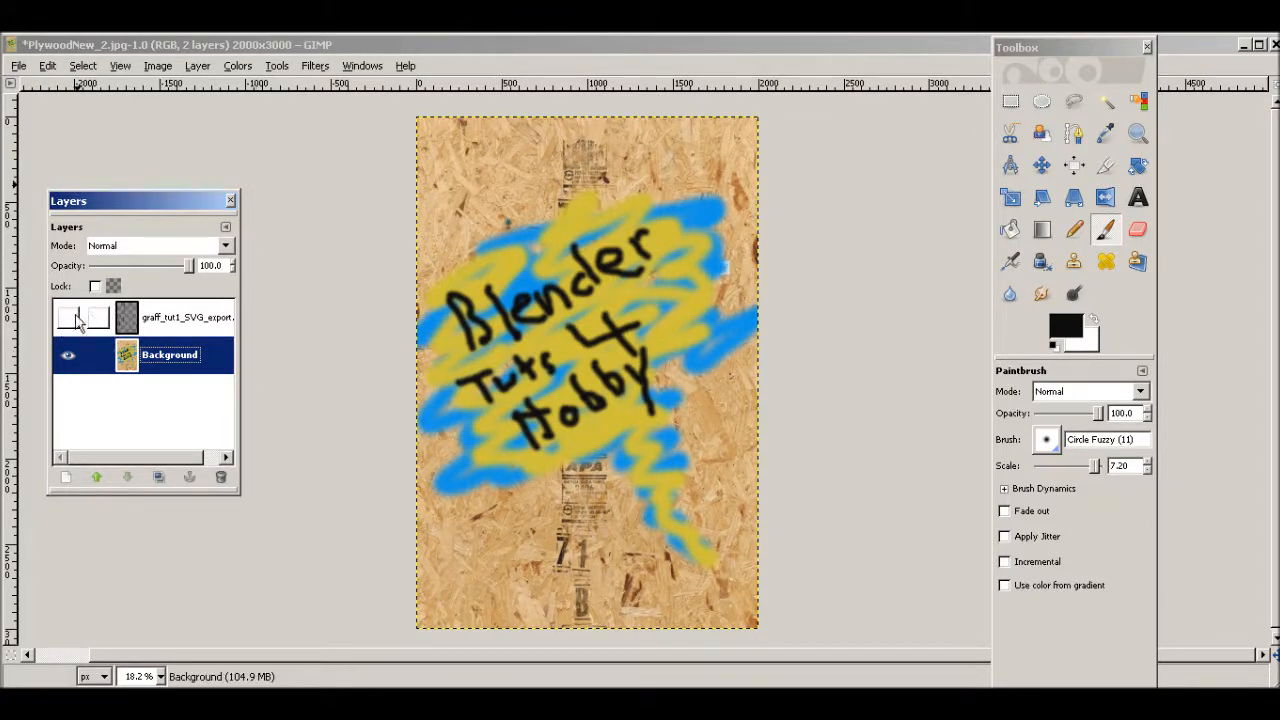
click(68, 318)
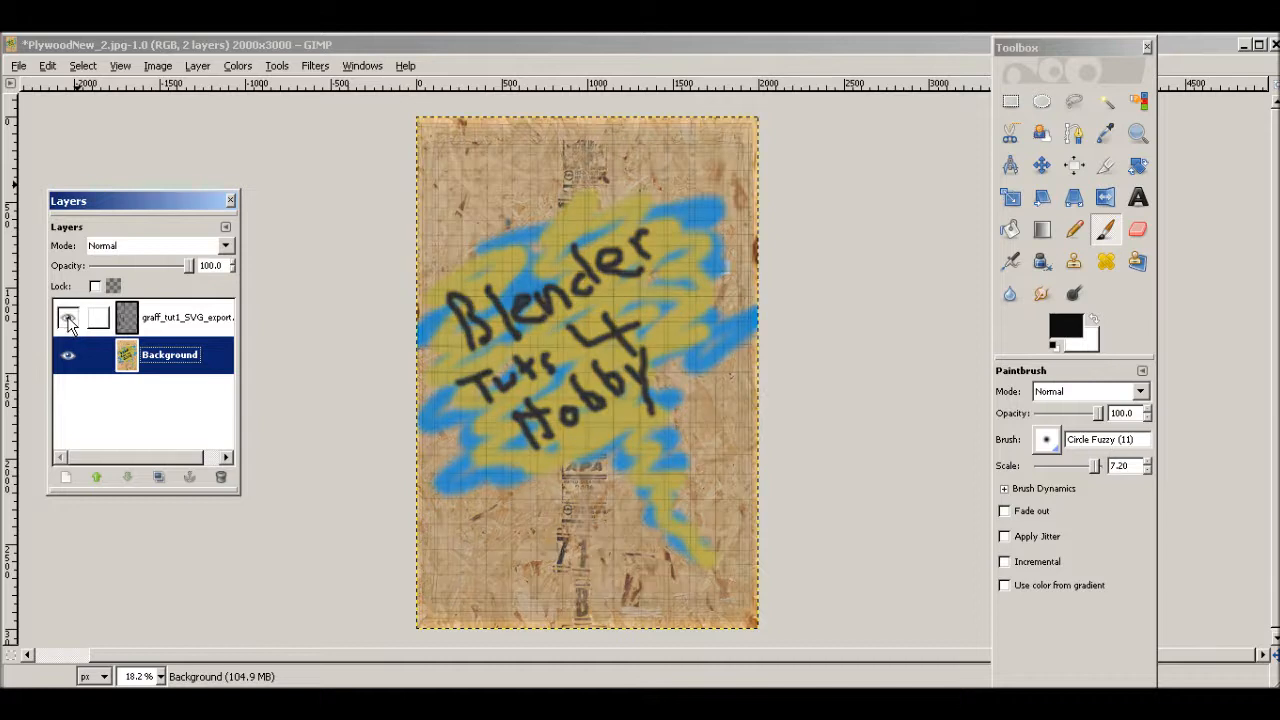
click(68, 316)
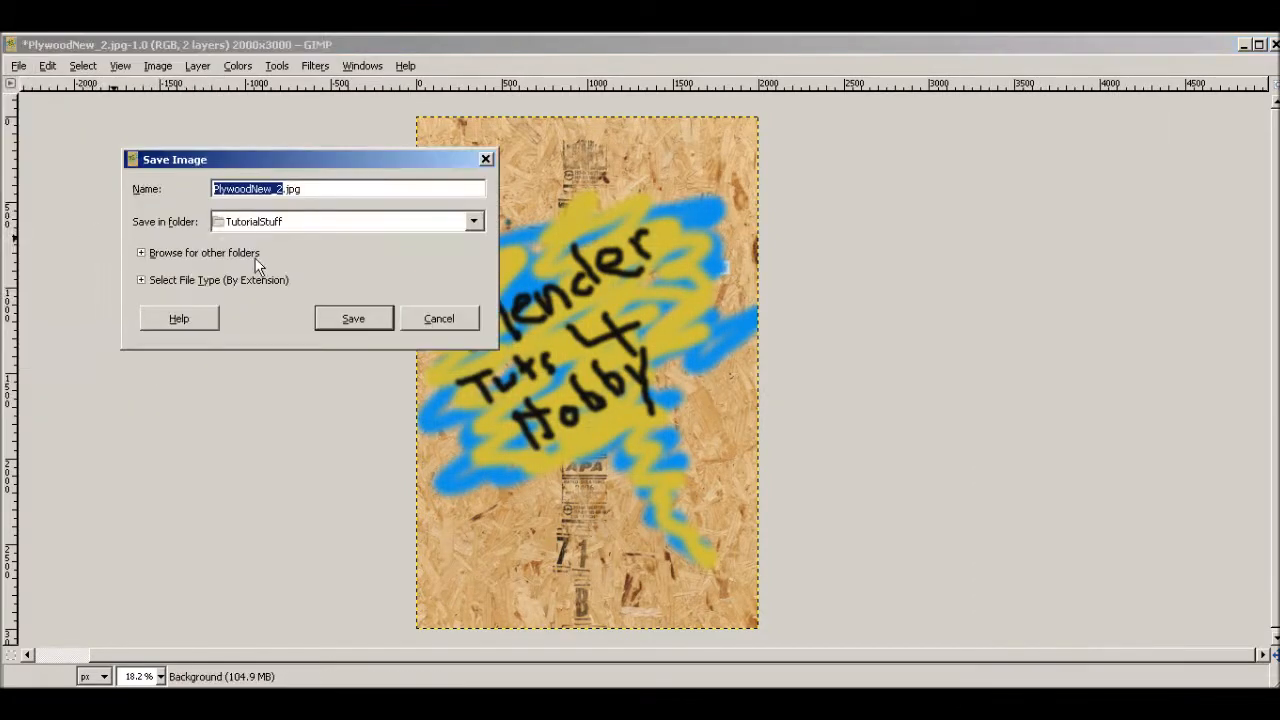
mouse_move(164, 298)
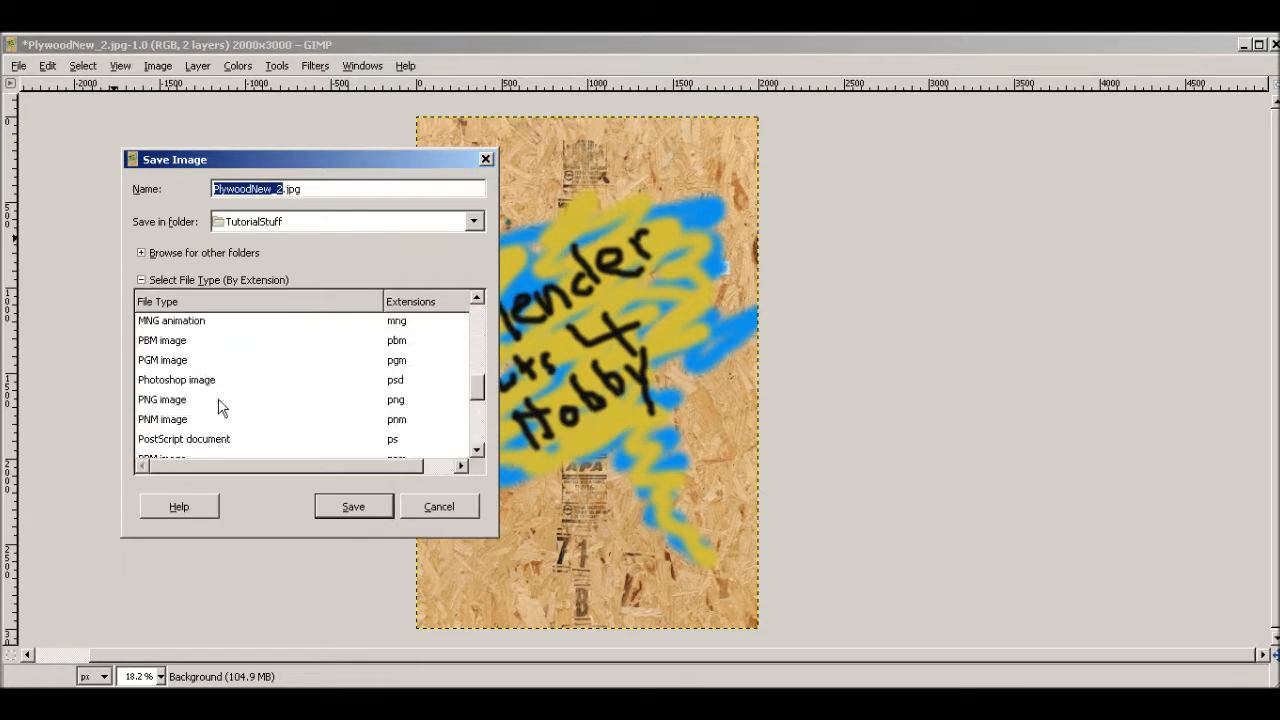
Save As PNG under the new name PlywoodNew_spraypainted_TUT.png
scroll(down, 3)
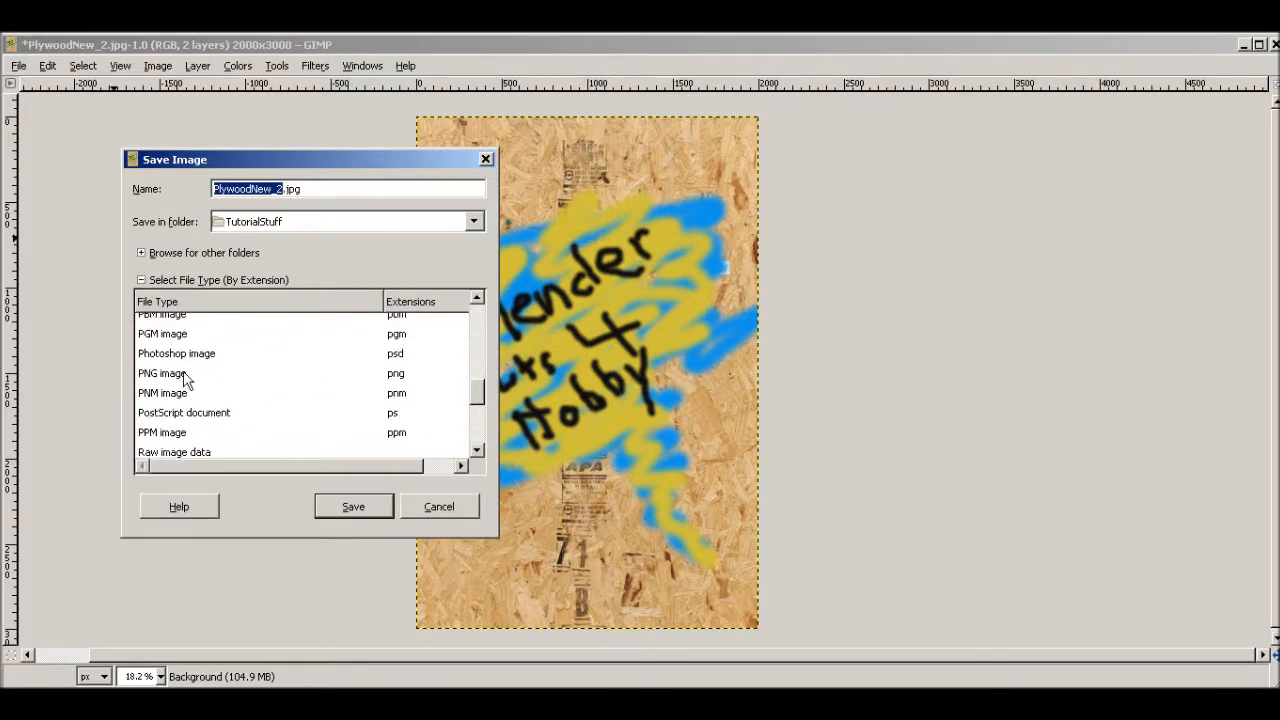
click(160, 374)
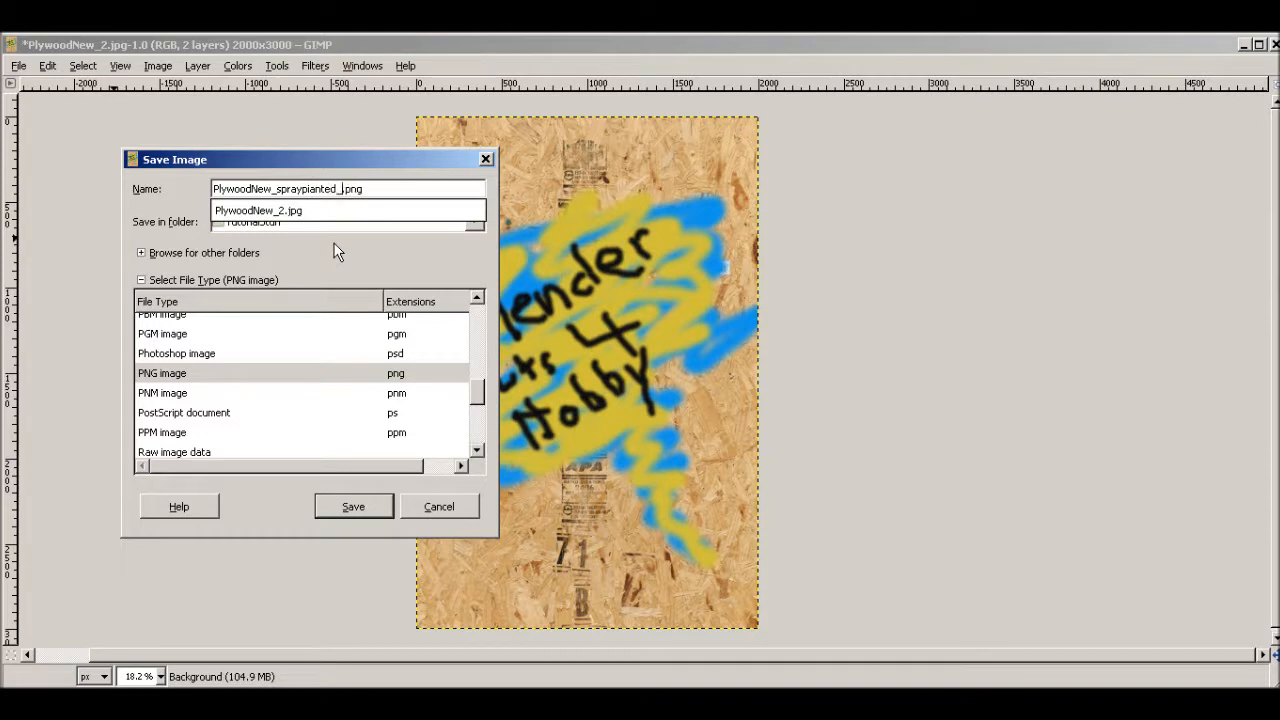
text(_TUT)
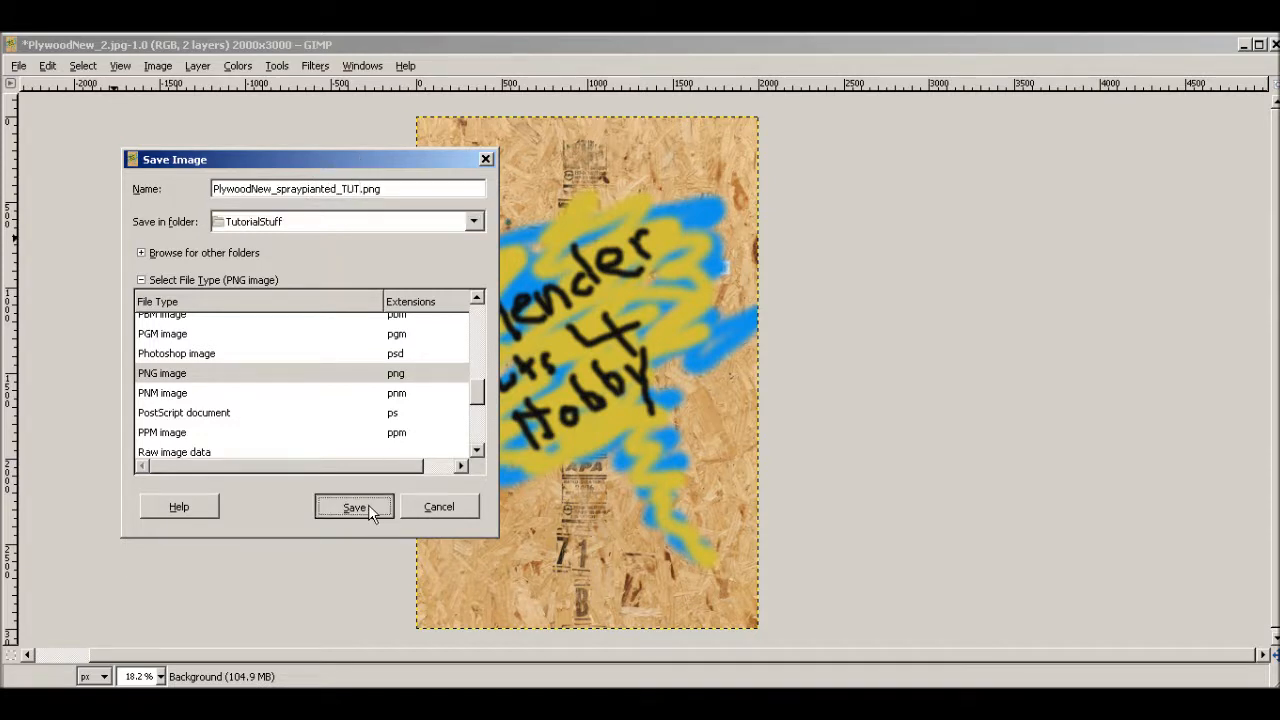
click(354, 508)
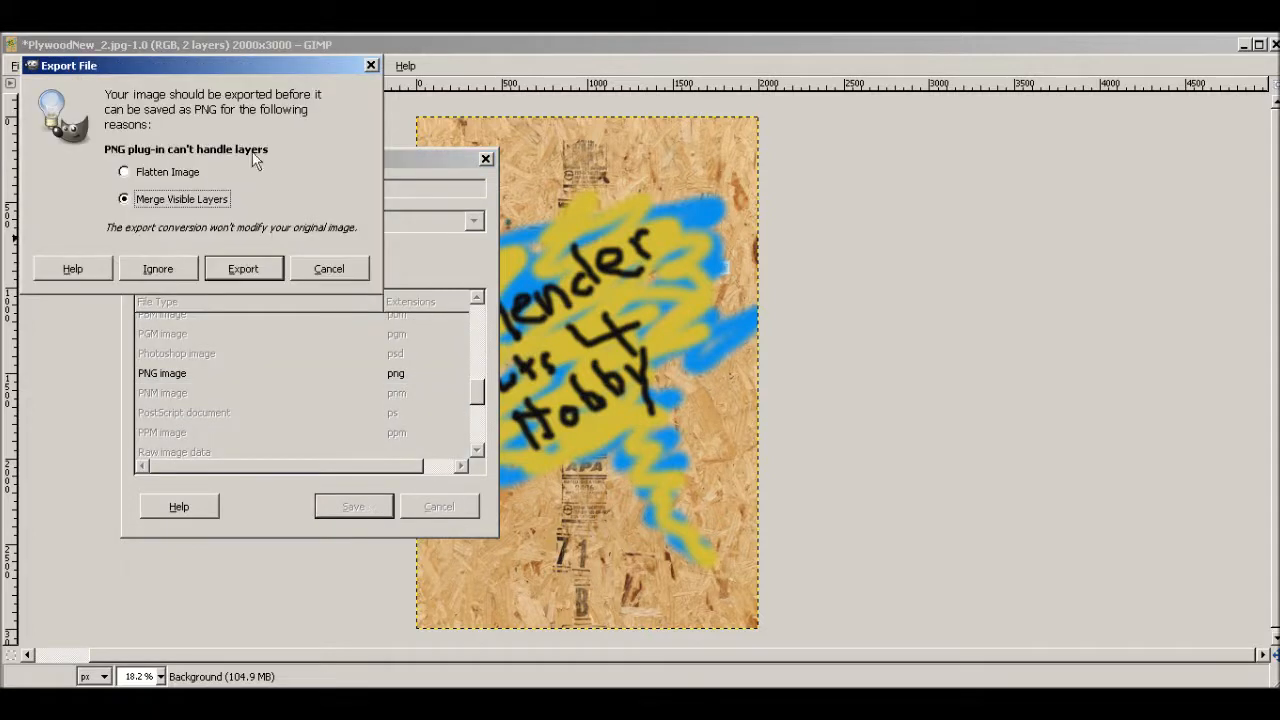
mouse_move(258, 130)
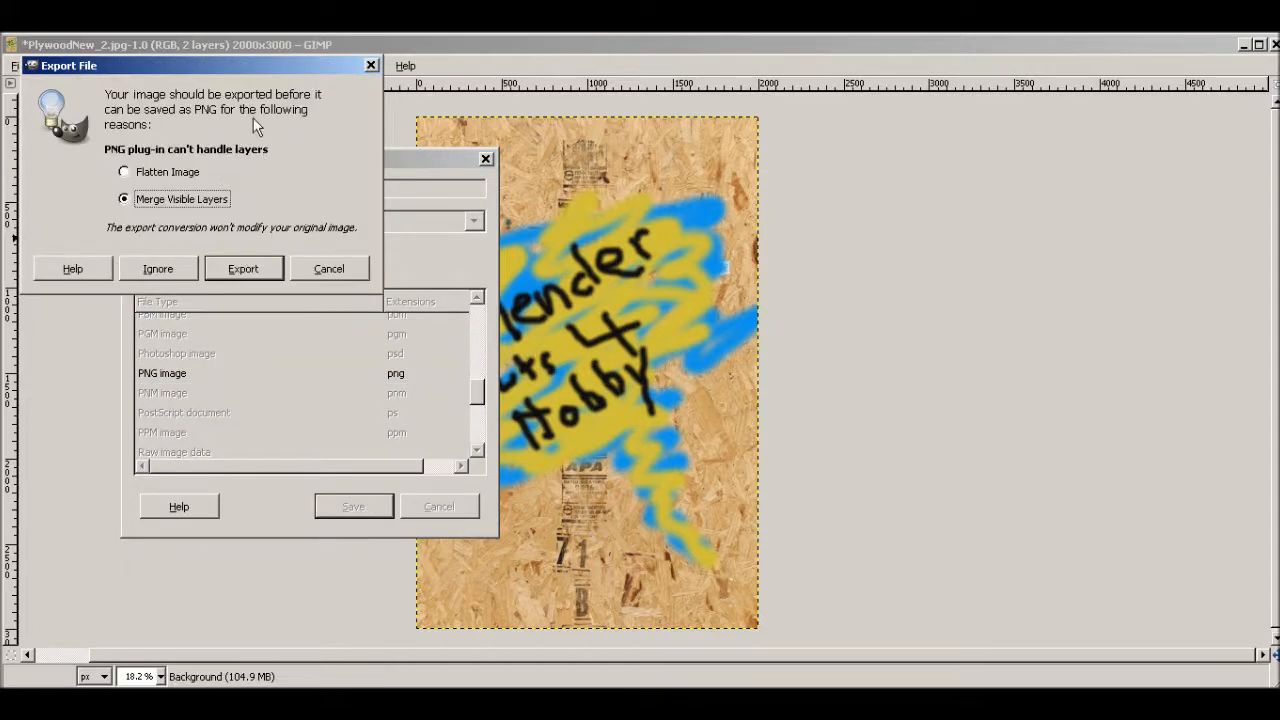
mouse_move(290, 62)
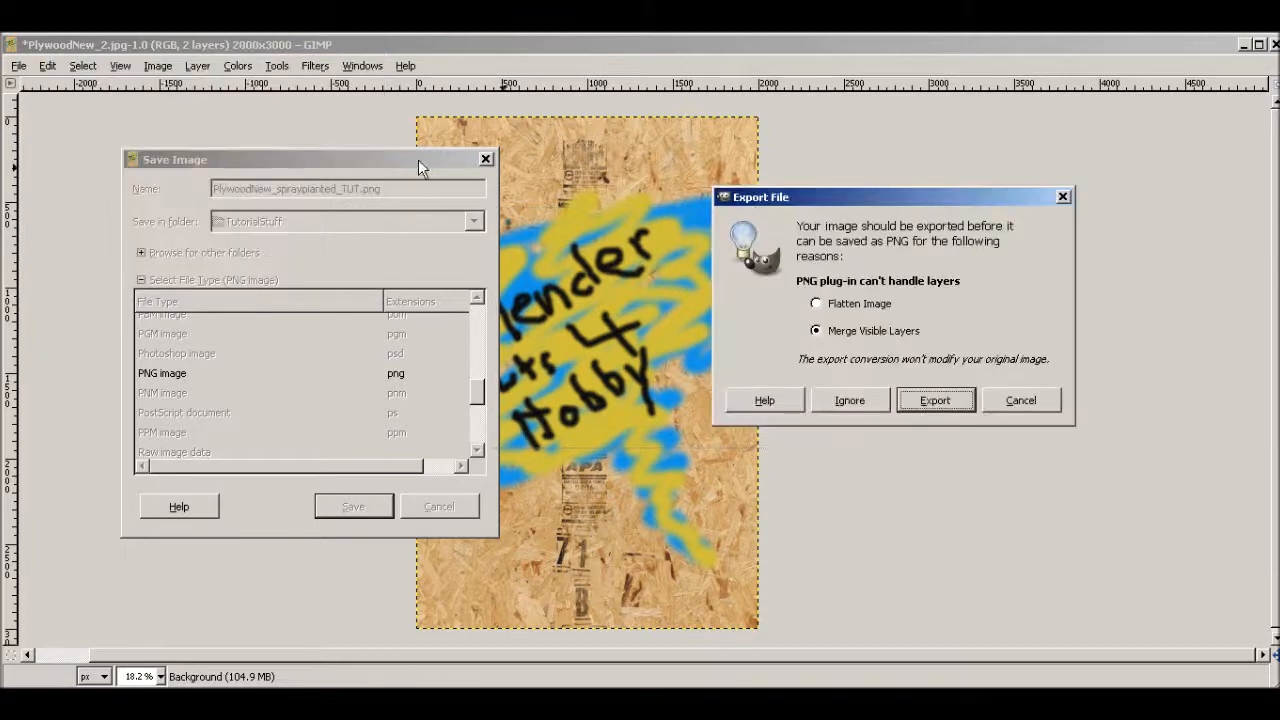
Export with Merge Visible Layers and save the PNG with default options
click(934, 400)
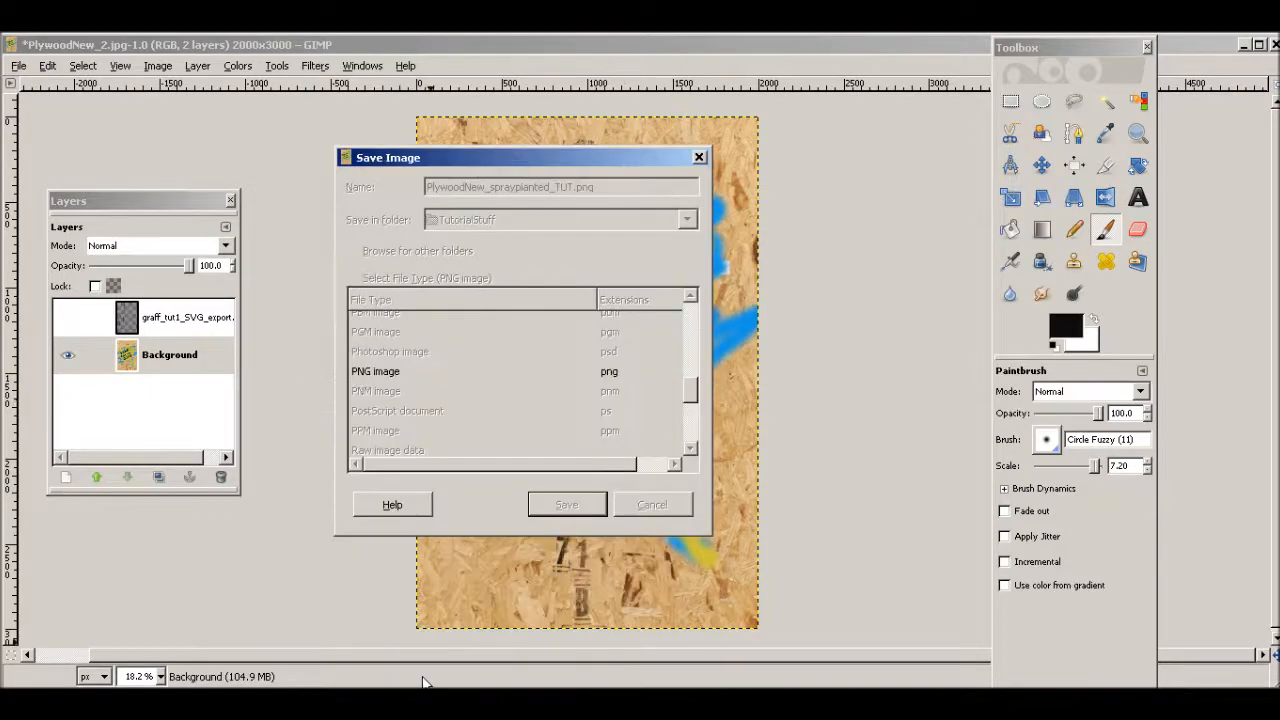
click(566, 504)
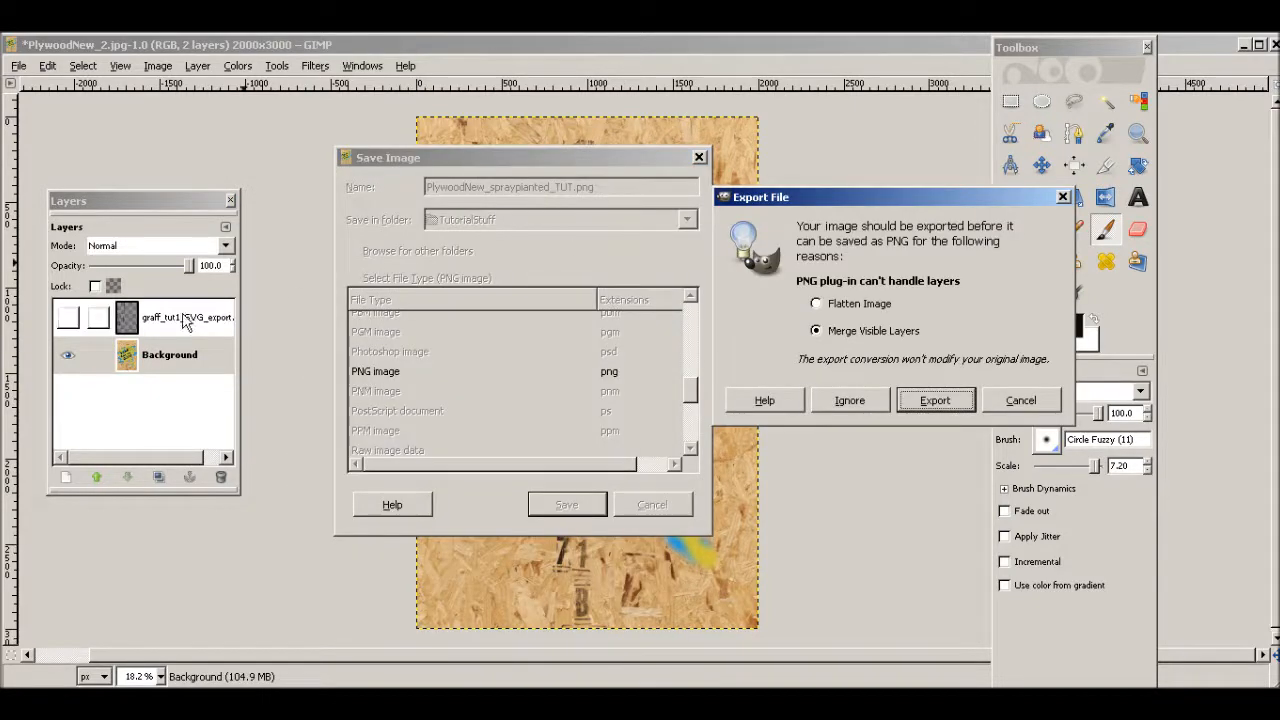
click(934, 400)
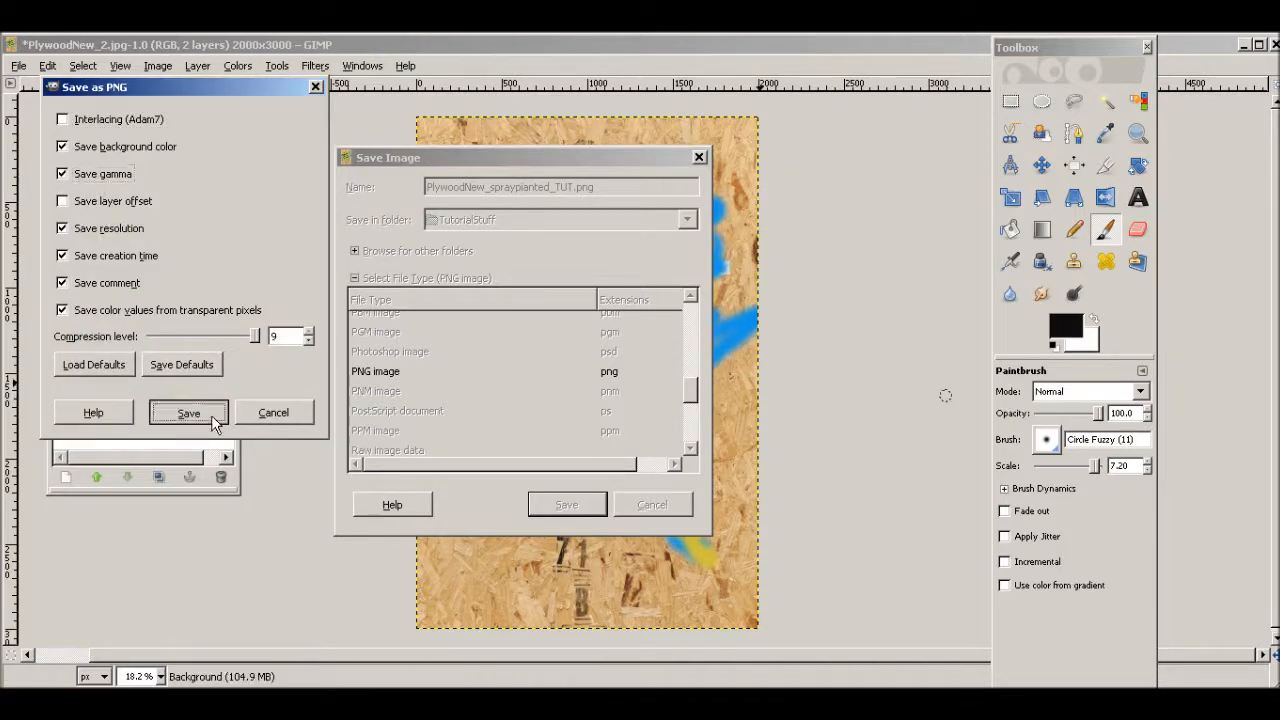
click(188, 412)
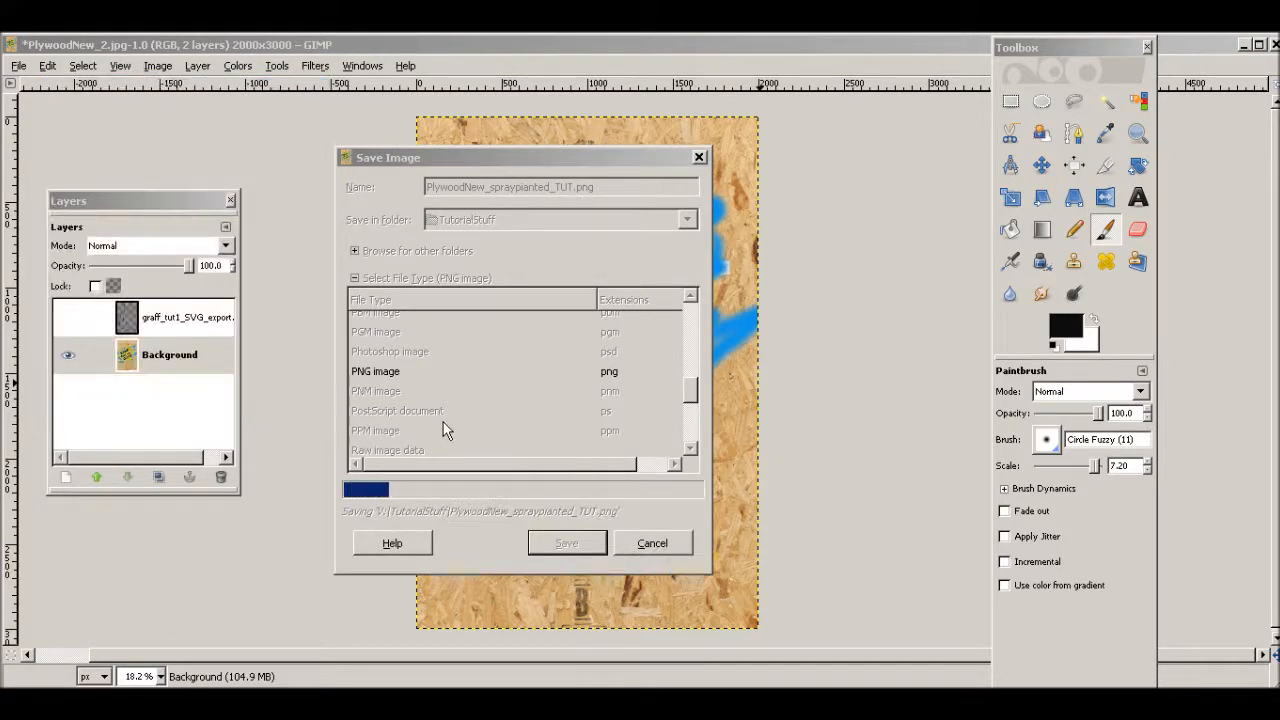
click(566, 544)
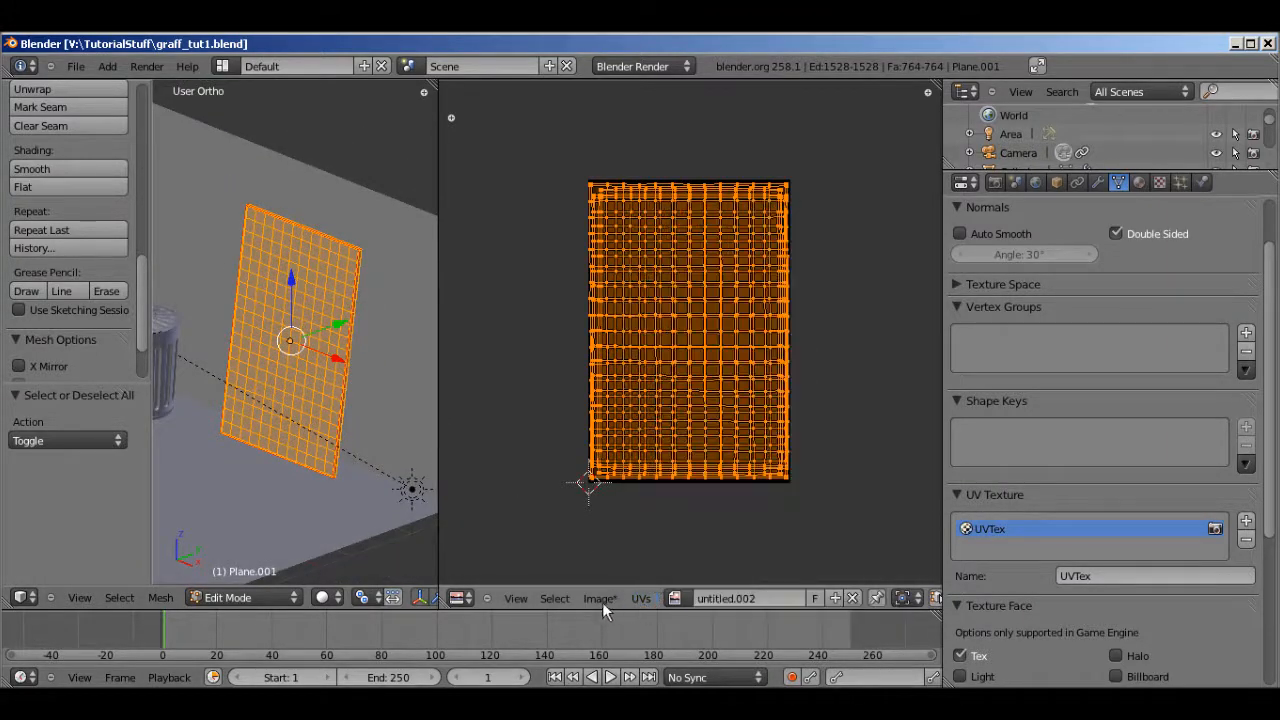
Load the spray-painted PNG from V:\TutorialStuff via Image > Open Image
click(600, 598)
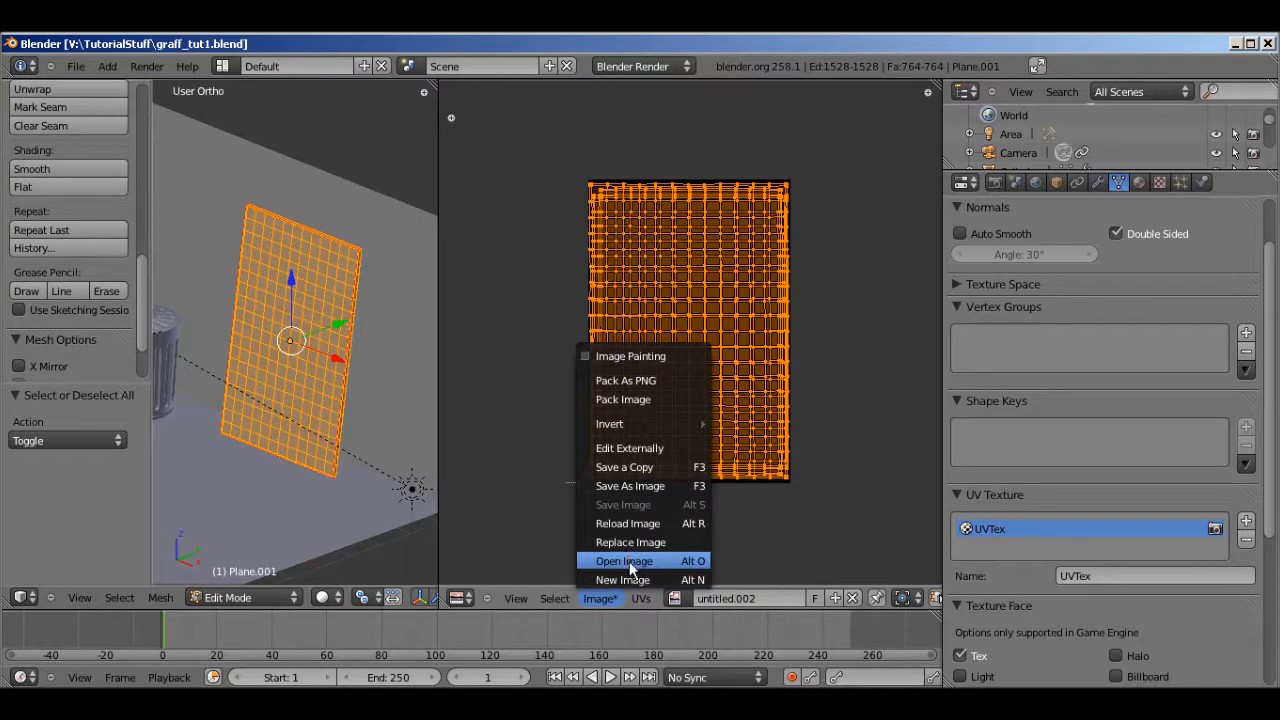
click(624, 560)
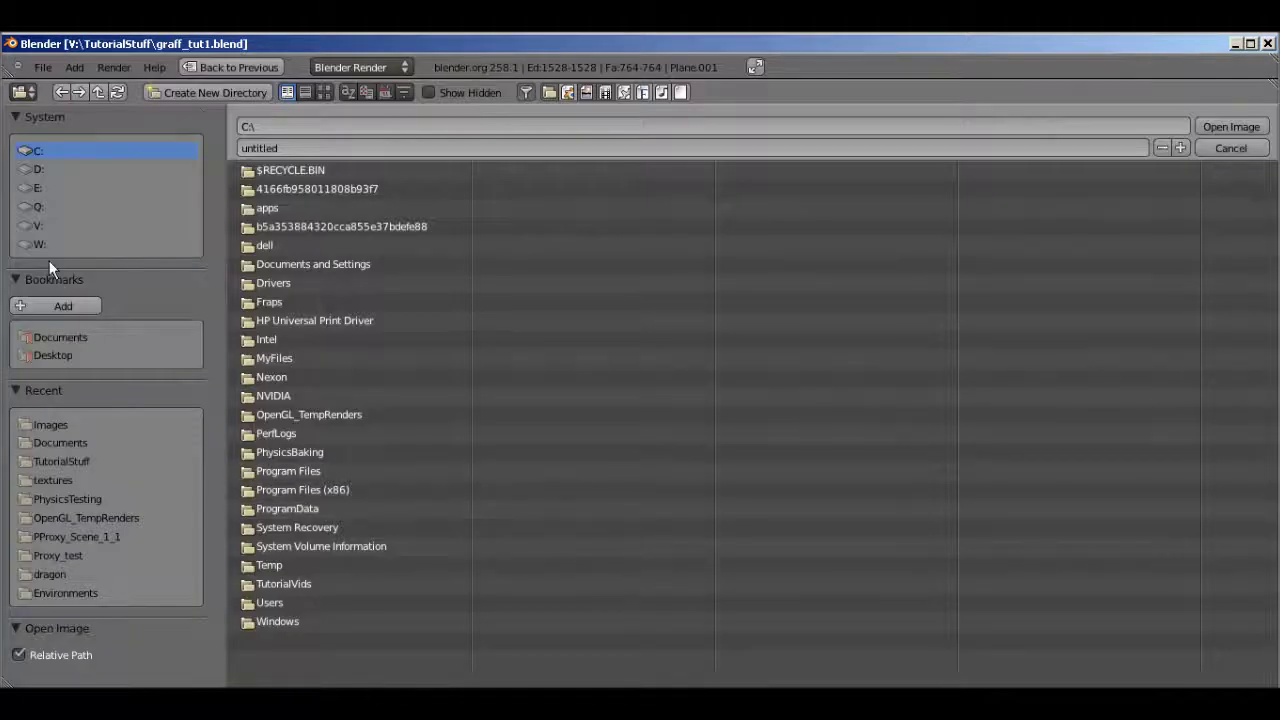
click(38, 224)
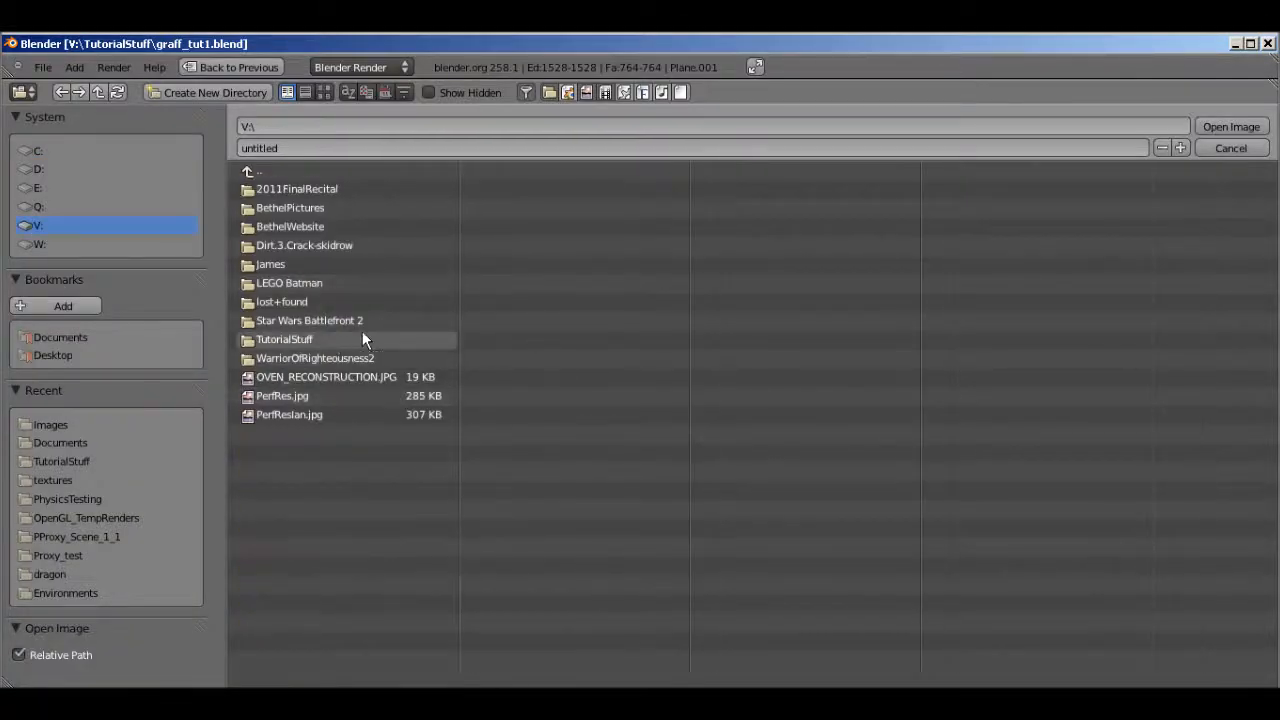
double_click(284, 340)
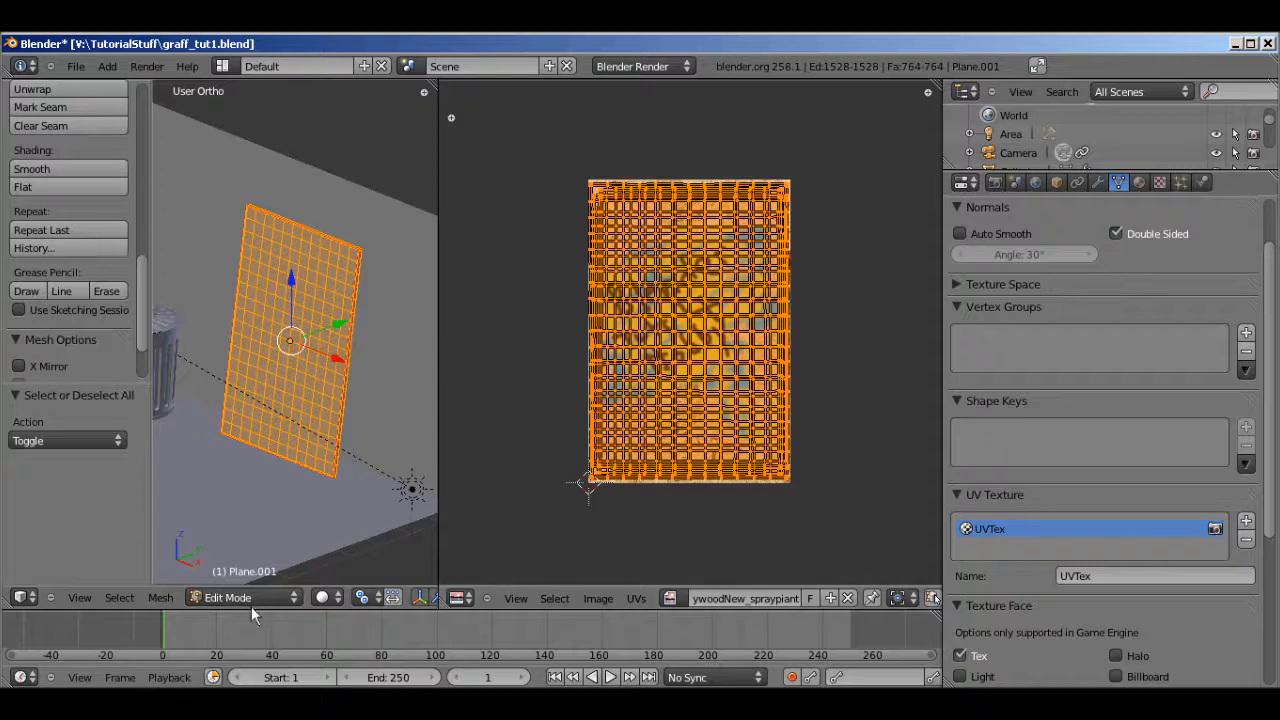
Set viewport shading to Textured and Tab back to object mode
click(344, 596)
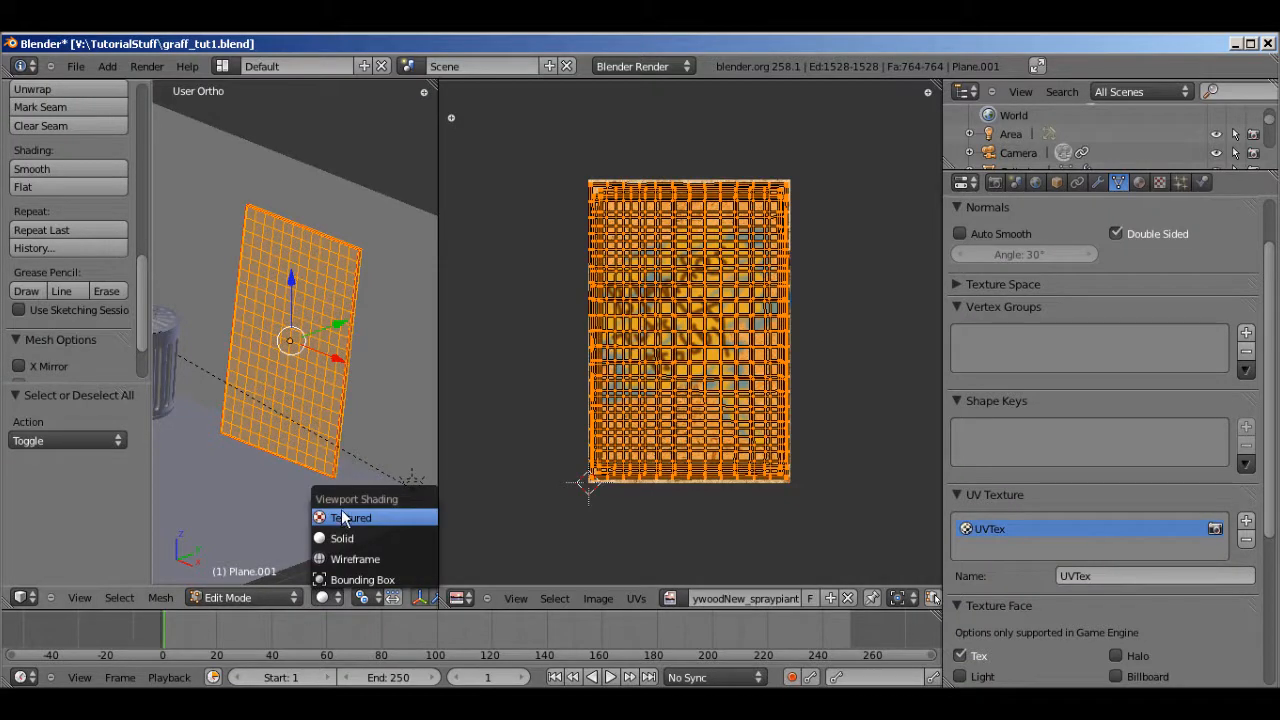
click(352, 516)
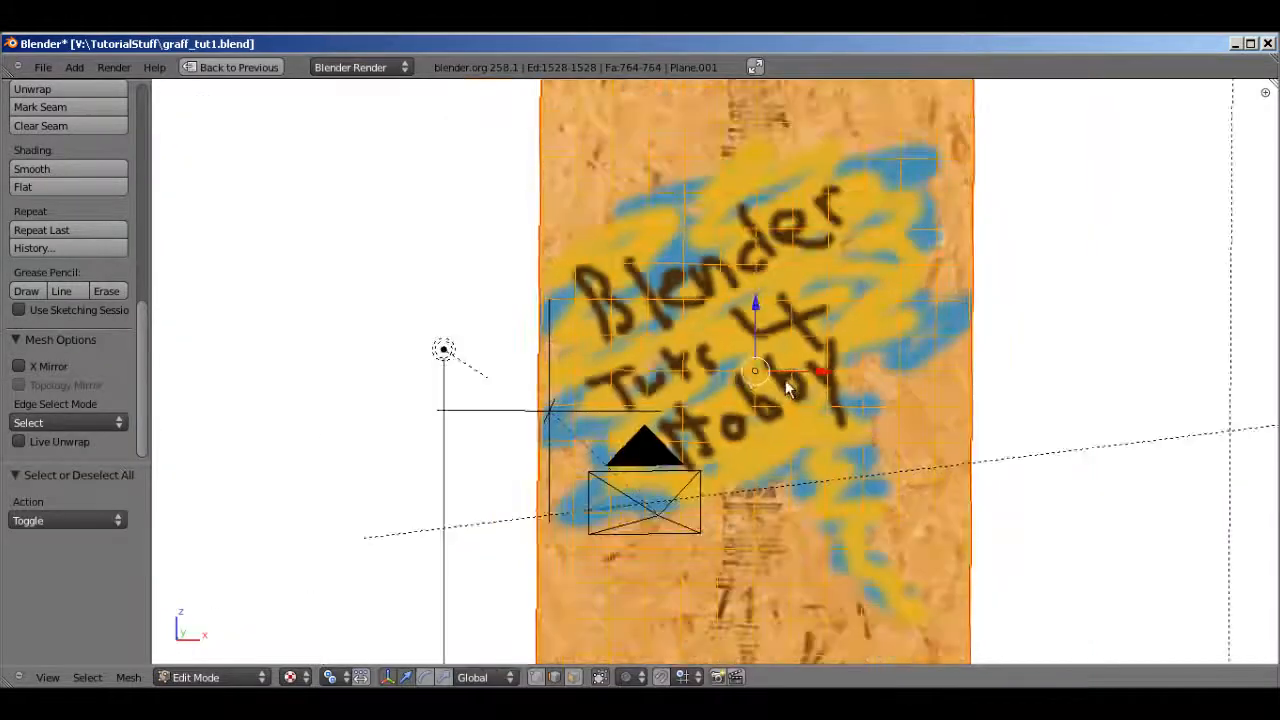
key(Tab)
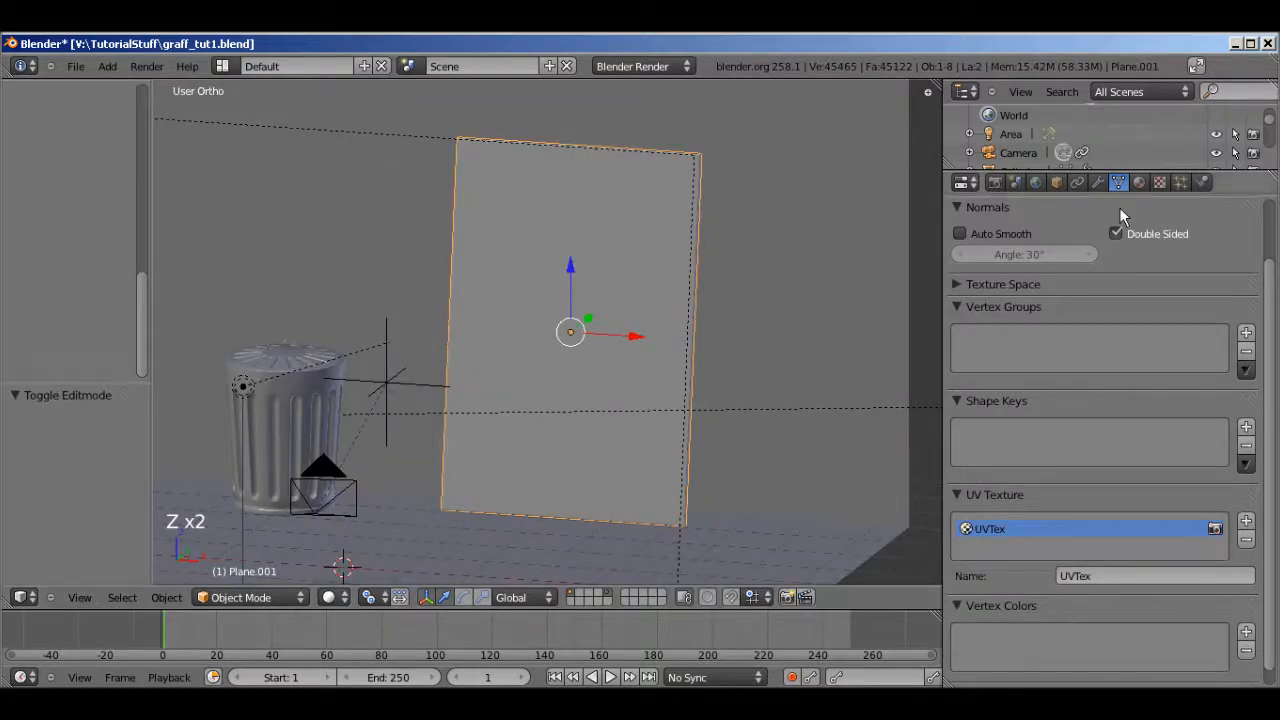
Name the board's material 'board'
click(1138, 182)
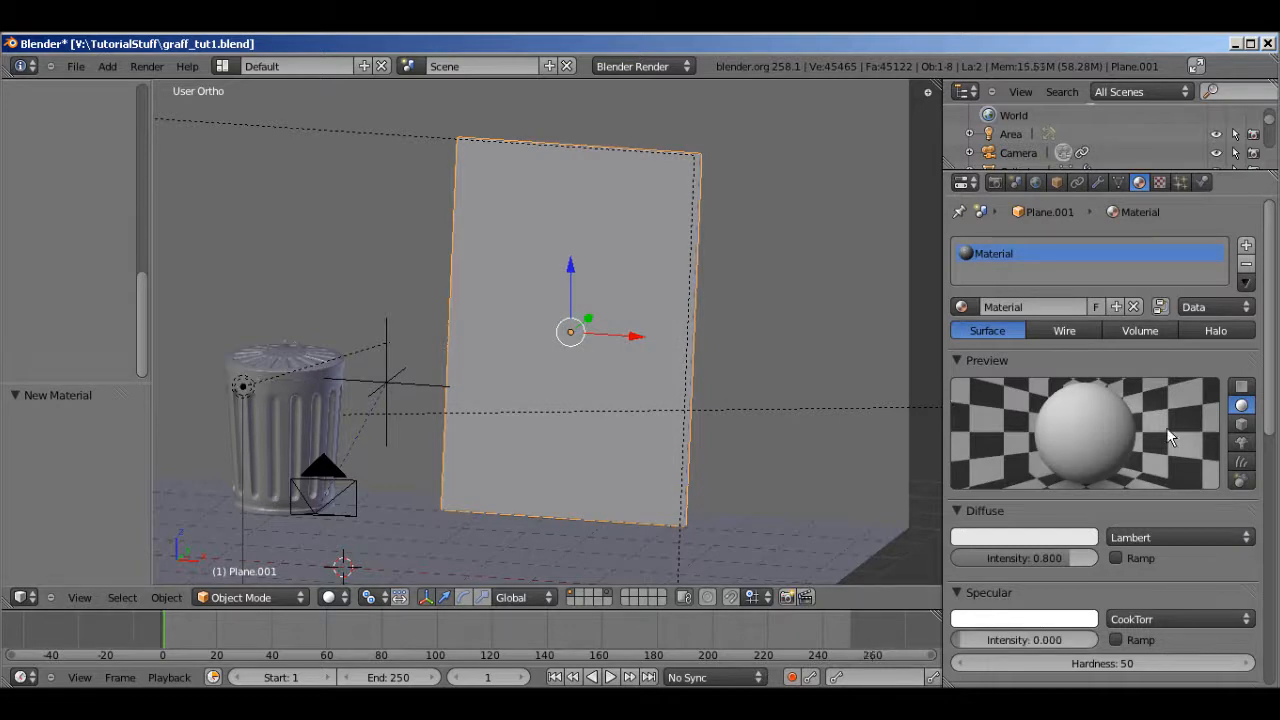
mouse_move(1148, 288)
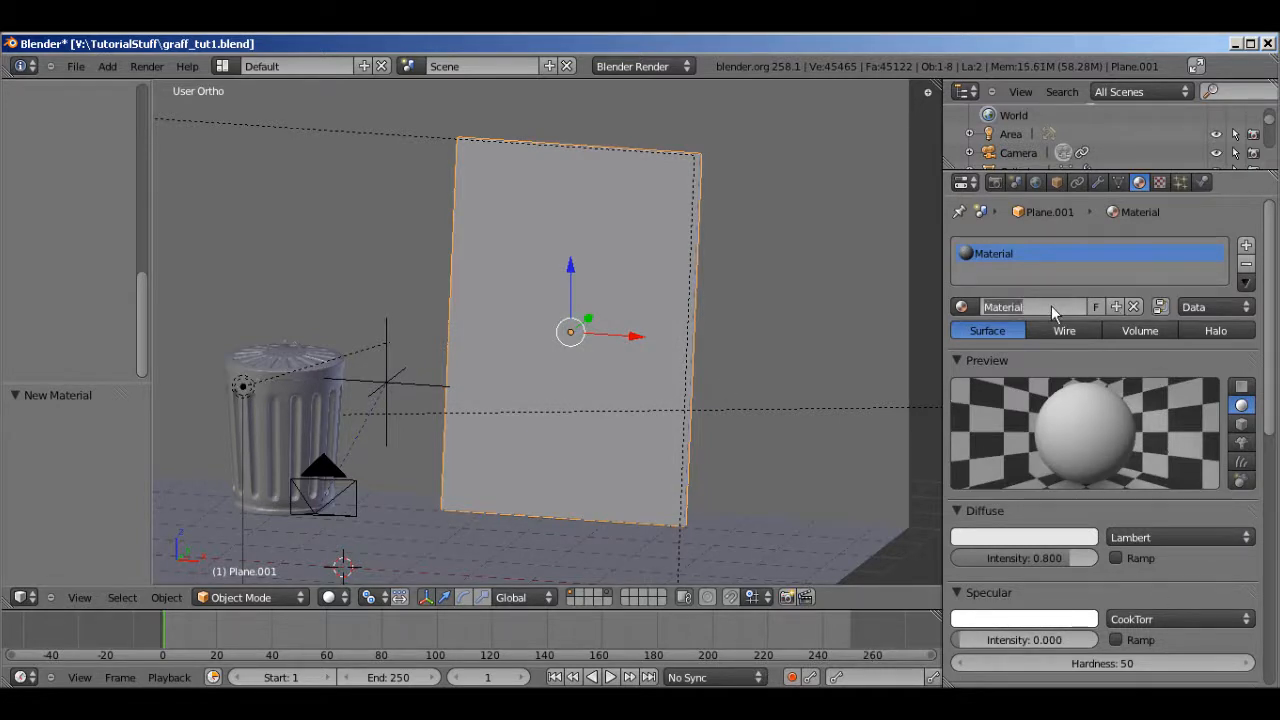
text(board)
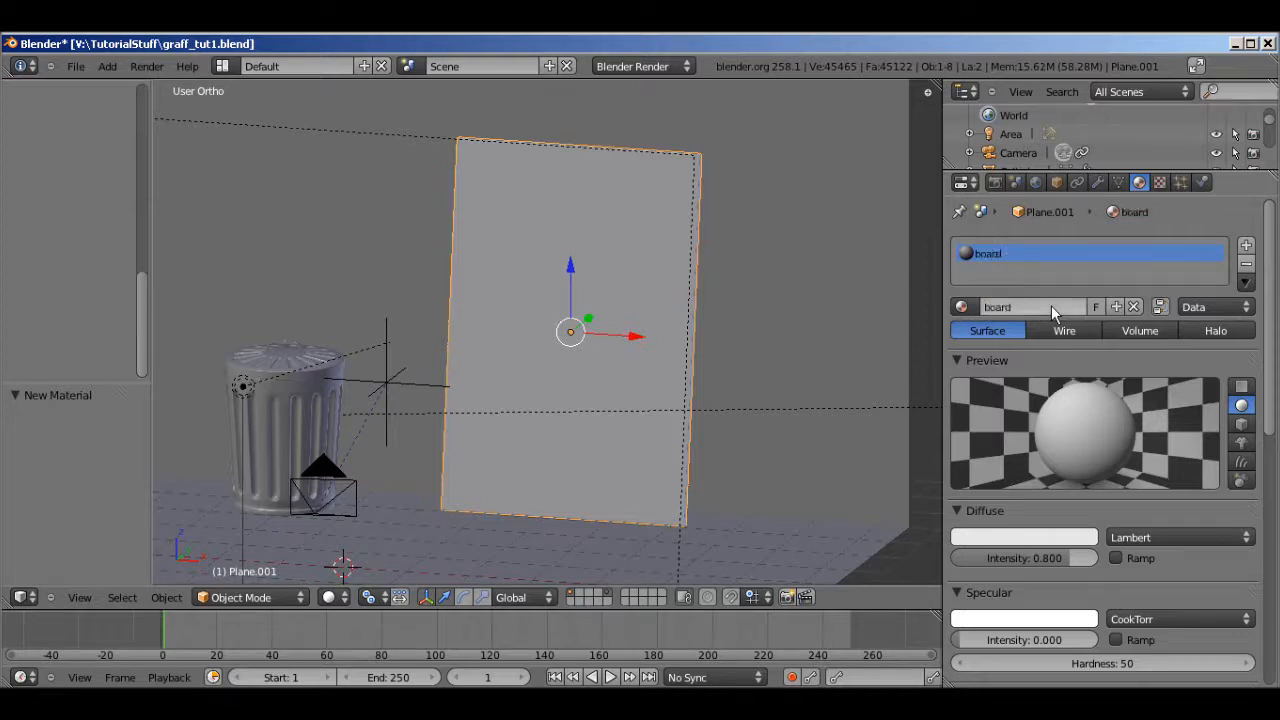
Make the diffuse texture an Image or Movie texture using PlywoodNew_spraypainted_TUT.png
click(1160, 182)
text(diffuse)
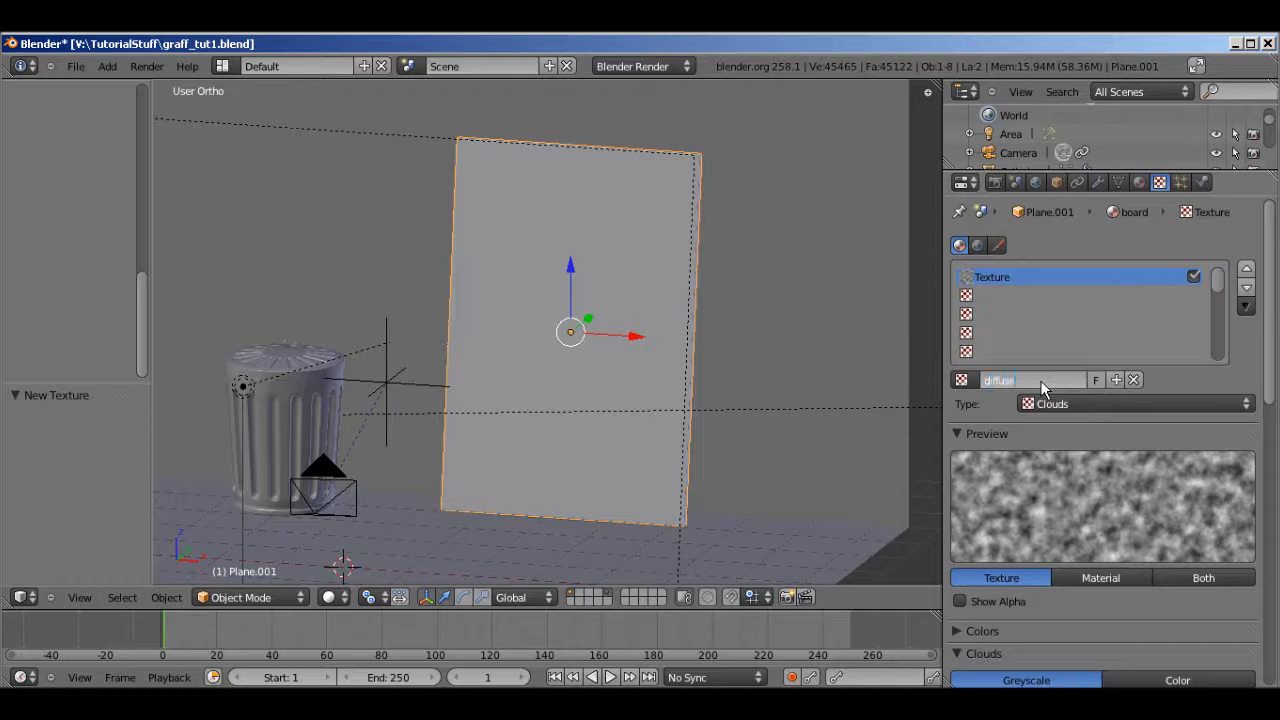
click(1136, 404)
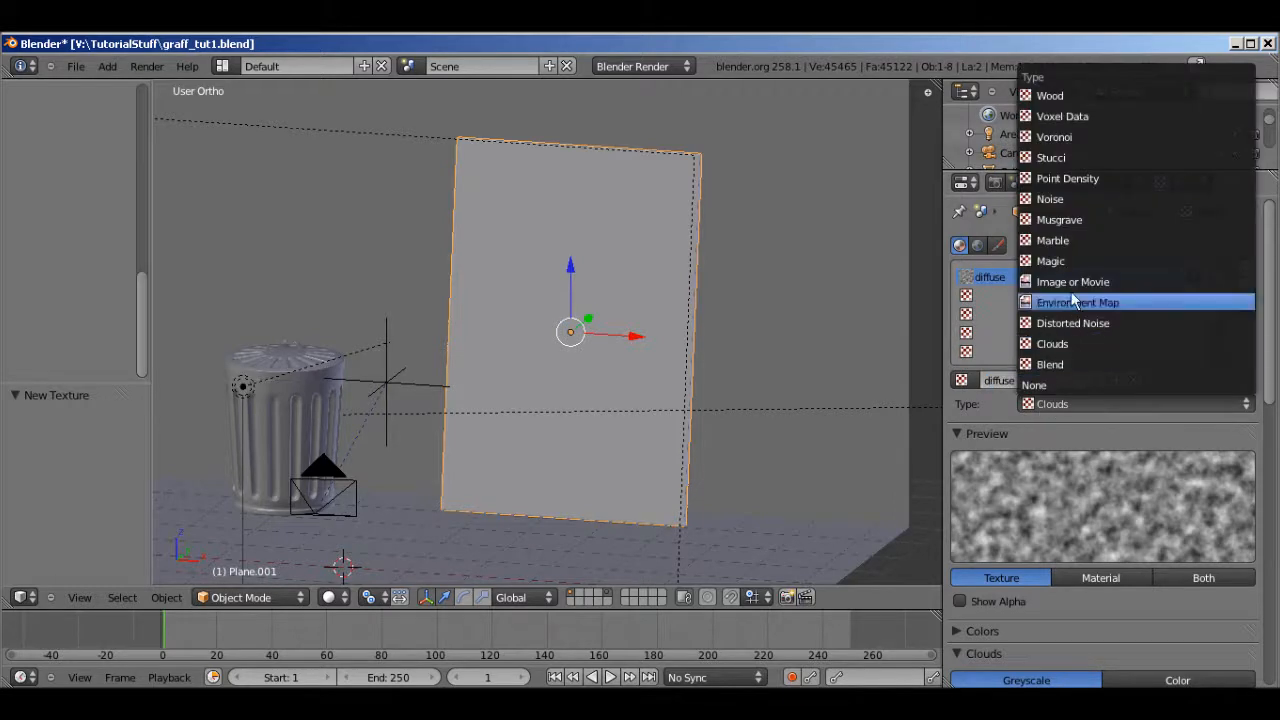
click(1072, 280)
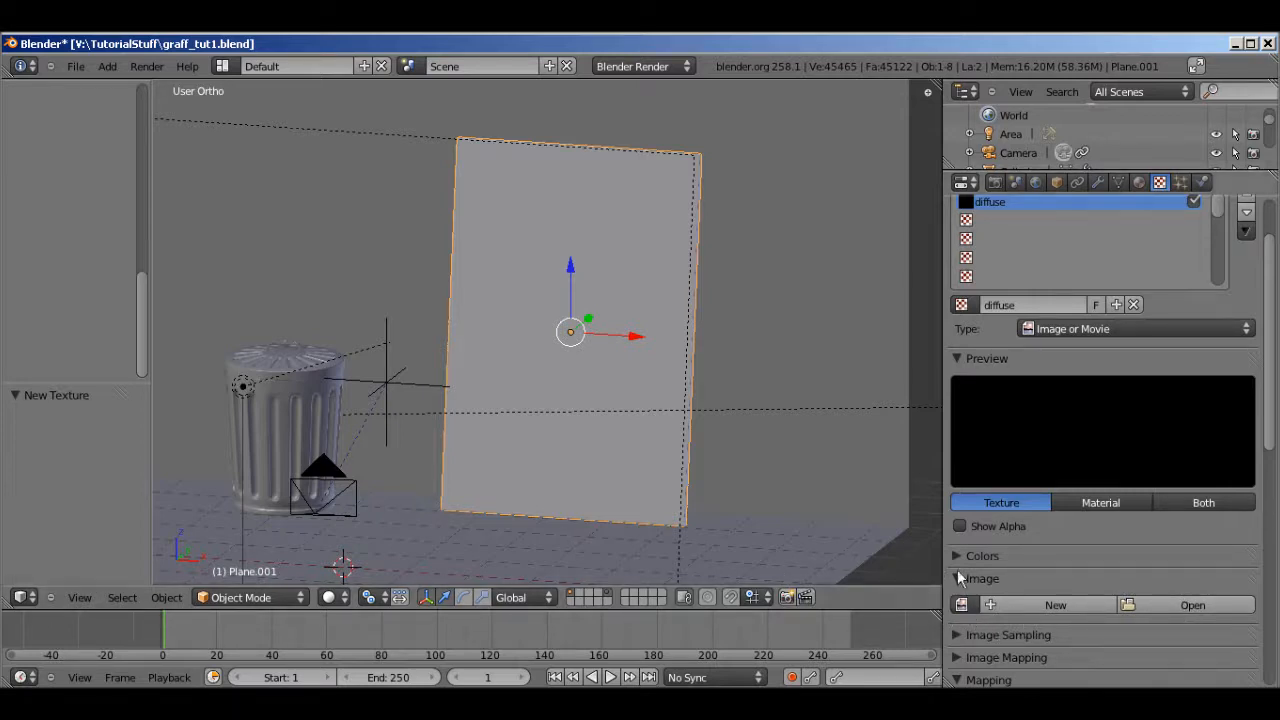
click(962, 604)
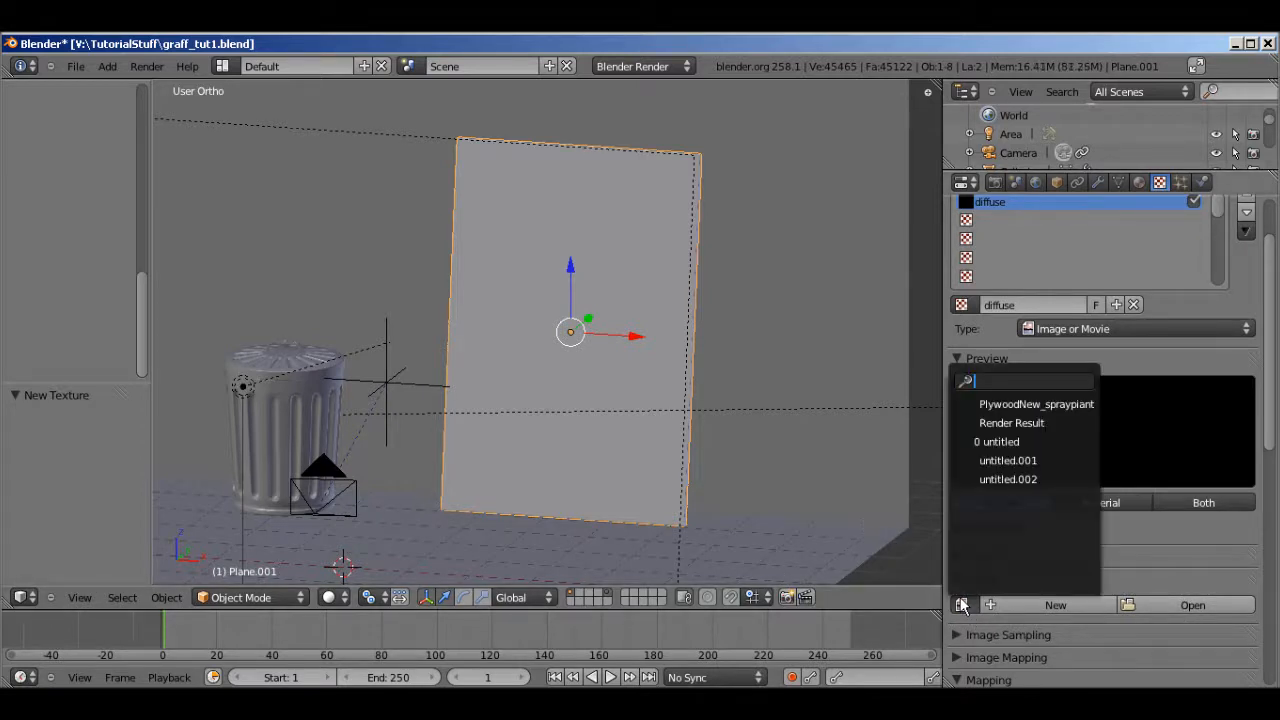
click(1036, 404)
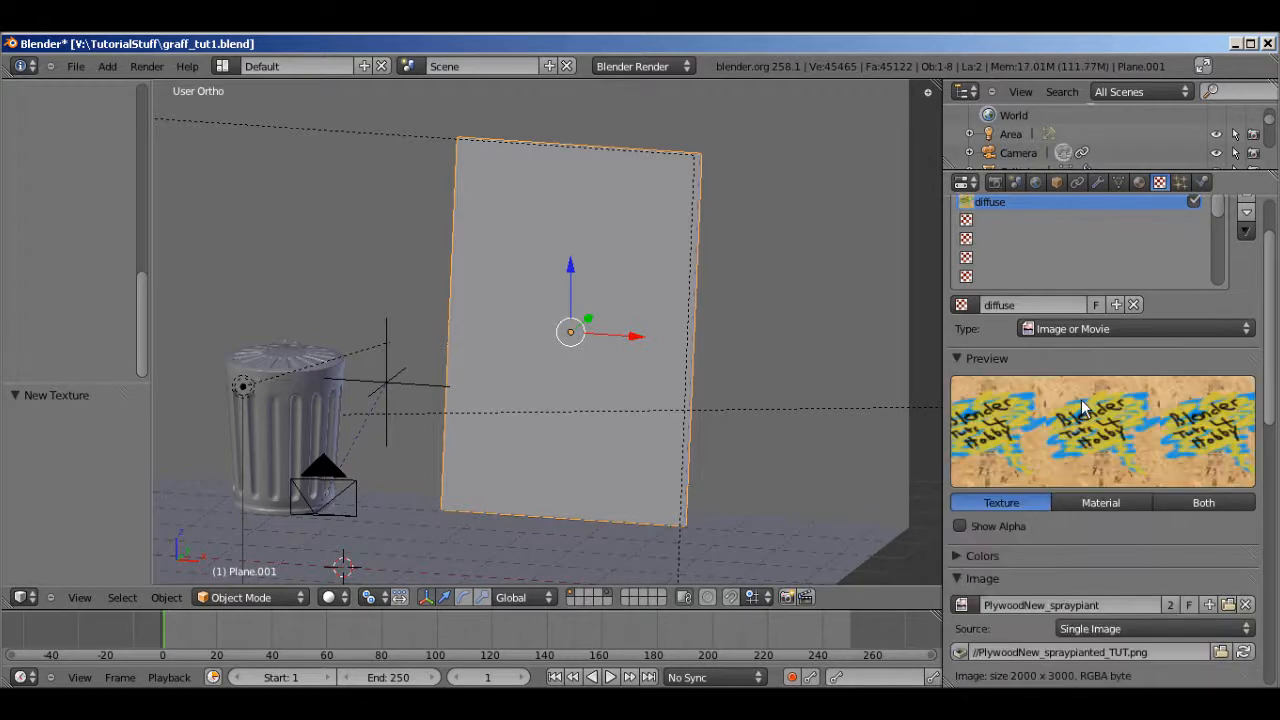
Set the texture's Mapping Coordinates to UV
scroll(down, 3)
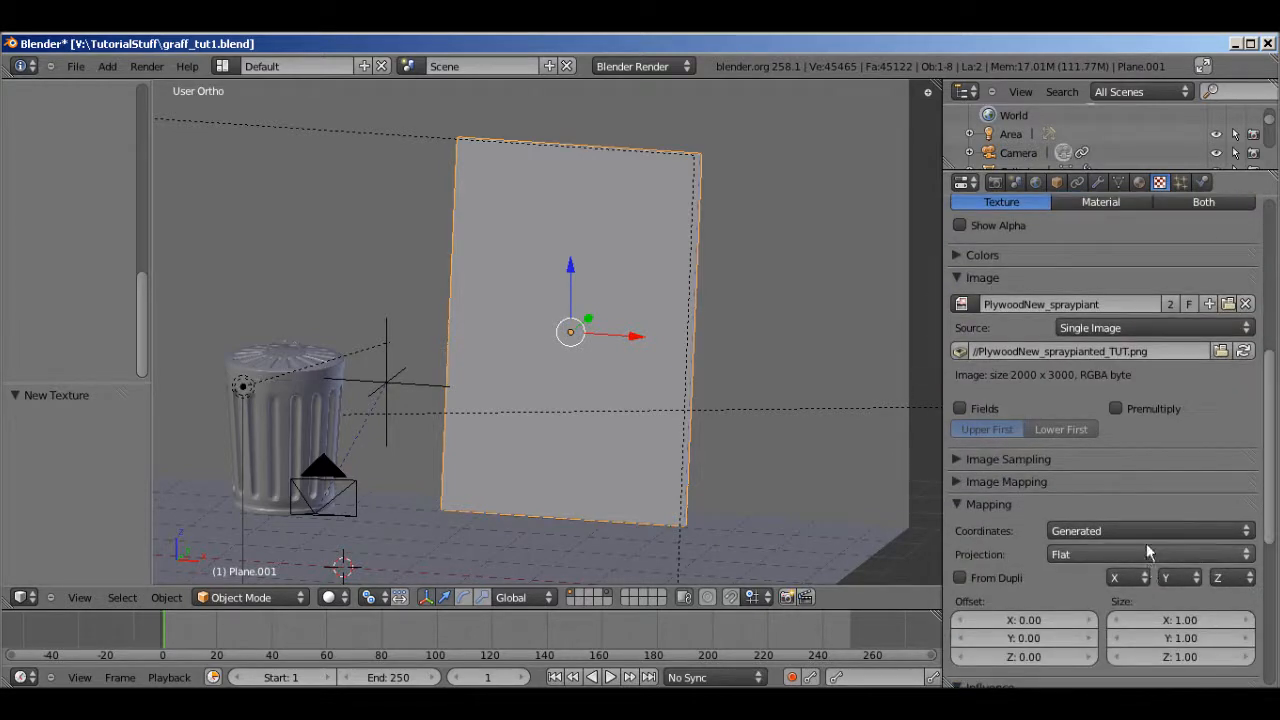
click(1150, 530)
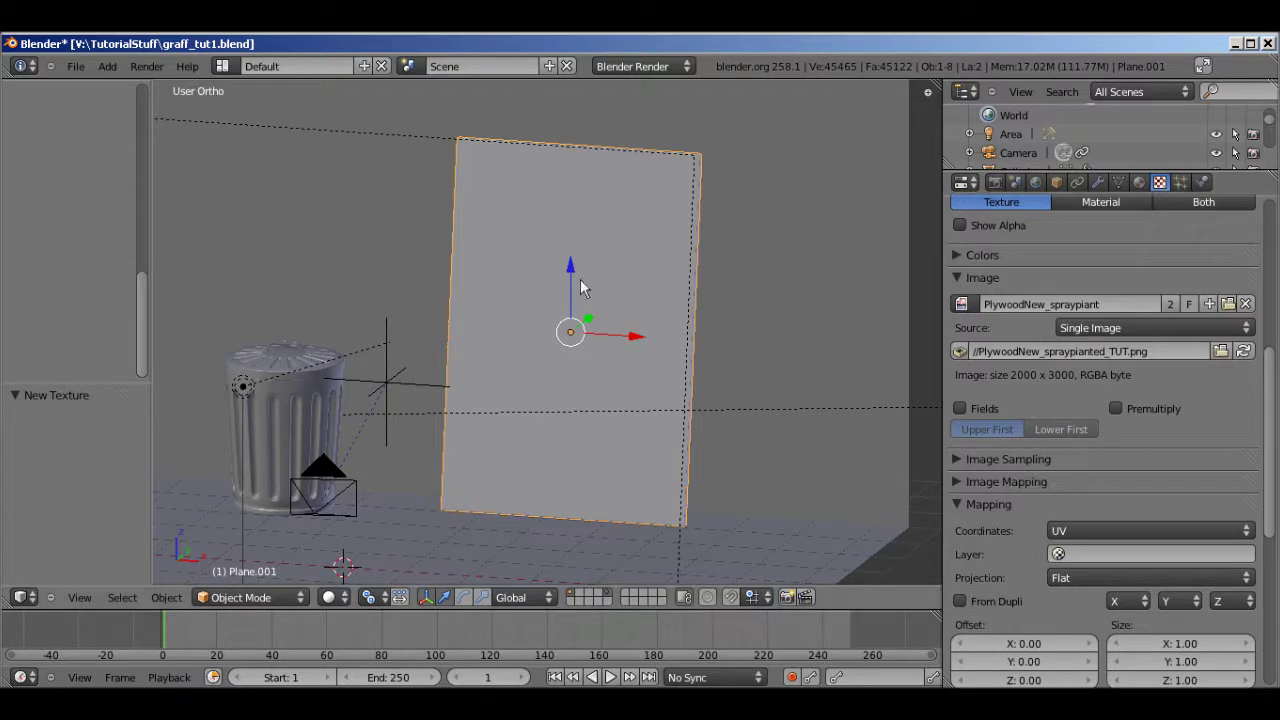
scroll(down, 3)
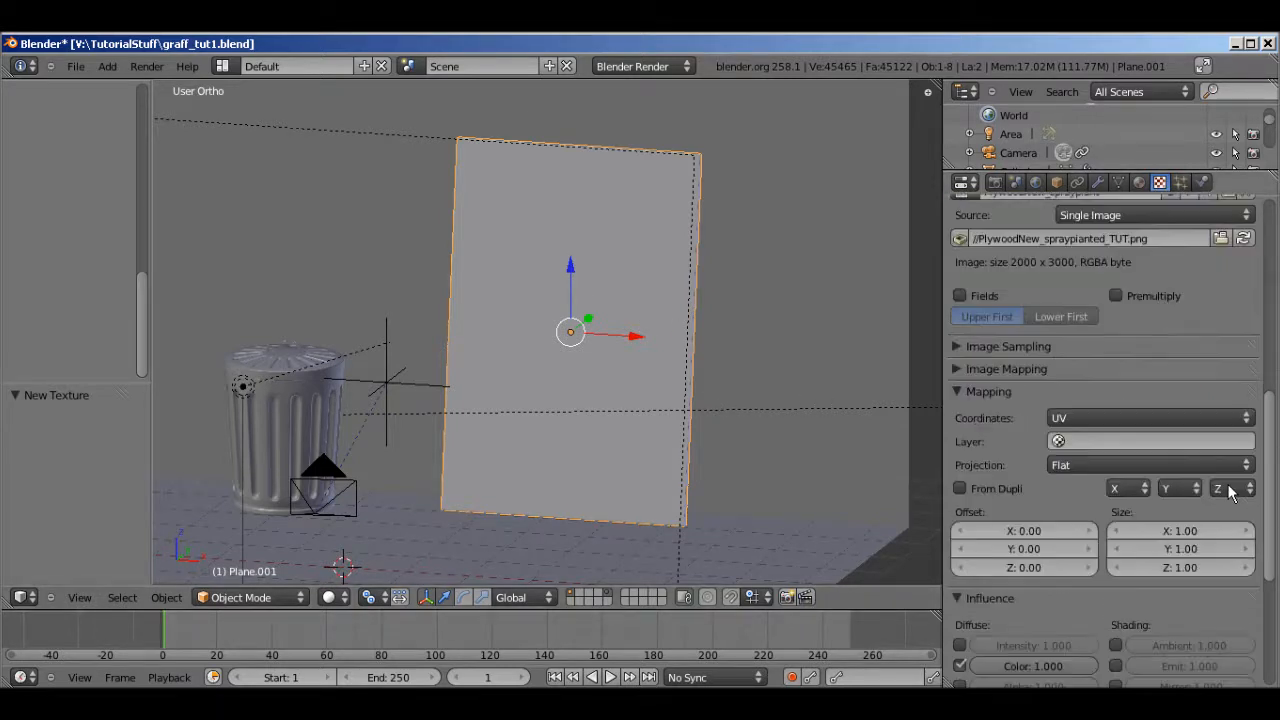
scroll(down, 3)
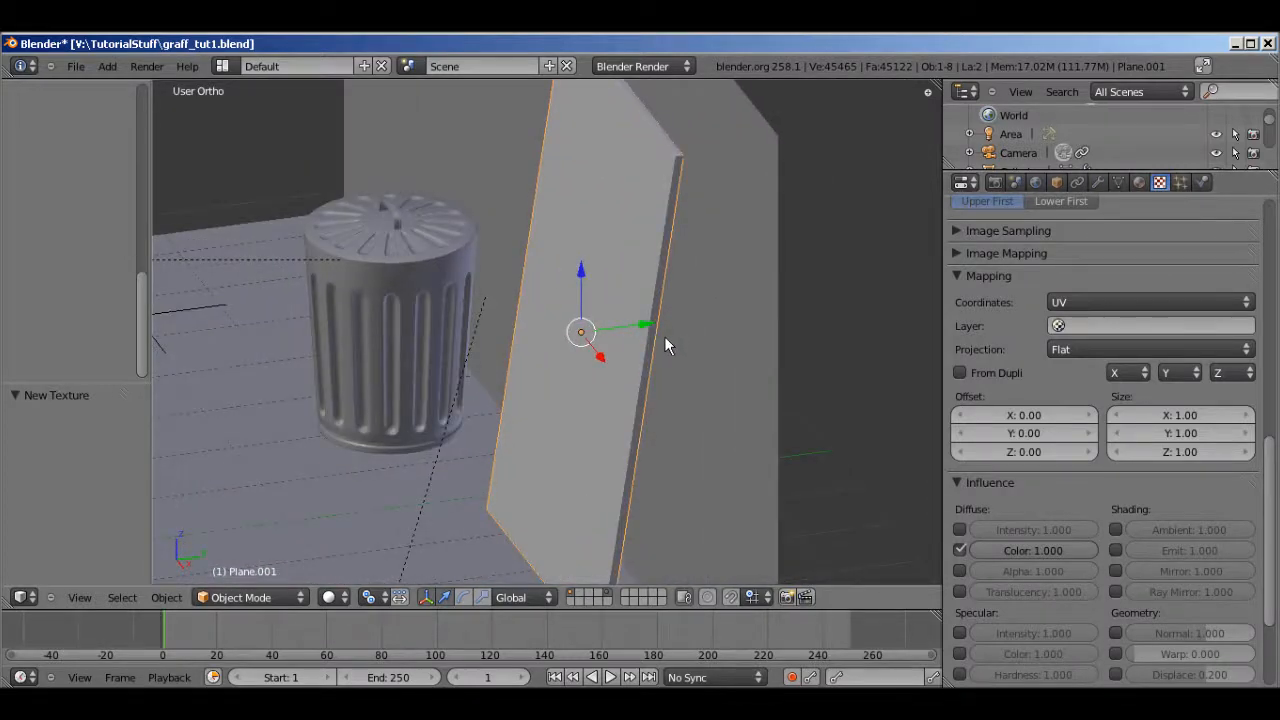
Save the scene, overwriting graff_tut1.blend
key(Tab)
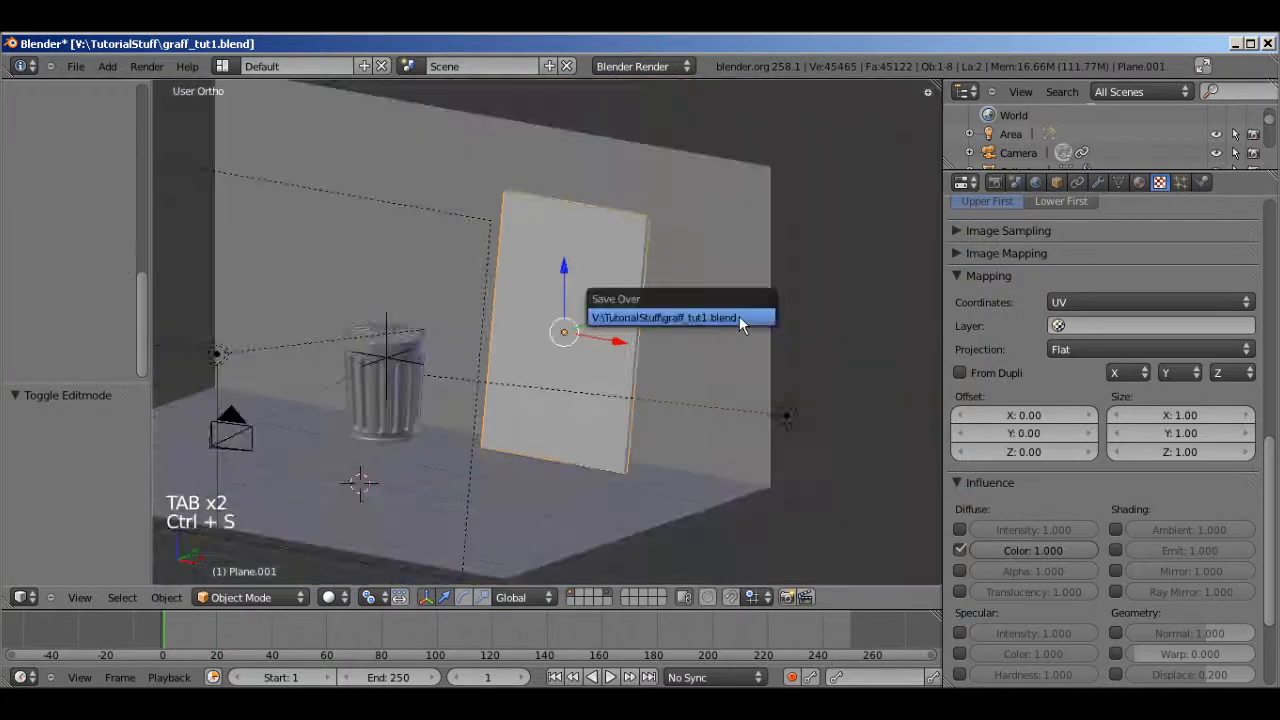
click(664, 316)
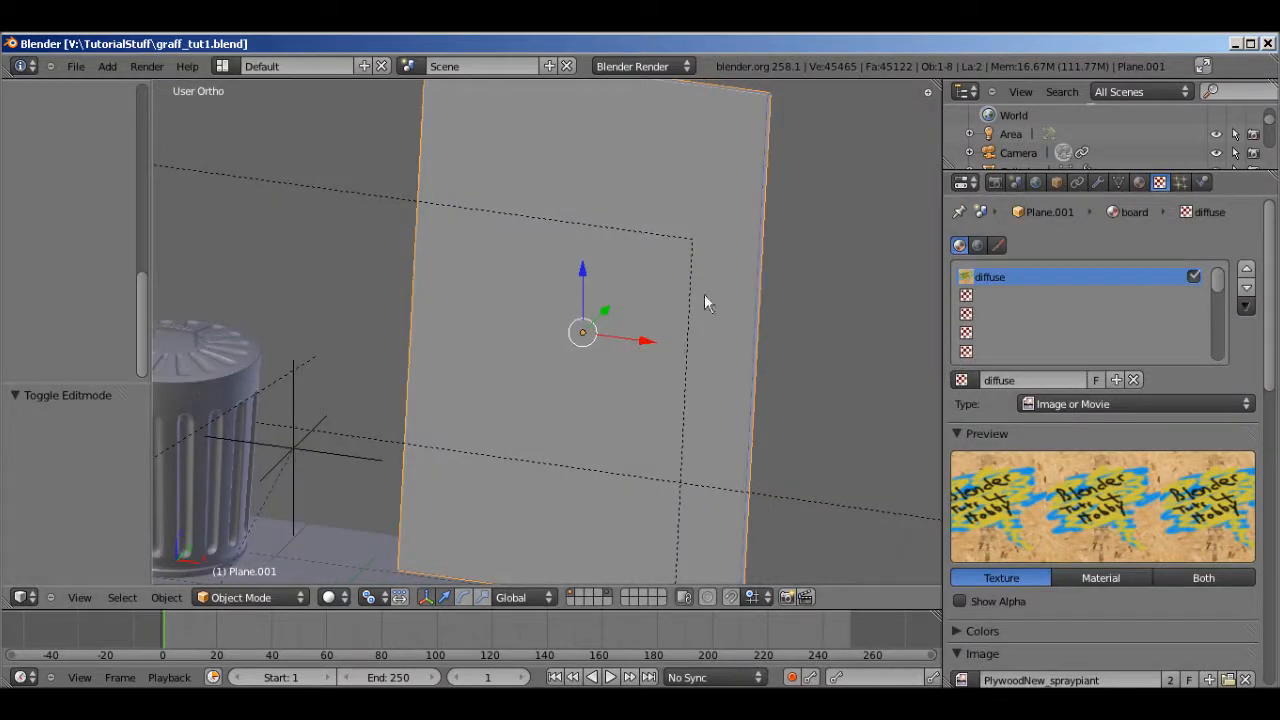
Raise the board's Subsurf View and Render subdivisions to 4 in the Modifiers settings
click(1098, 182)
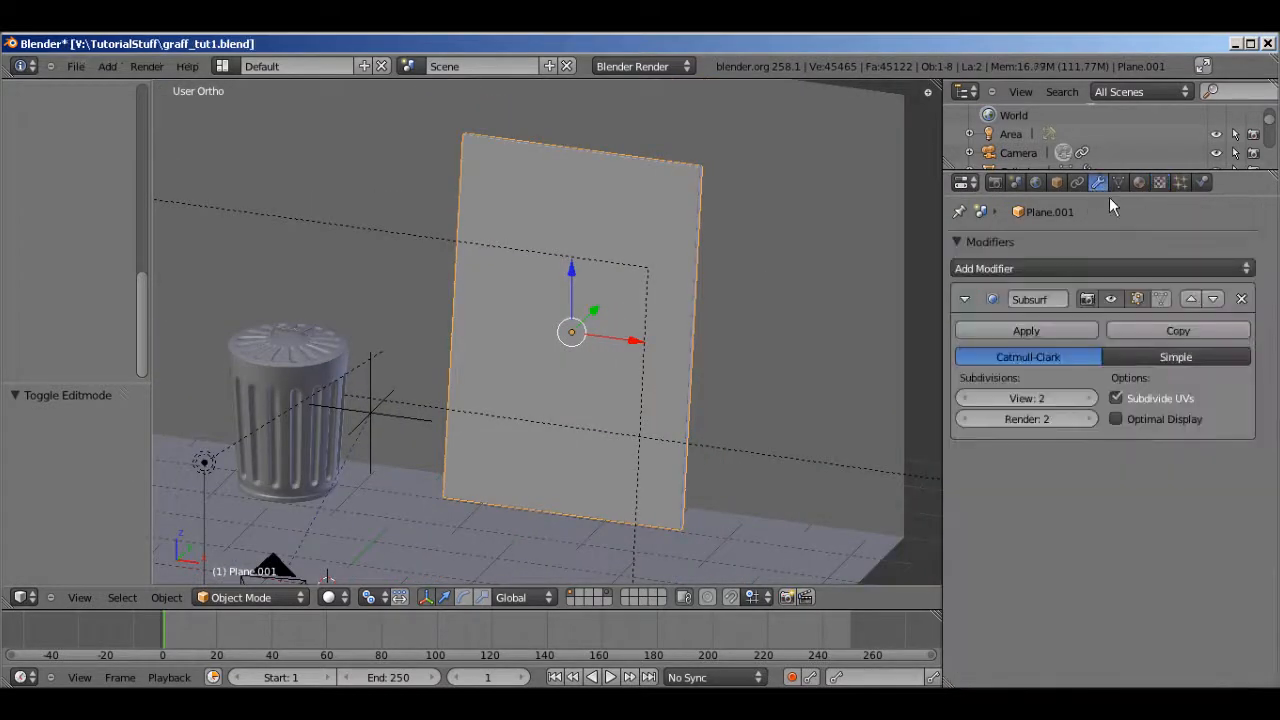
mouse_move(1132, 220)
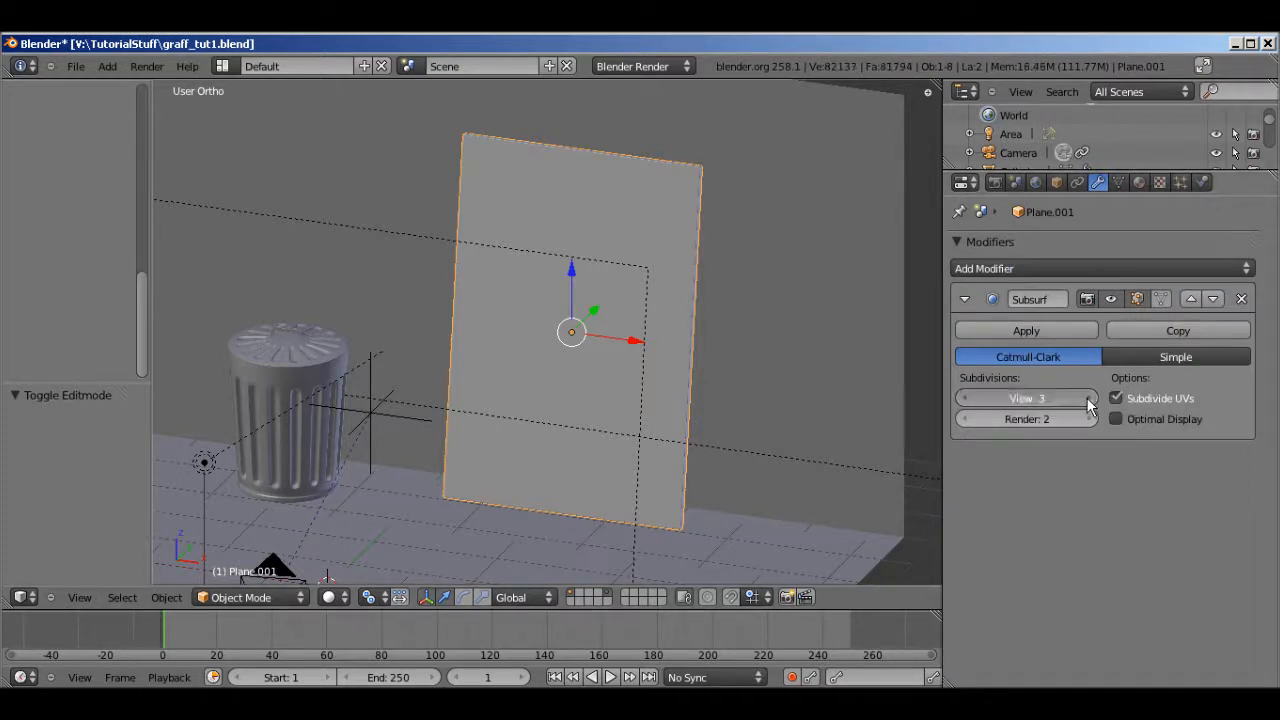
click(1088, 398)
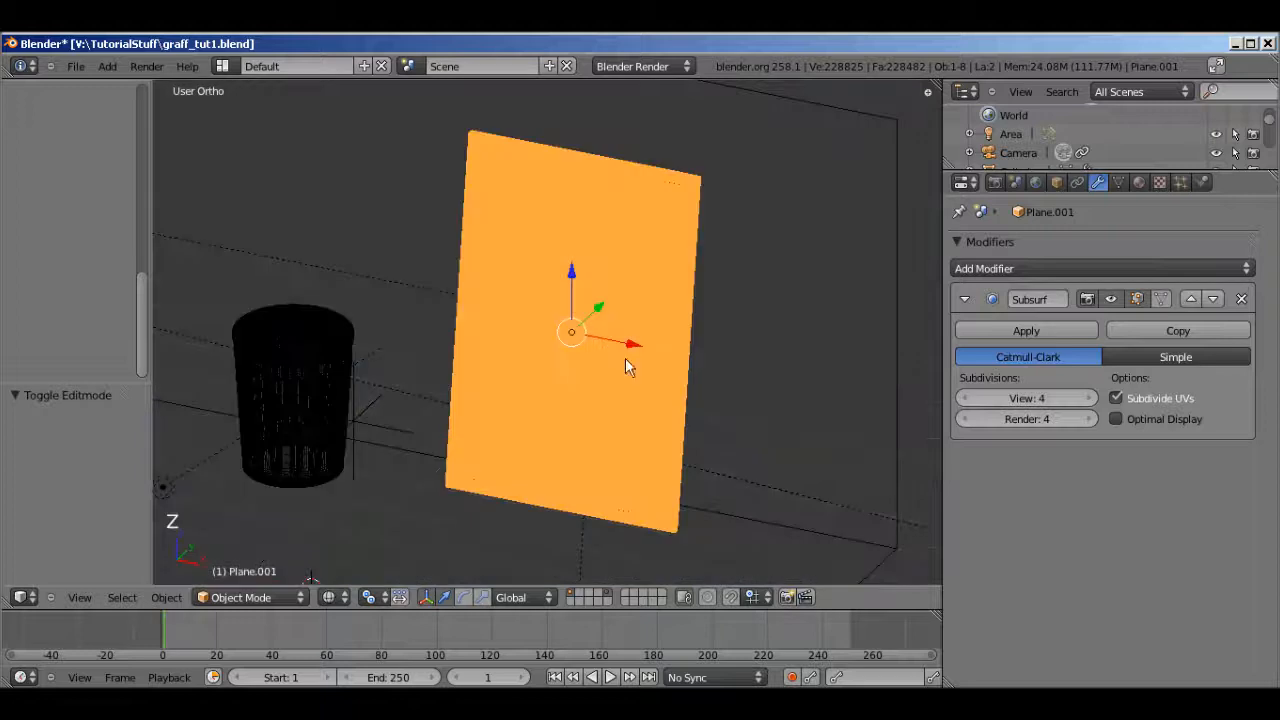
scroll(up, 3)
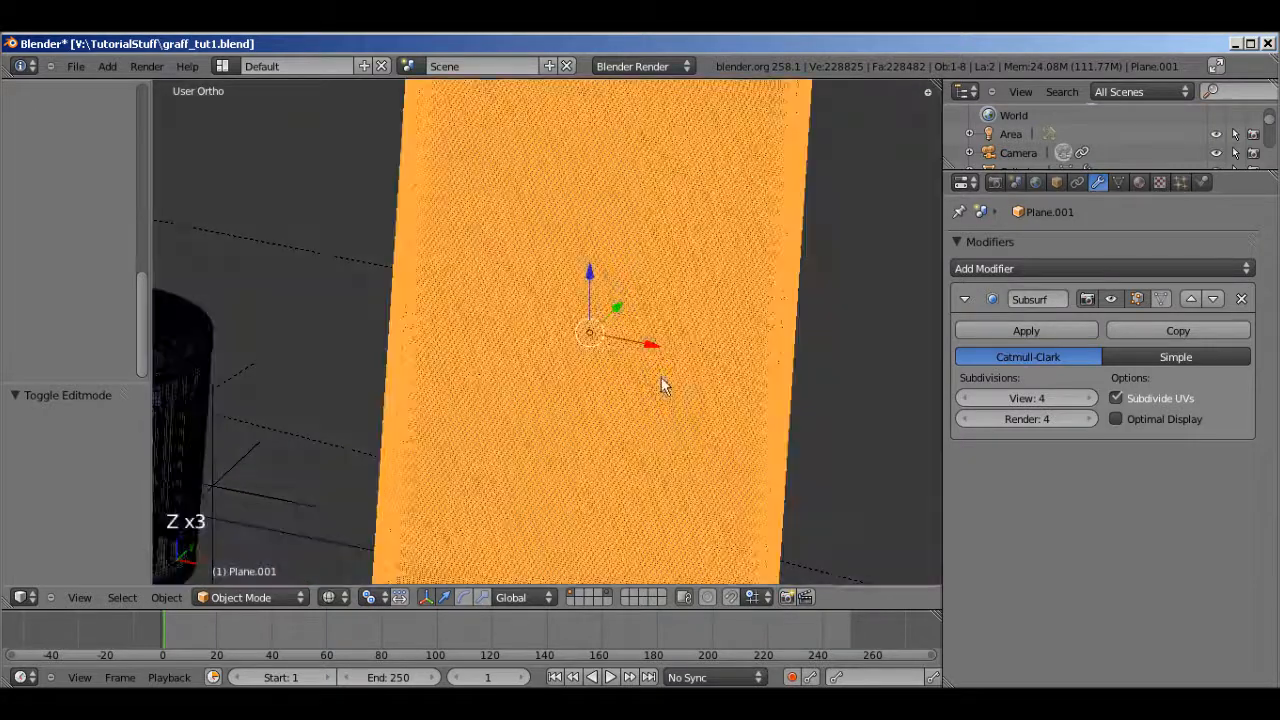
scroll(down, 3)
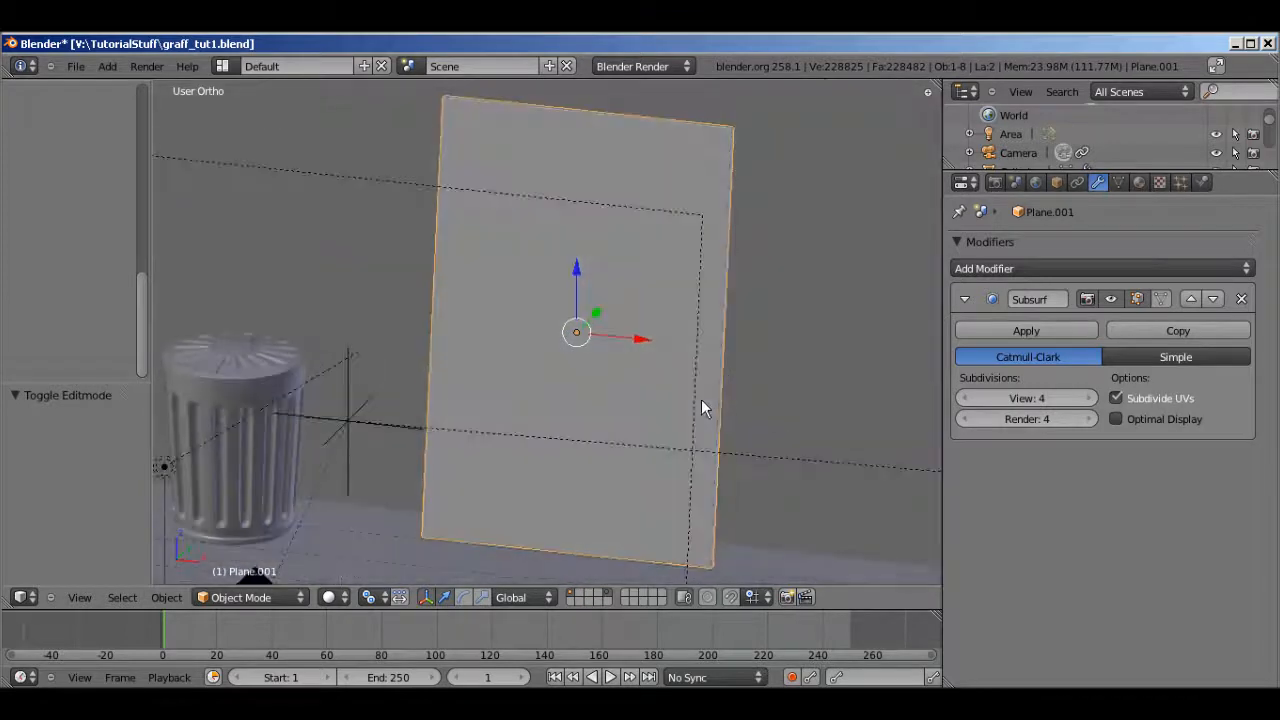
drag(700, 408, 590, 430)
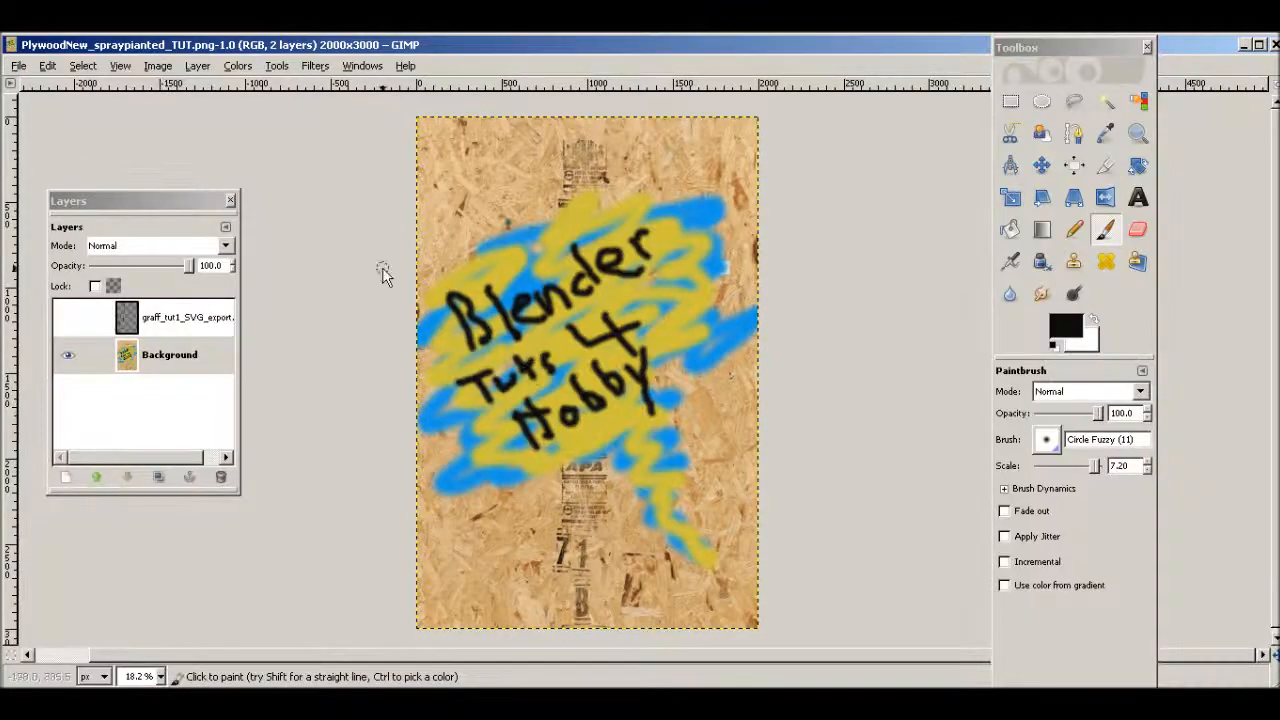
Close the spraypaint image and reopen PlywoodNew_2.jpg from the TutorialStuff folder
click(18, 64)
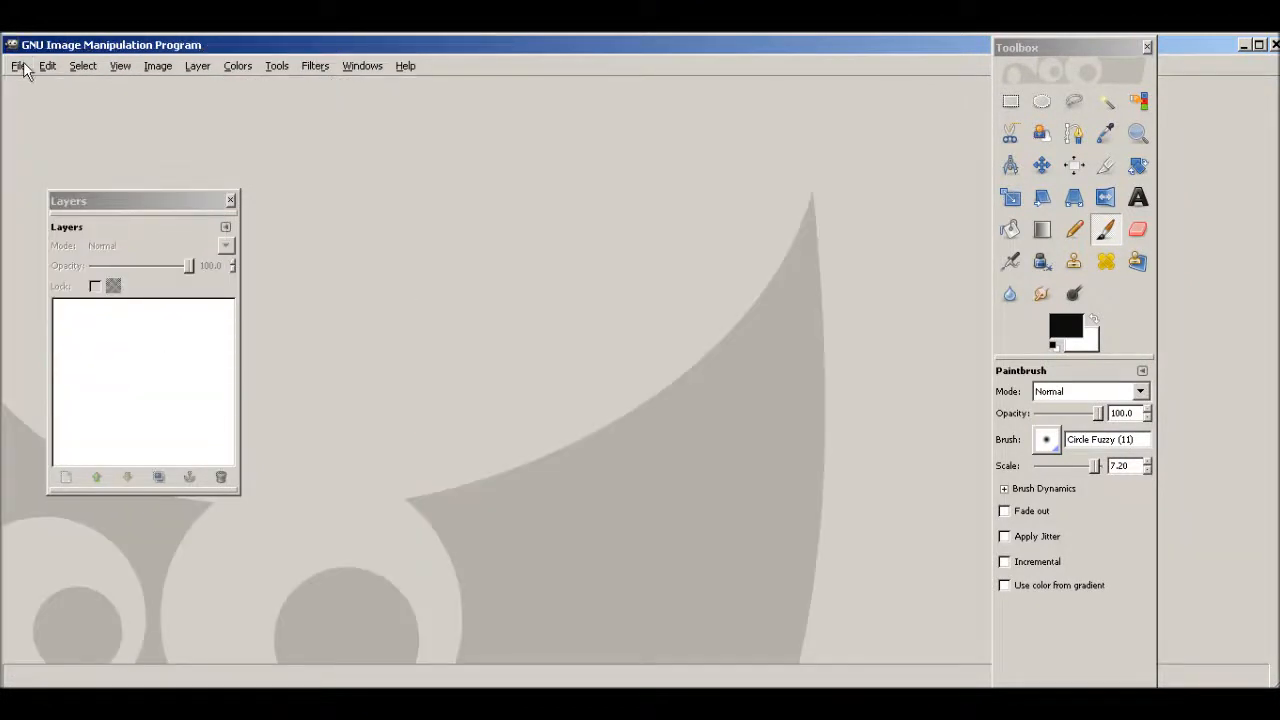
click(18, 64)
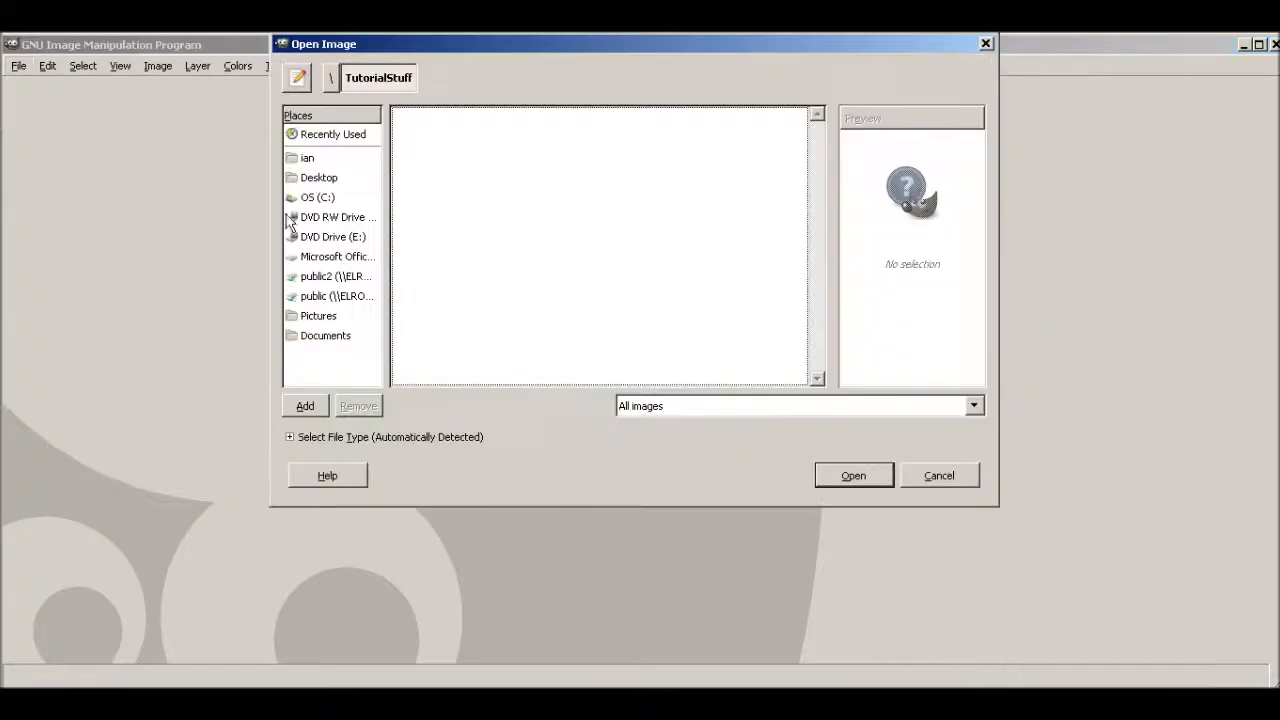
click(332, 134)
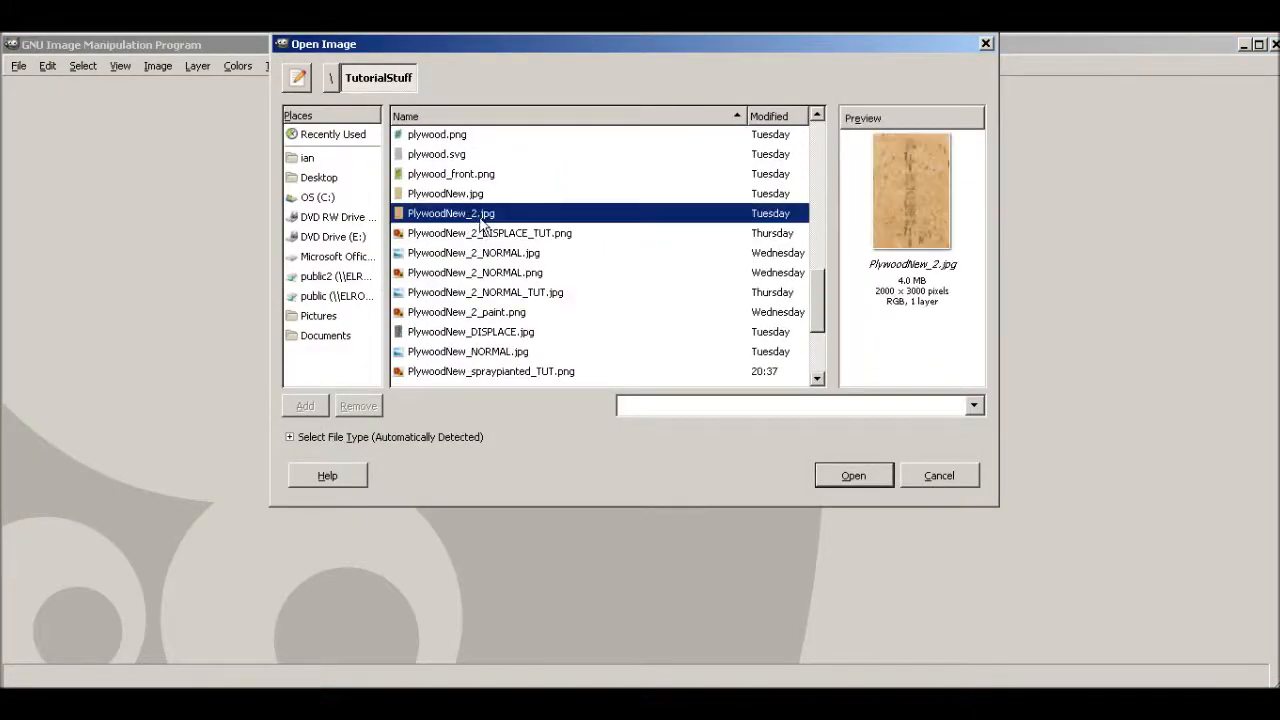
click(852, 476)
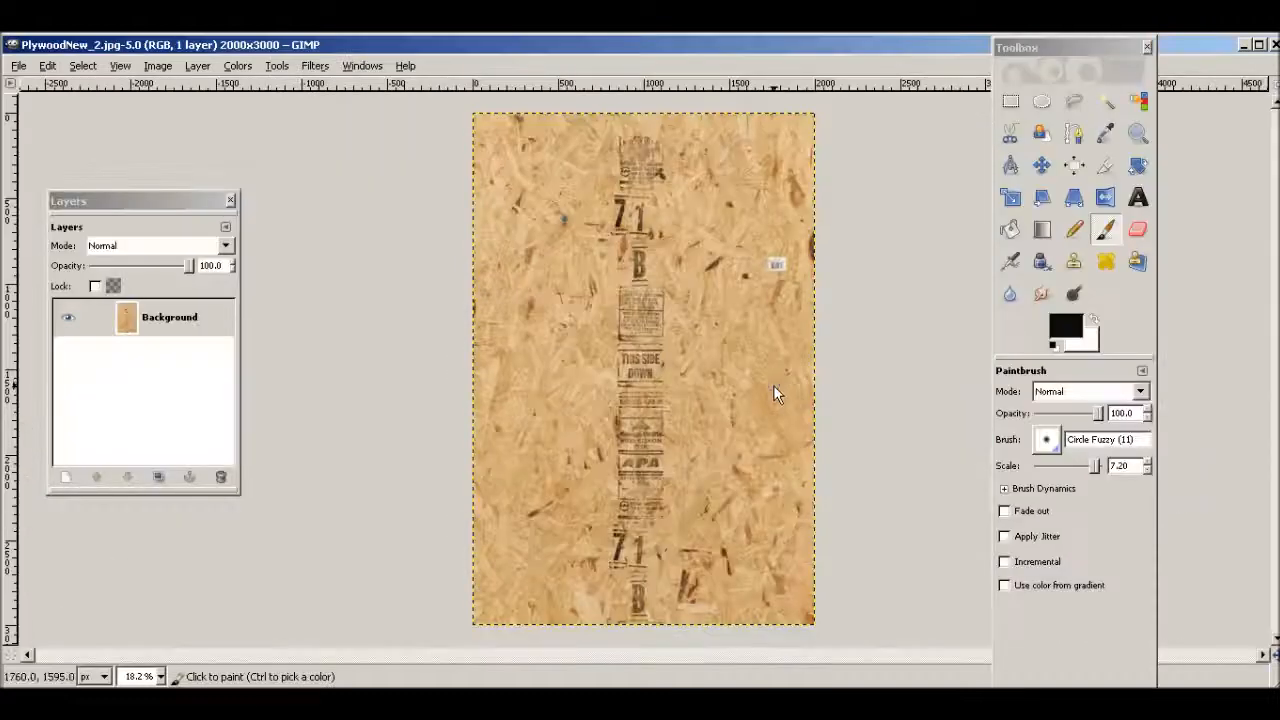